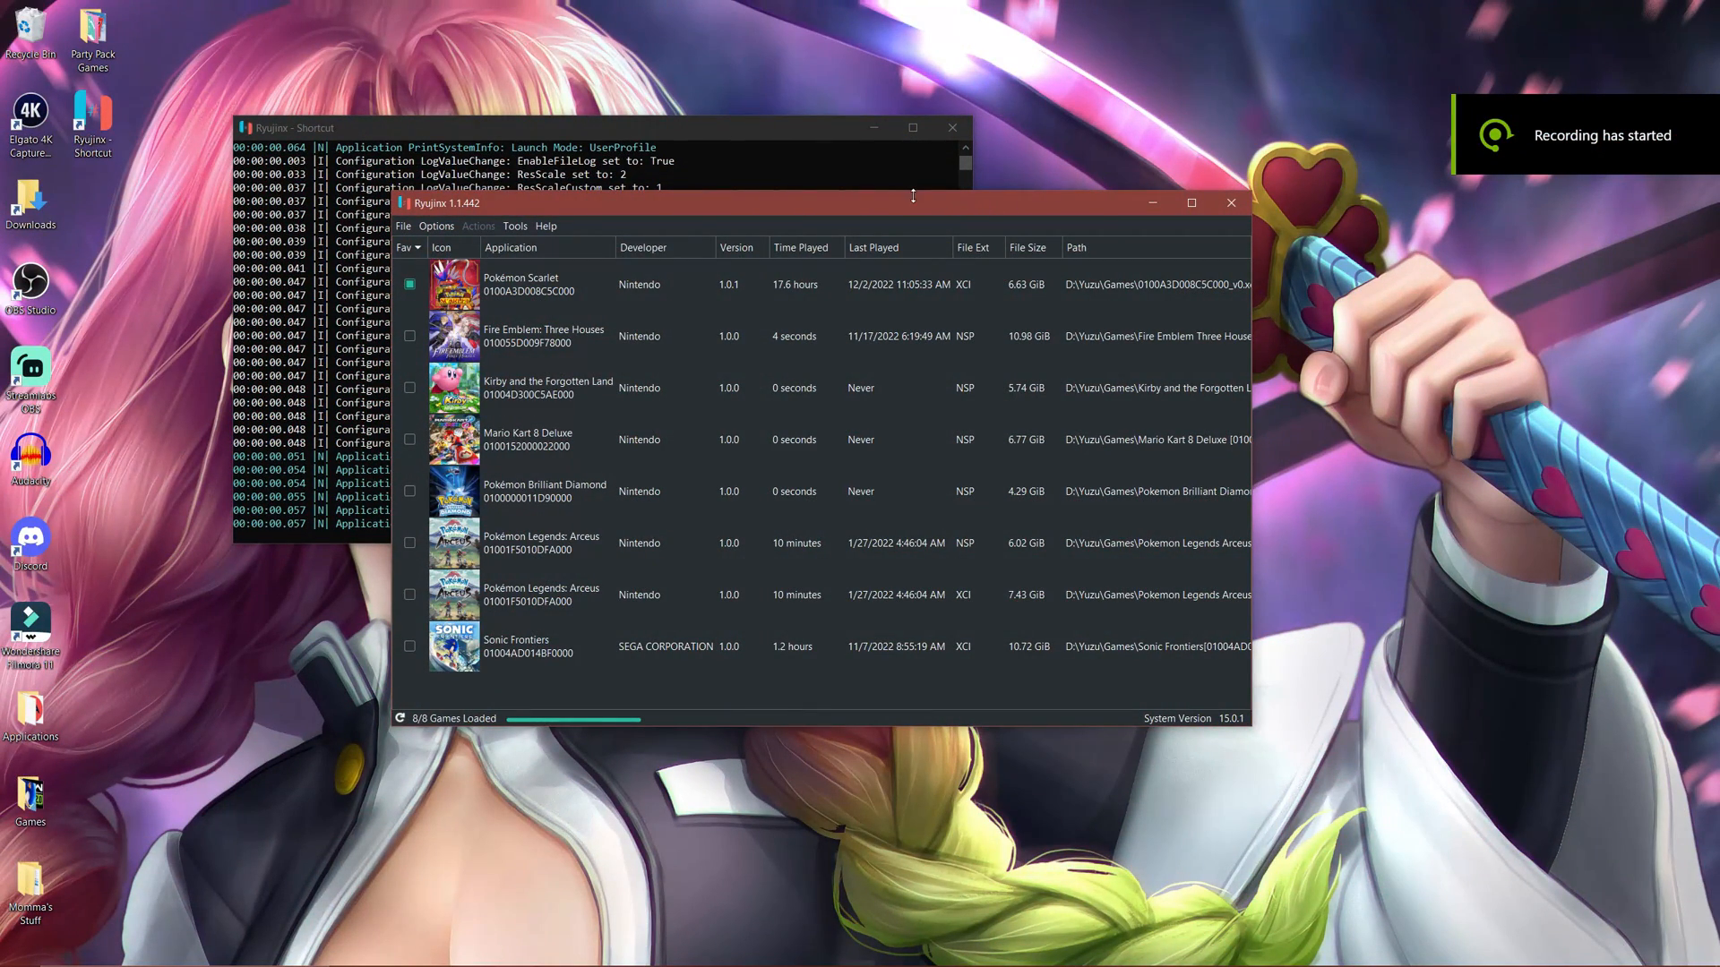
Step: Select Pokémon Scarlet in Ryujinx and choose an option from its context menu
click(548, 284)
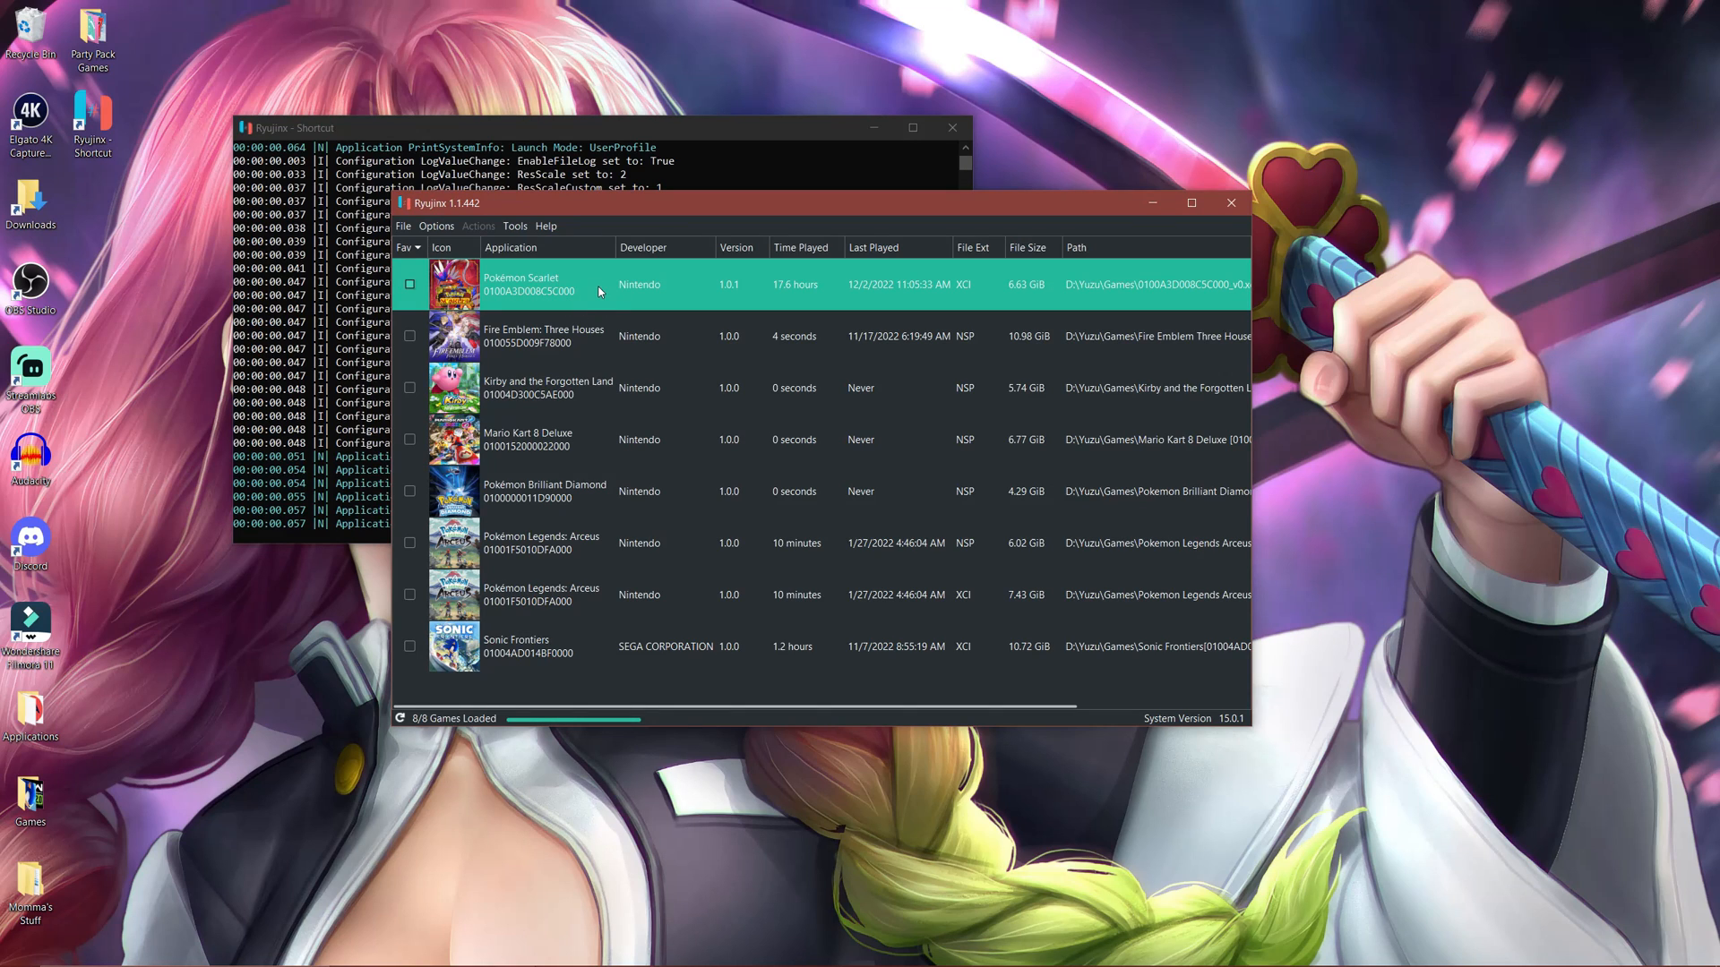
right_click(526, 283)
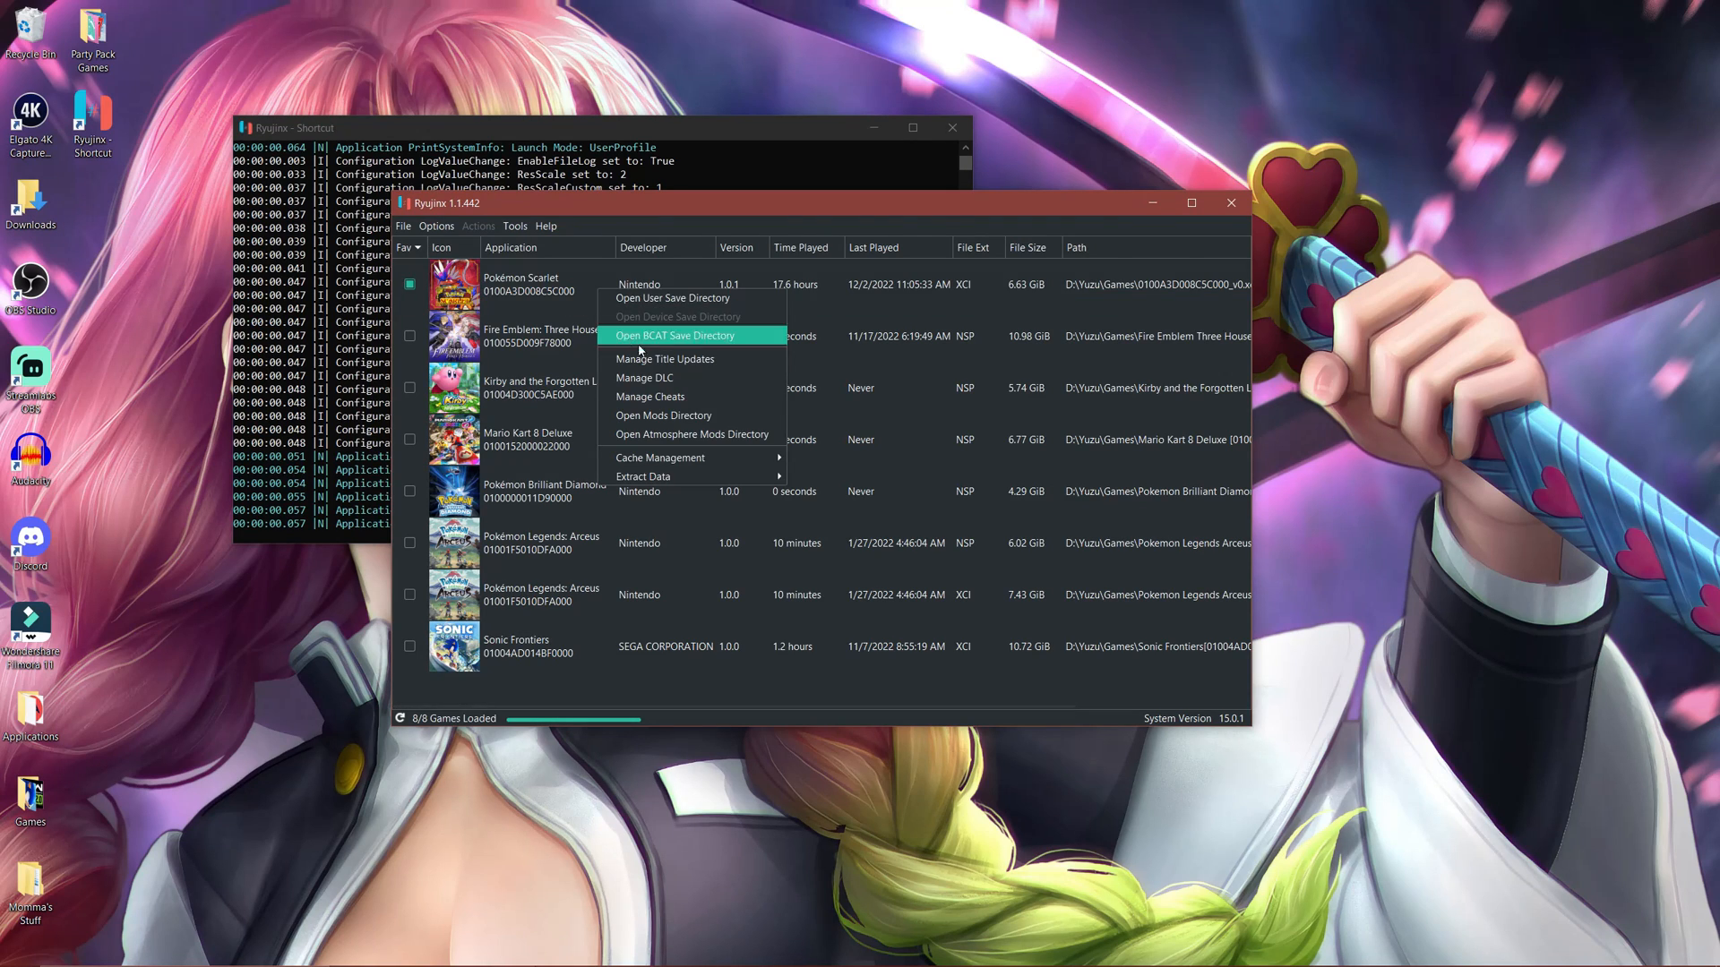
click(649, 396)
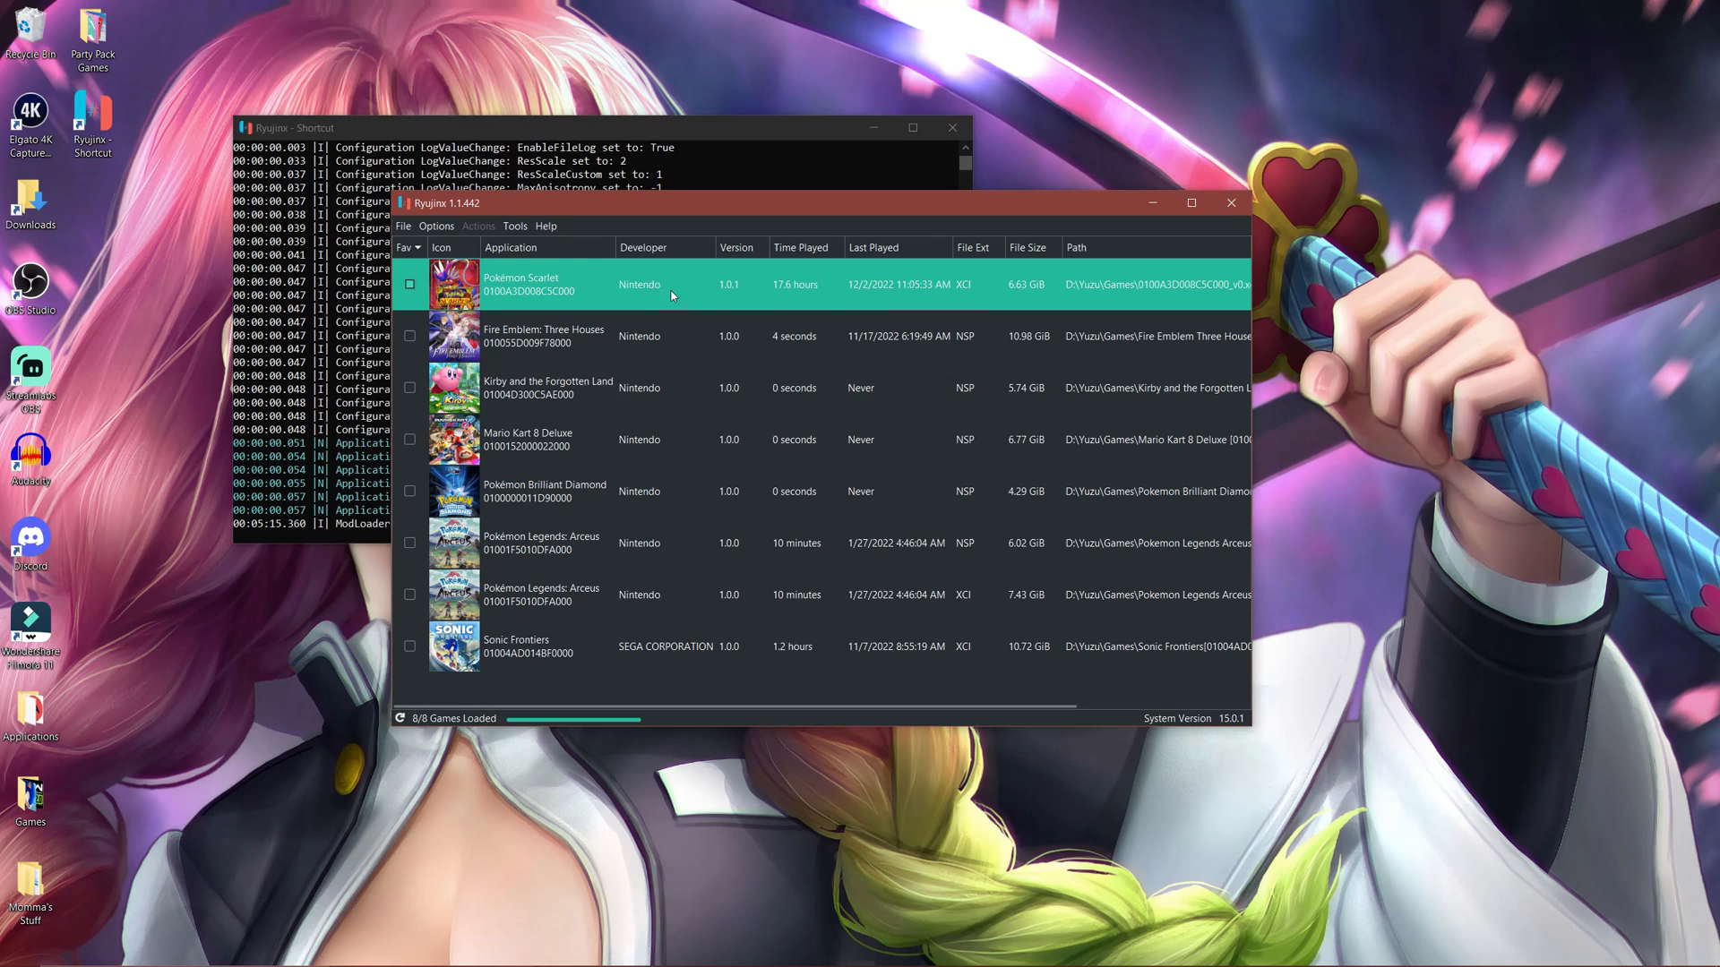
mouse_move(726, 298)
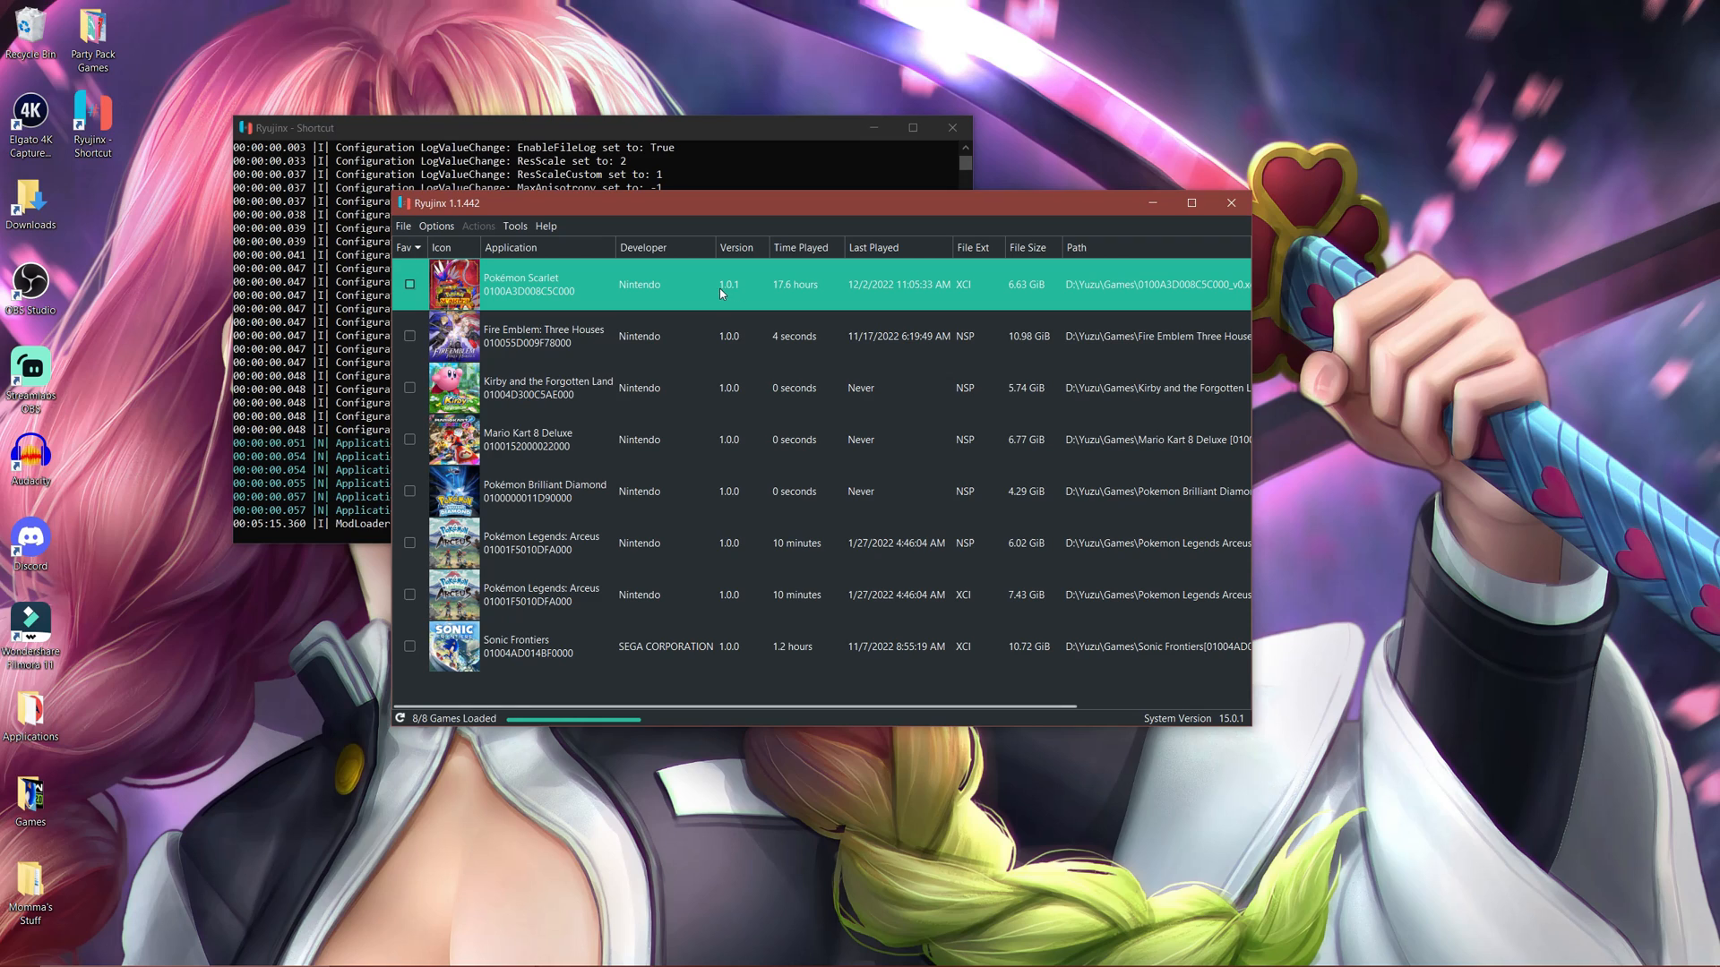
mouse_move(737, 296)
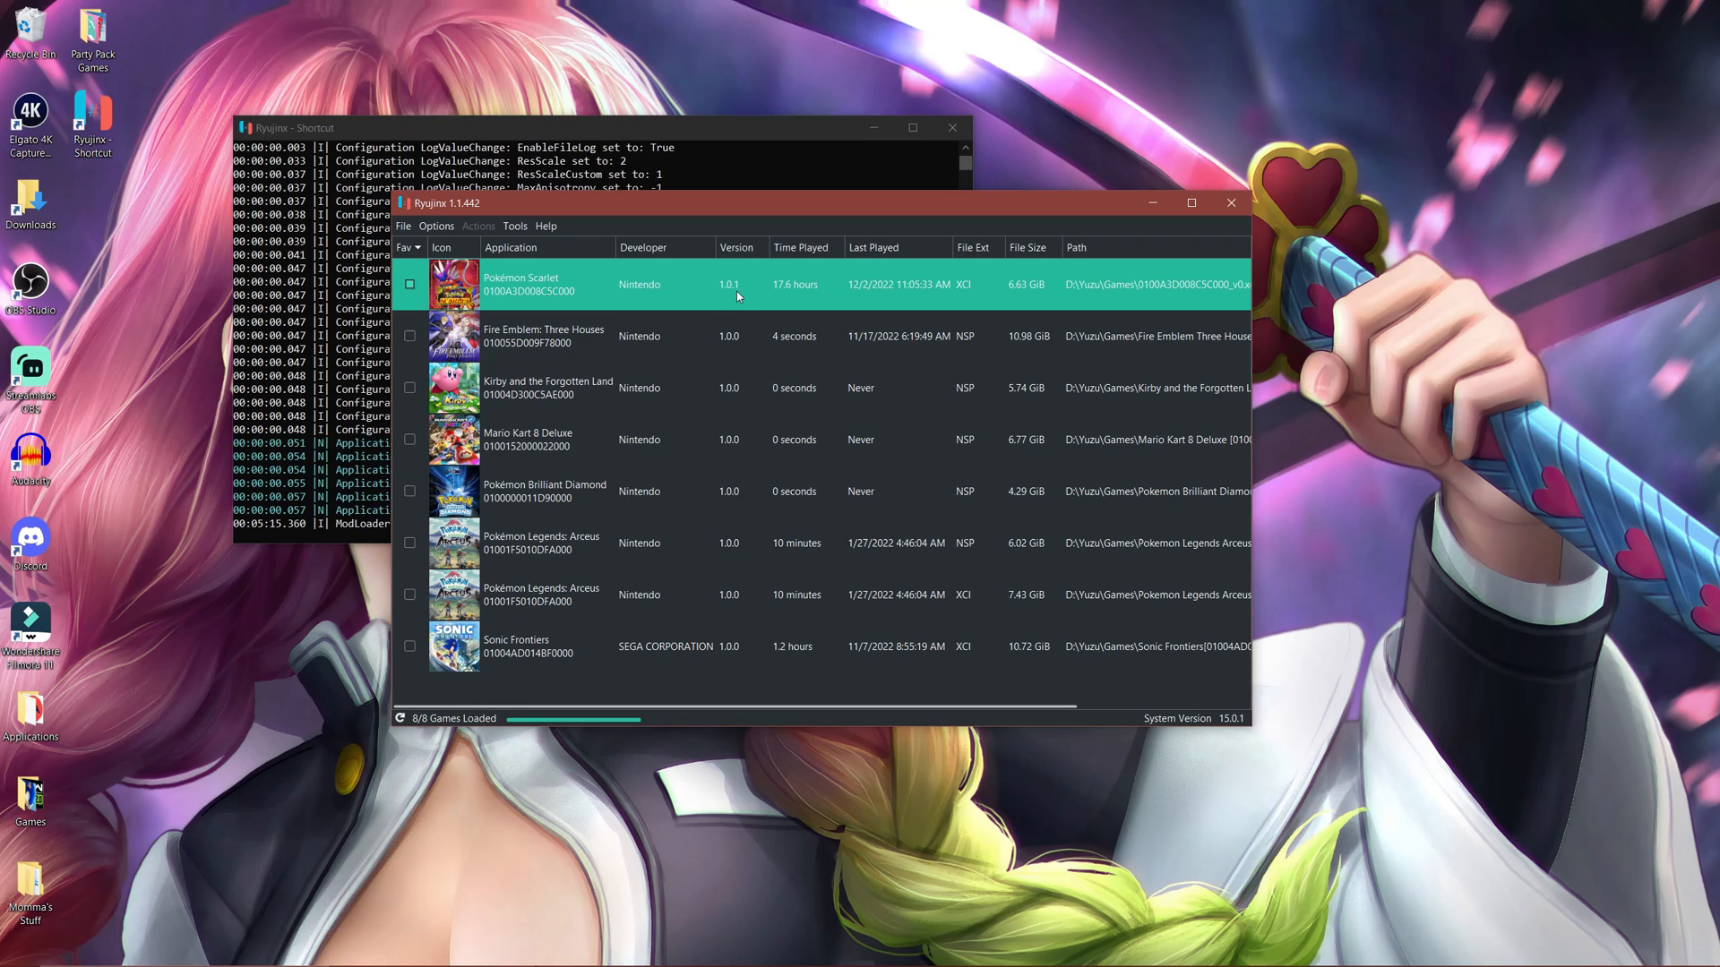
mouse_move(728, 304)
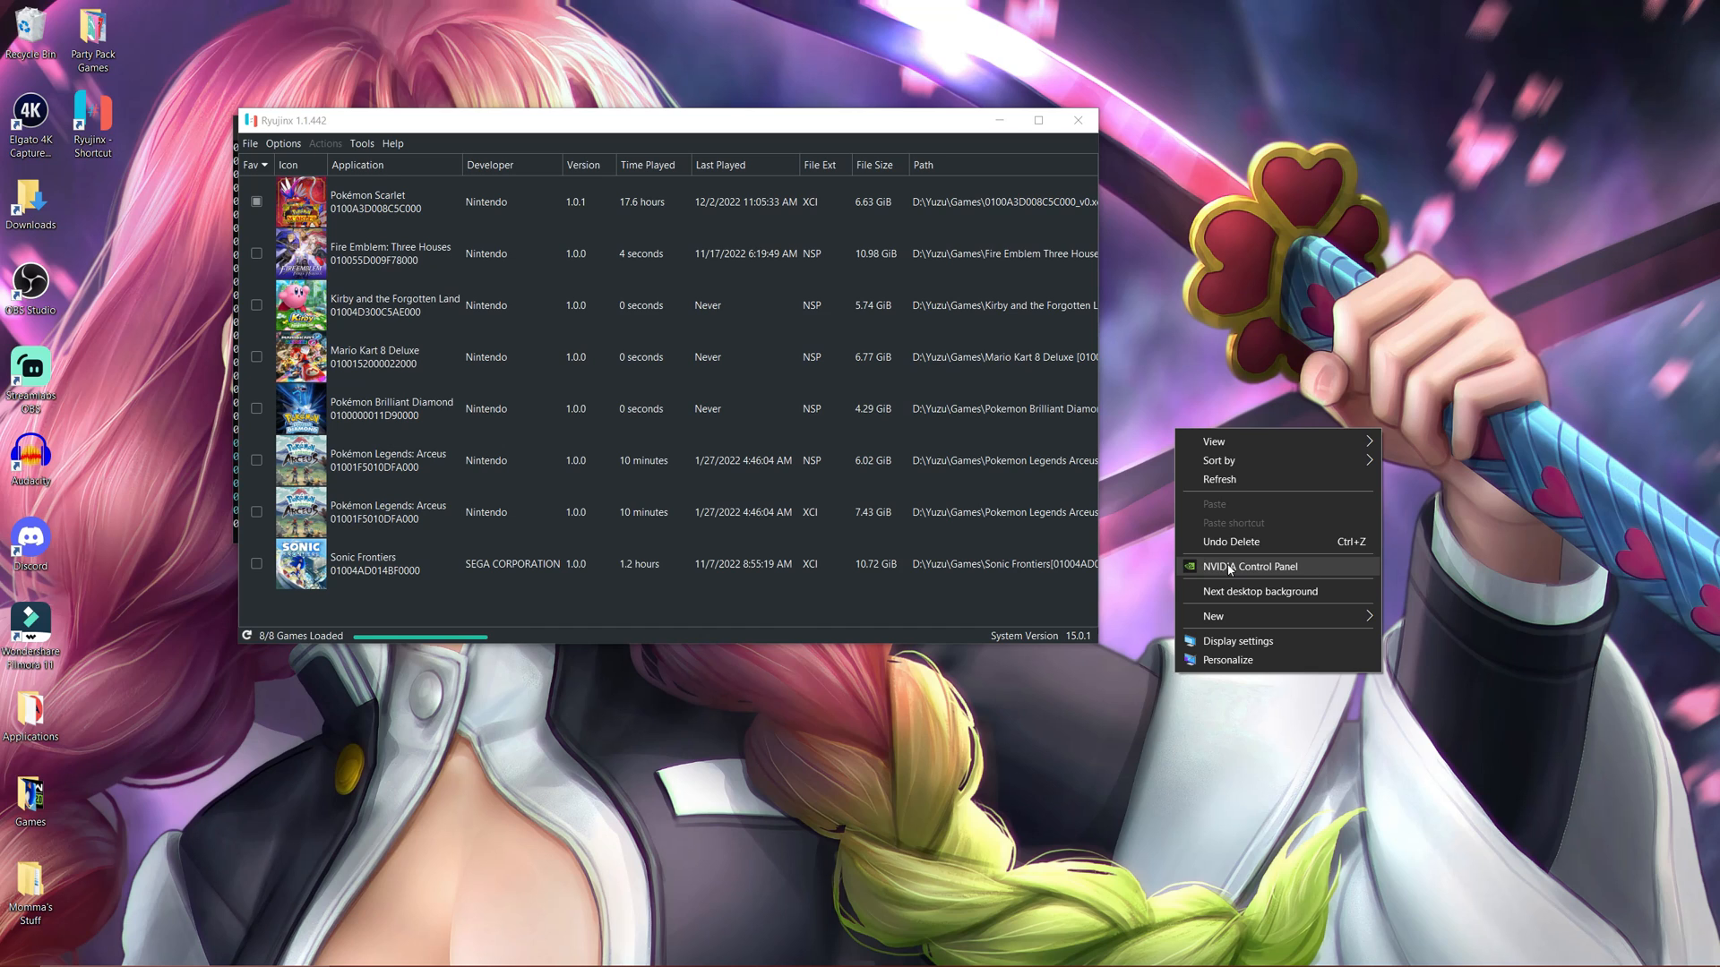
Step: In NVIDIA Control Panel, choose Ryujinx Nvidia Profile under Manage 3D Settings > Program Settings
click(1281, 502)
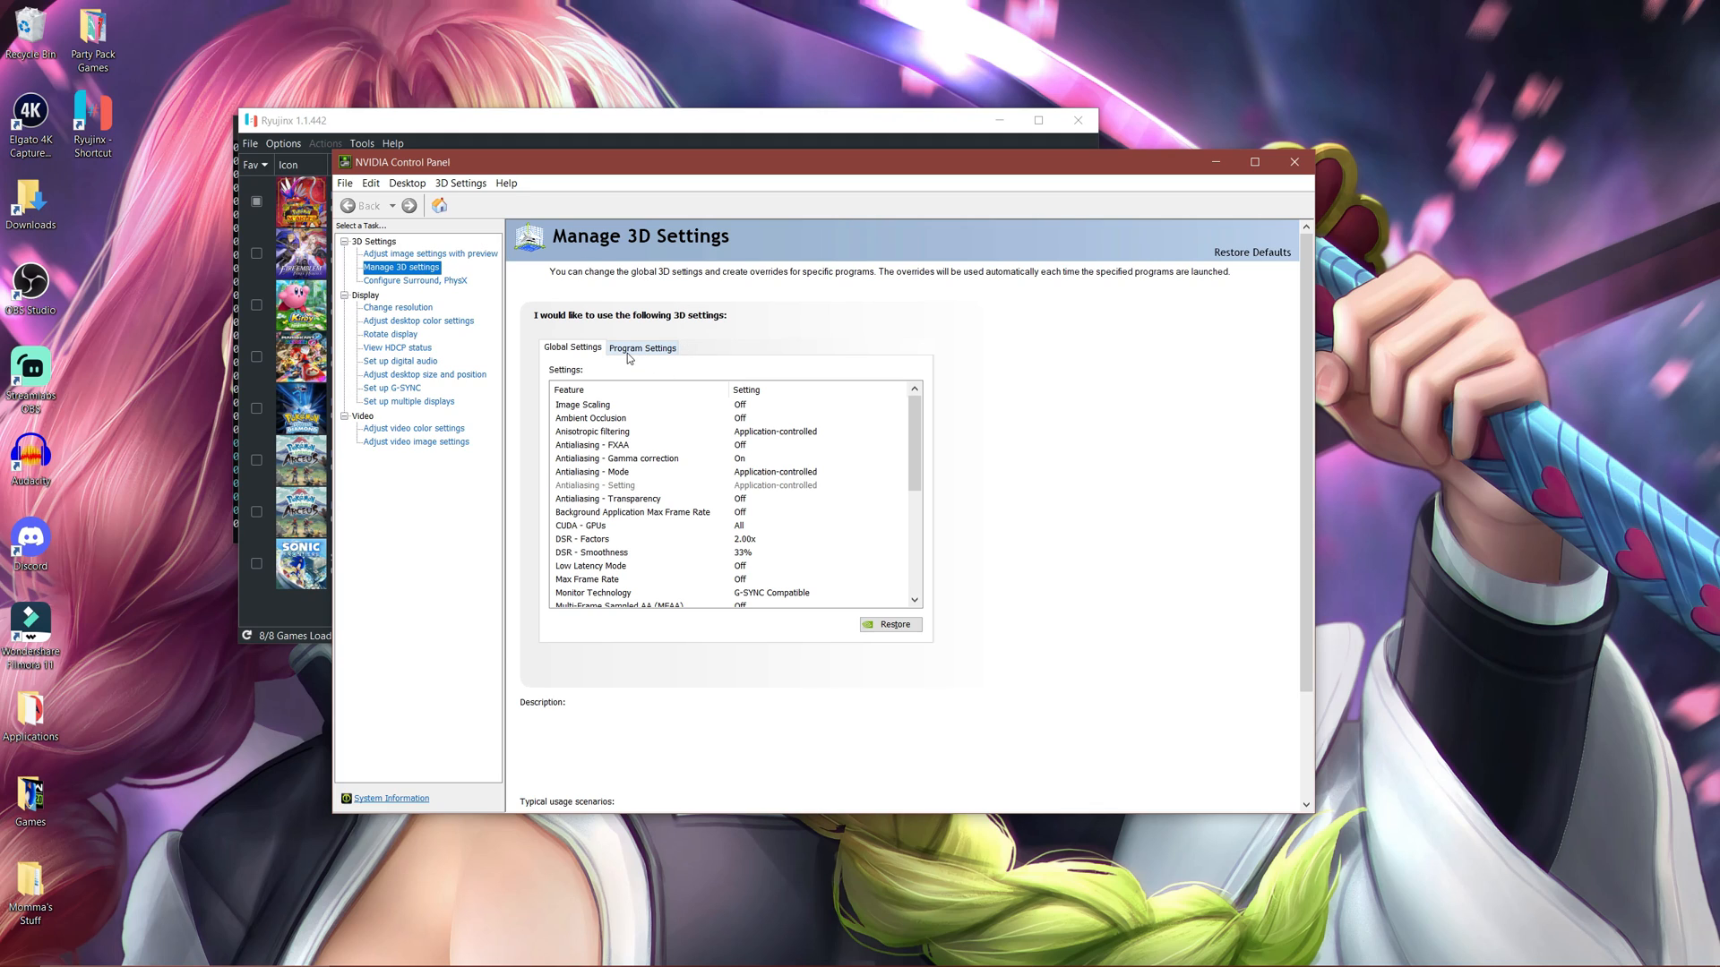
click(641, 348)
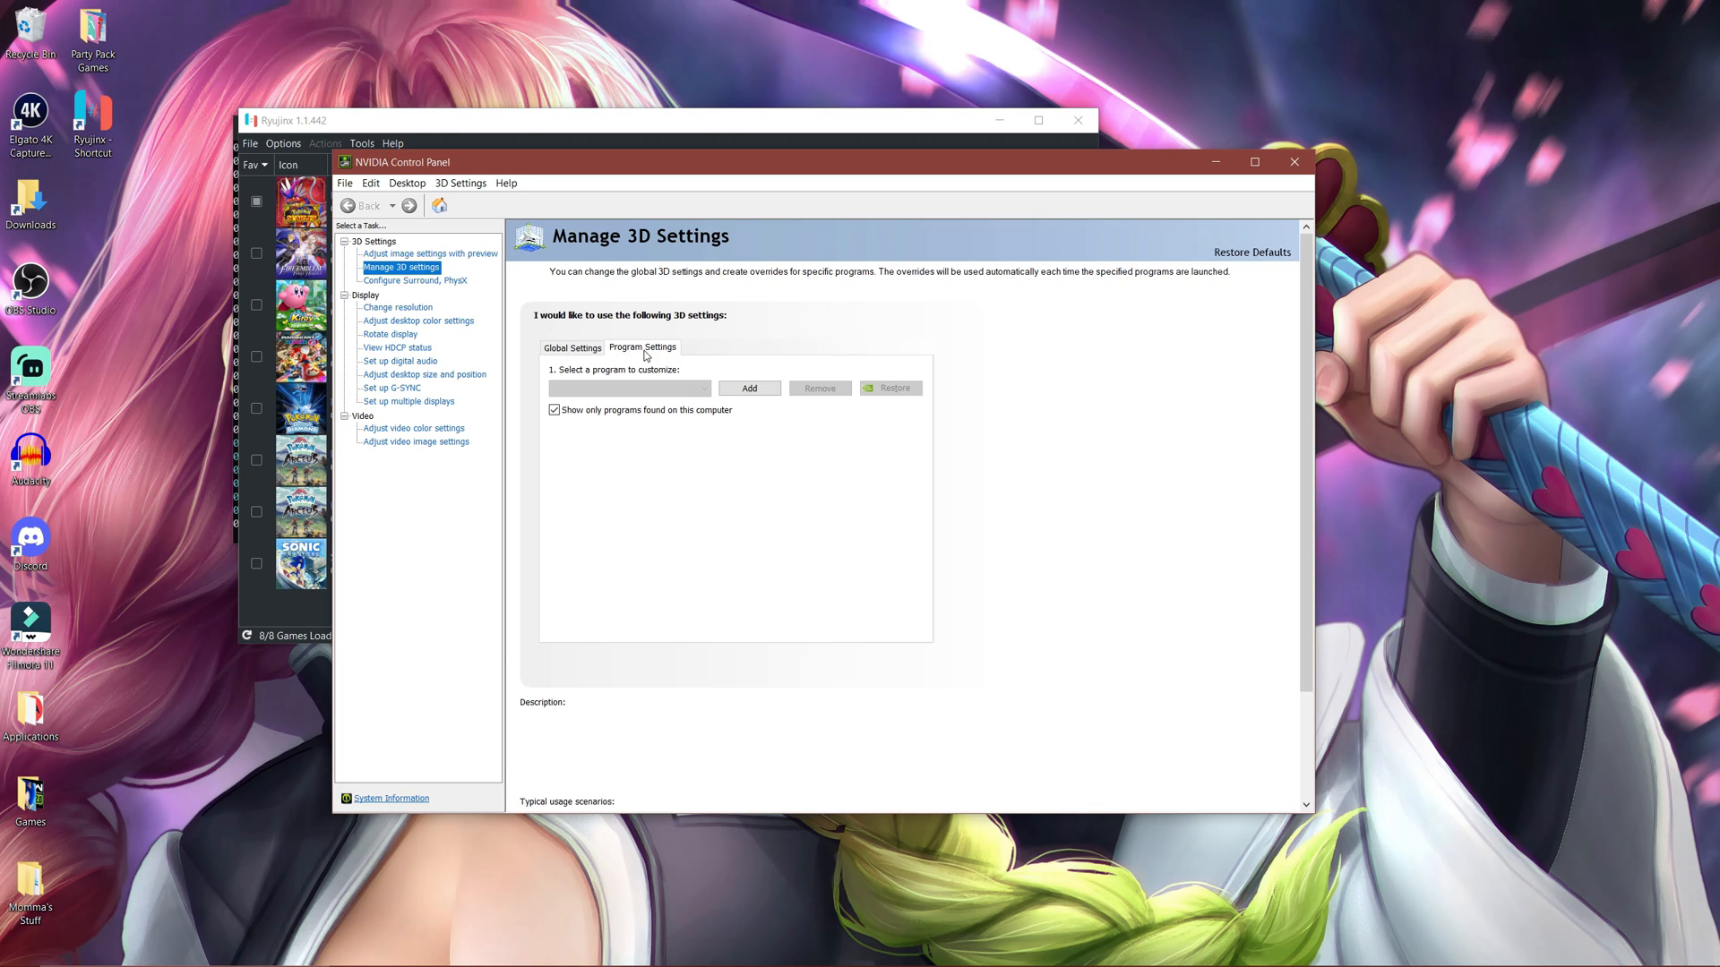
click(629, 387)
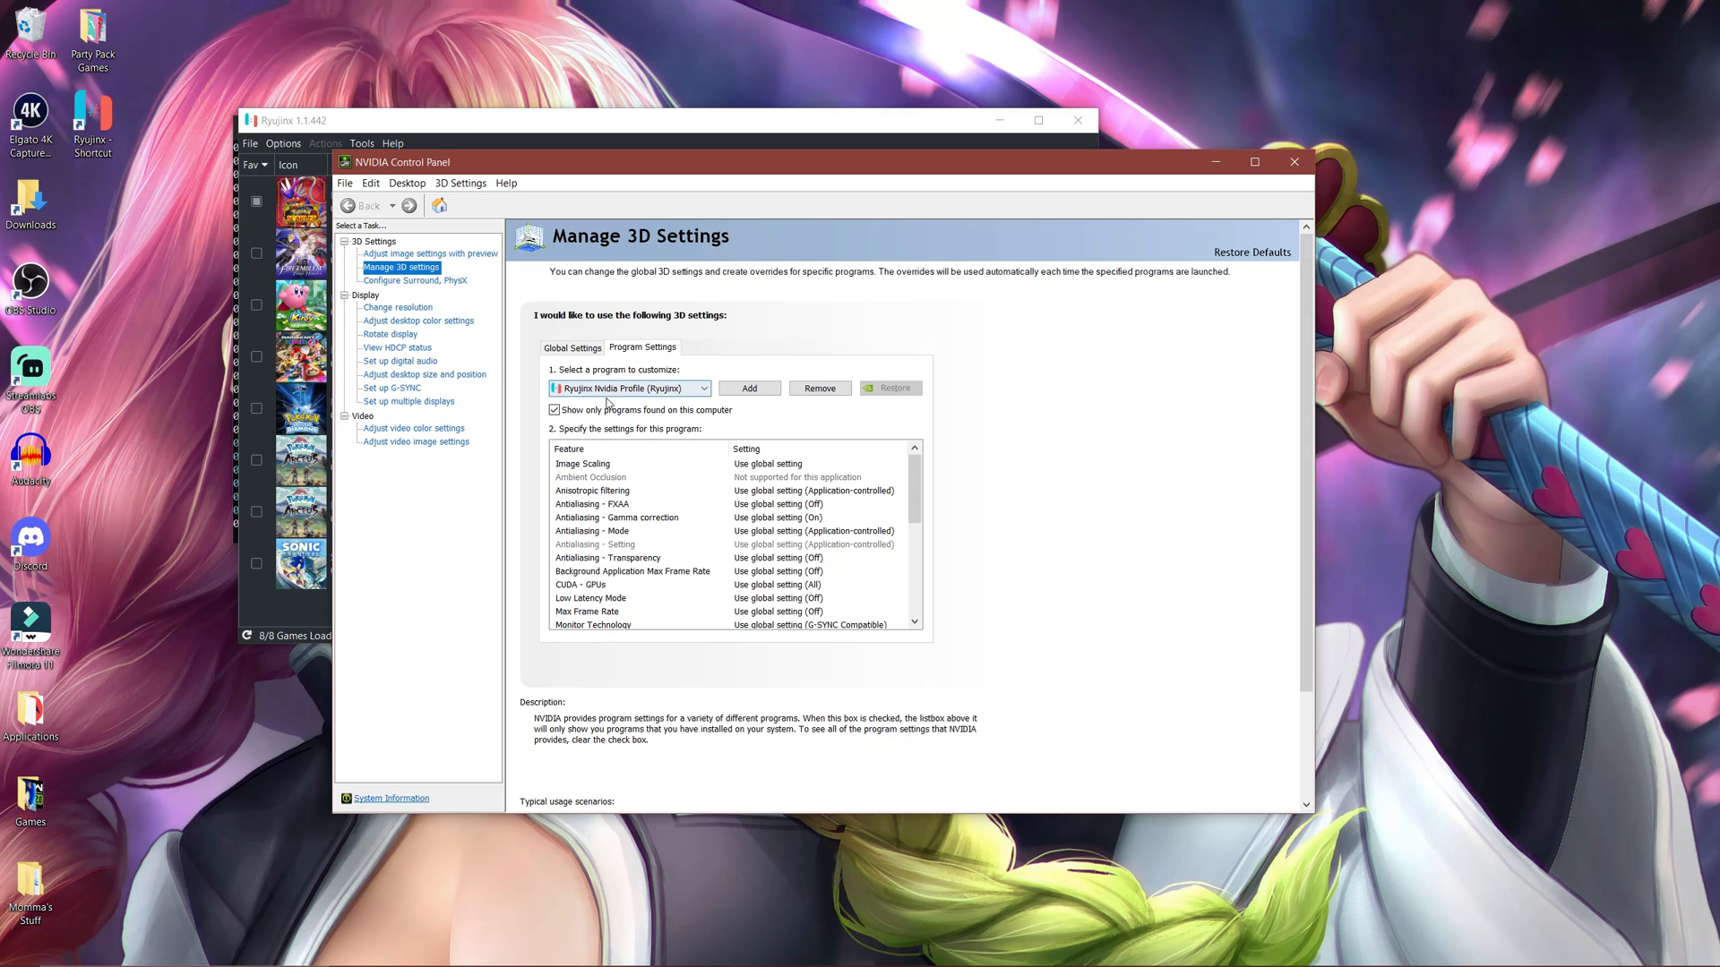
mouse_move(658, 410)
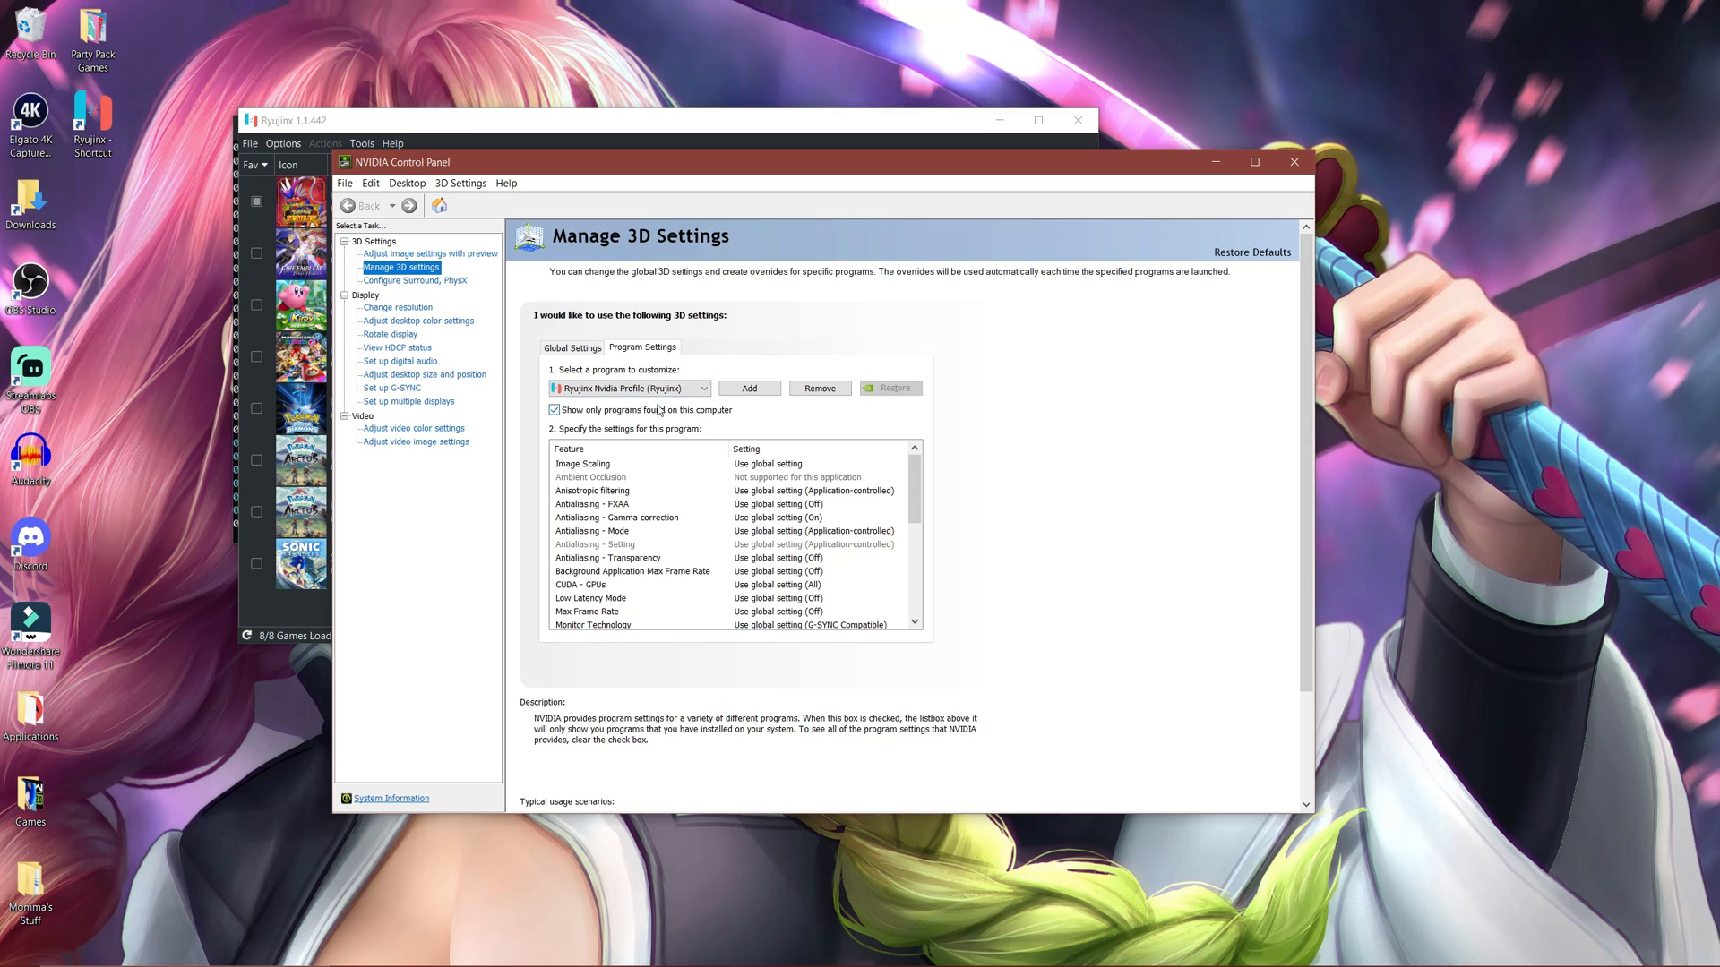
click(625, 388)
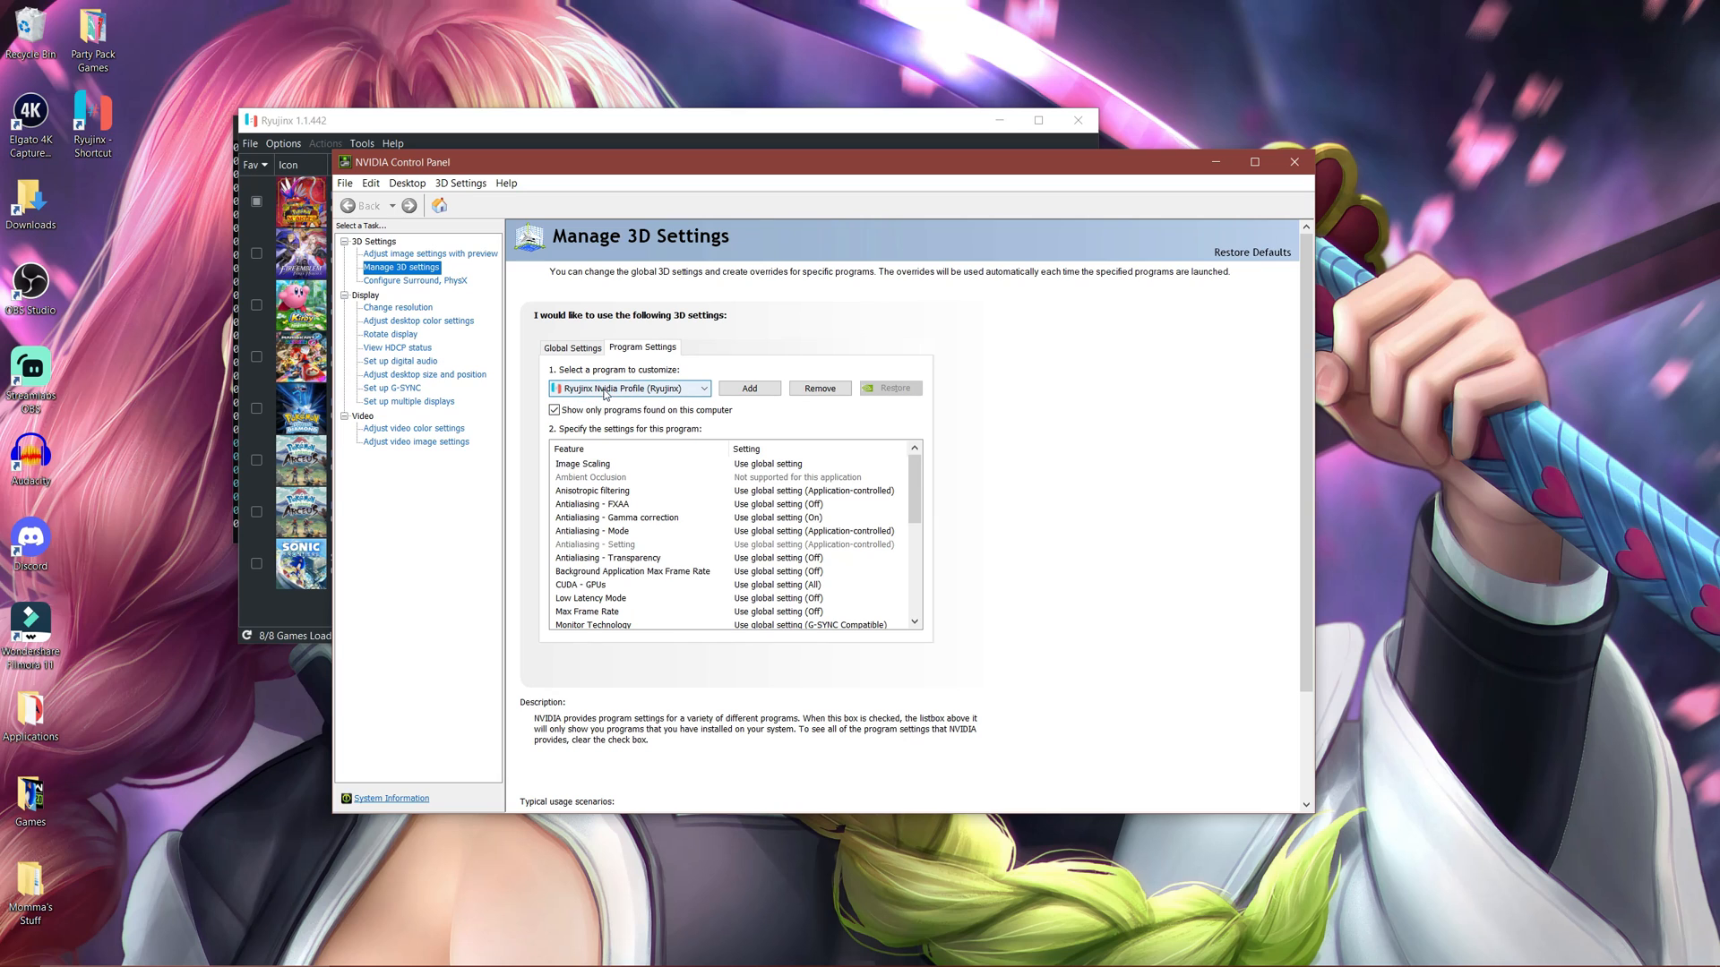
click(702, 388)
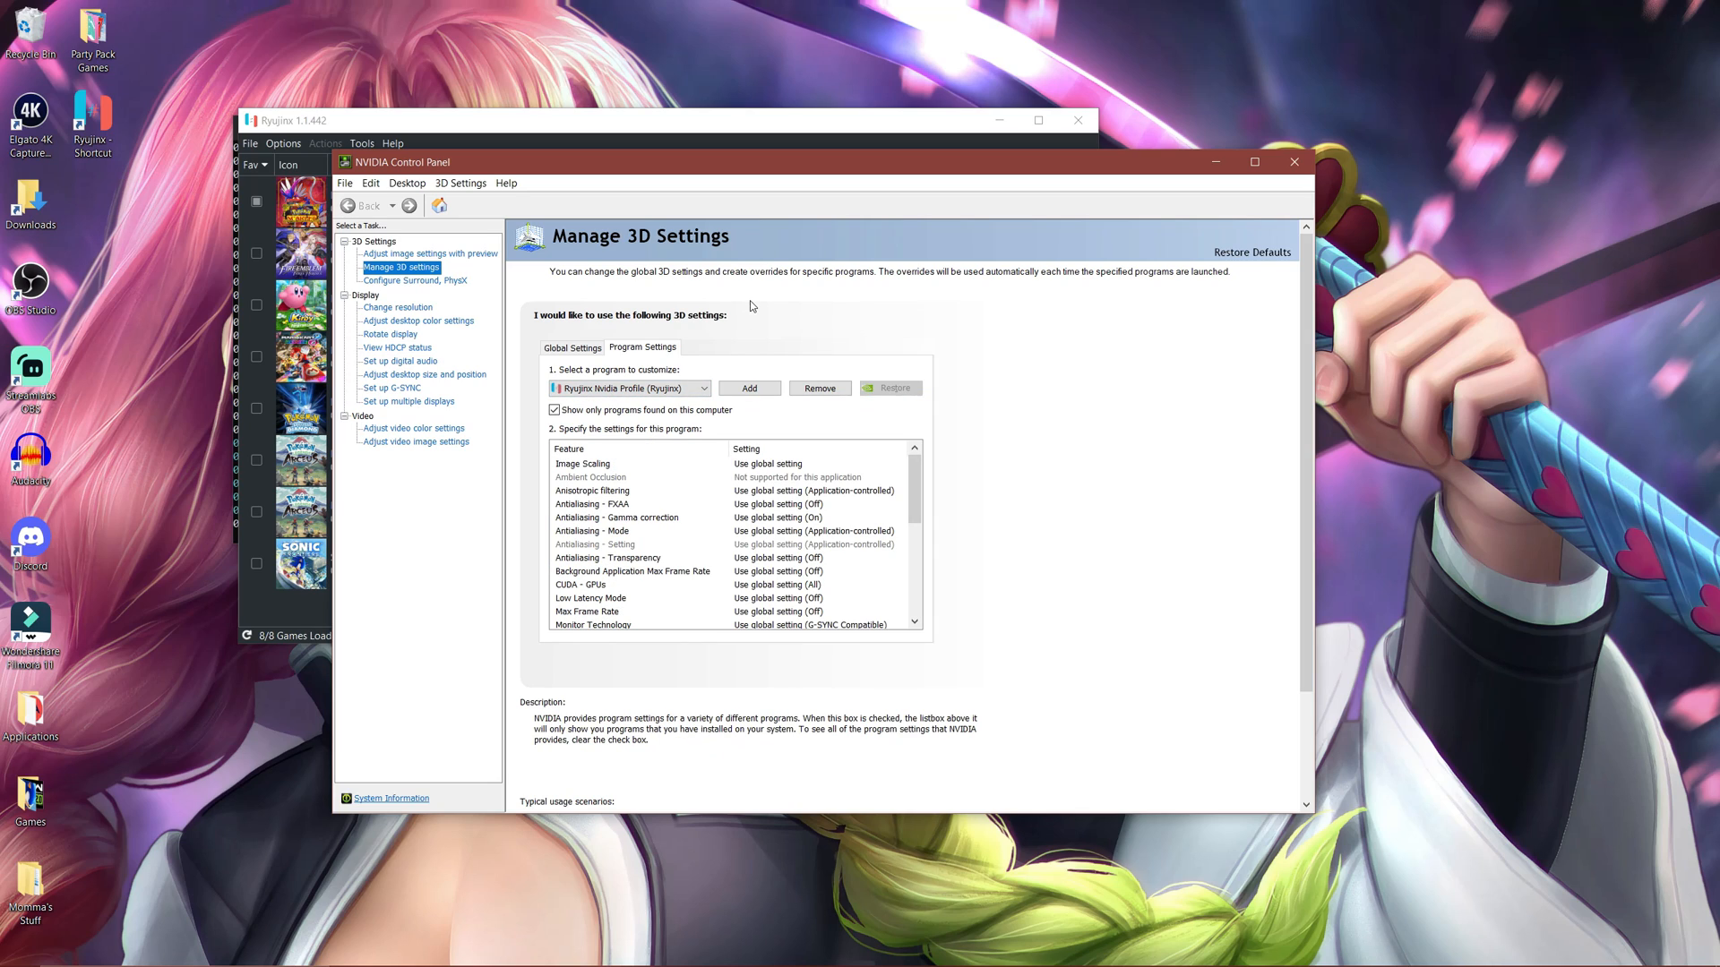
mouse_move(748, 388)
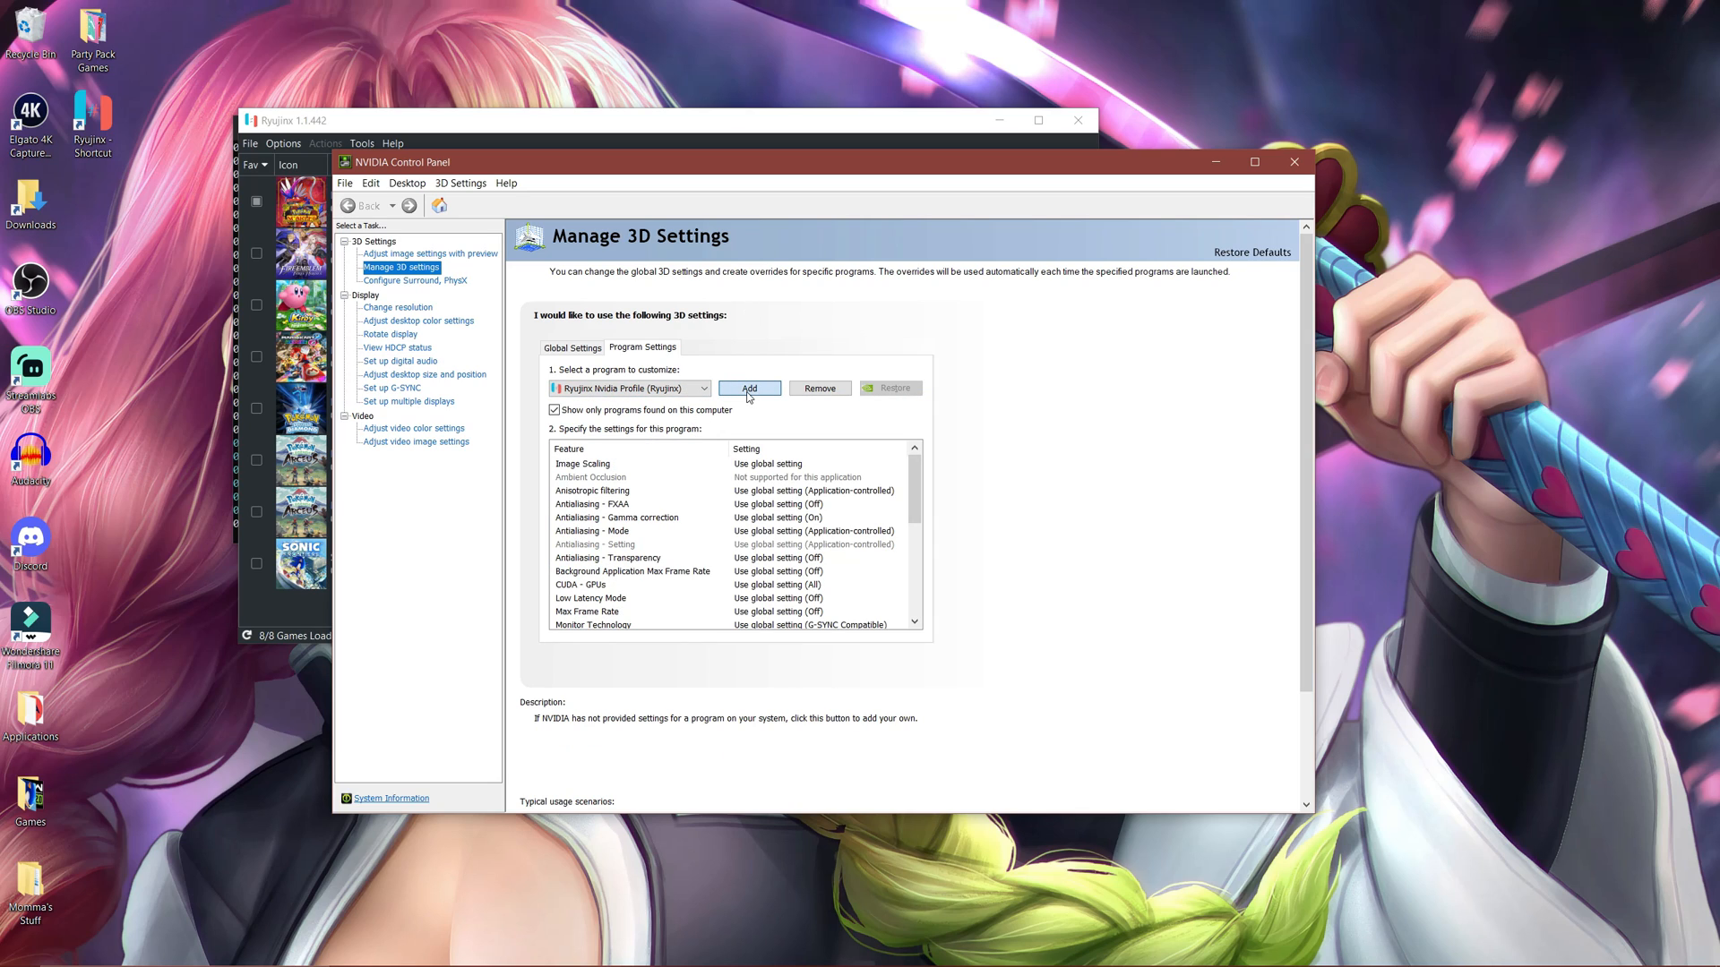
mouse_move(771, 405)
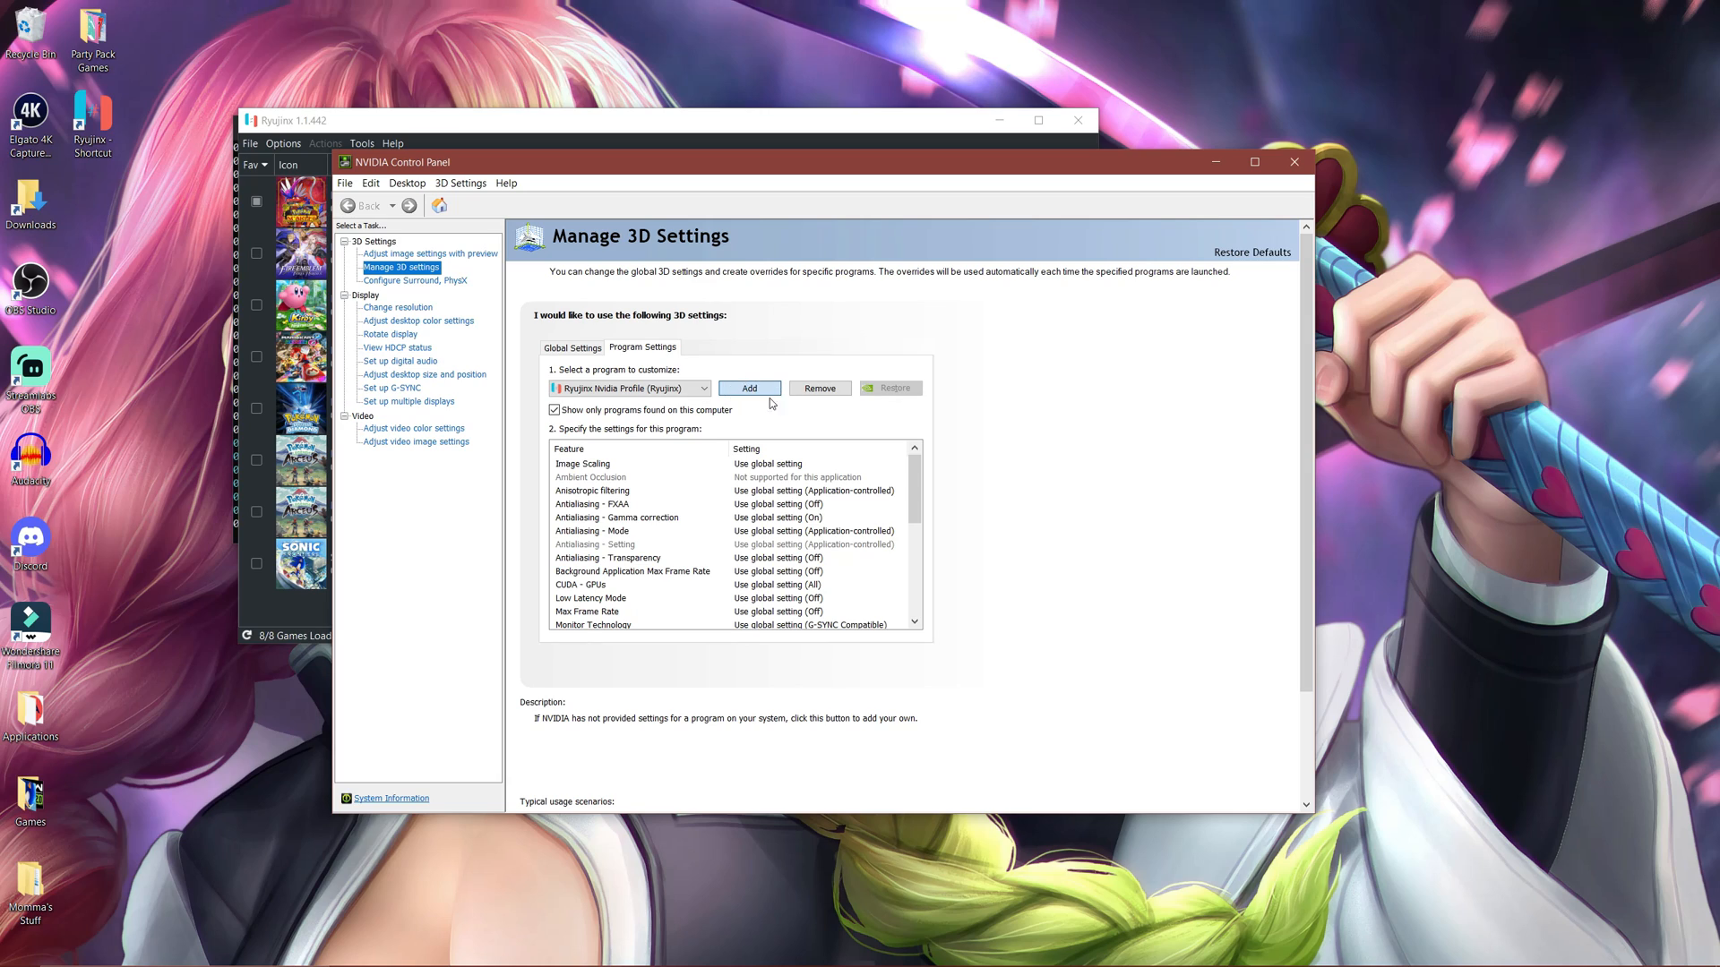
mouse_move(761, 396)
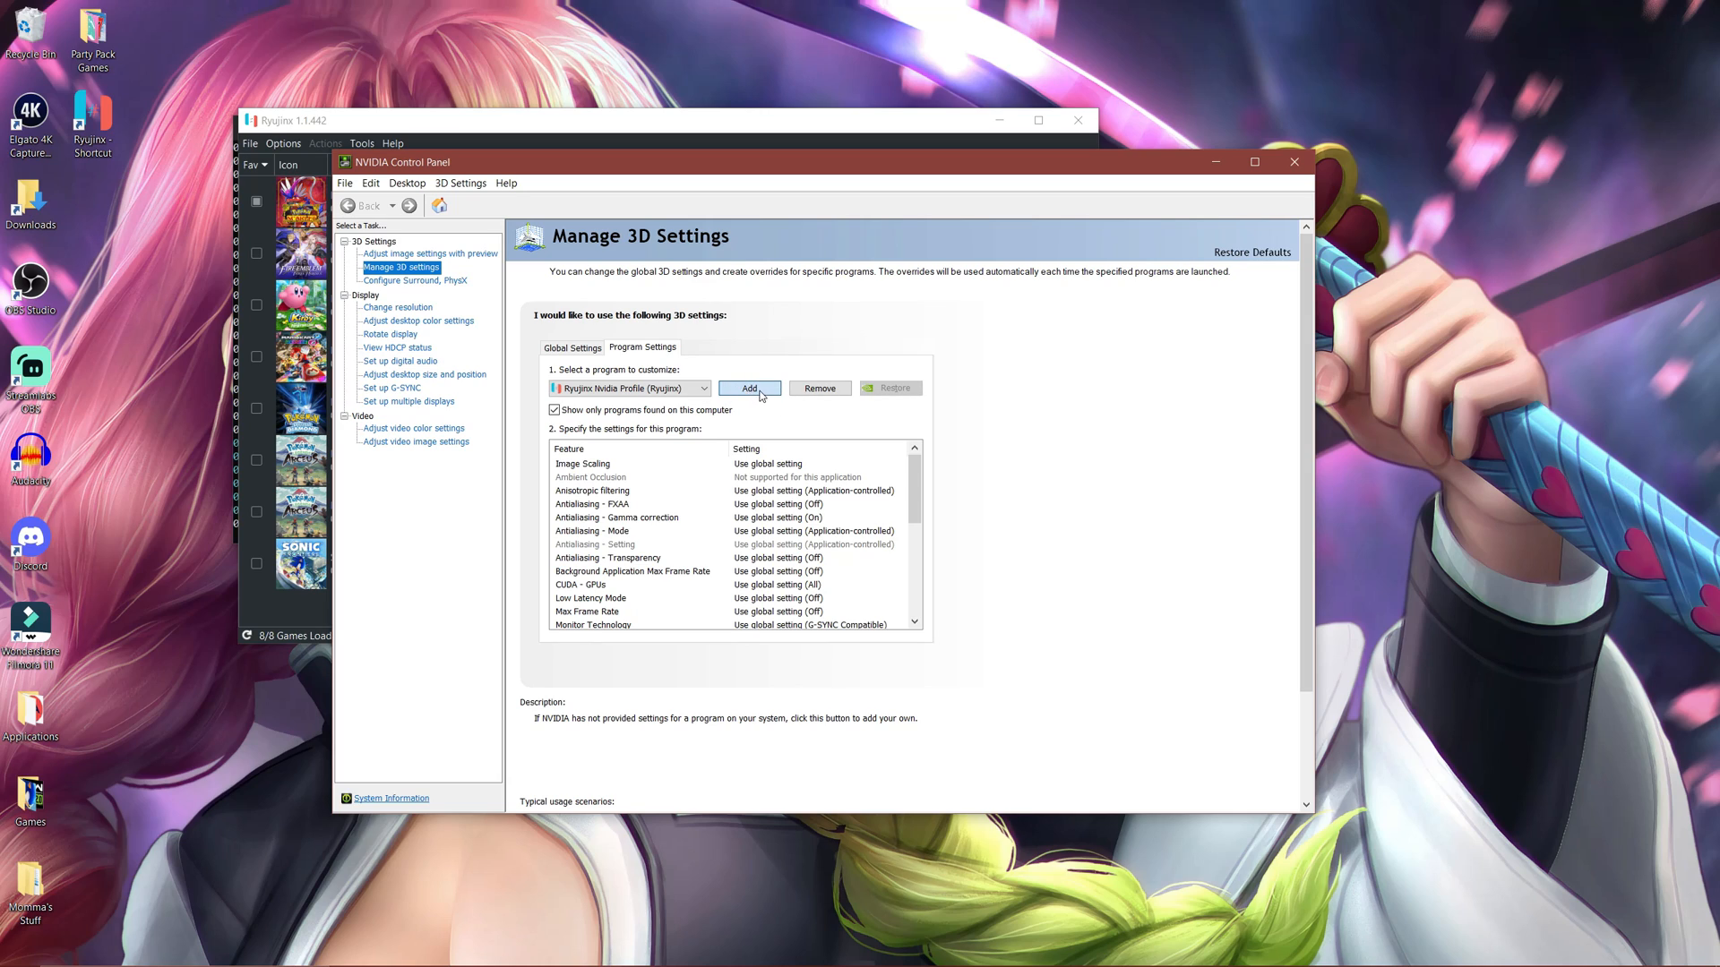
mouse_move(763, 414)
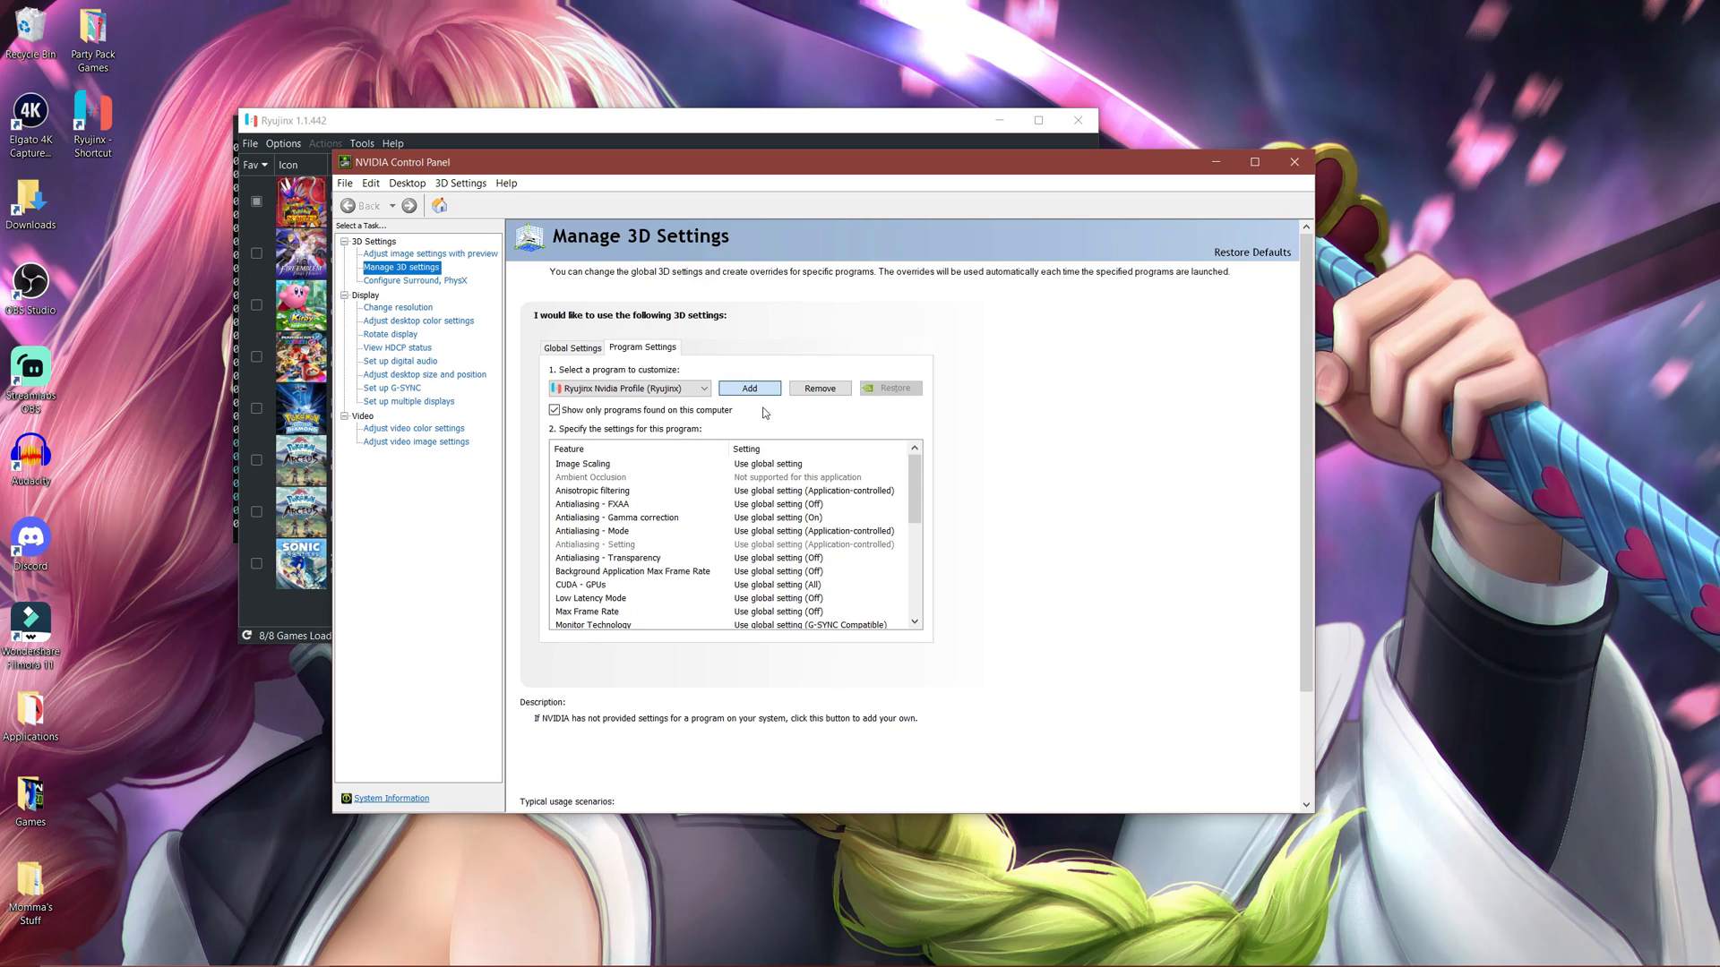
mouse_move(760, 414)
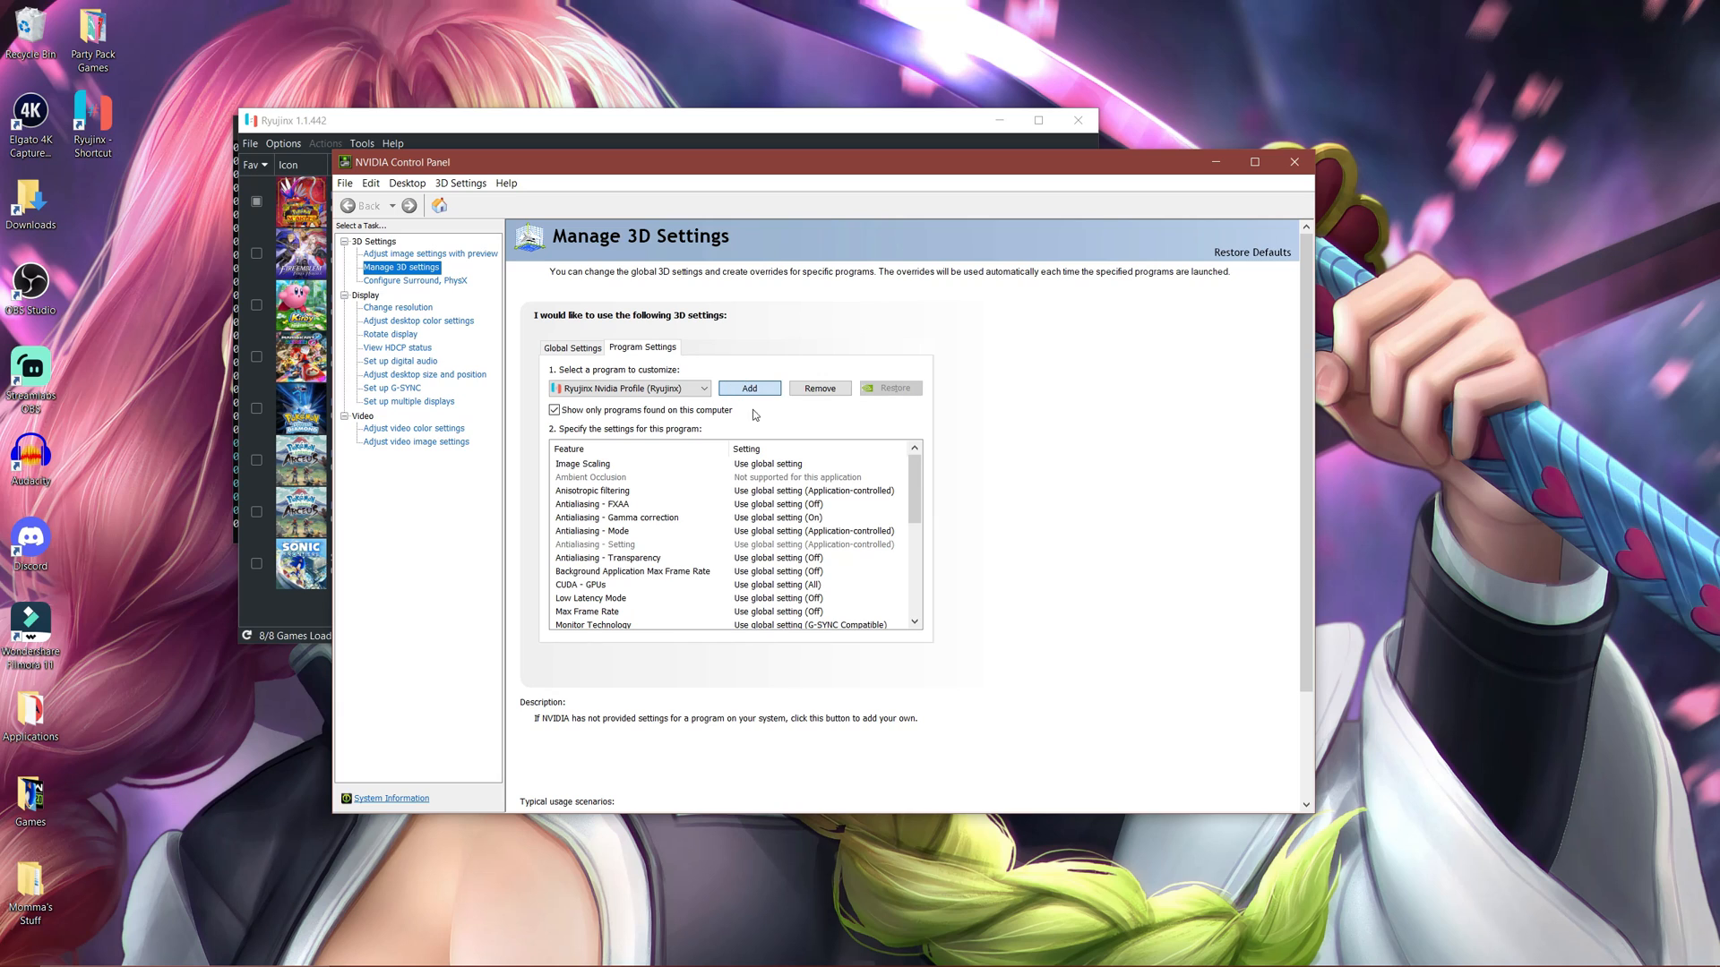
click(747, 387)
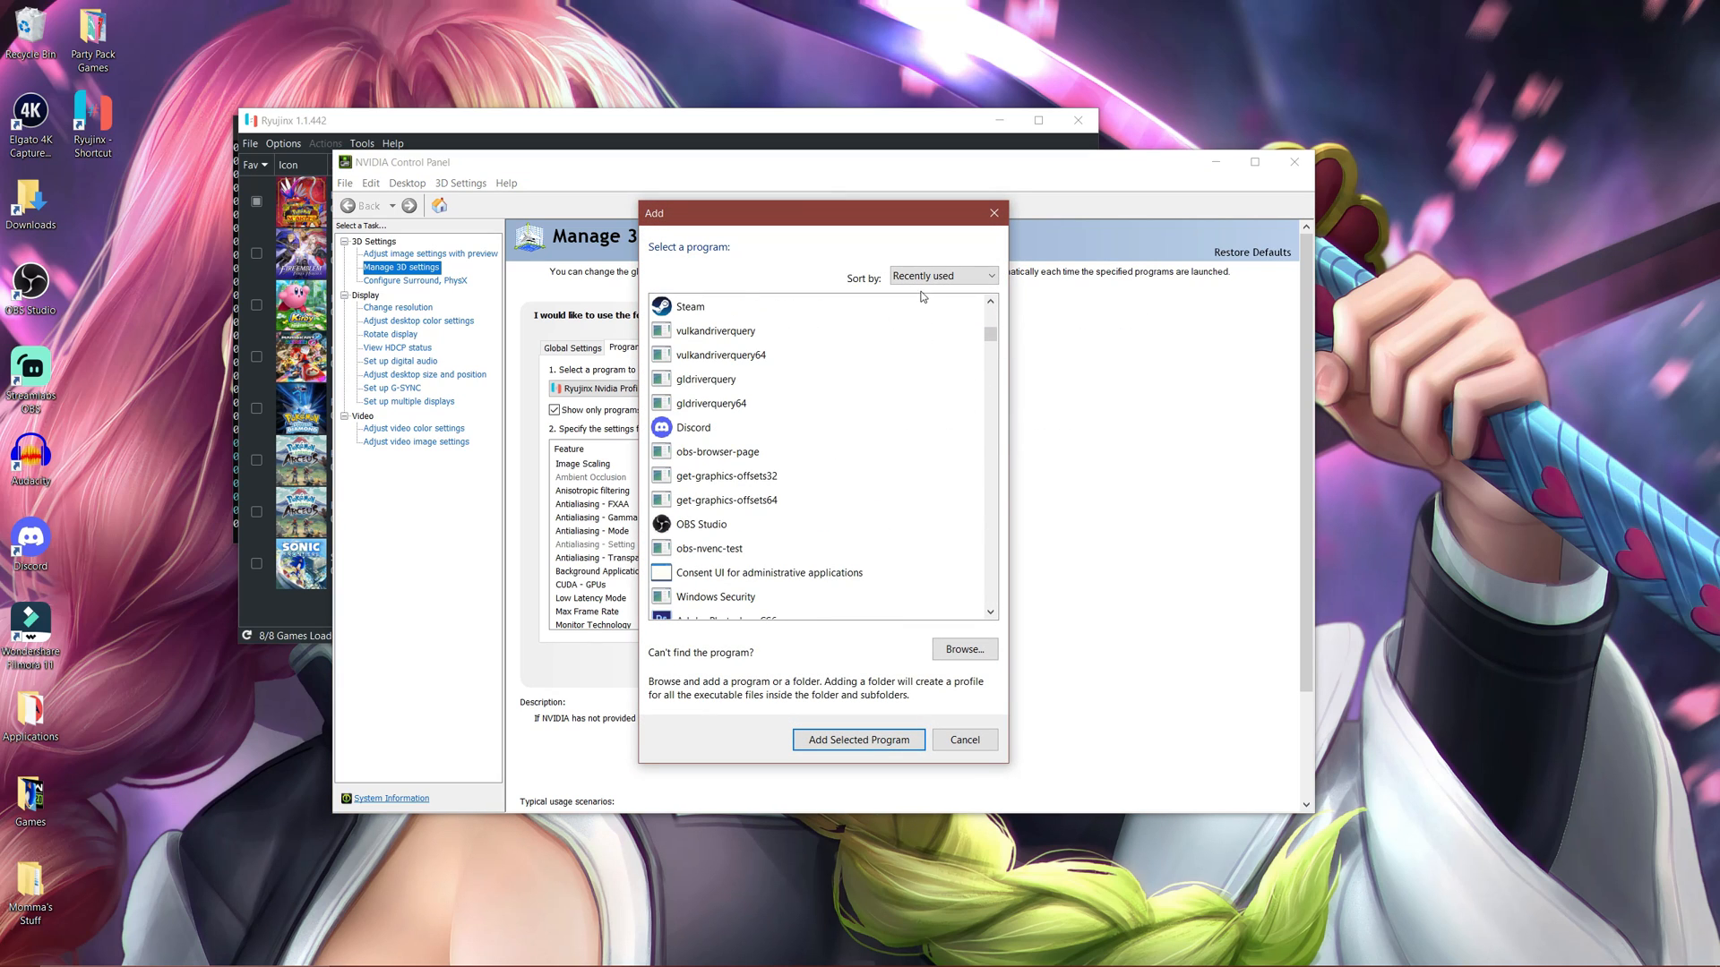
click(942, 275)
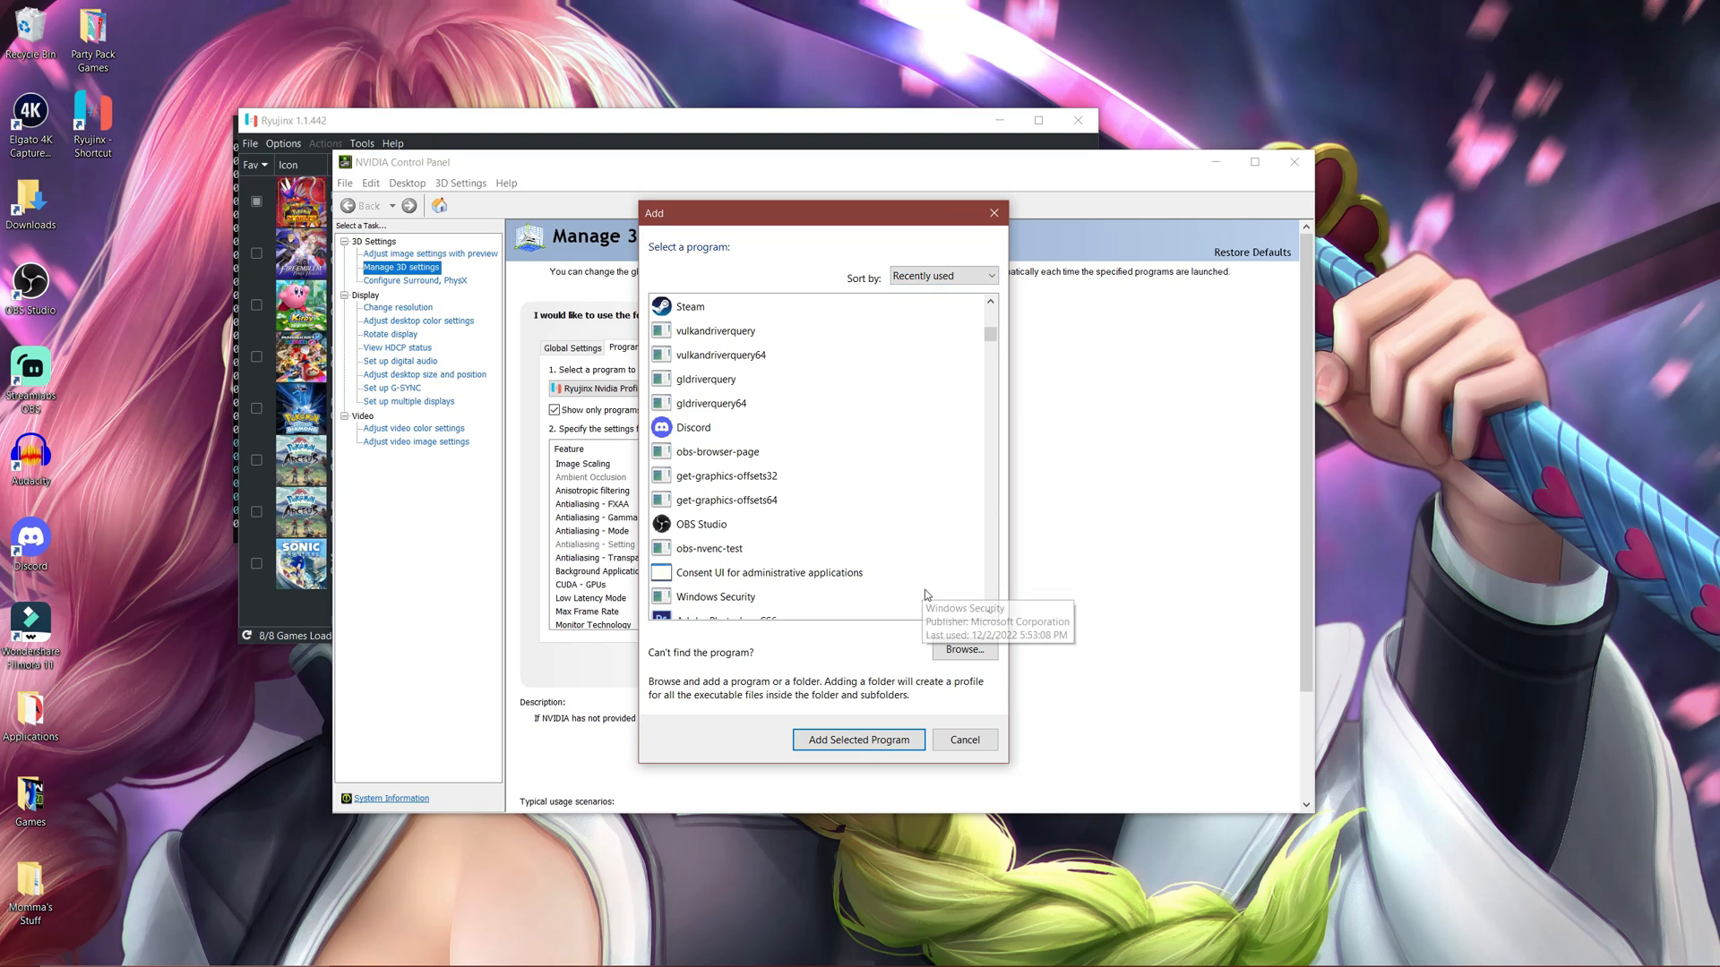
click(962, 738)
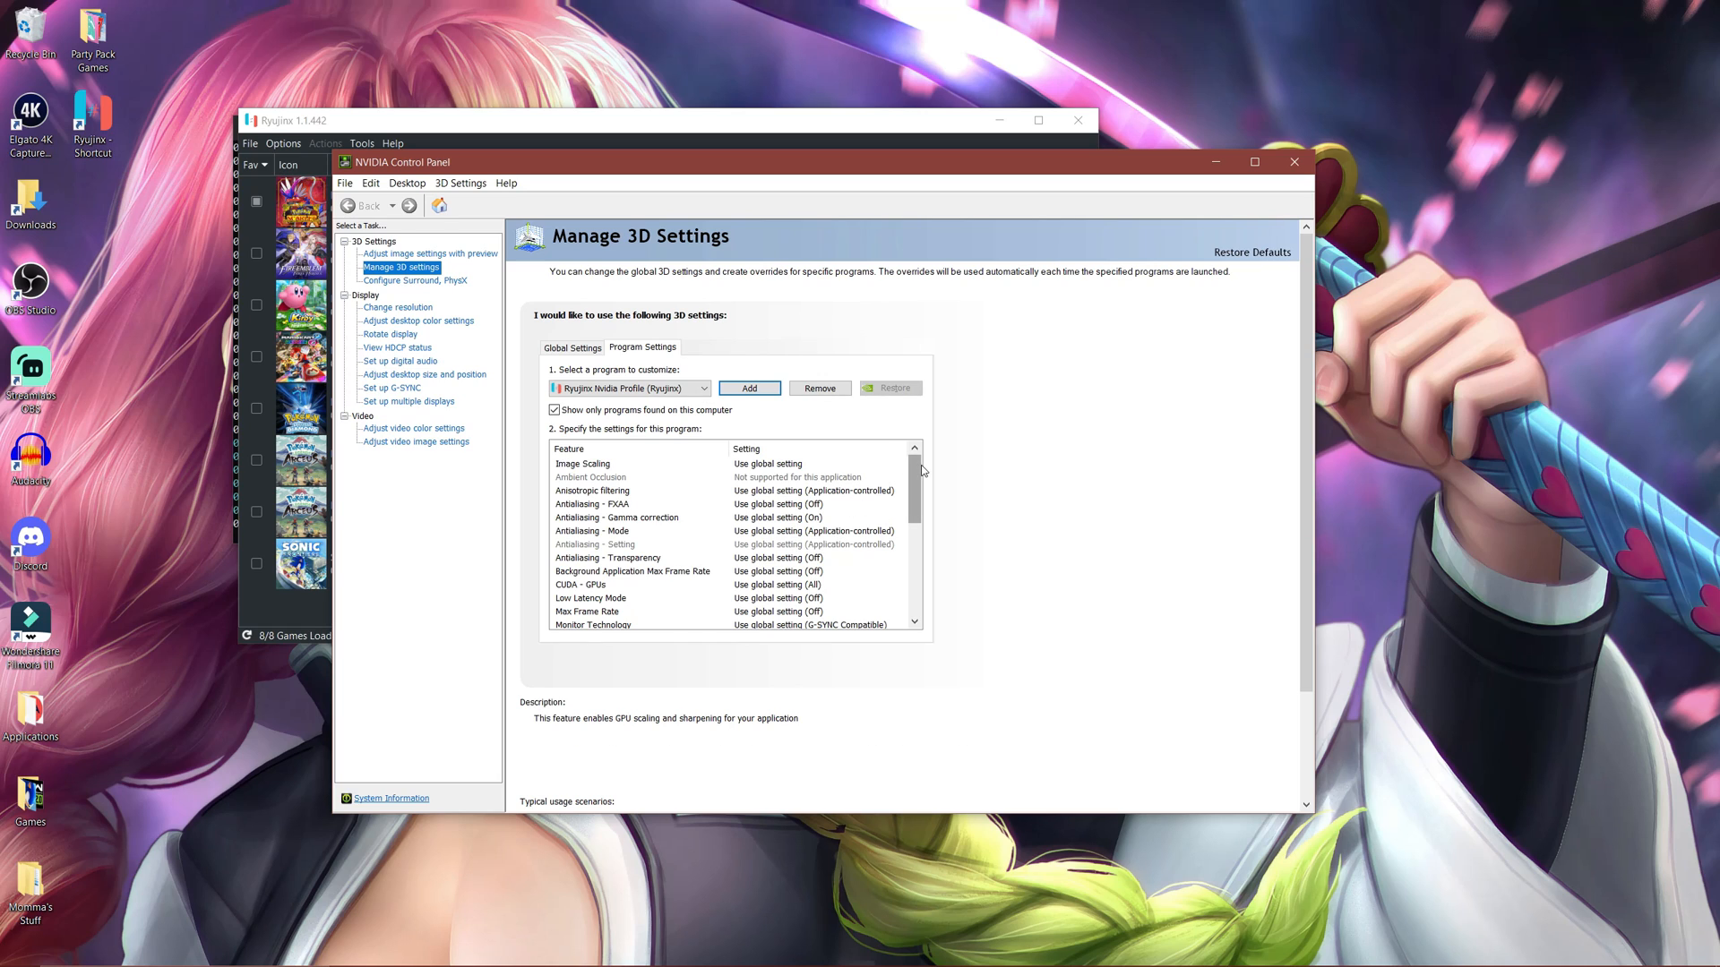
scroll(down, 3)
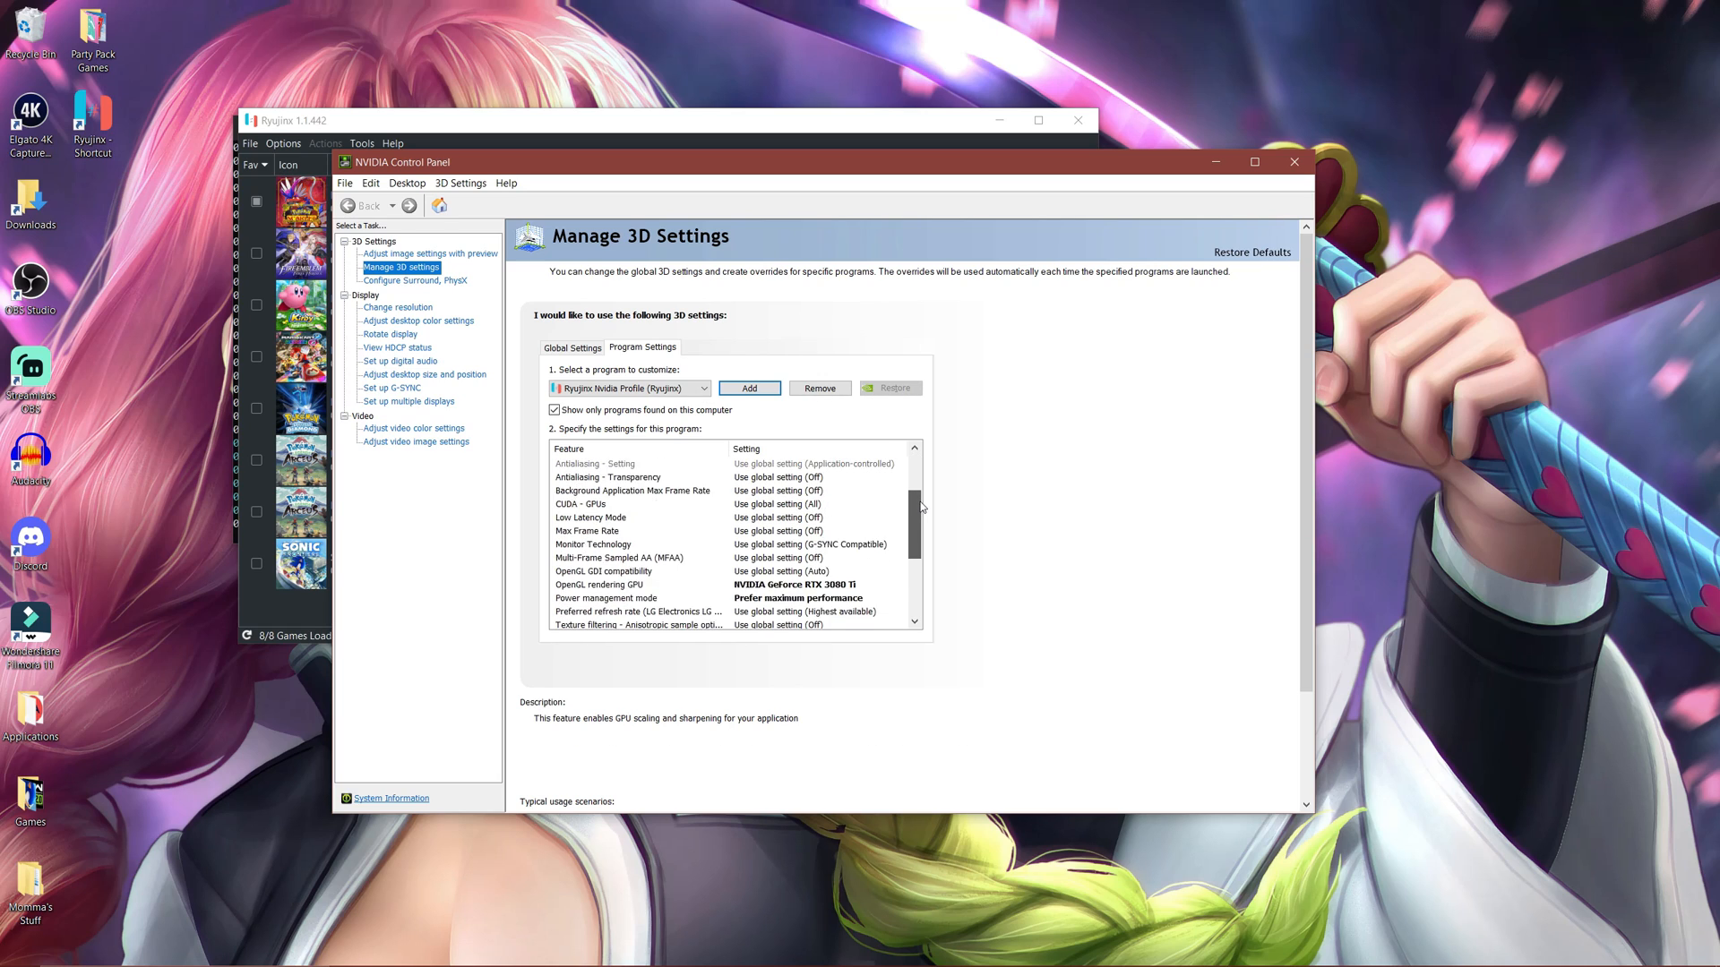
scroll(down, 3)
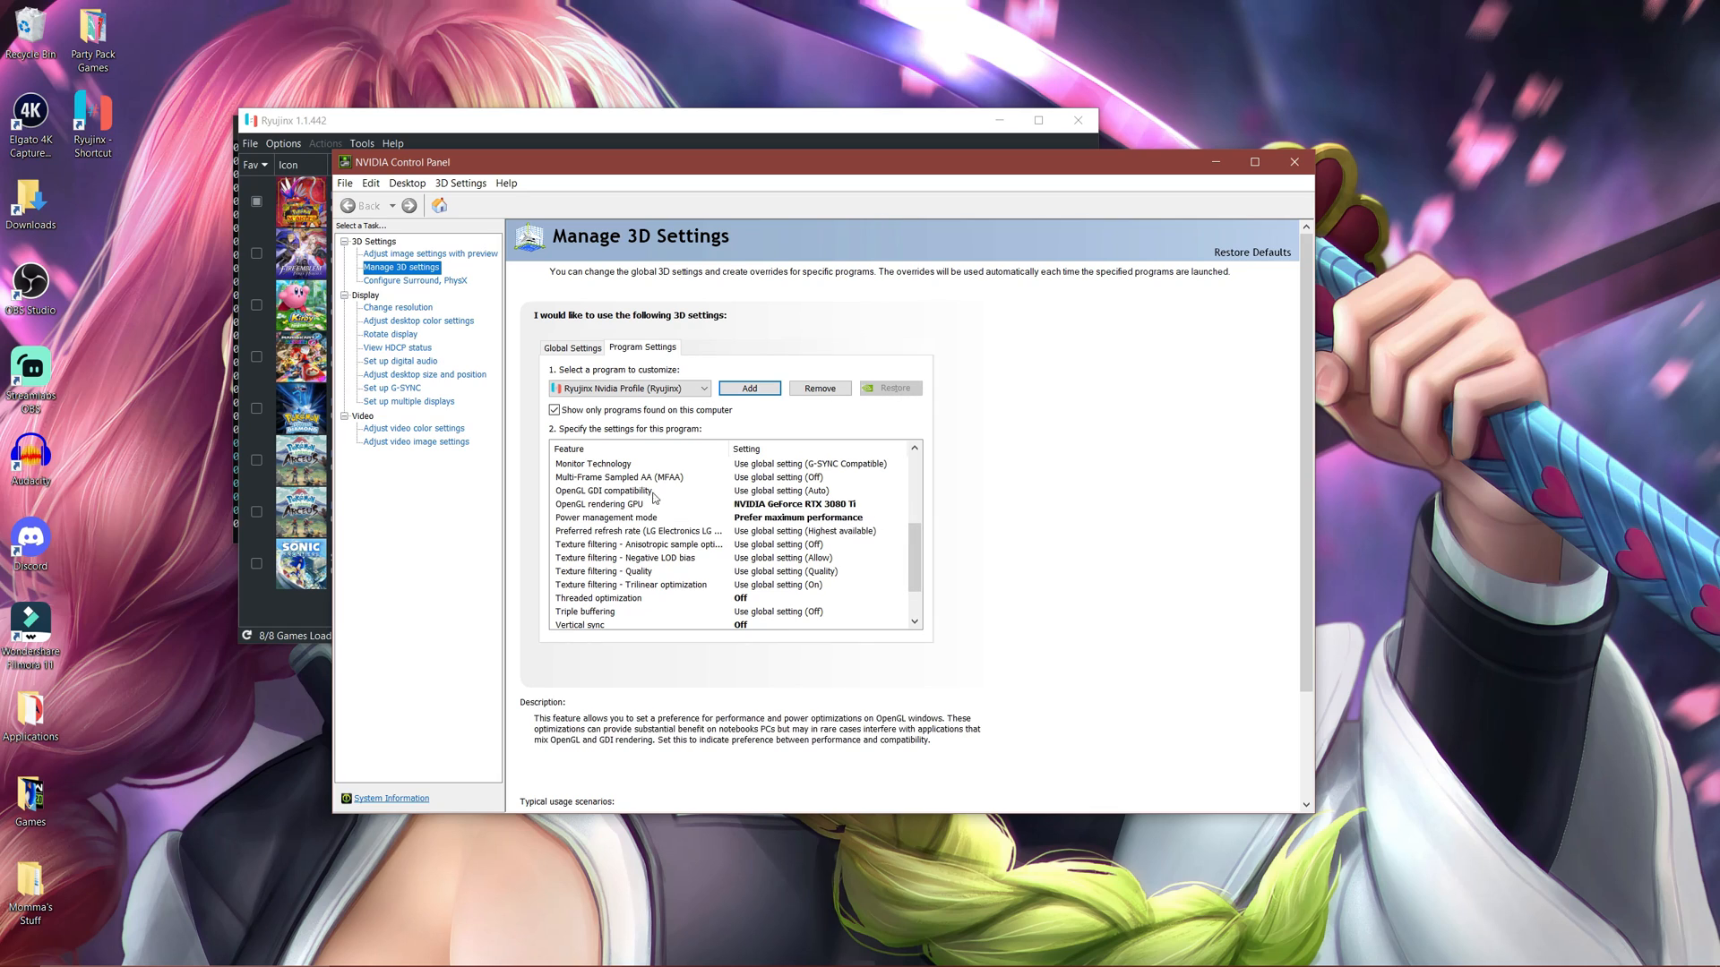
click(900, 504)
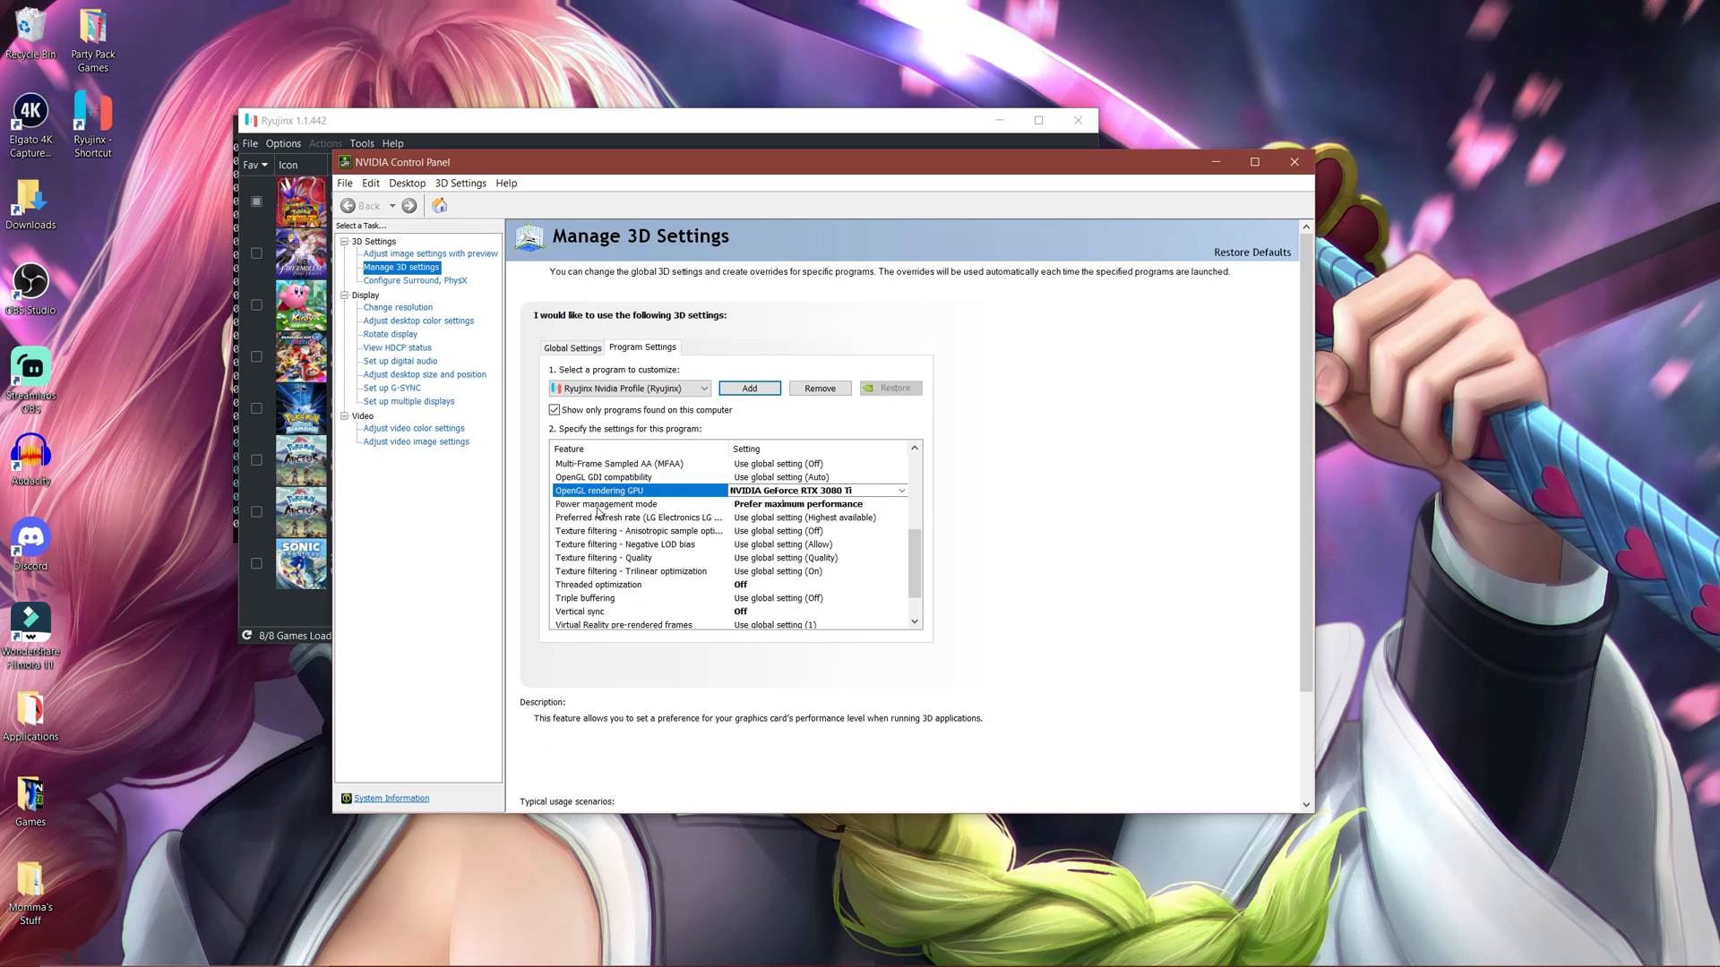
mouse_move(778, 512)
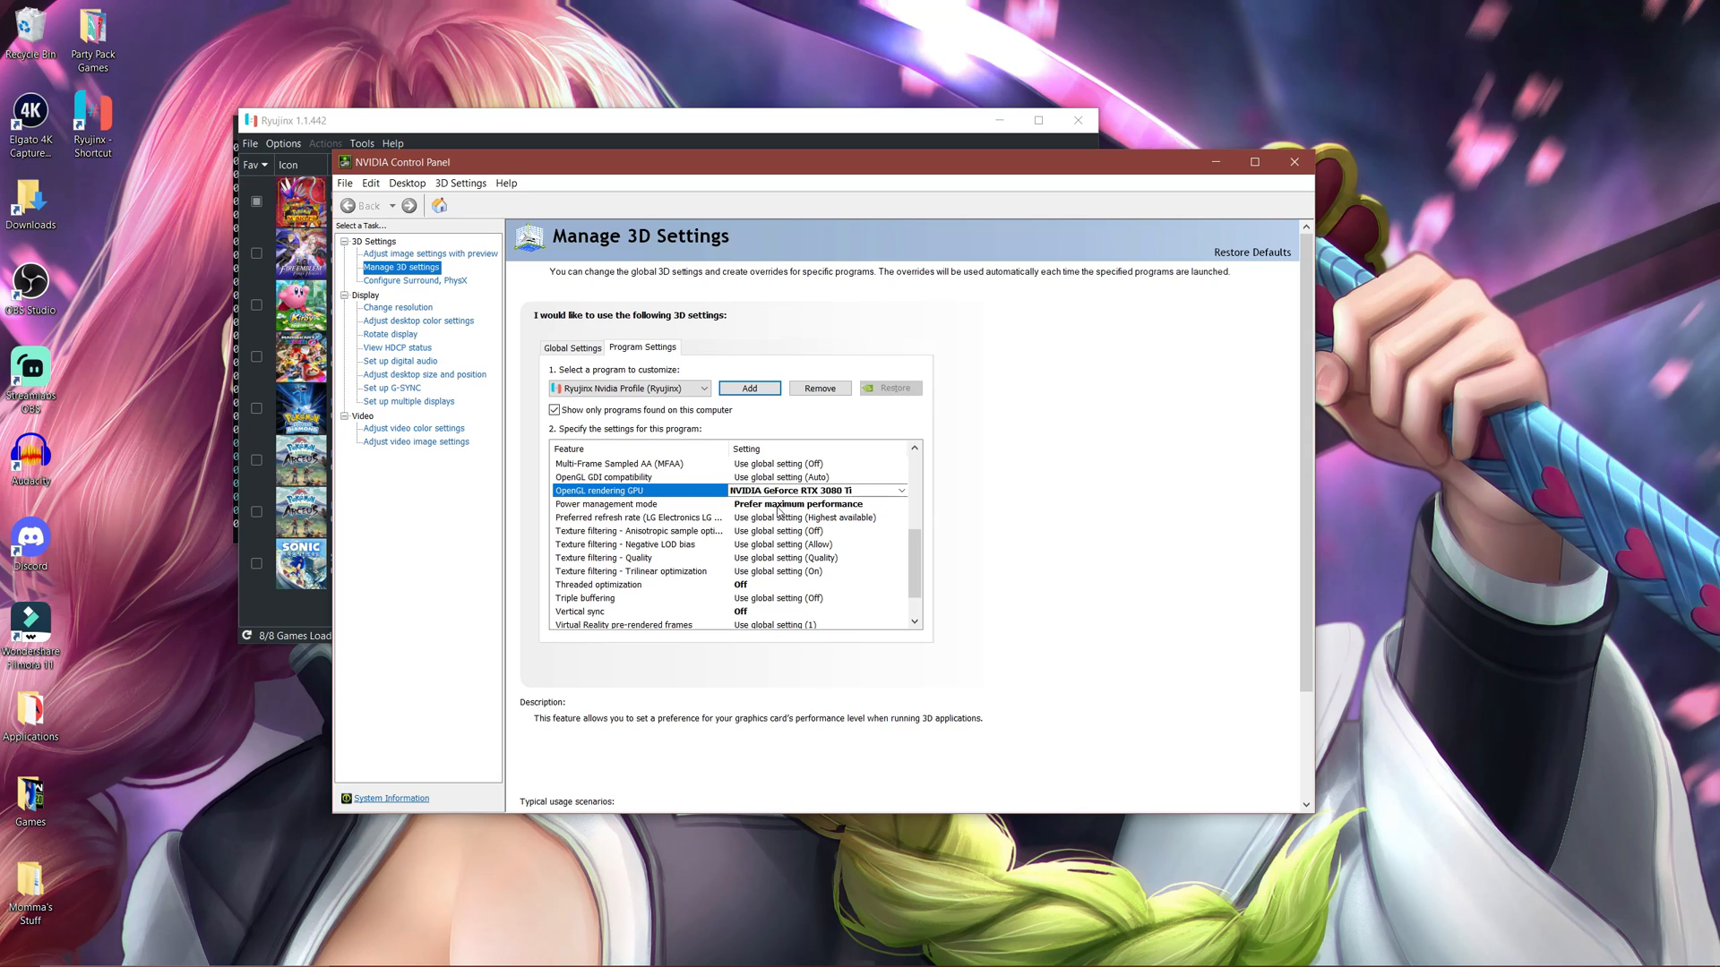
click(900, 504)
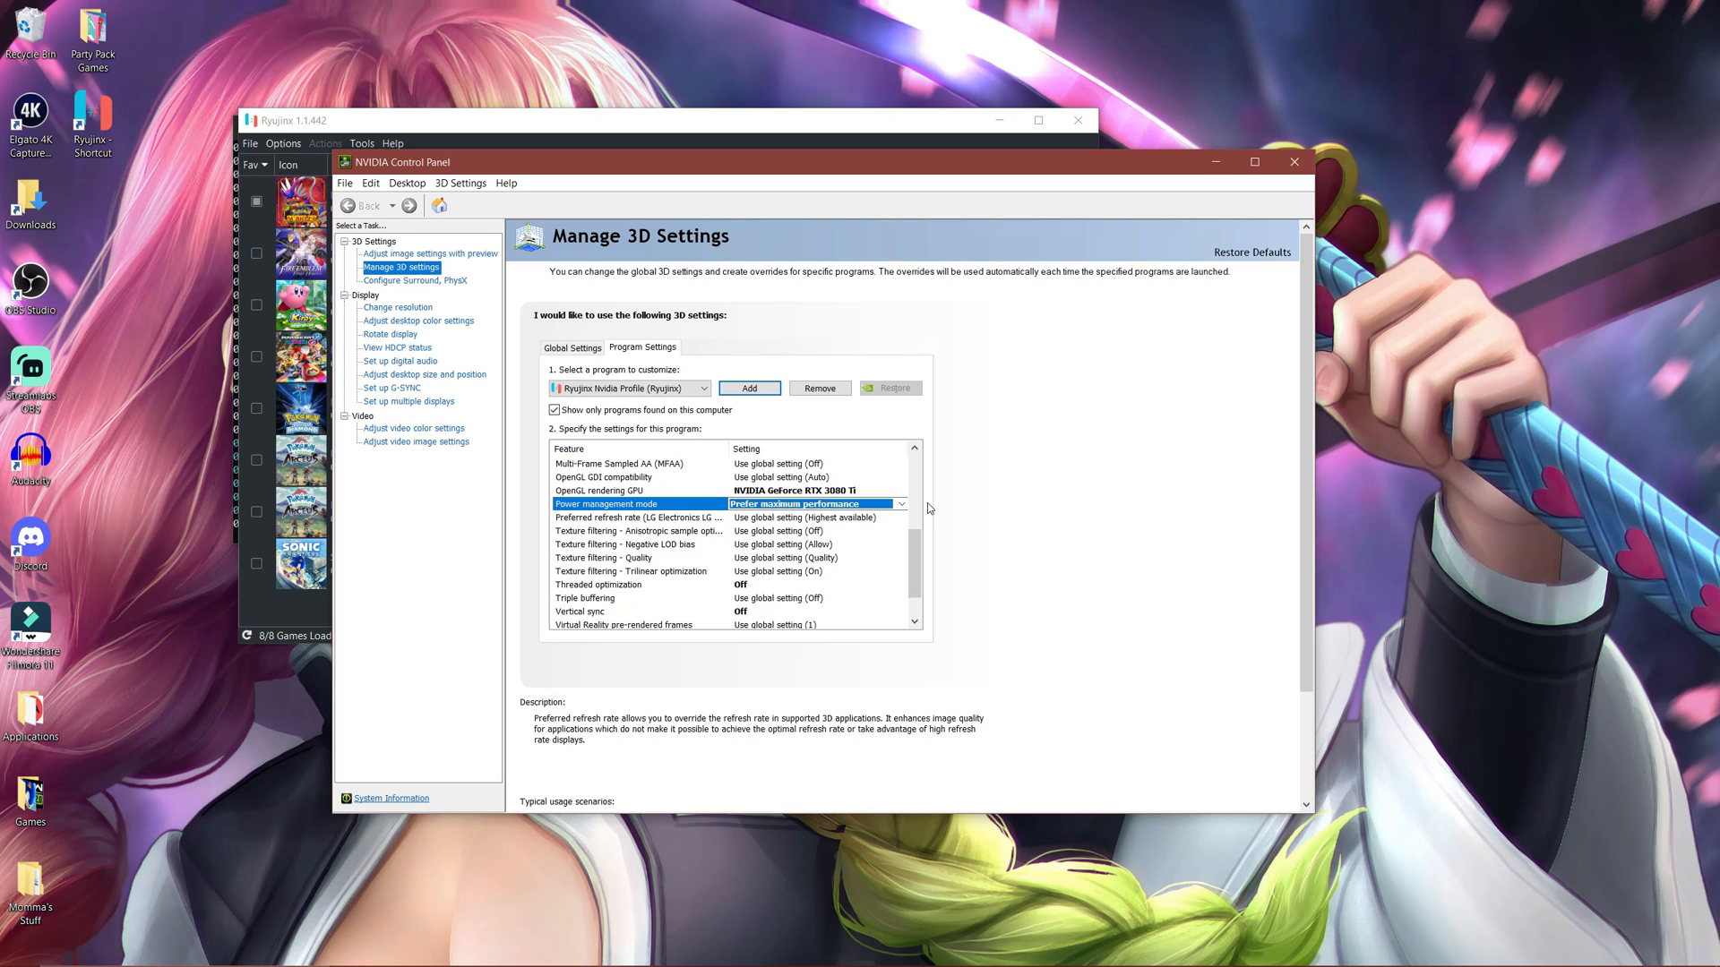
Step: Keep Threaded optimization set to Off for the Ryujinx profile
scroll(down, 3)
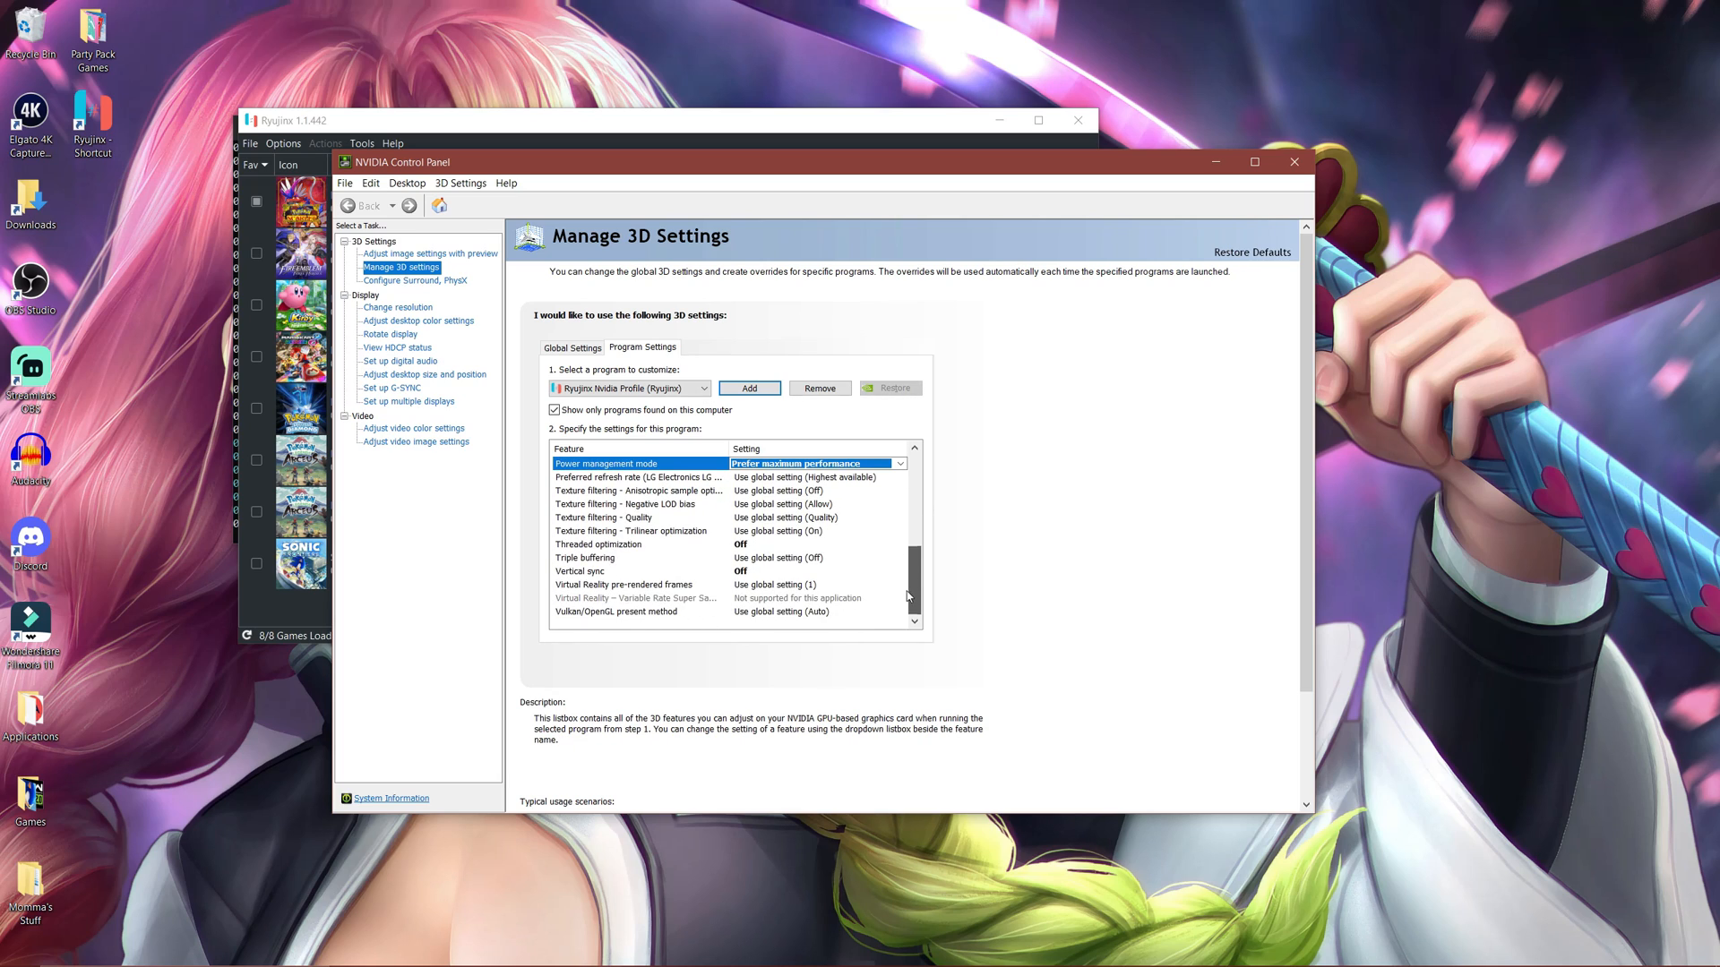
mouse_move(658, 548)
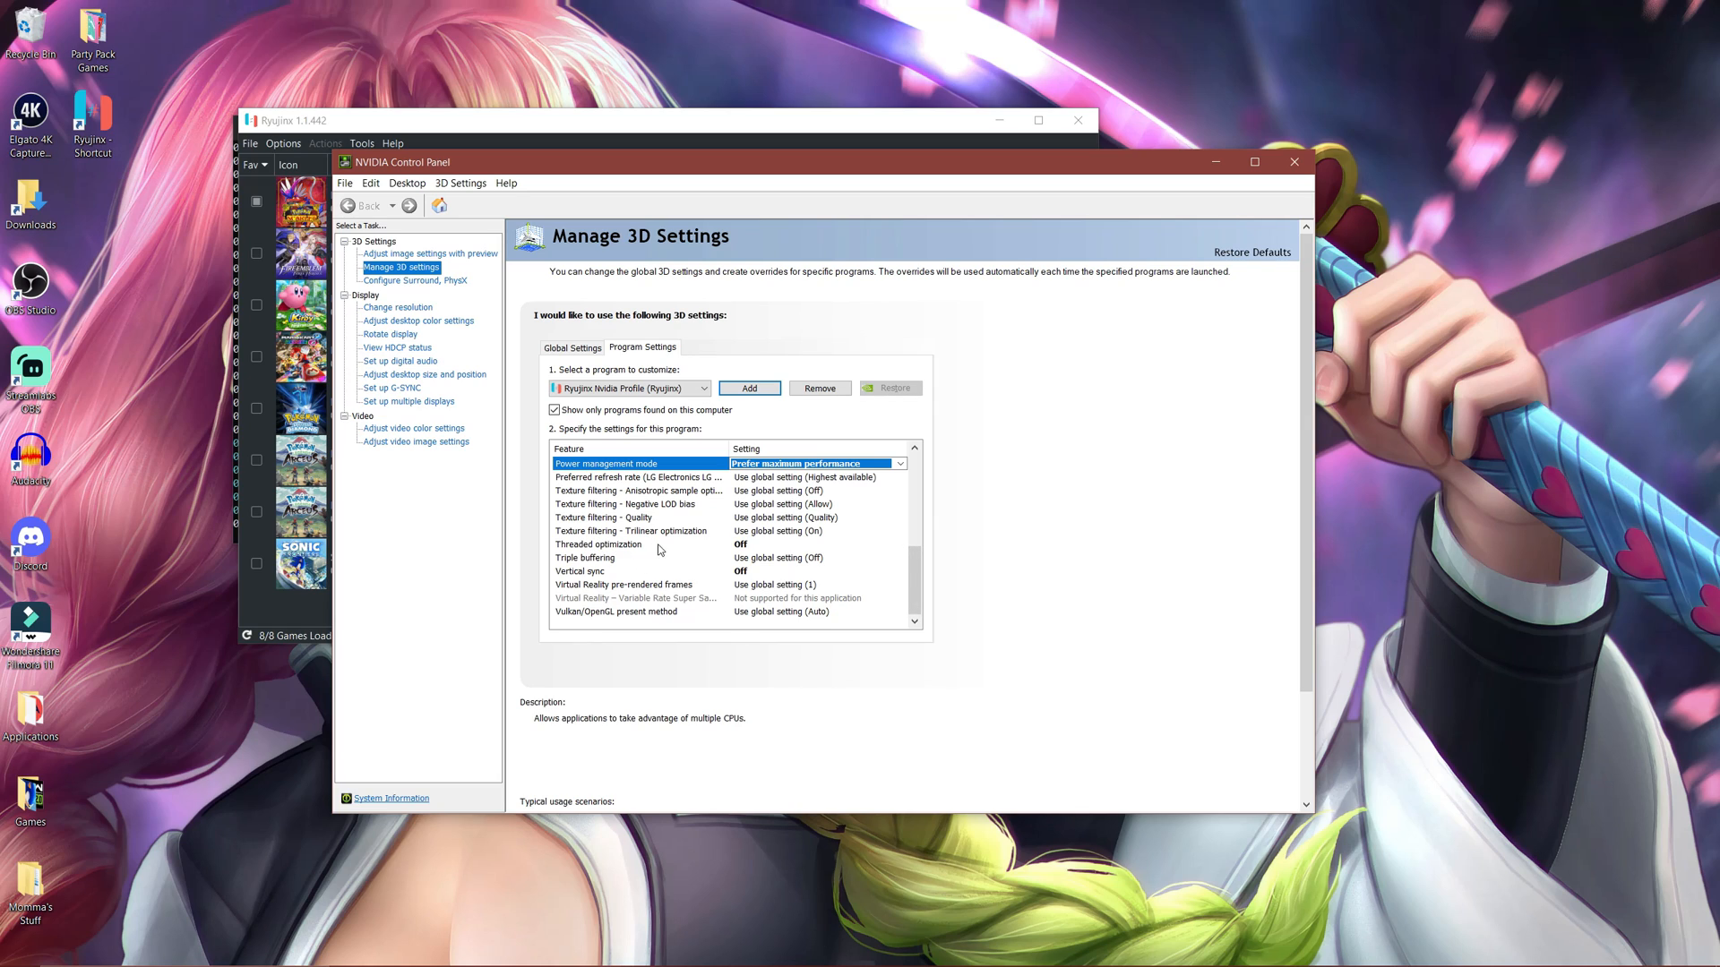
click(902, 544)
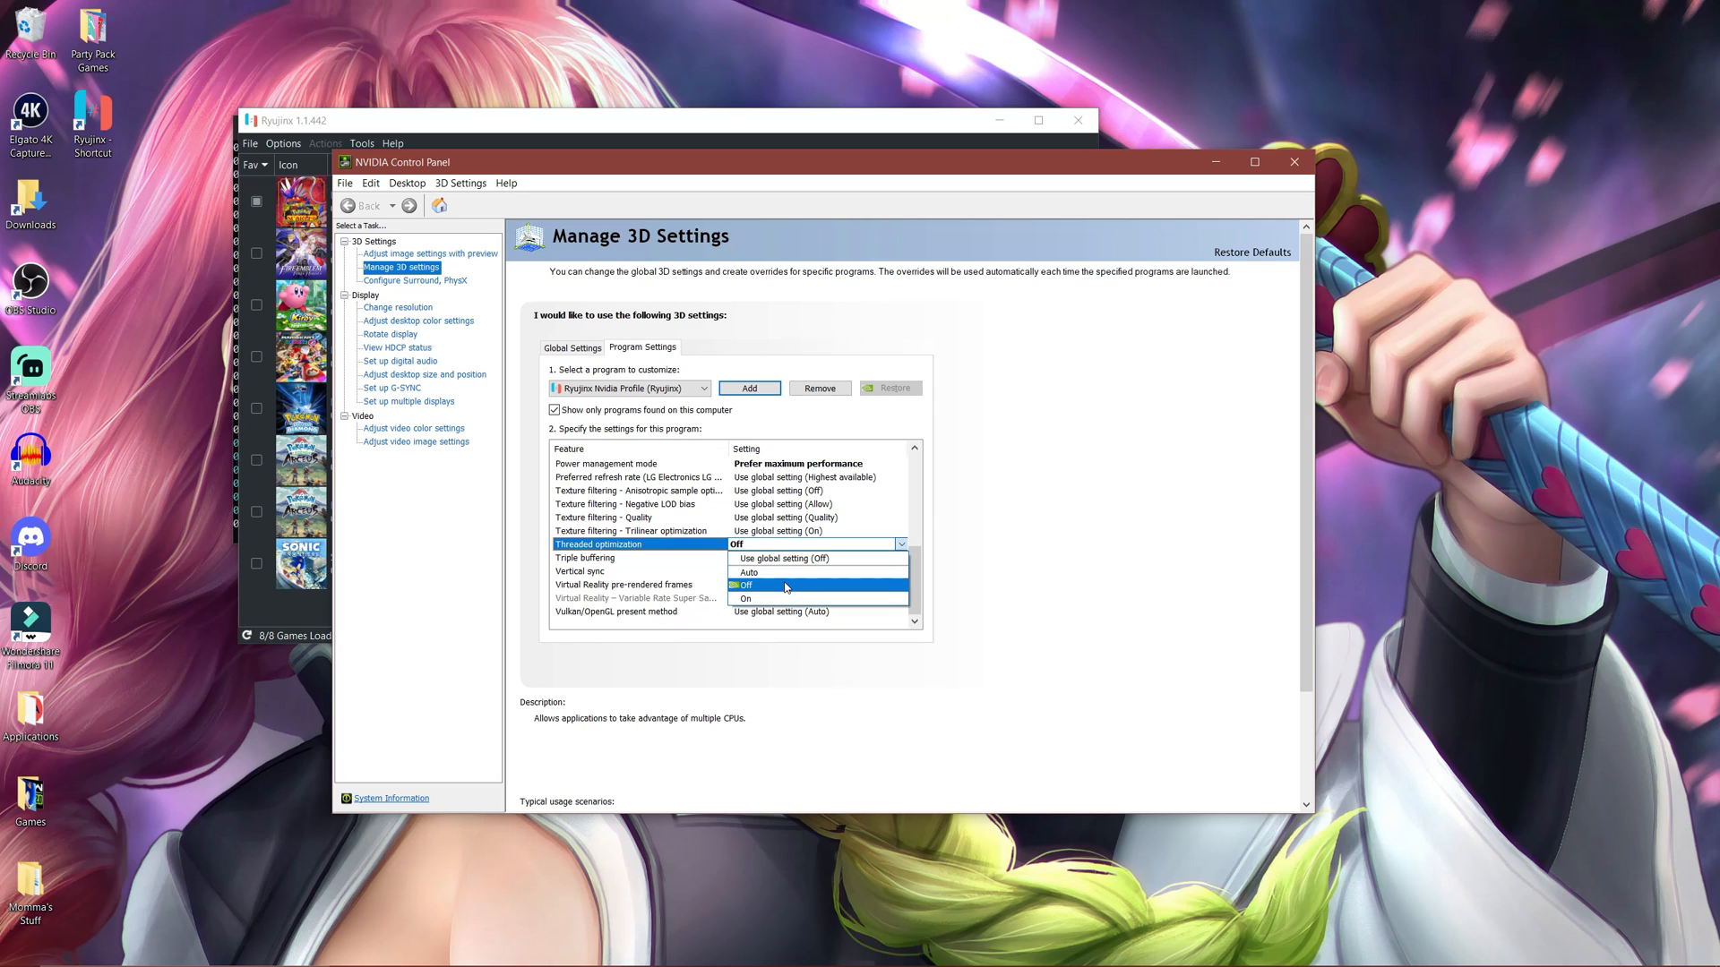
mouse_move(785, 586)
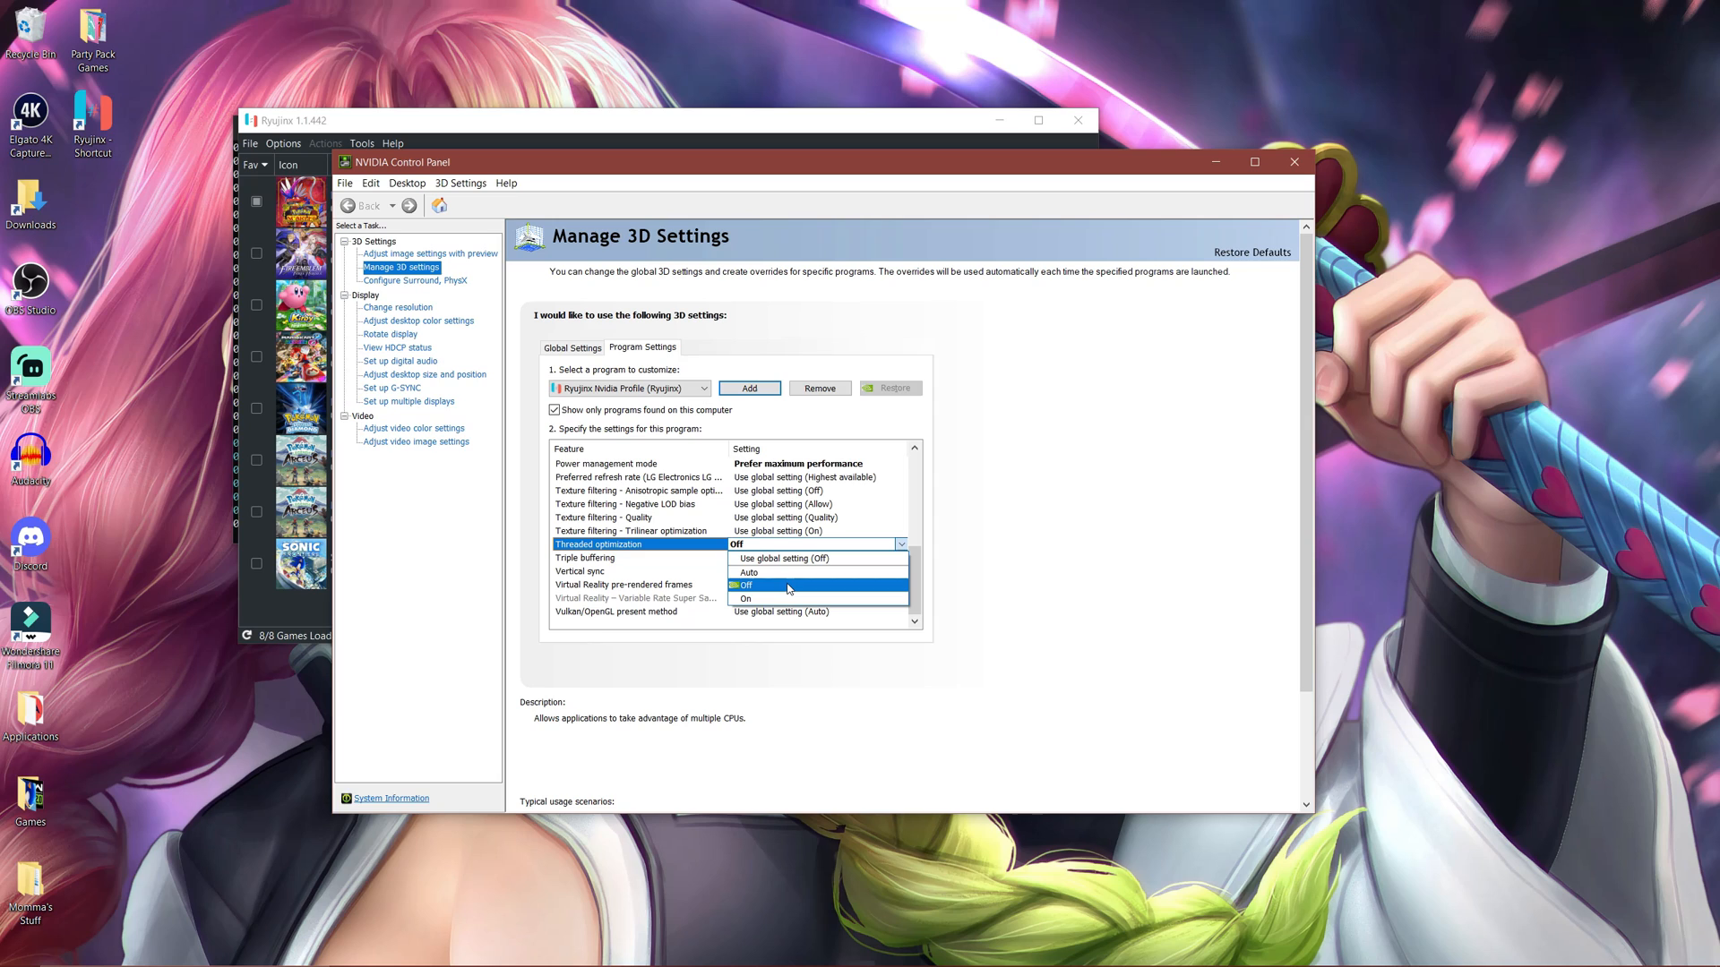
click(747, 583)
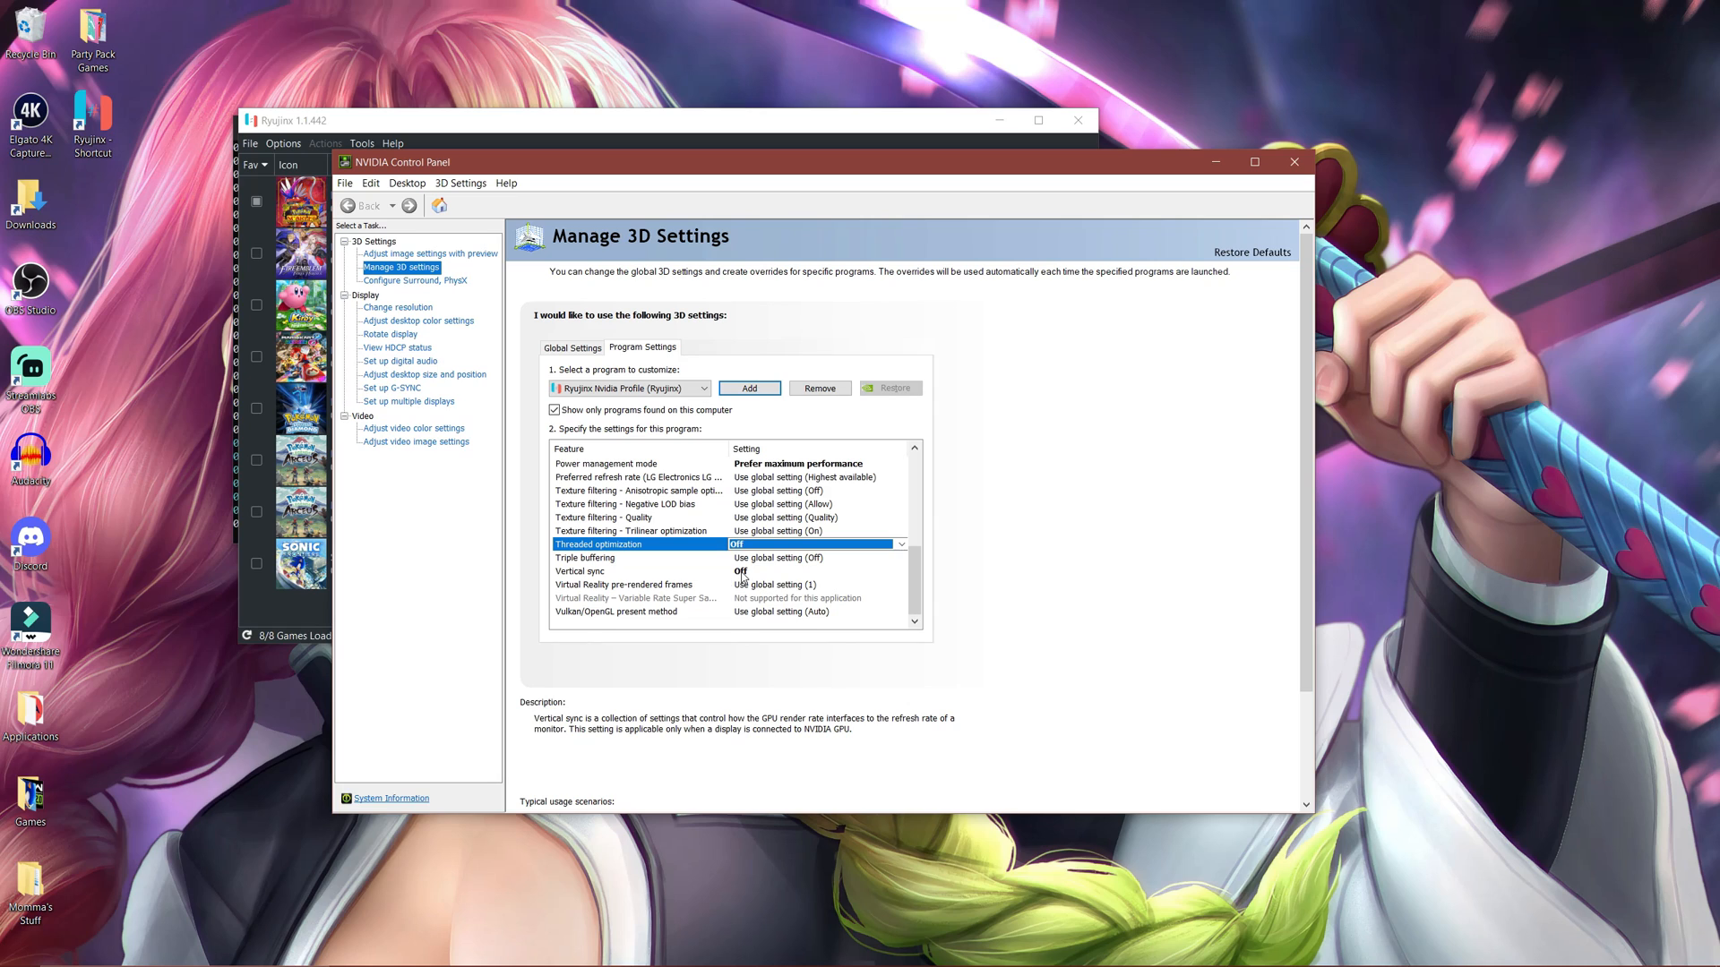
Step: Set Vertical sync to Off for the Ryujinx profile and close NVIDIA Control Panel
click(899, 570)
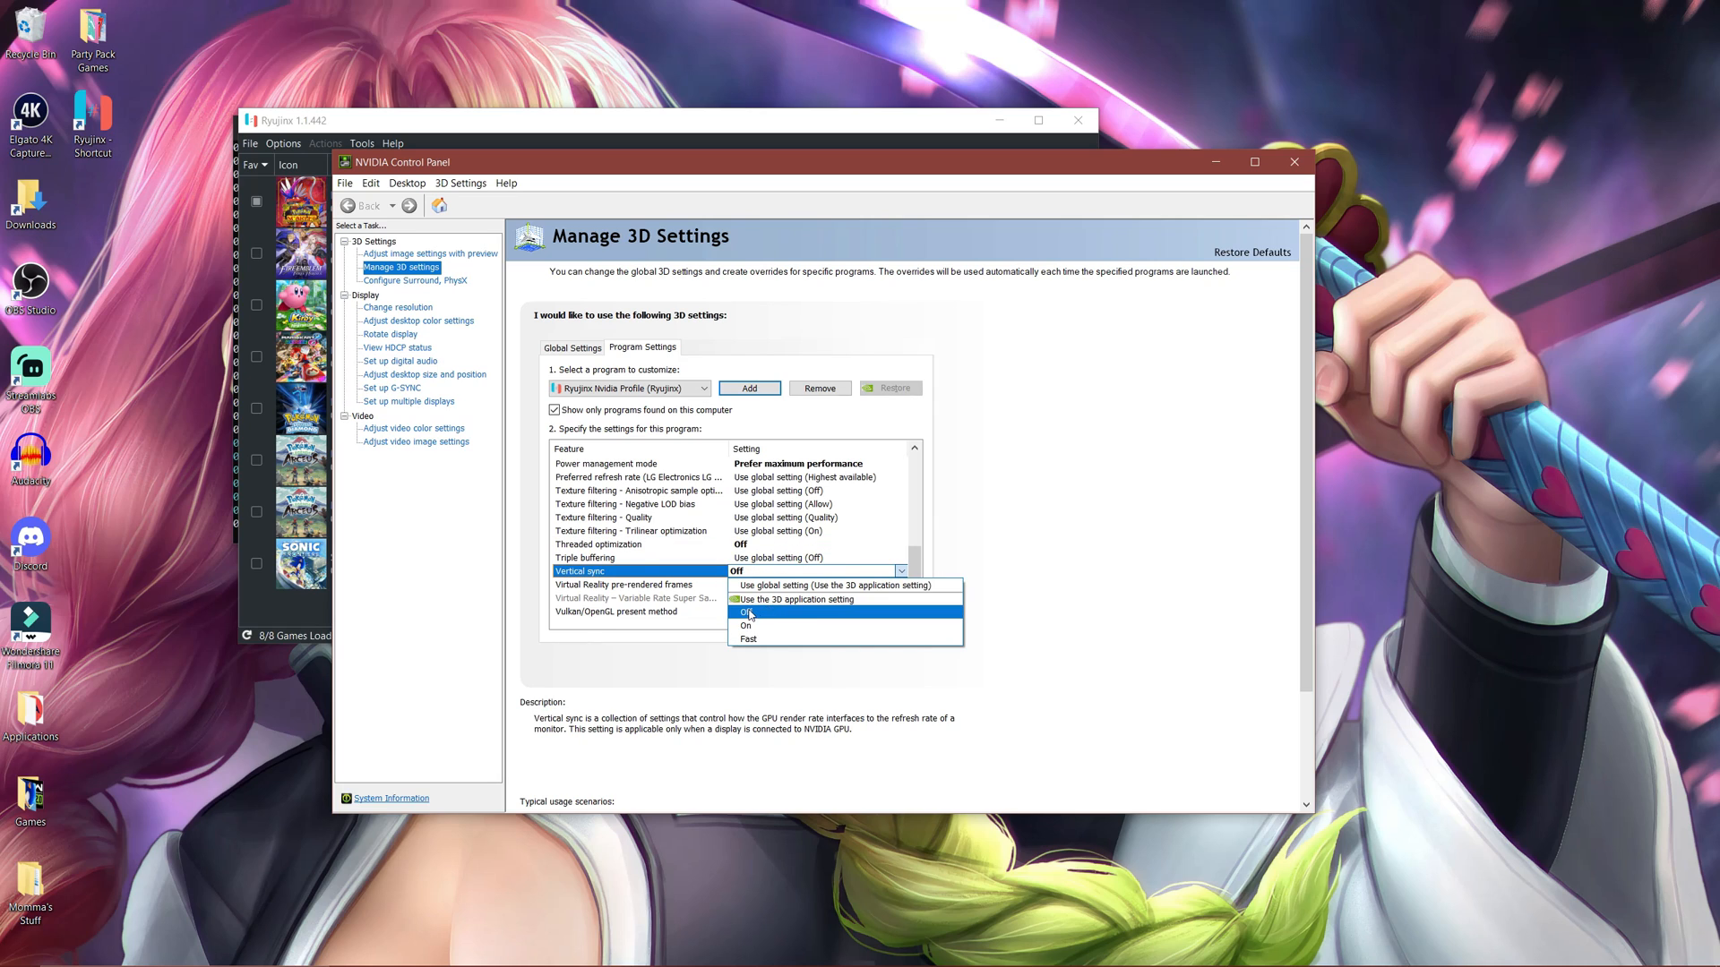
click(743, 612)
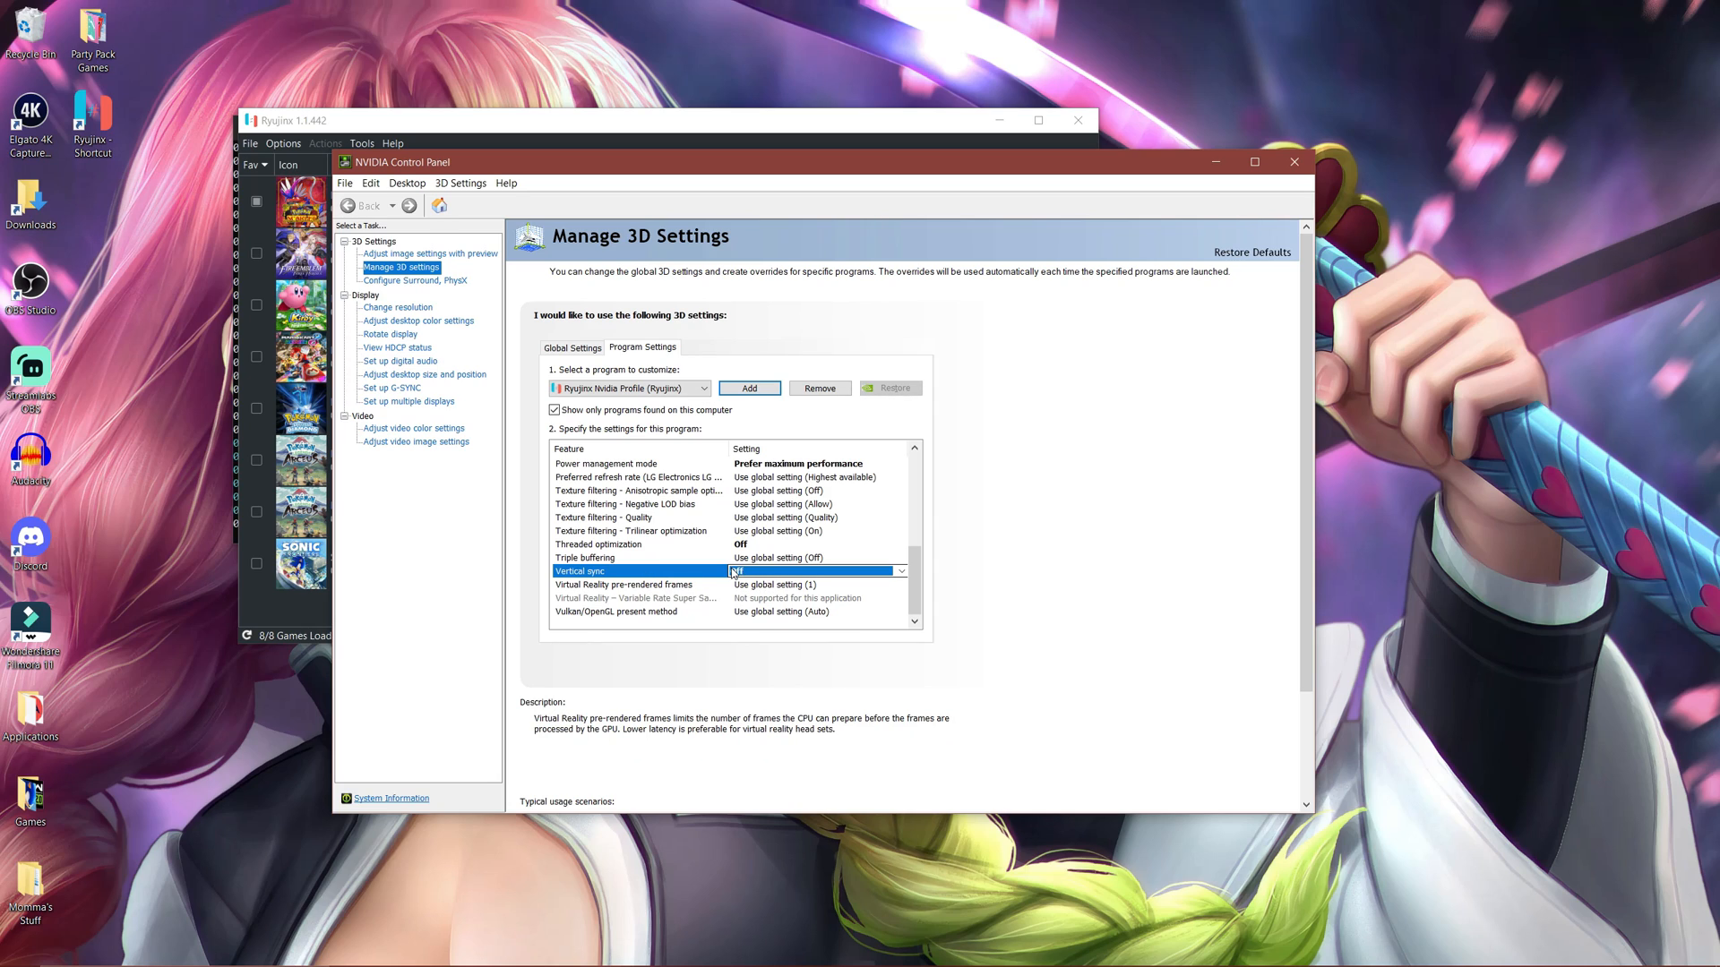
click(812, 570)
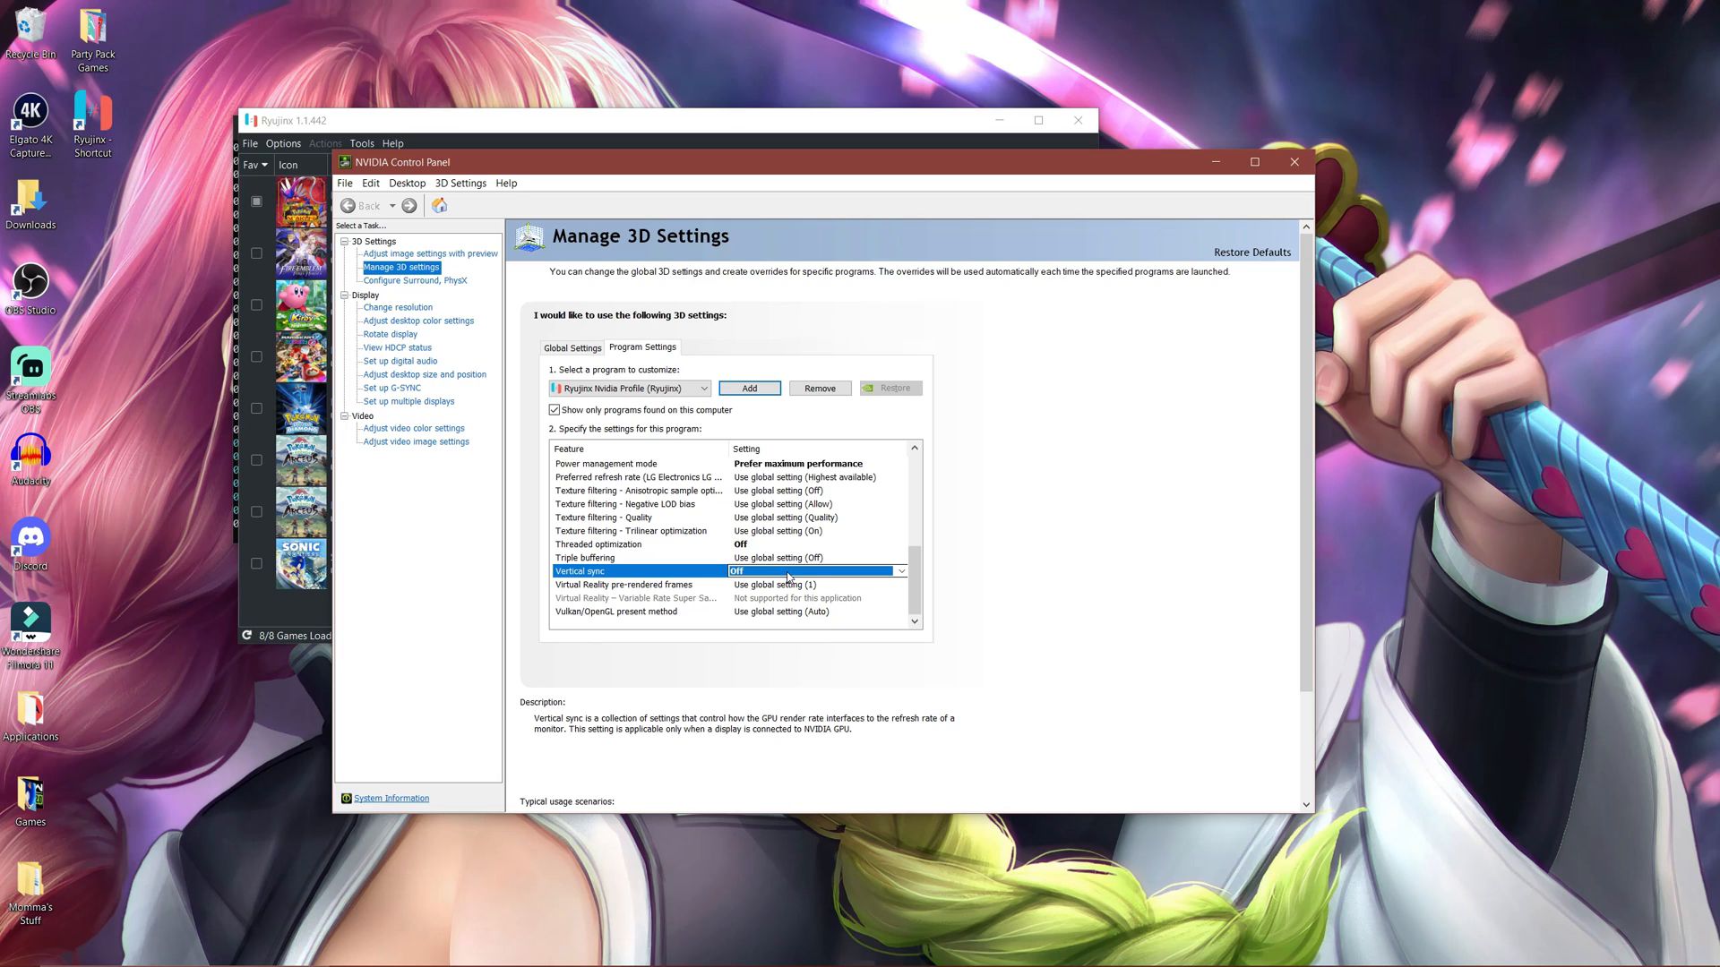
click(900, 570)
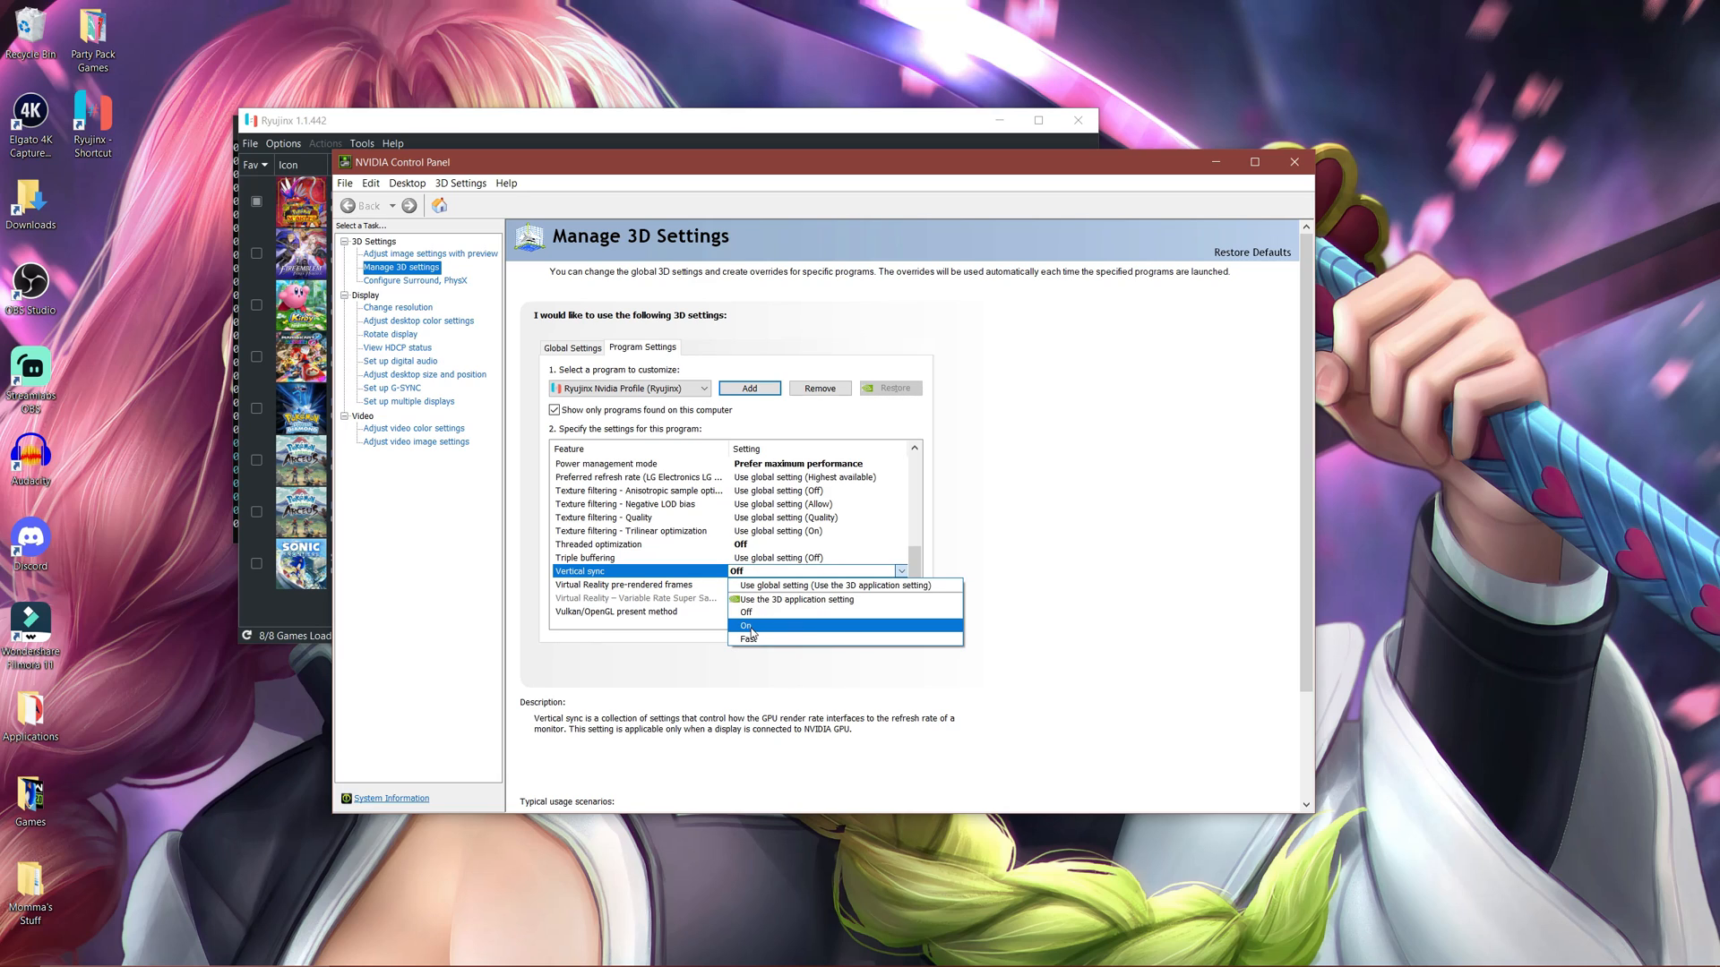
click(744, 610)
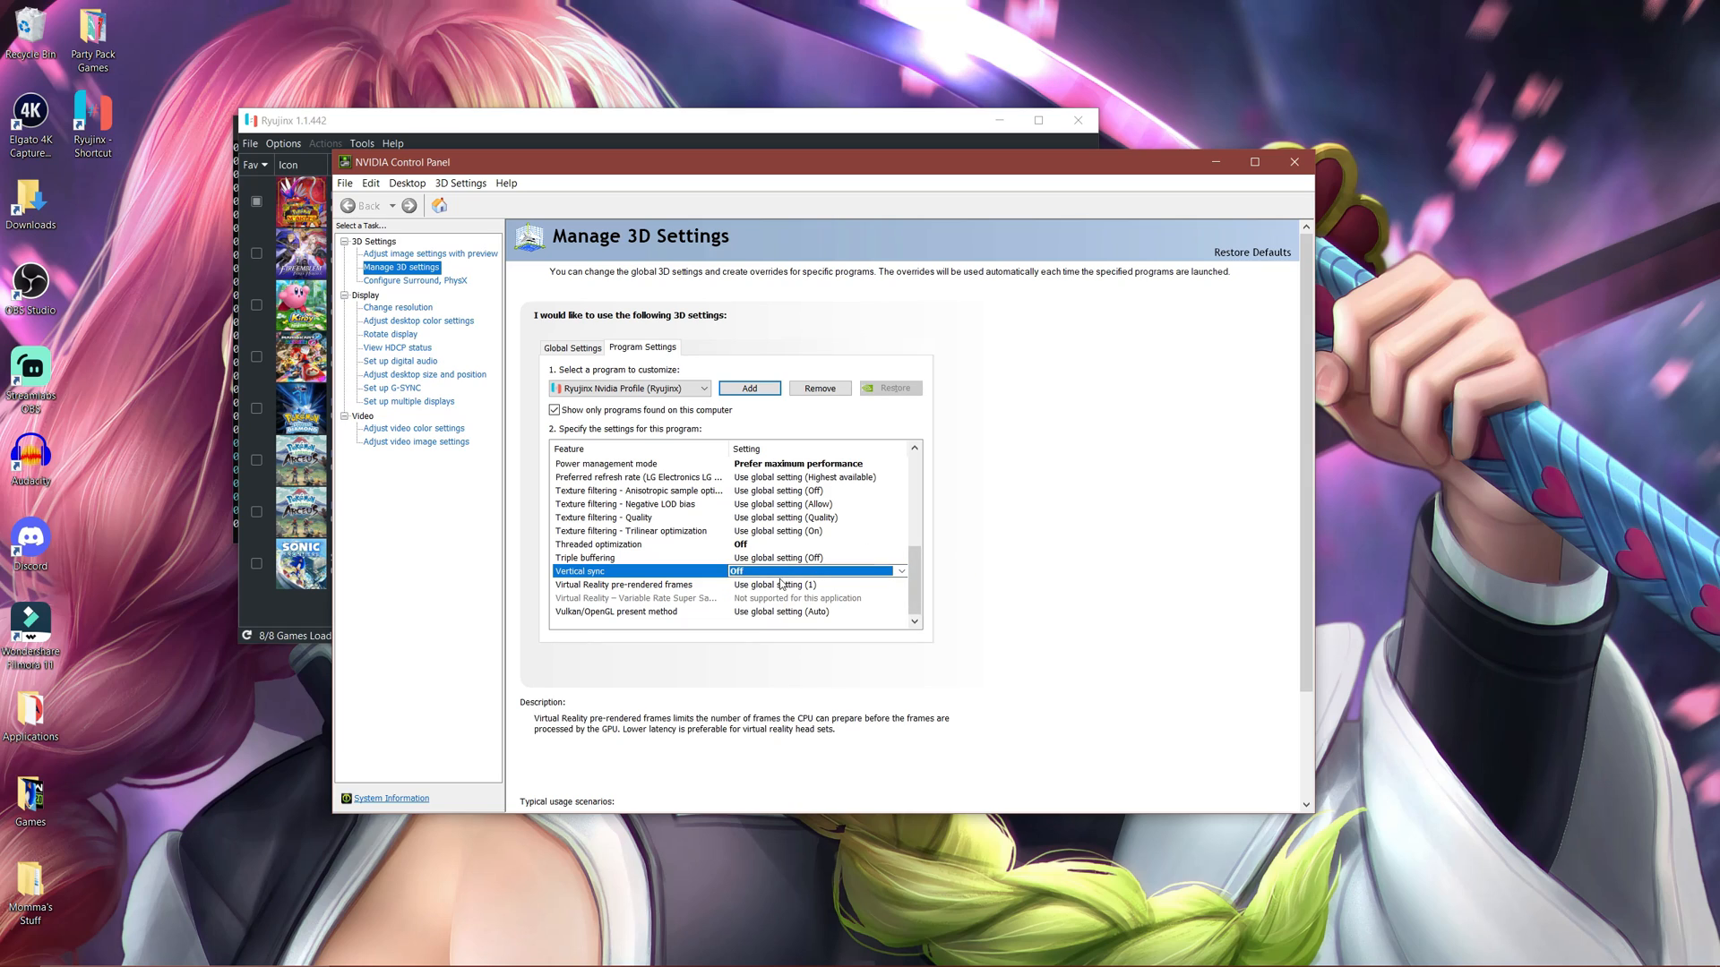
mouse_move(831, 582)
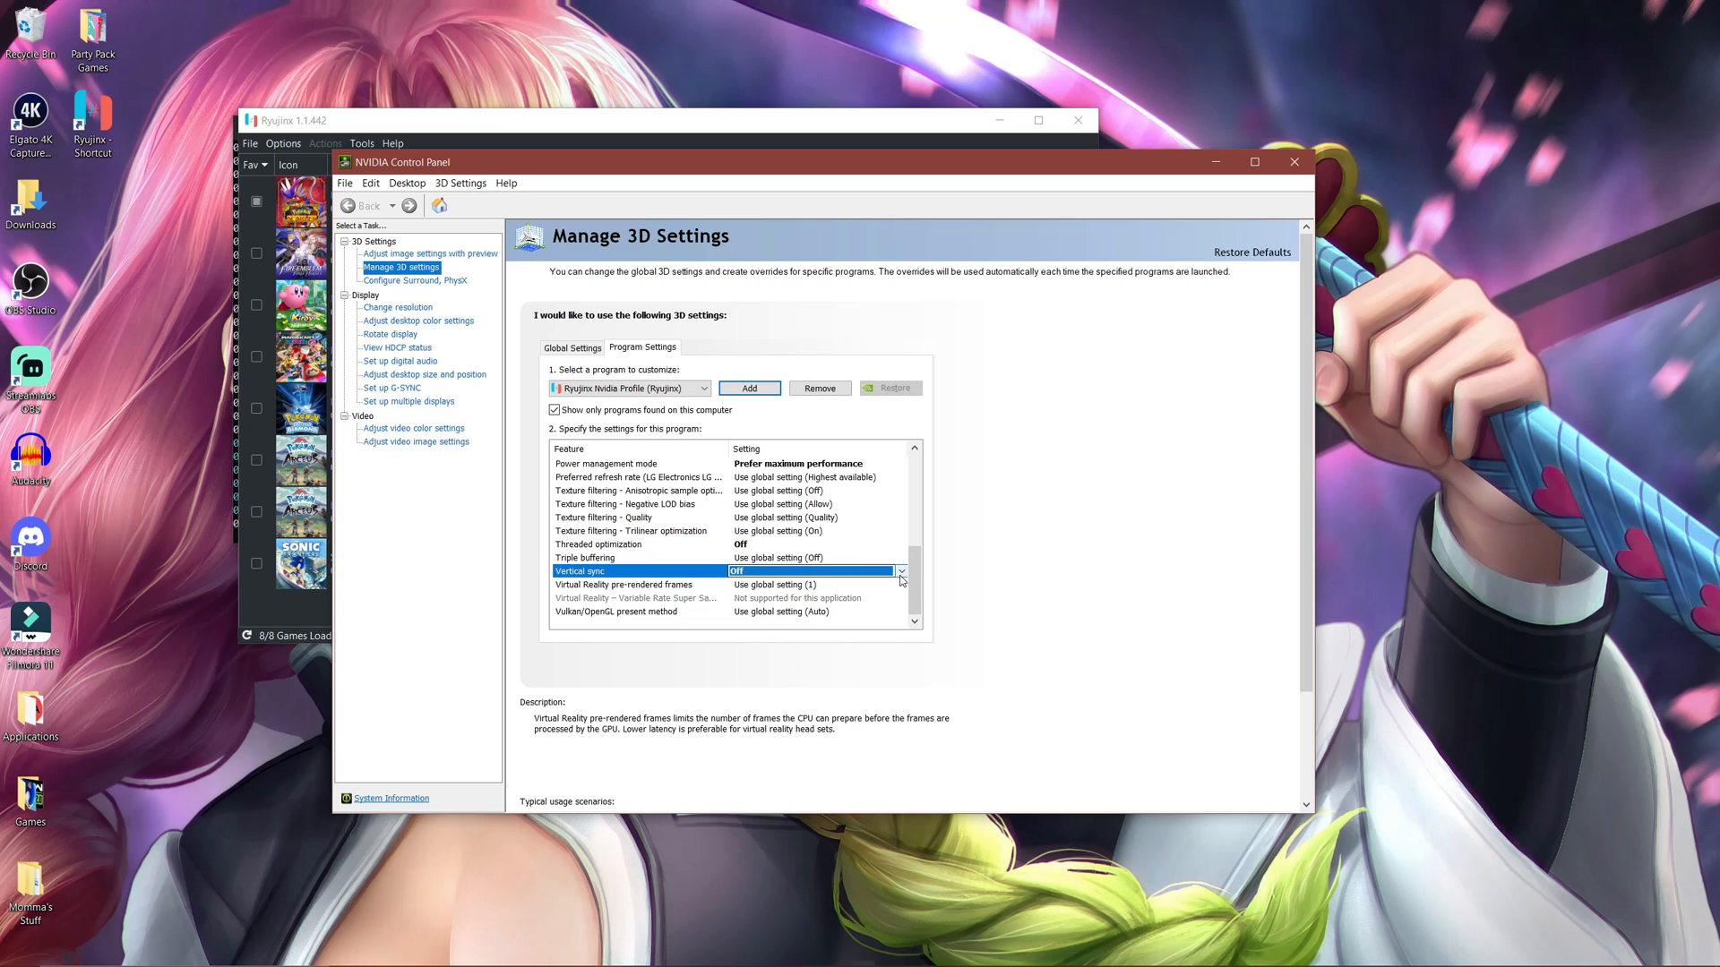
mouse_move(808, 582)
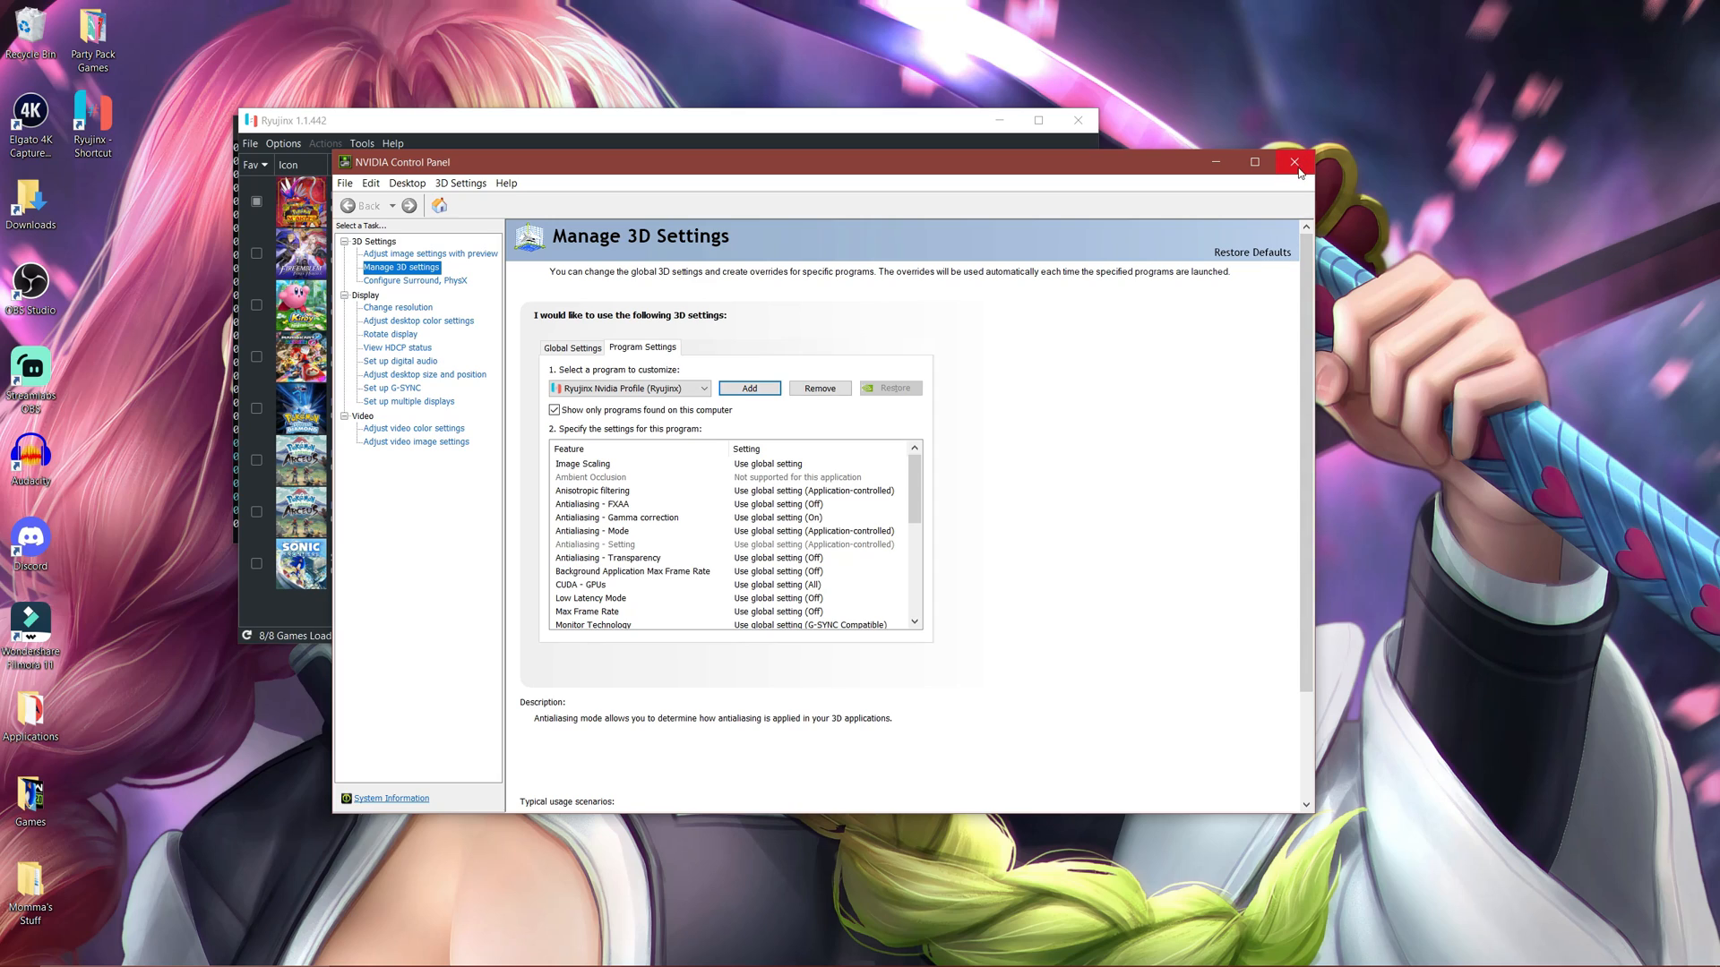
click(1295, 162)
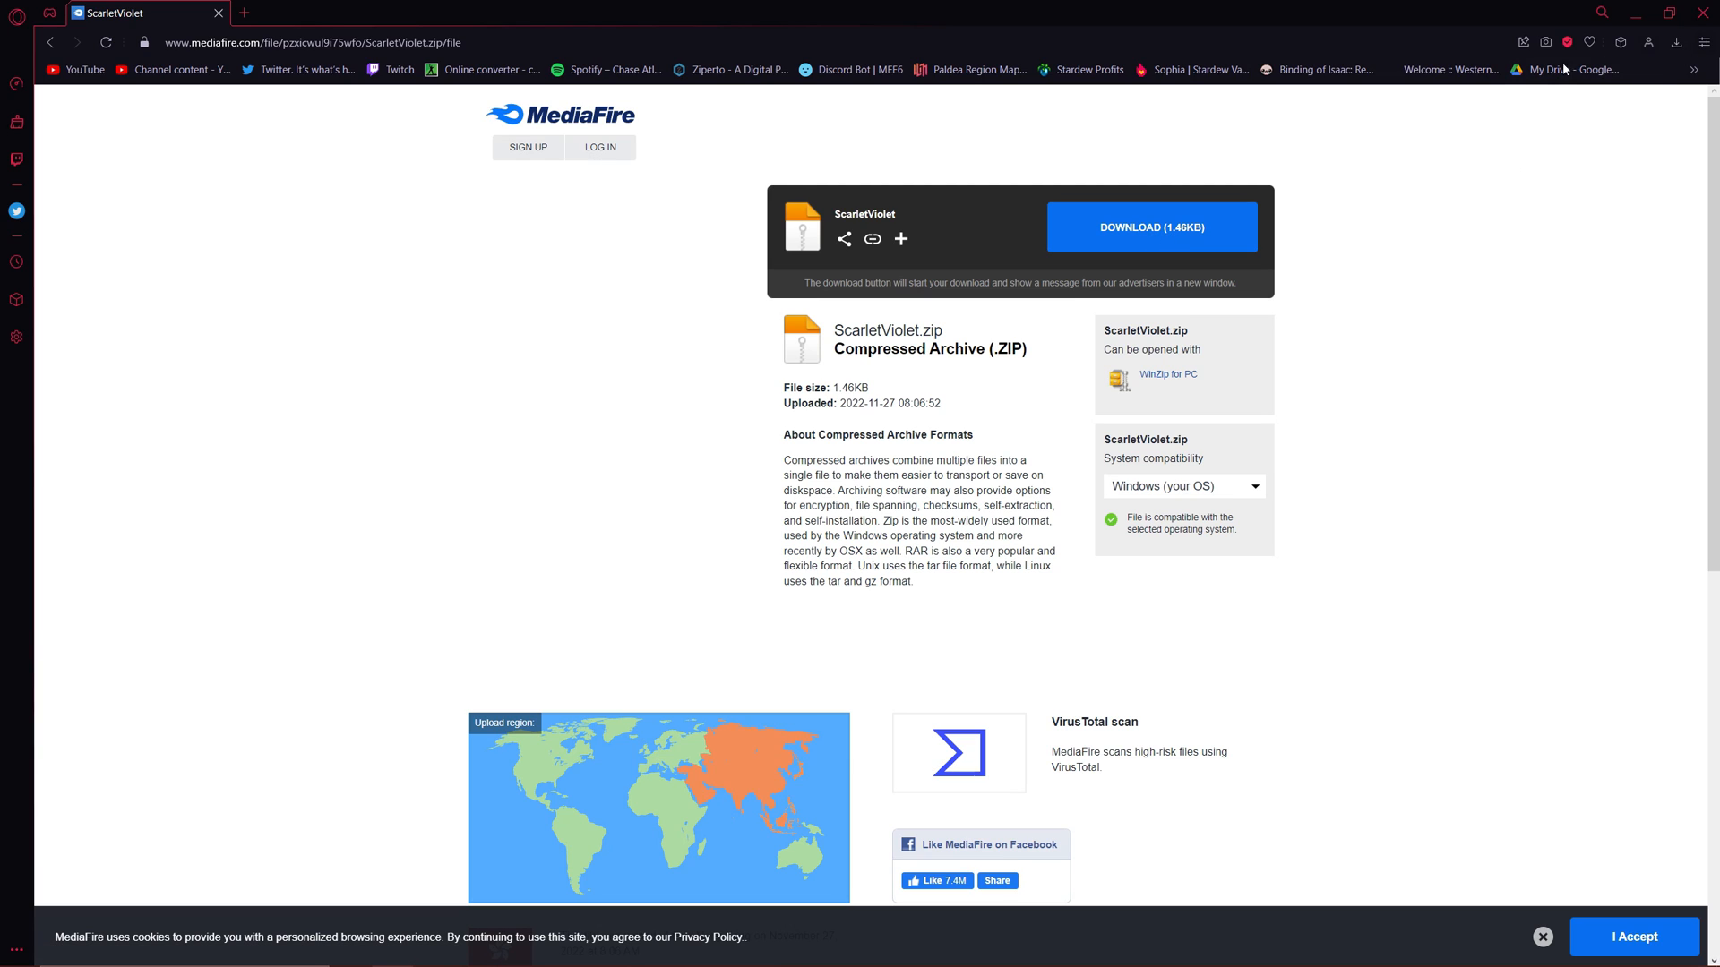
mouse_move(1567, 68)
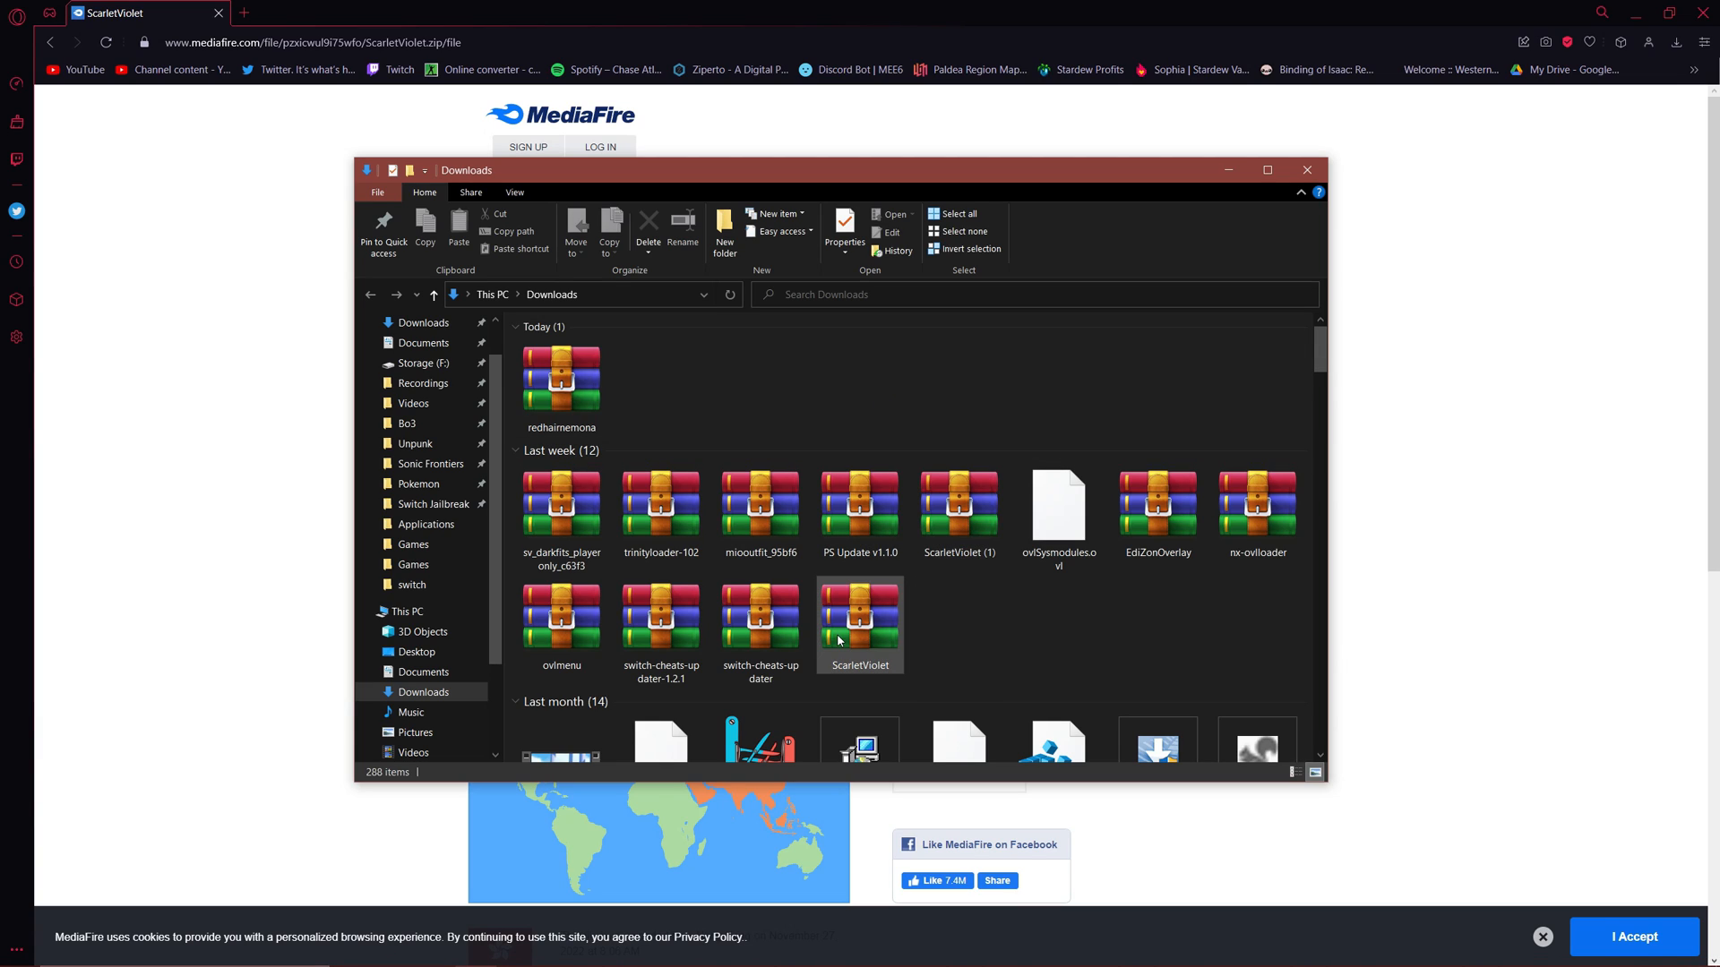
mouse_move(839, 640)
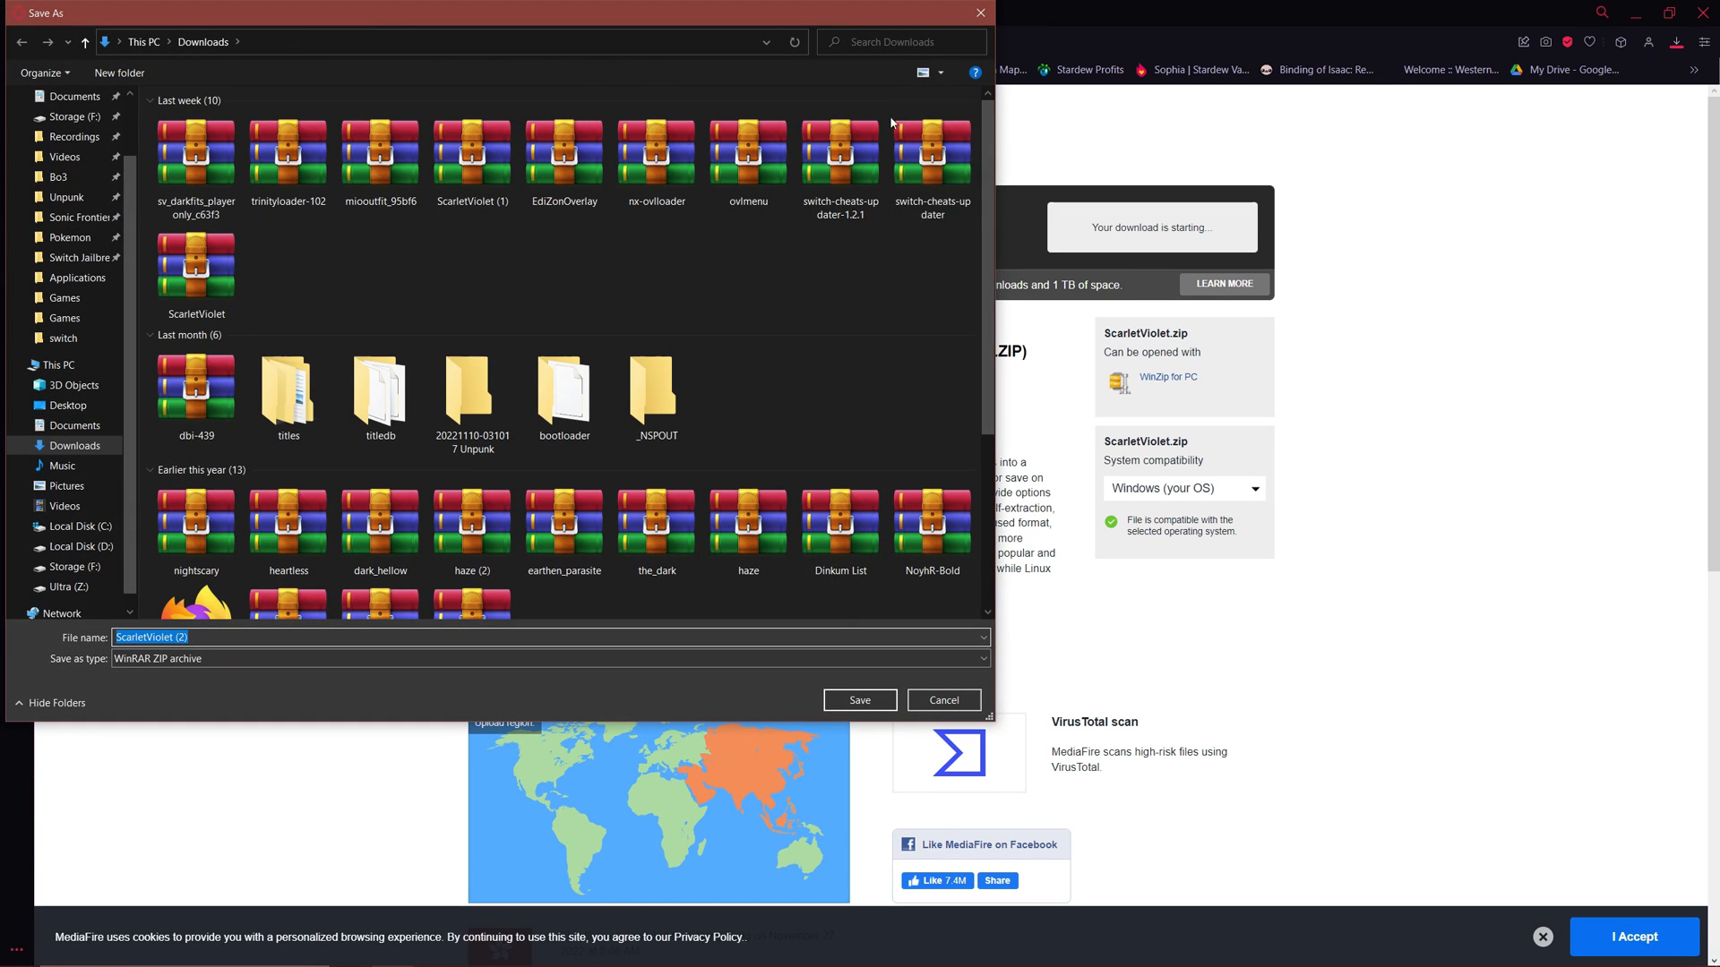
mouse_move(750, 694)
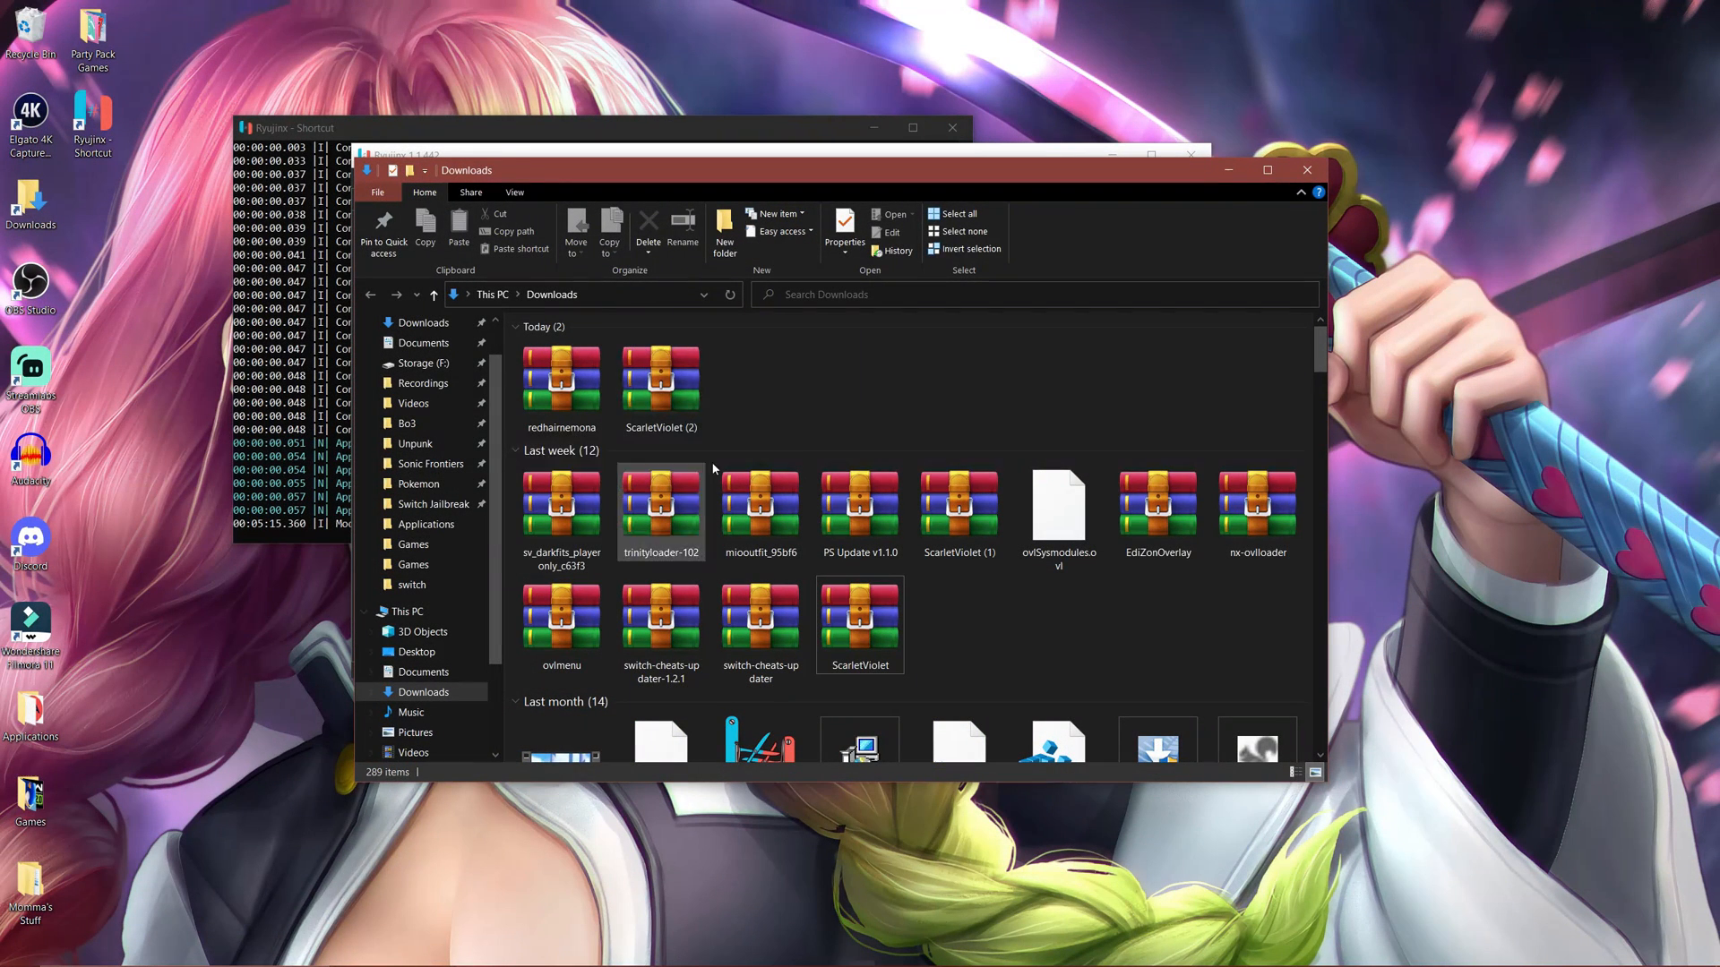
mouse_move(661, 378)
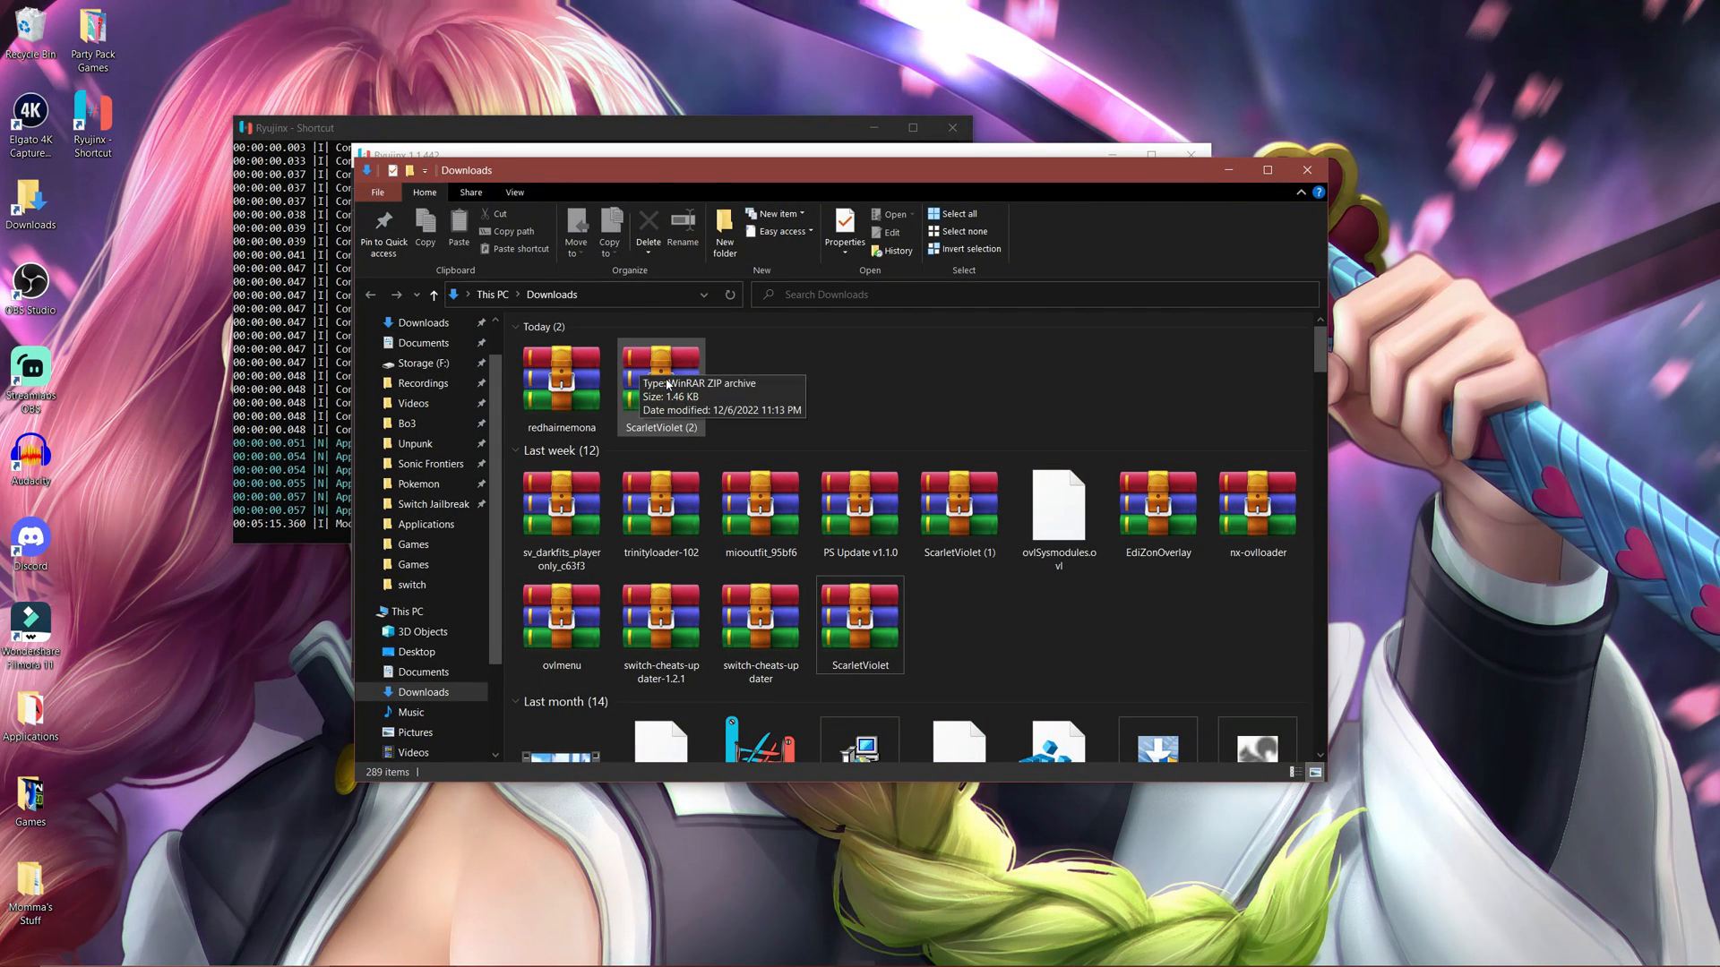
Step: Open ScarletViolet (2).zip in WinRAR and enter a 60 FPS folder
double_click(661, 373)
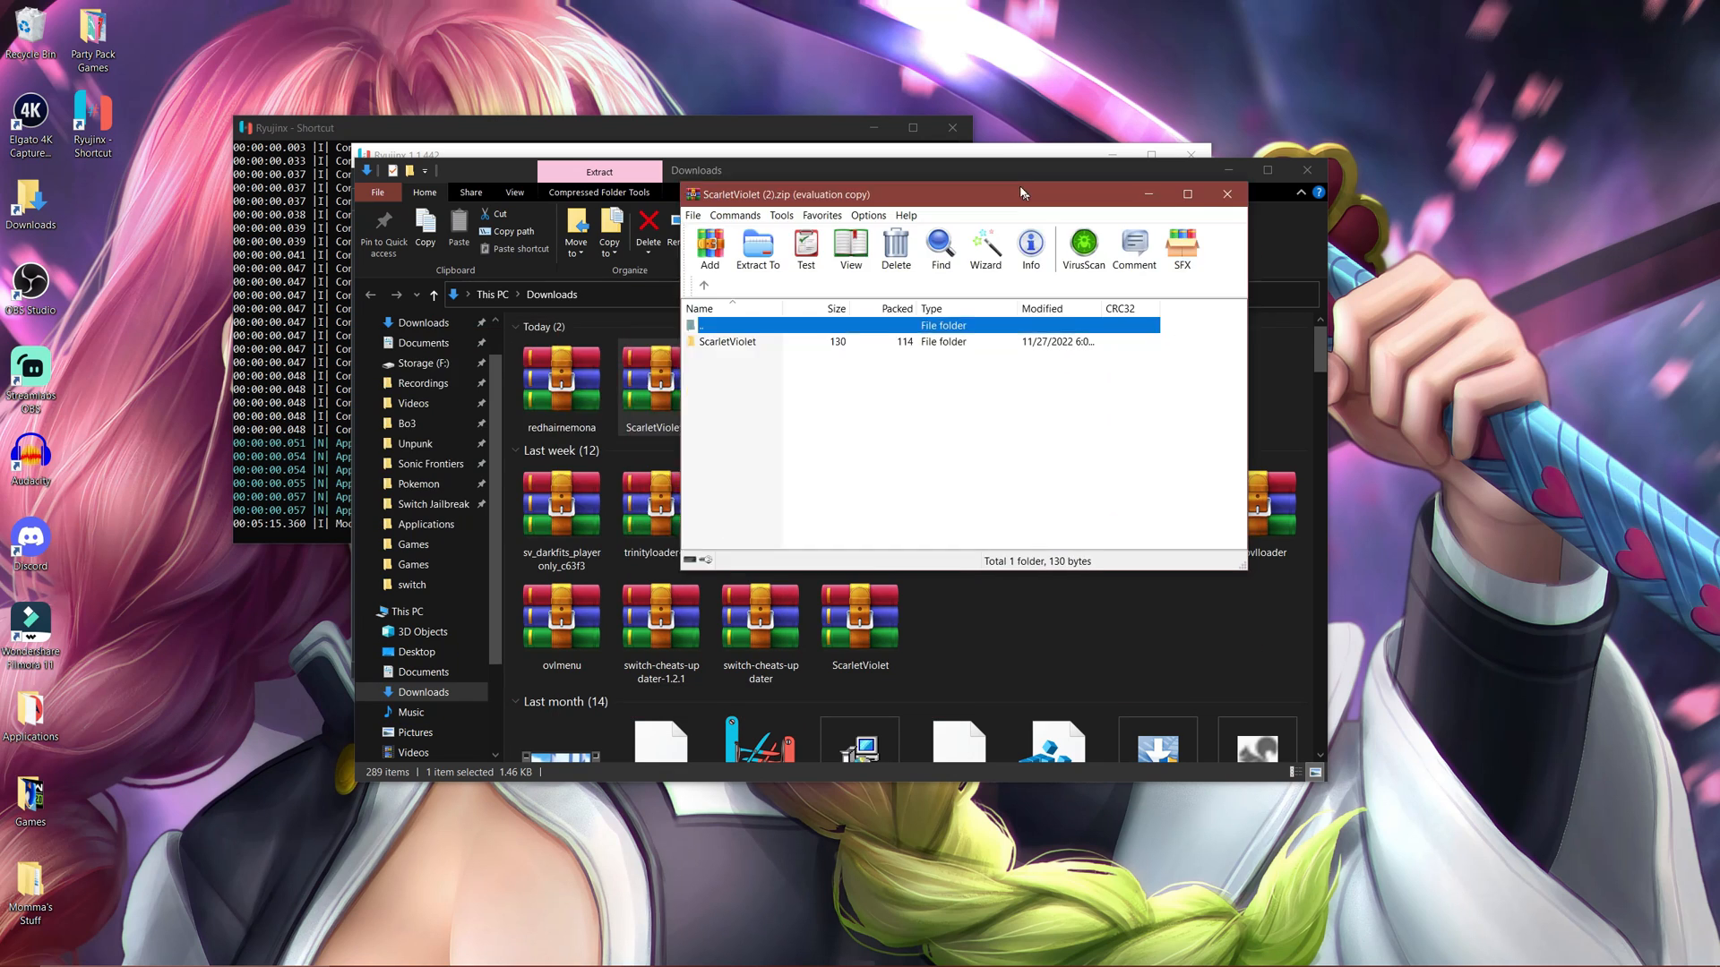
click(1226, 194)
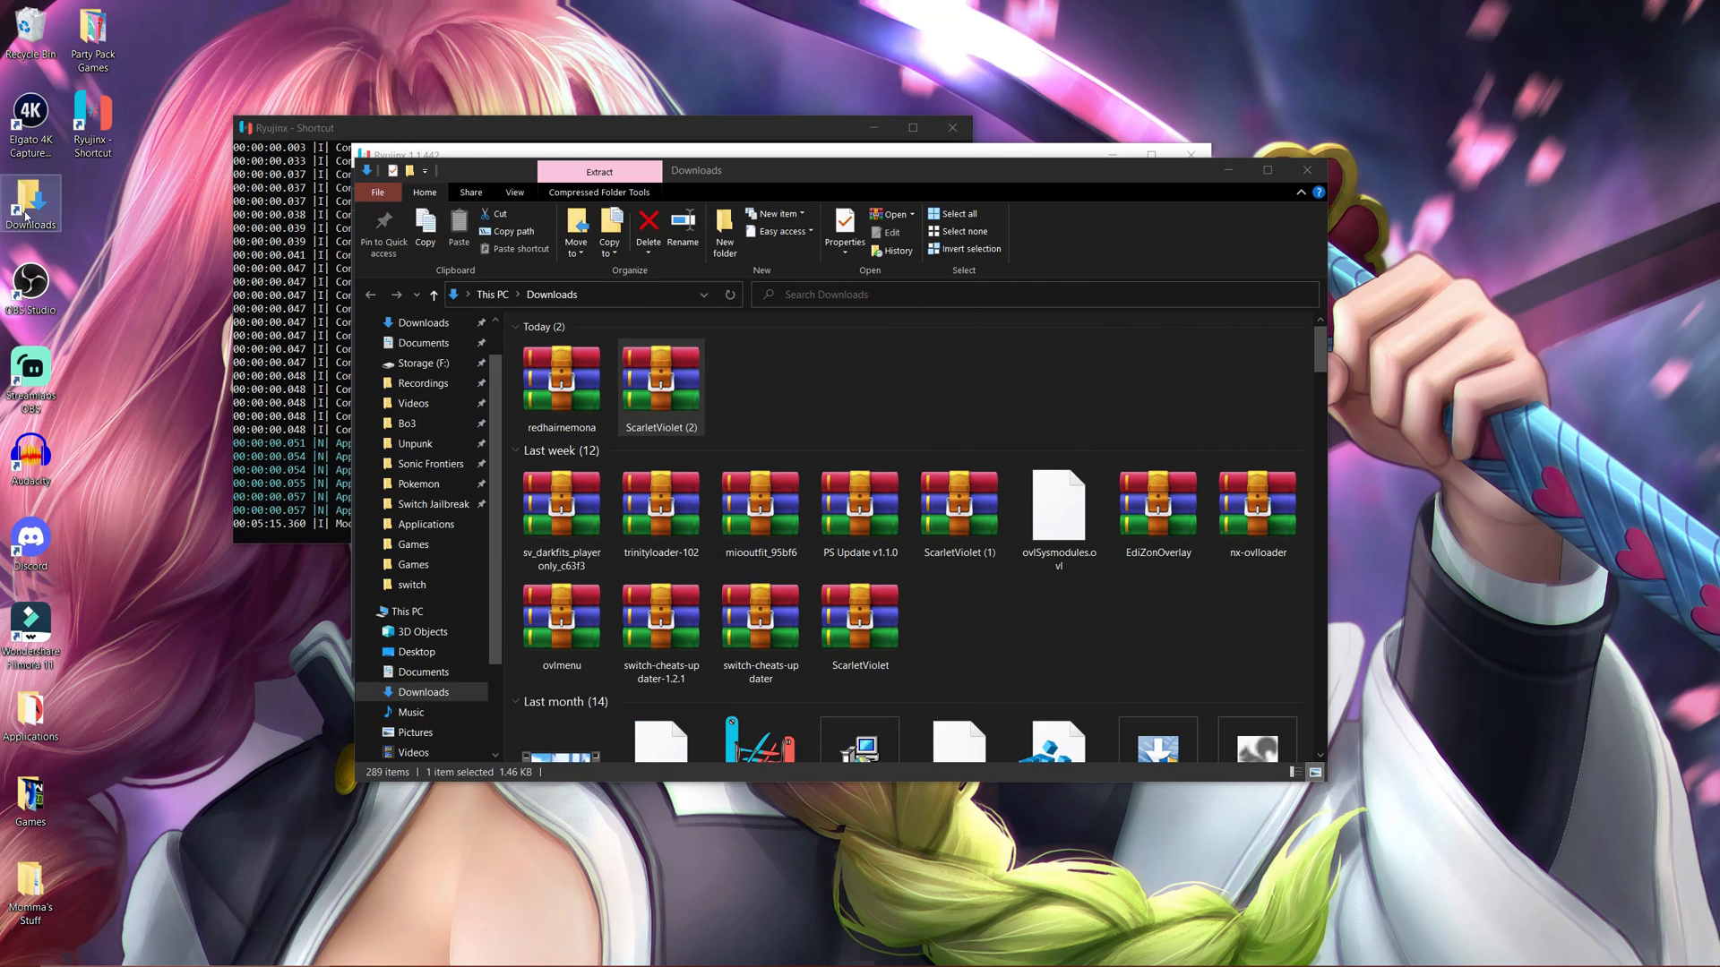
double_click(660, 378)
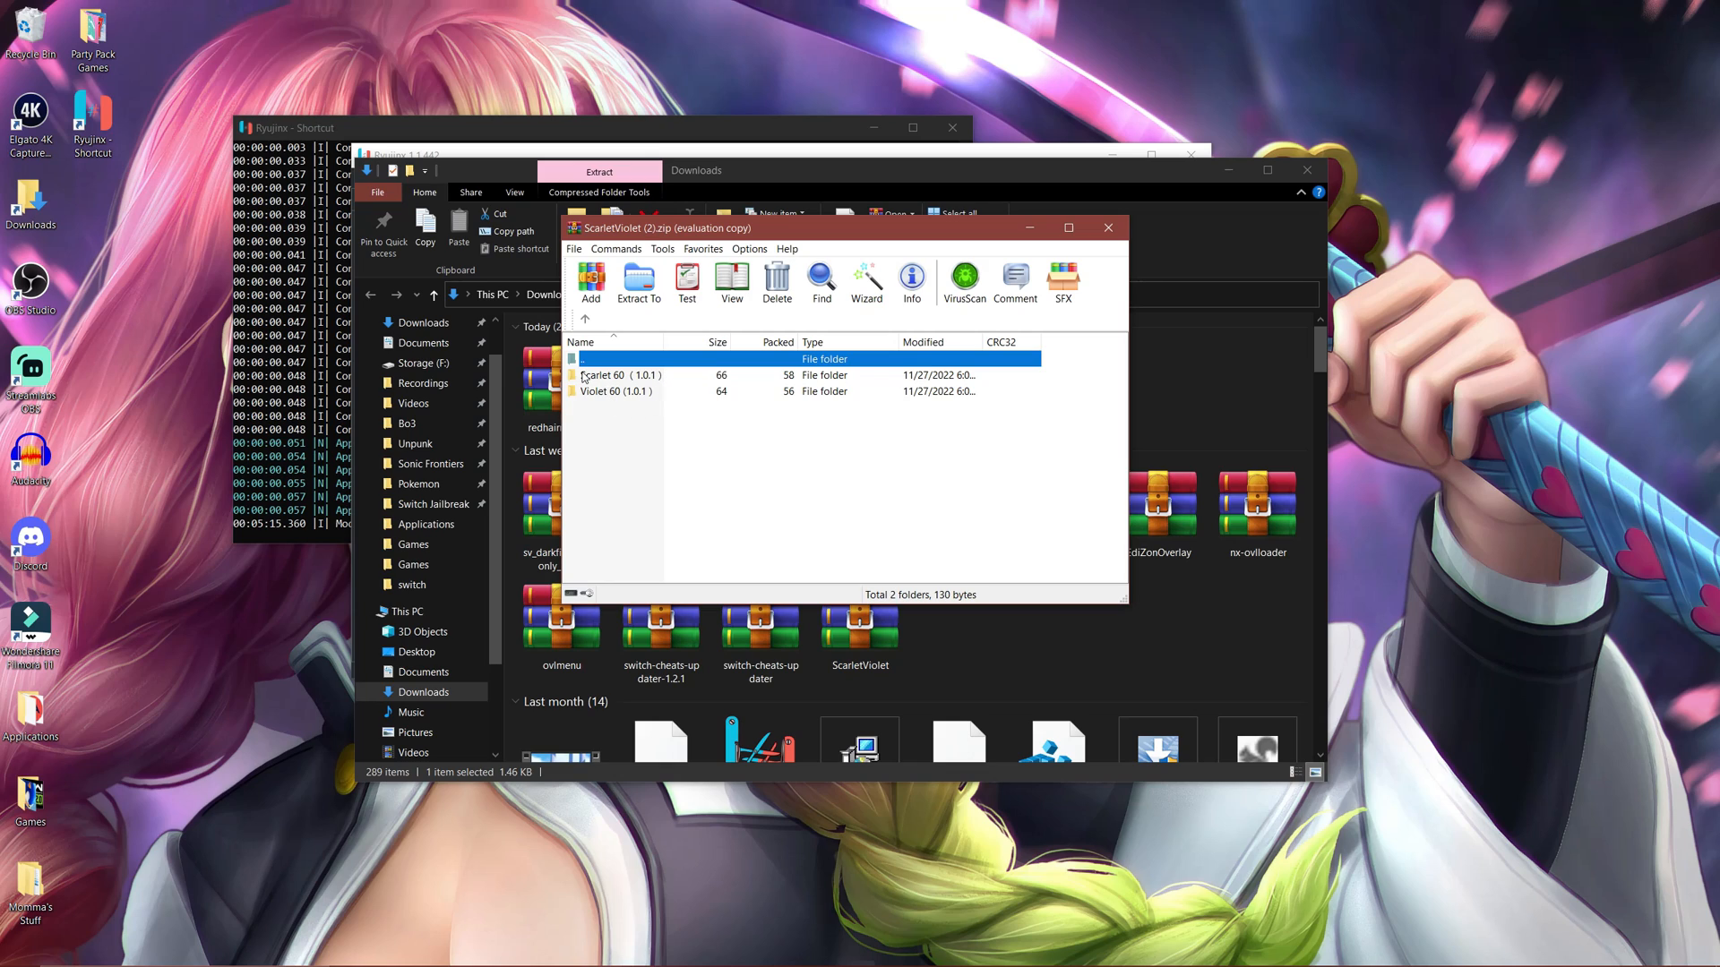
mouse_move(689, 382)
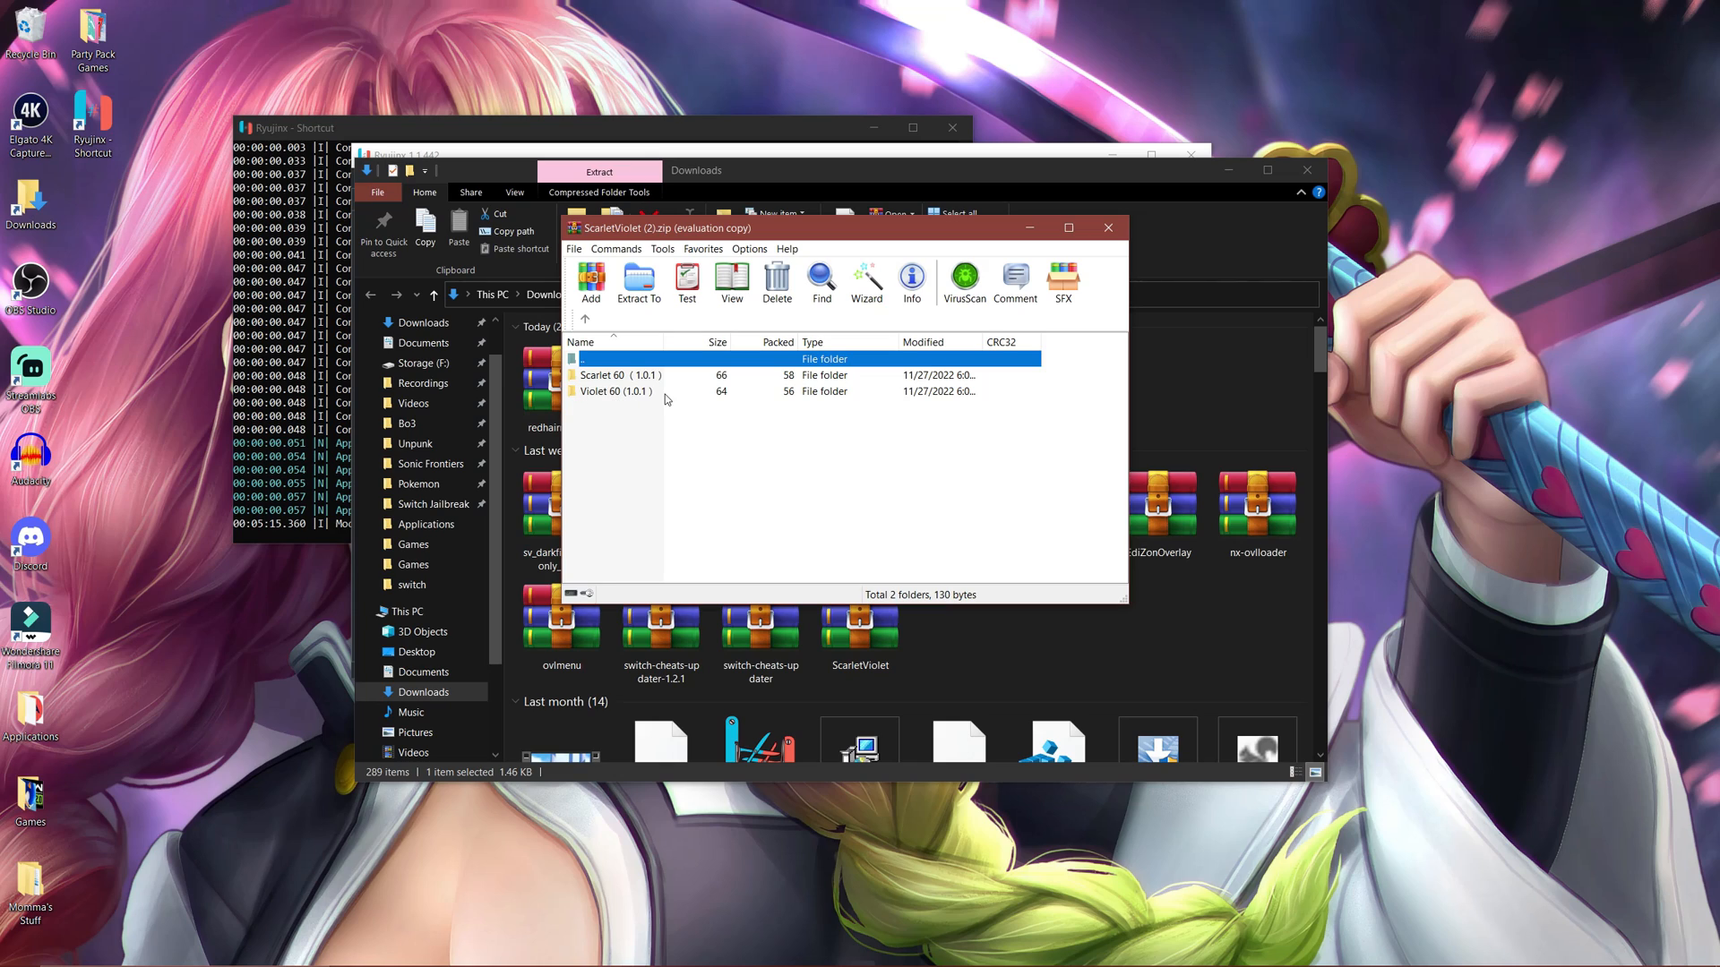
mouse_move(731, 399)
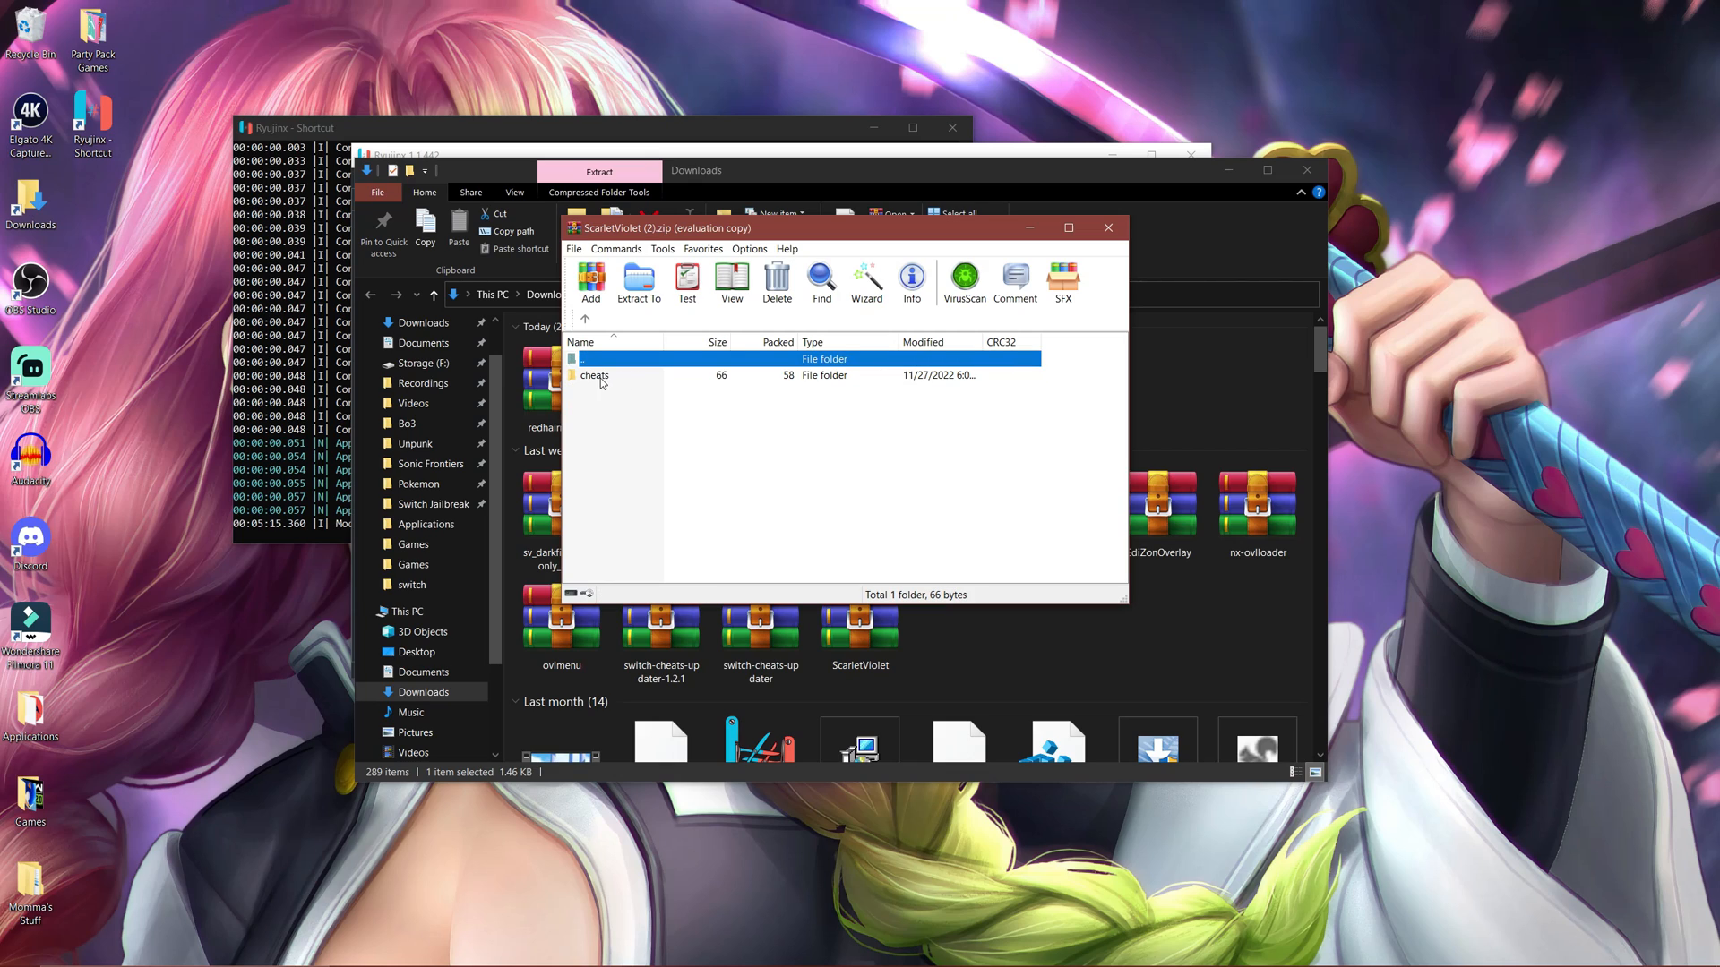
double_click(596, 375)
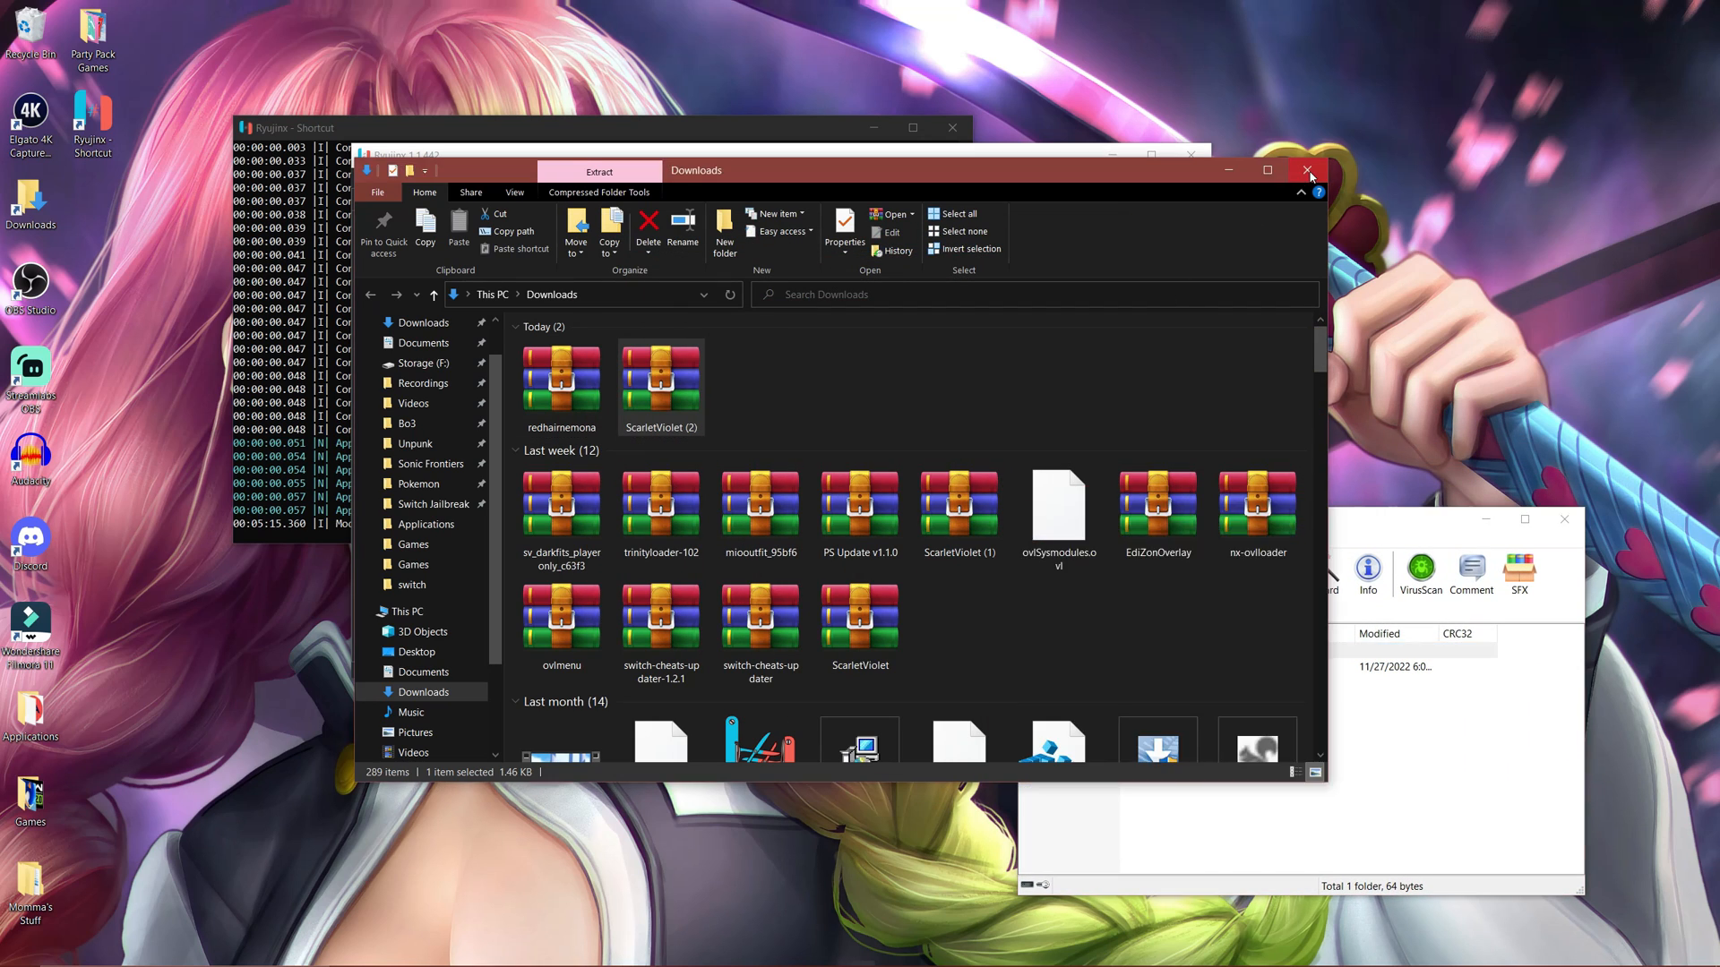
Step: Close Downloads and open the Scarlet 60 folder in the WinRAR archive
click(1308, 175)
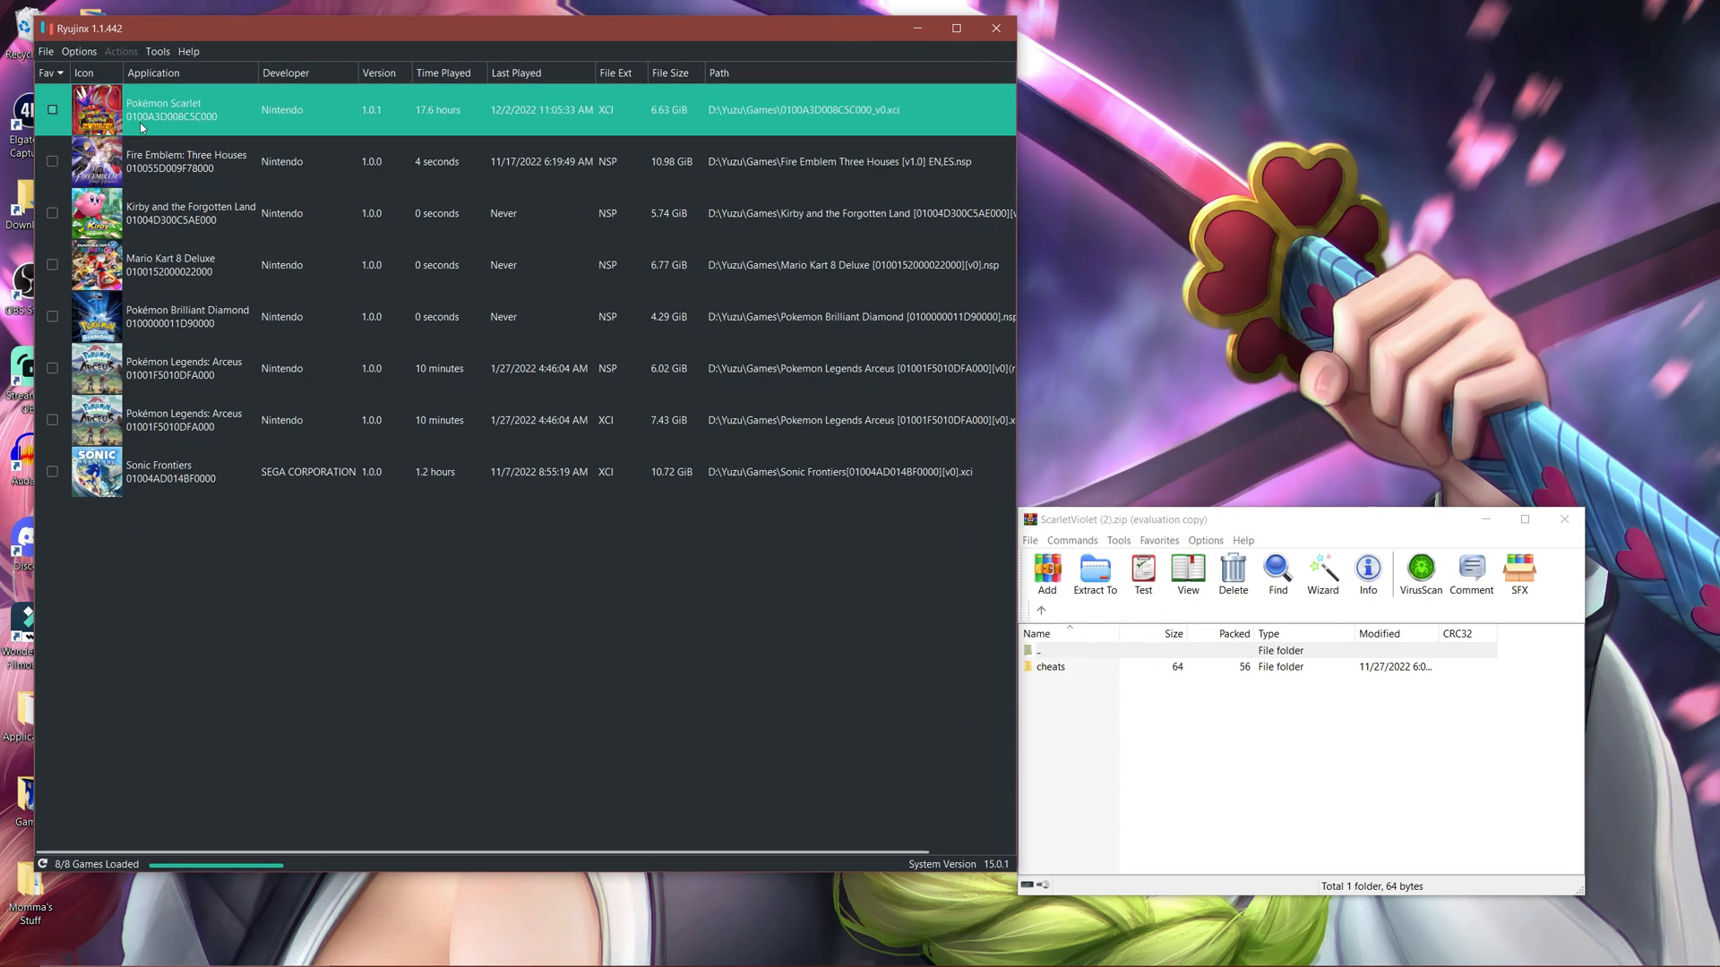
click(52, 107)
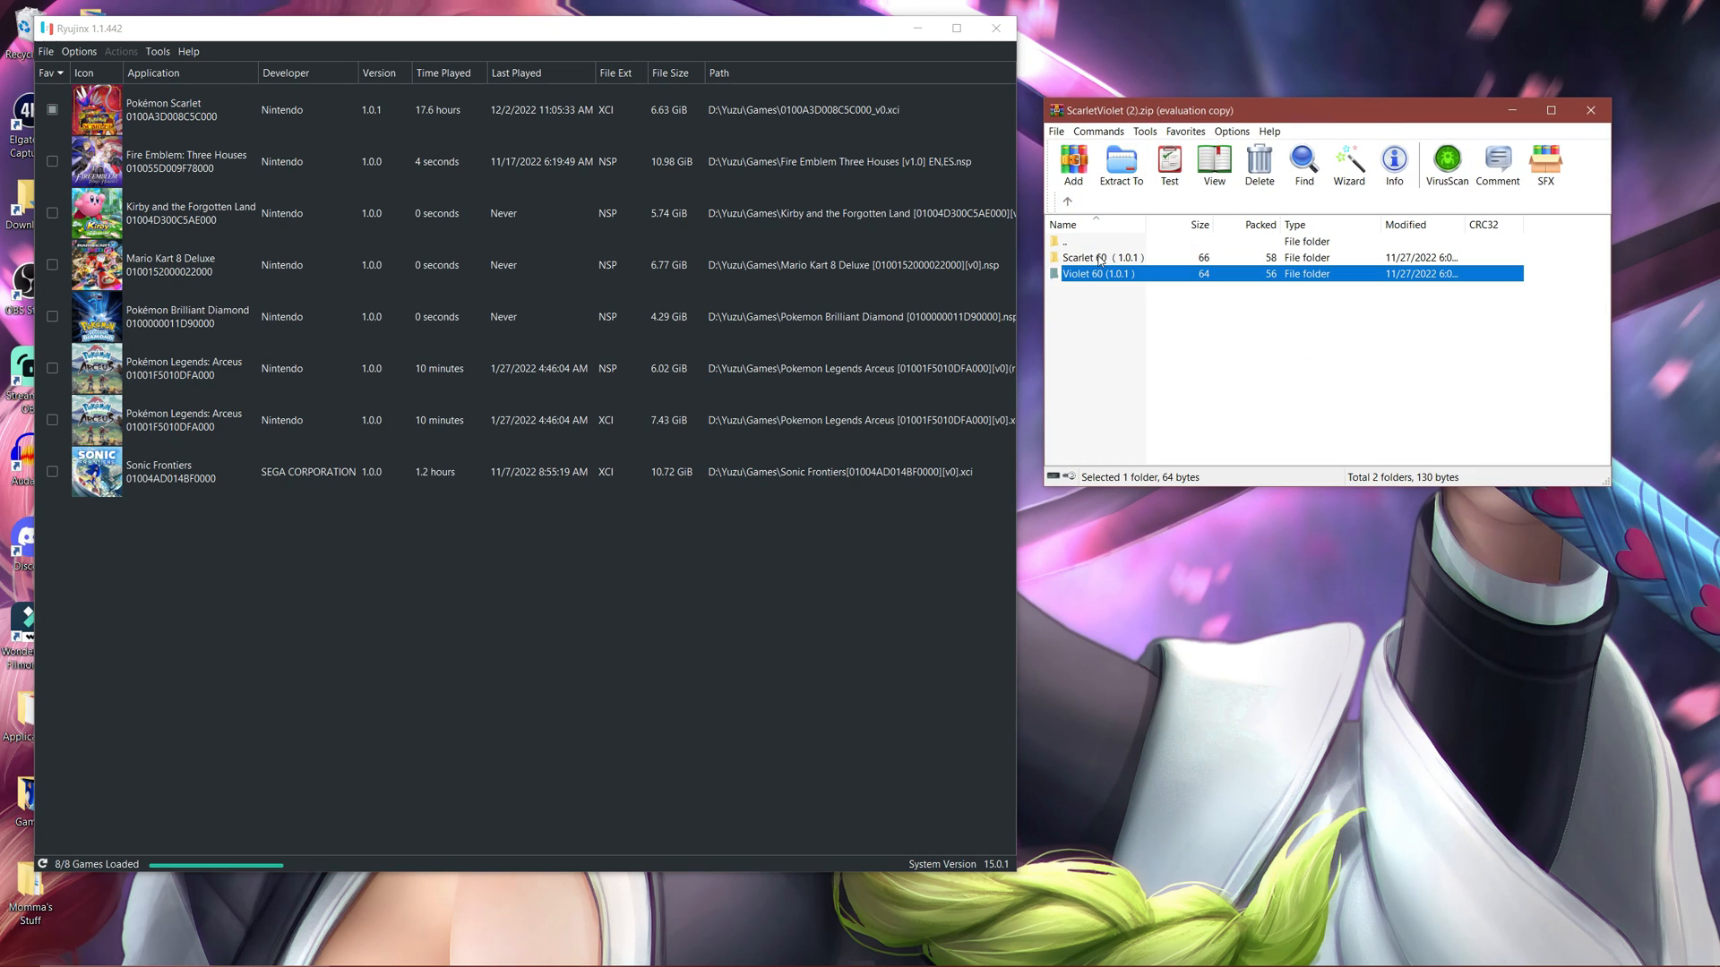
double_click(1099, 257)
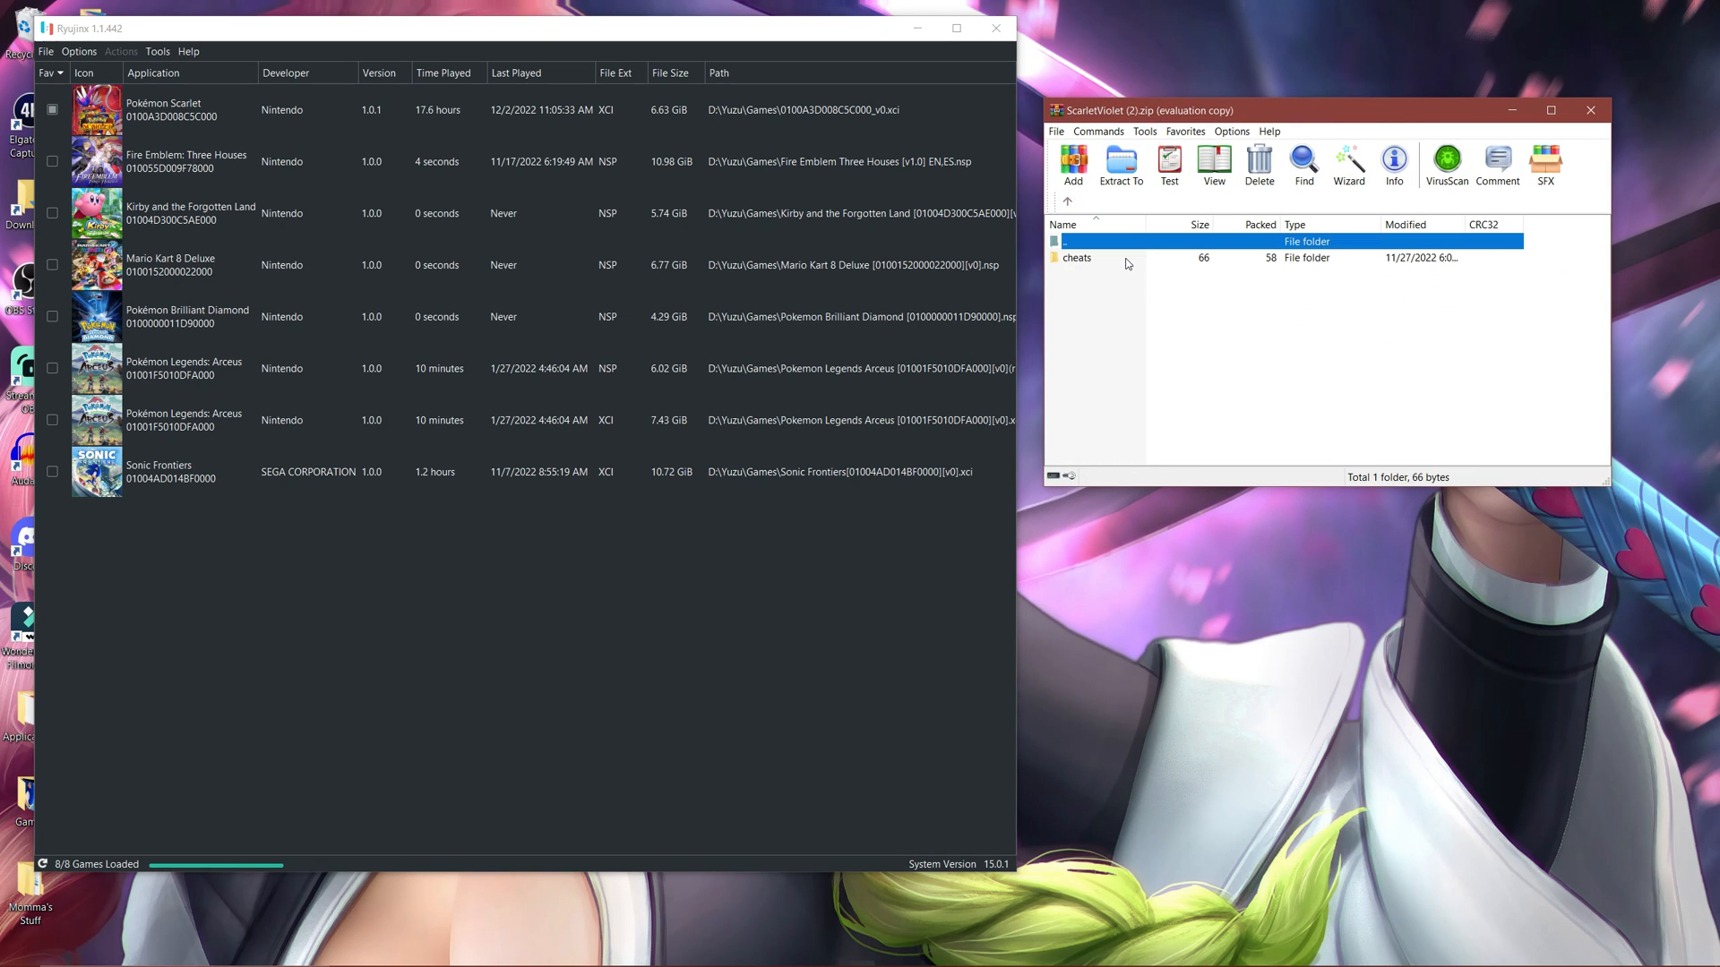
Step: Open Pokémon Scarlet's mods directory from its Ryujinx context menu
click(165, 108)
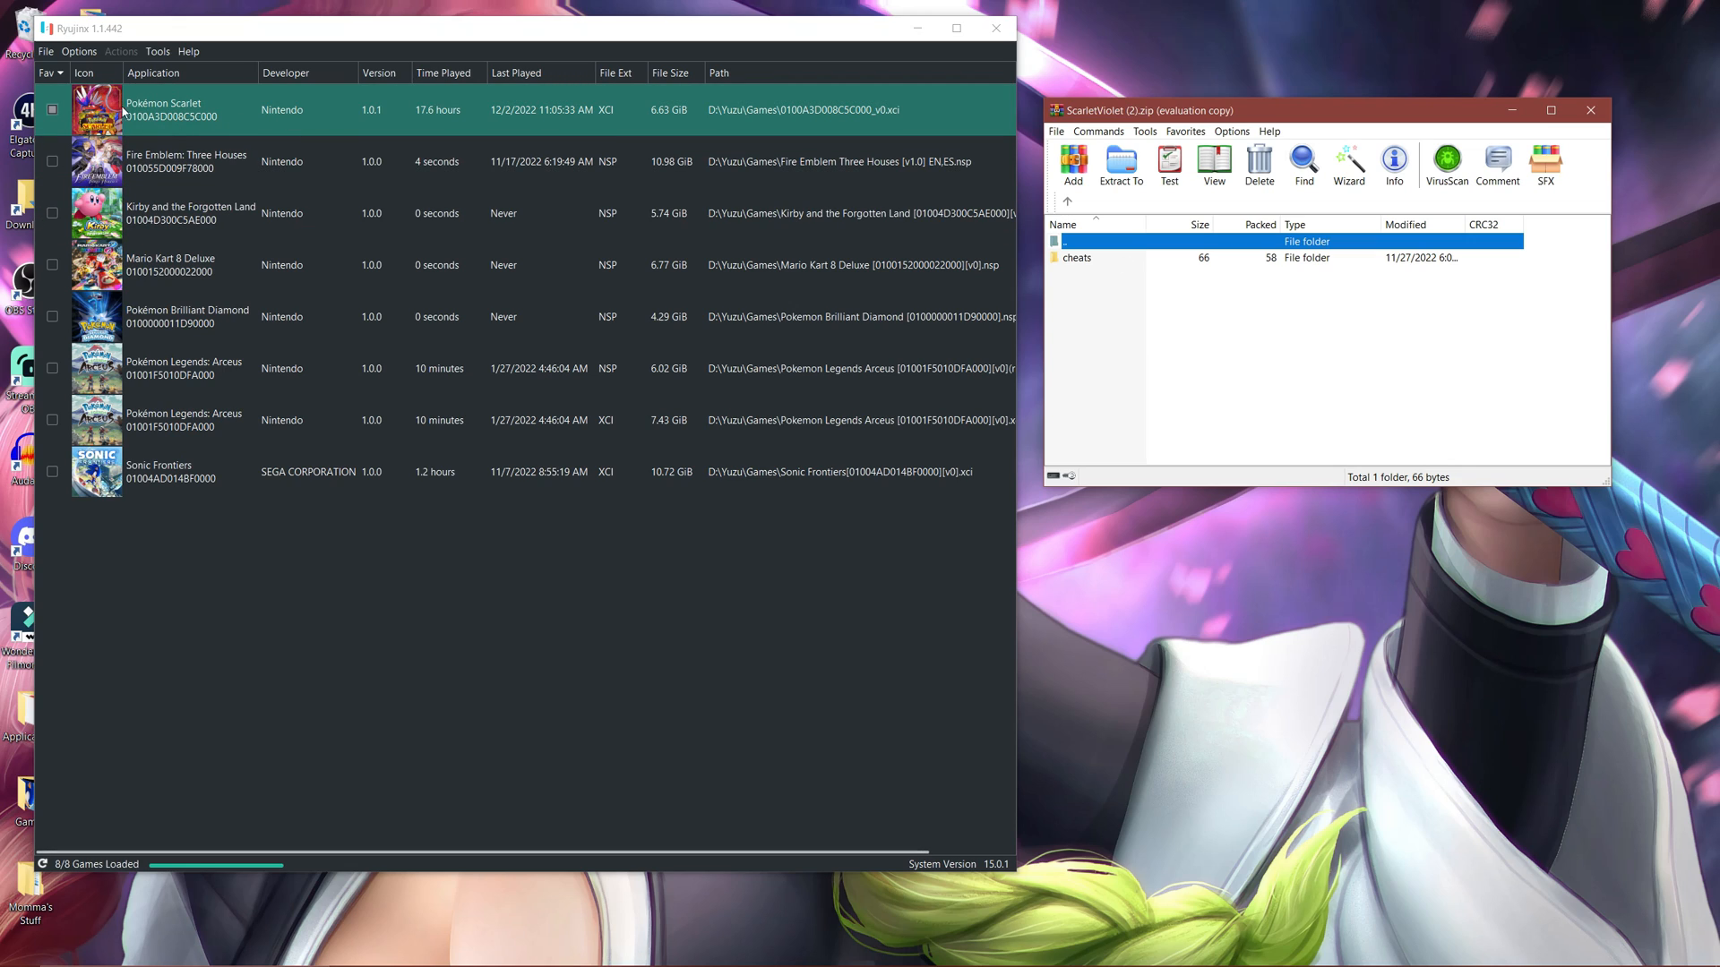
right_click(165, 108)
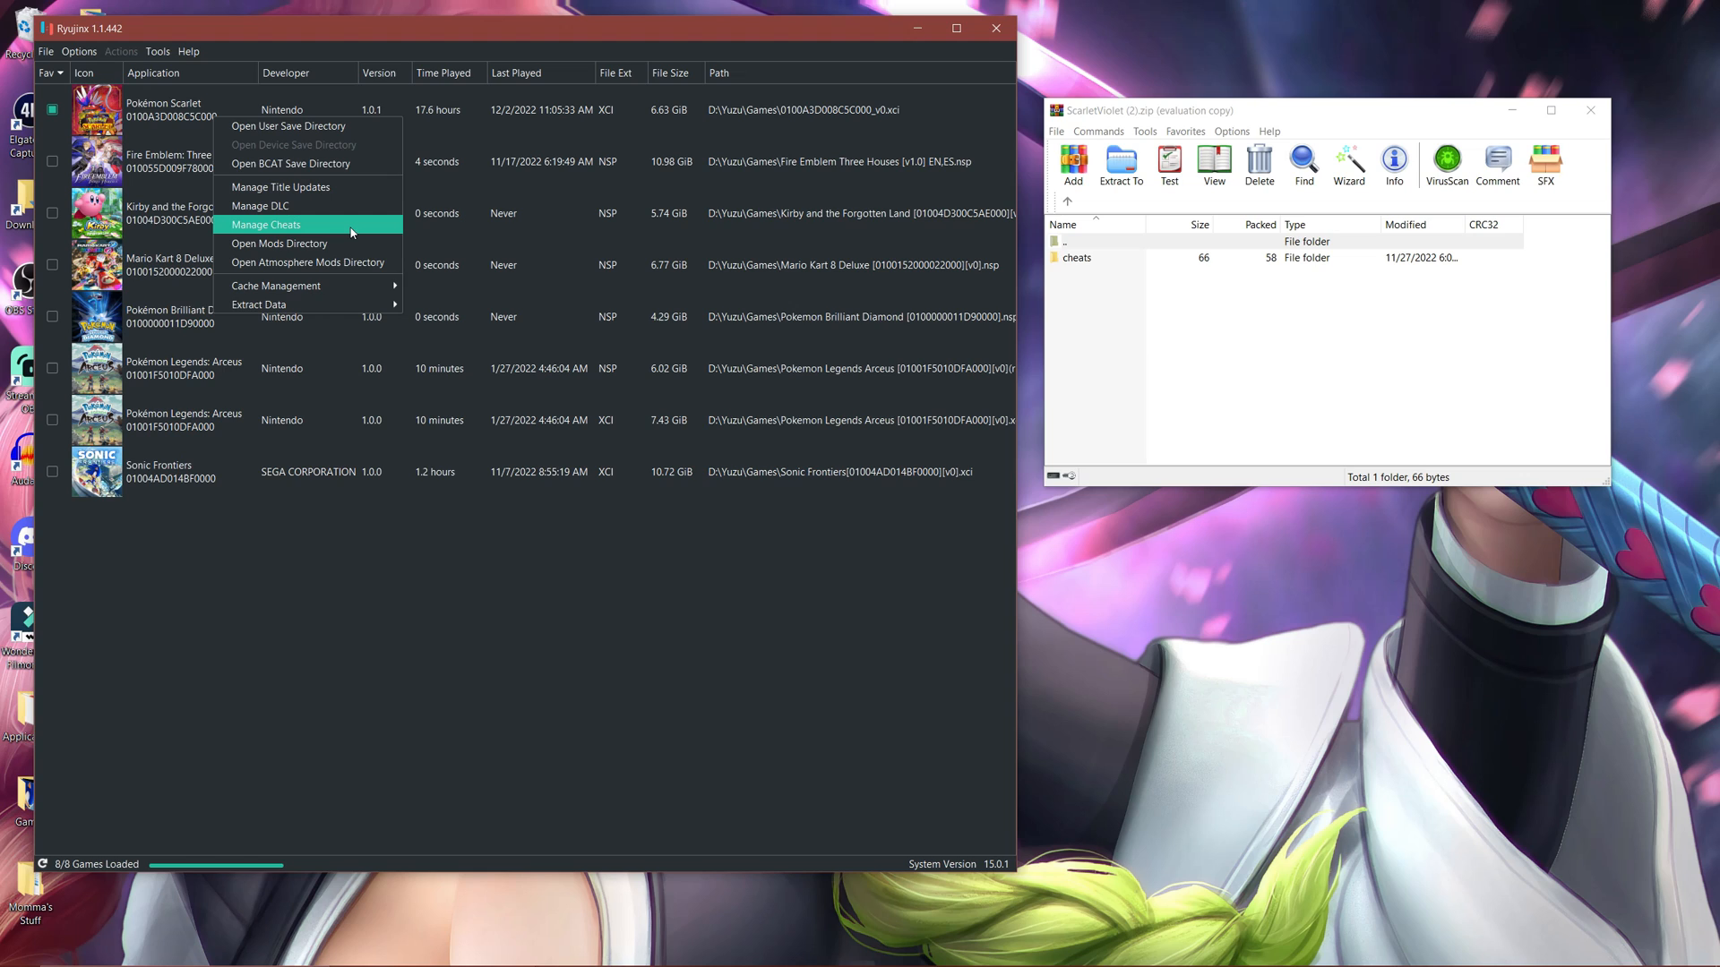
mouse_move(323, 225)
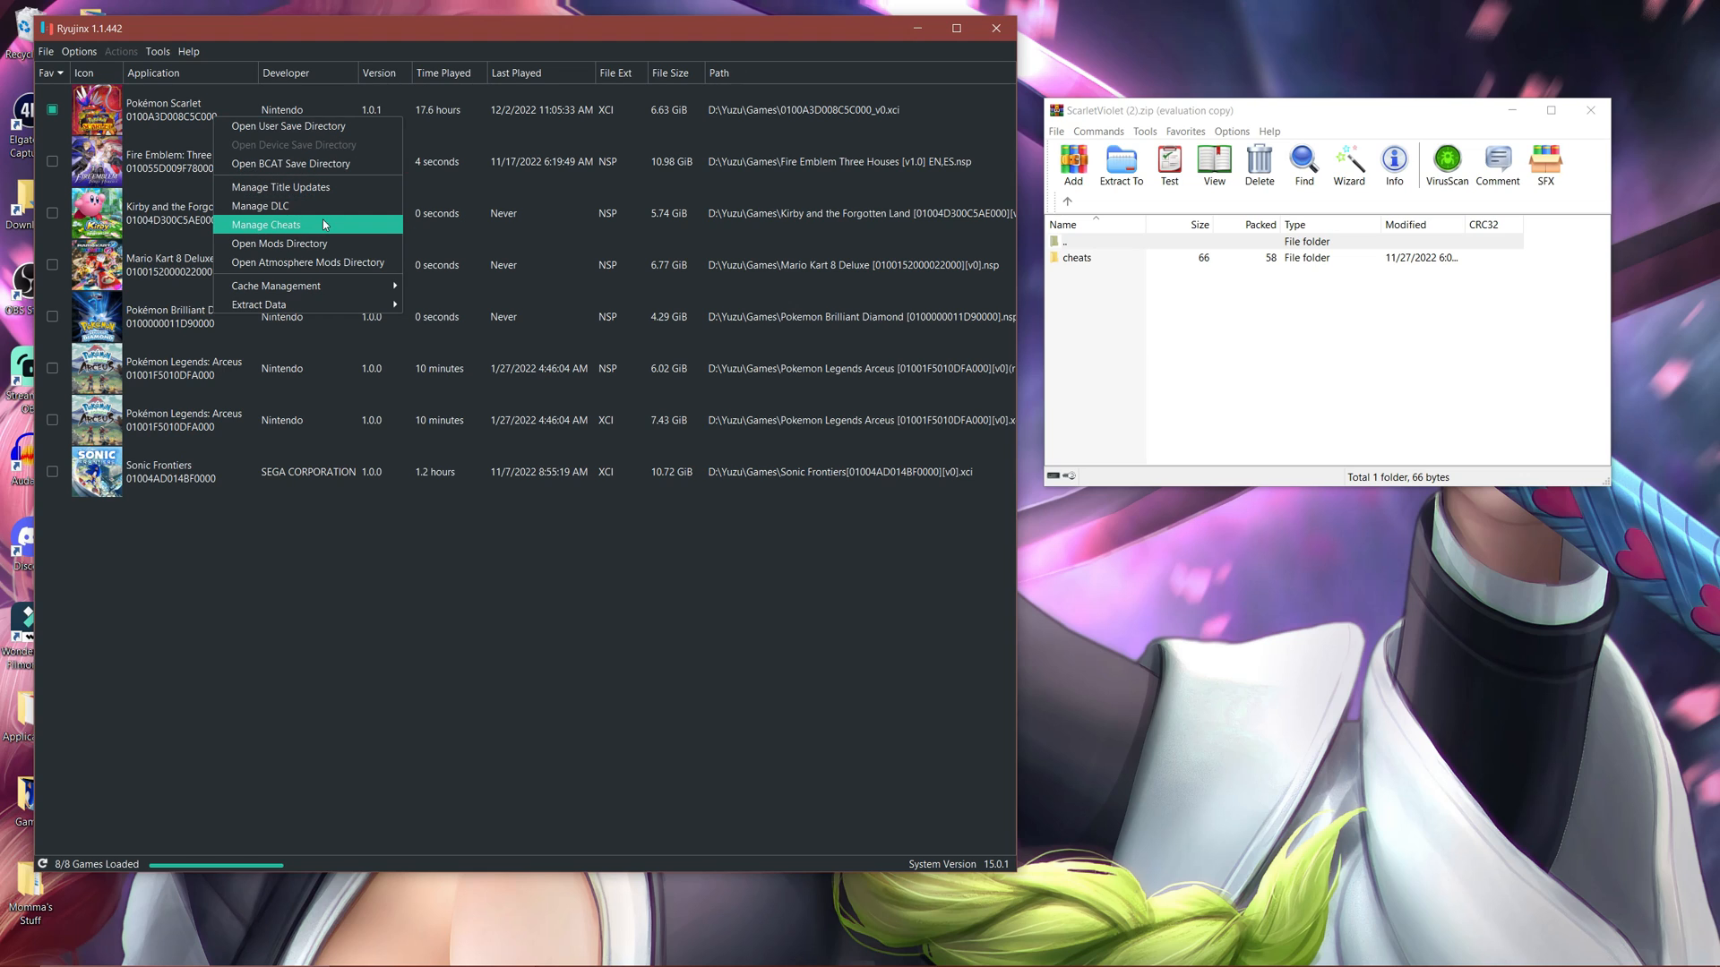
click(265, 225)
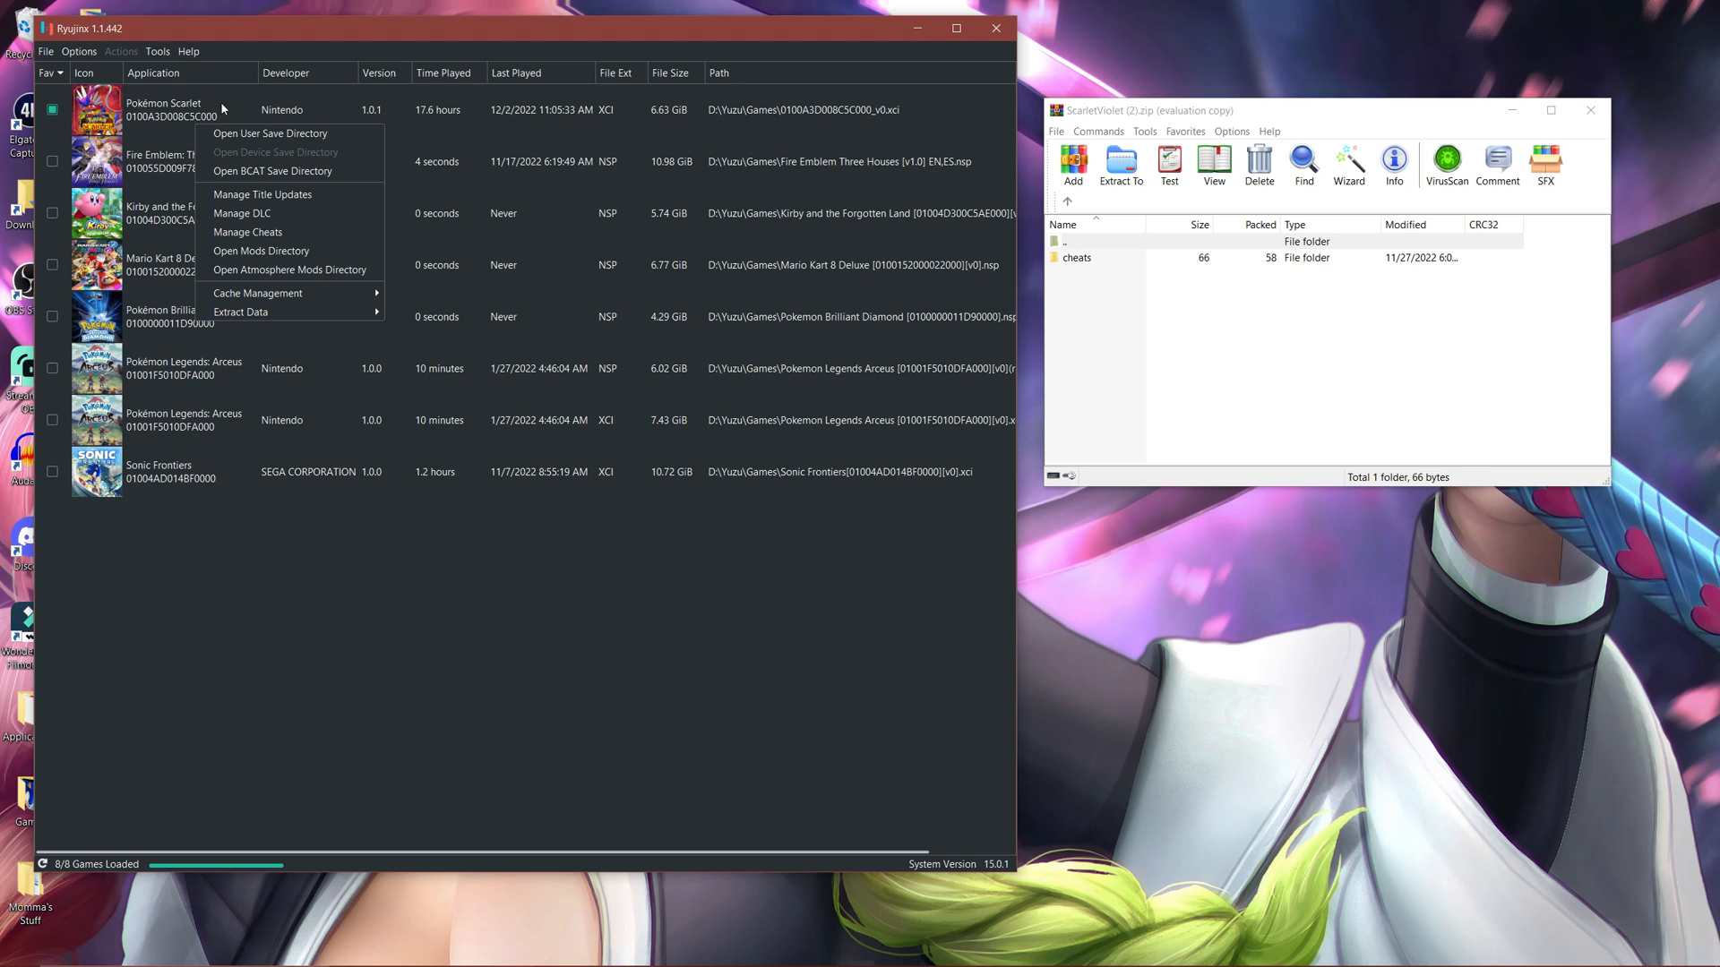
mouse_move(261, 249)
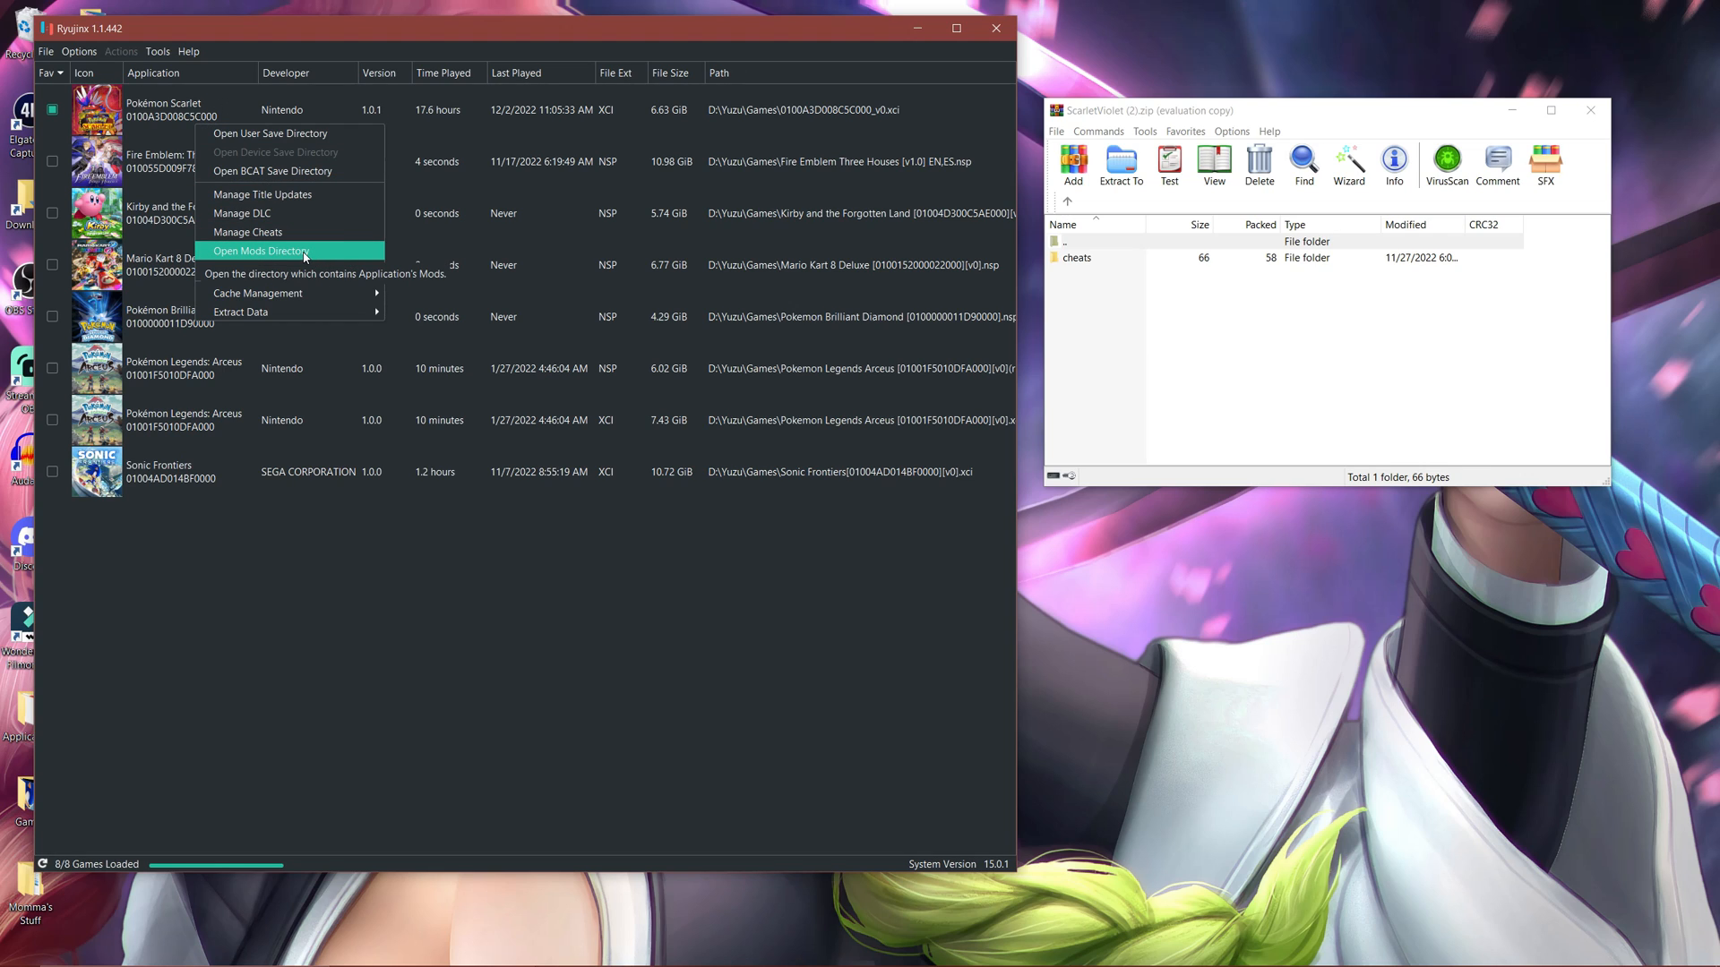
click(260, 251)
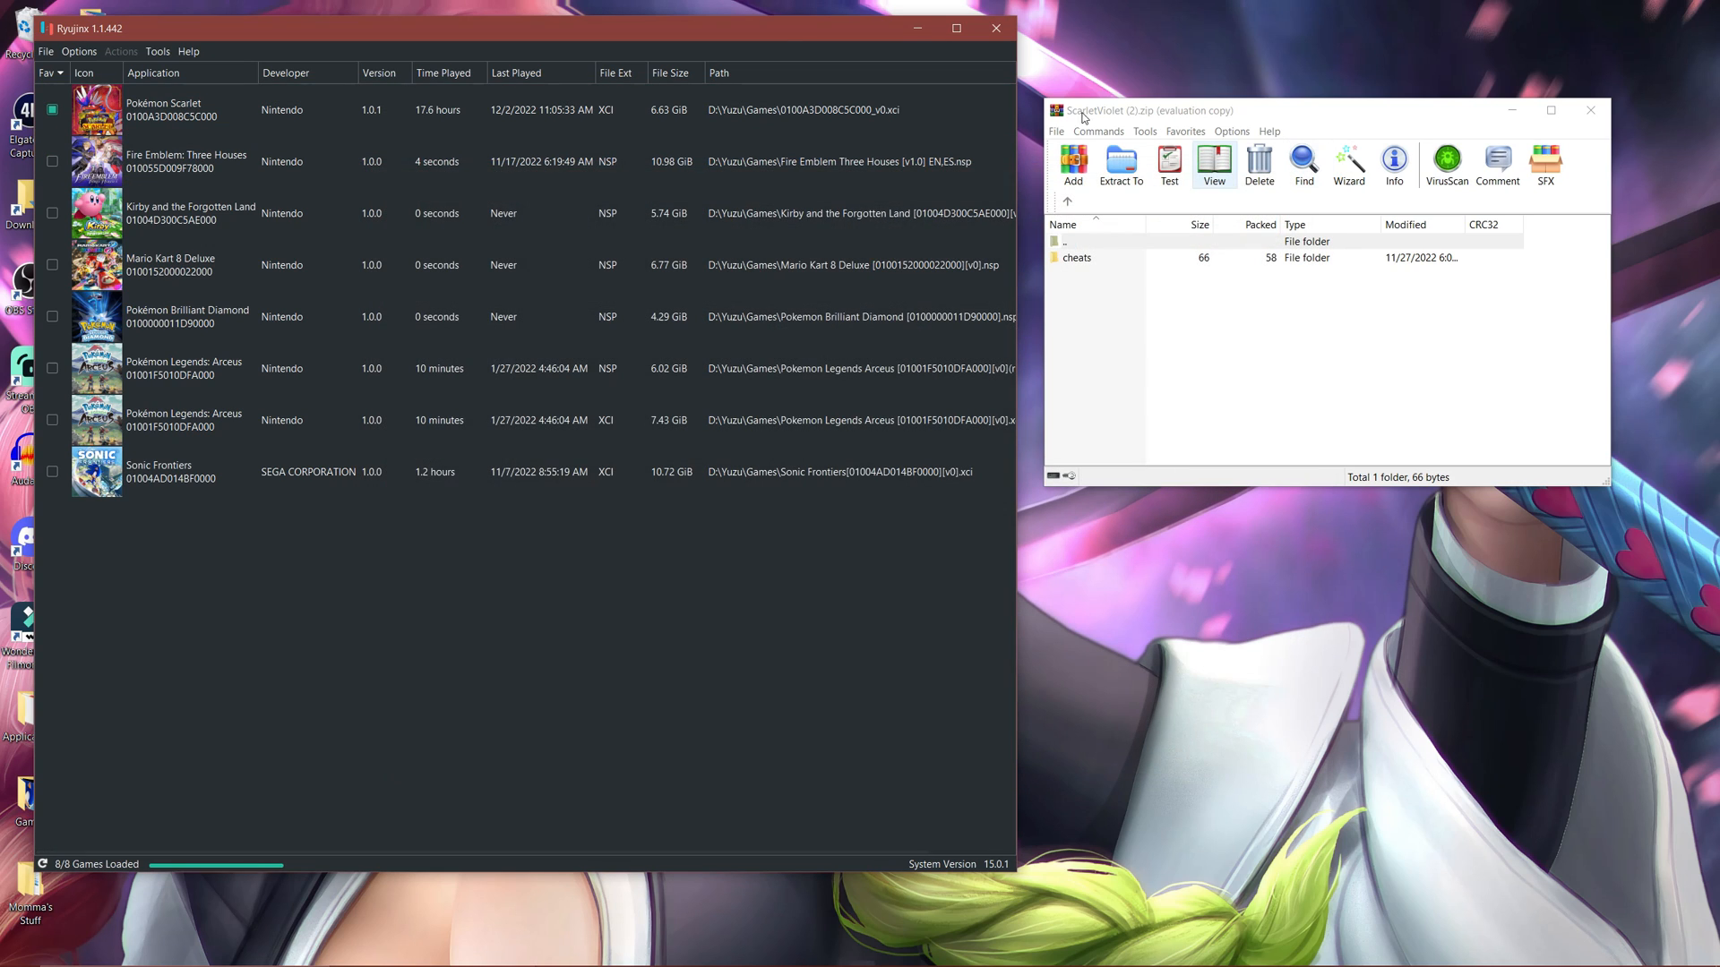
right_click(164, 108)
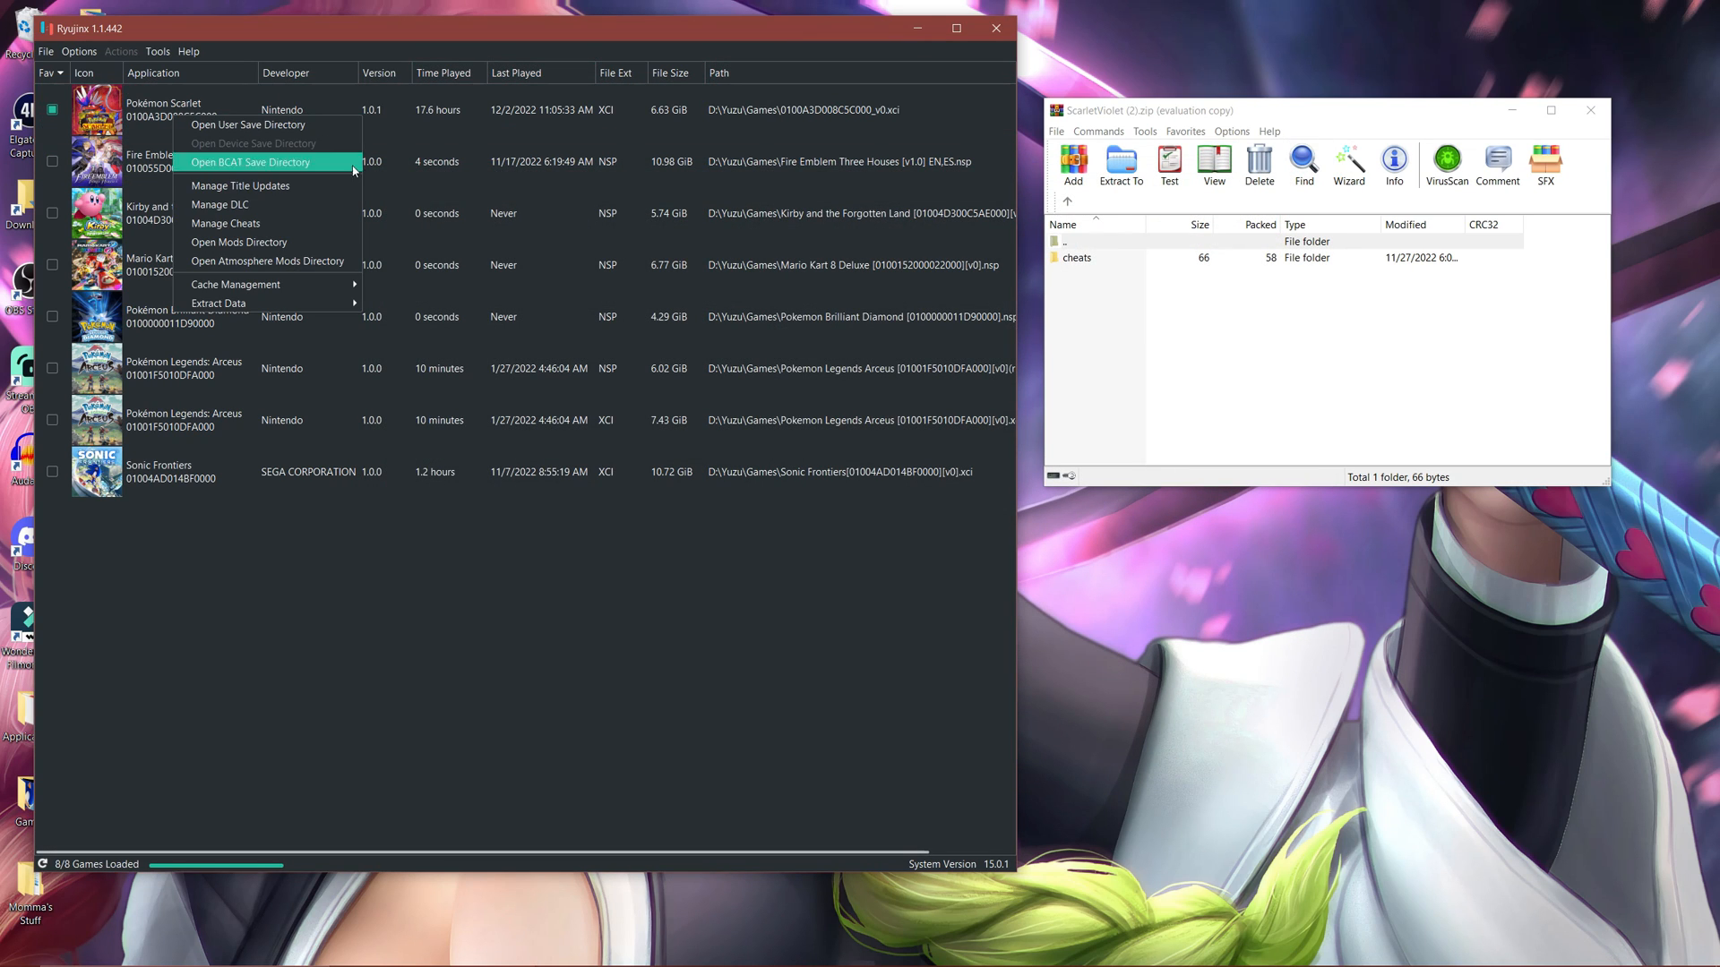
click(250, 162)
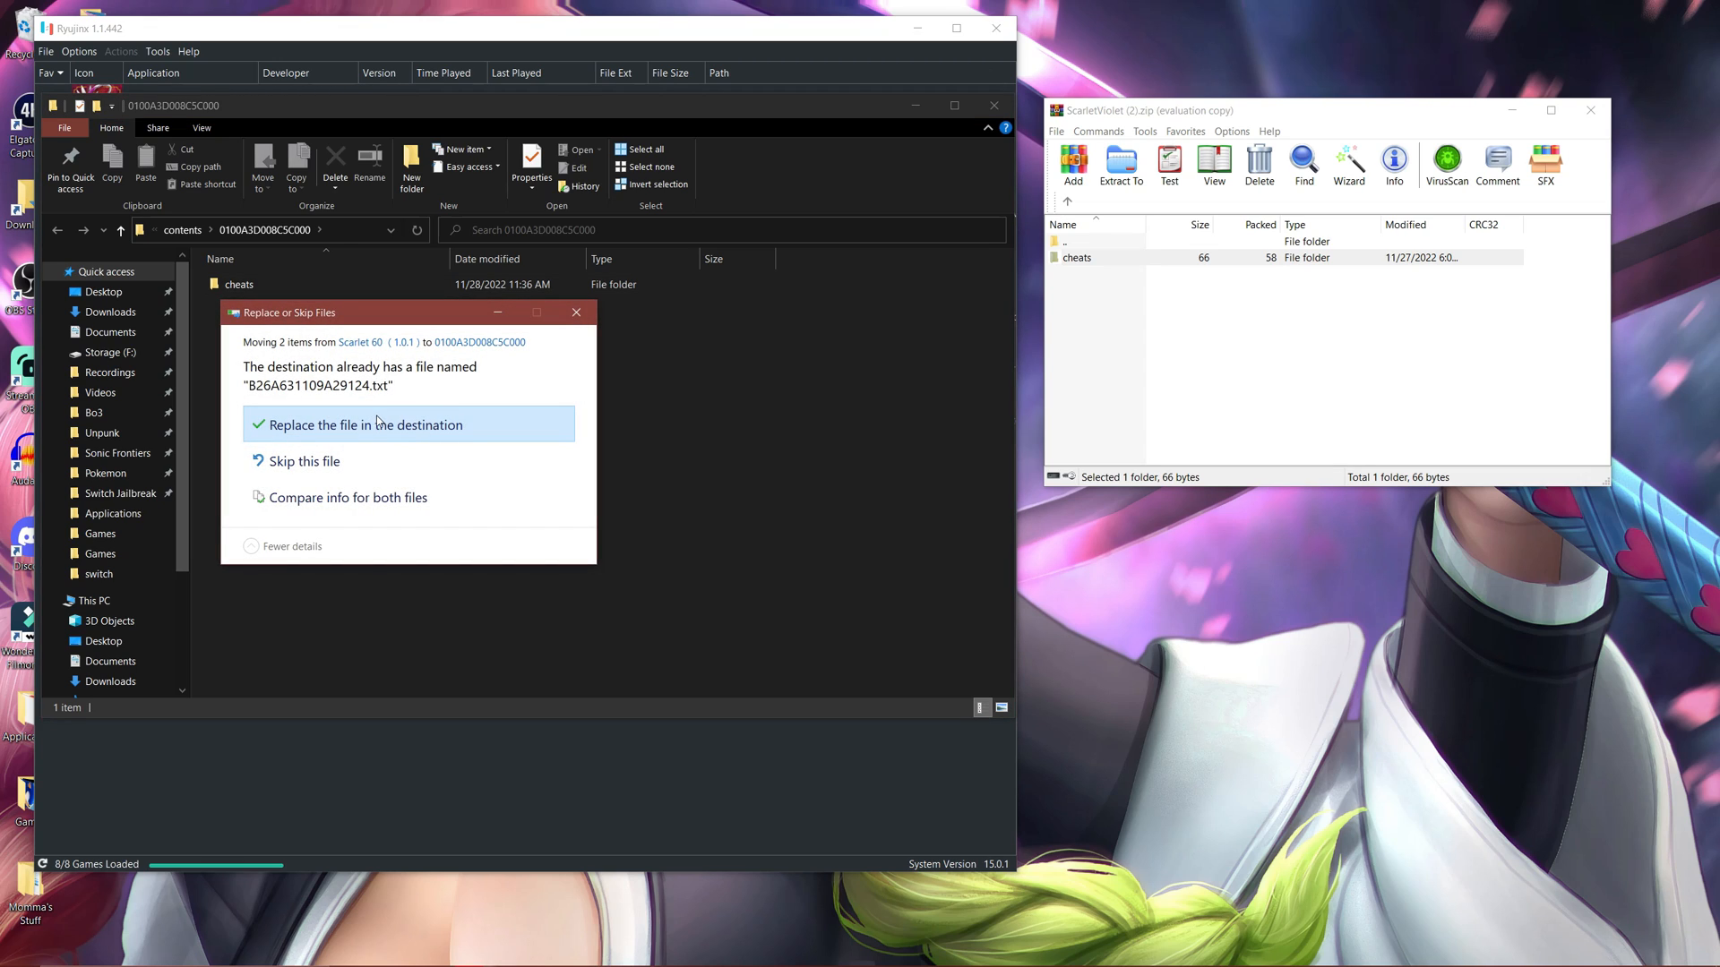
Step: Replace the duplicate cheat files and open the 0100A3D008C5C000 cheats folder
click(365, 425)
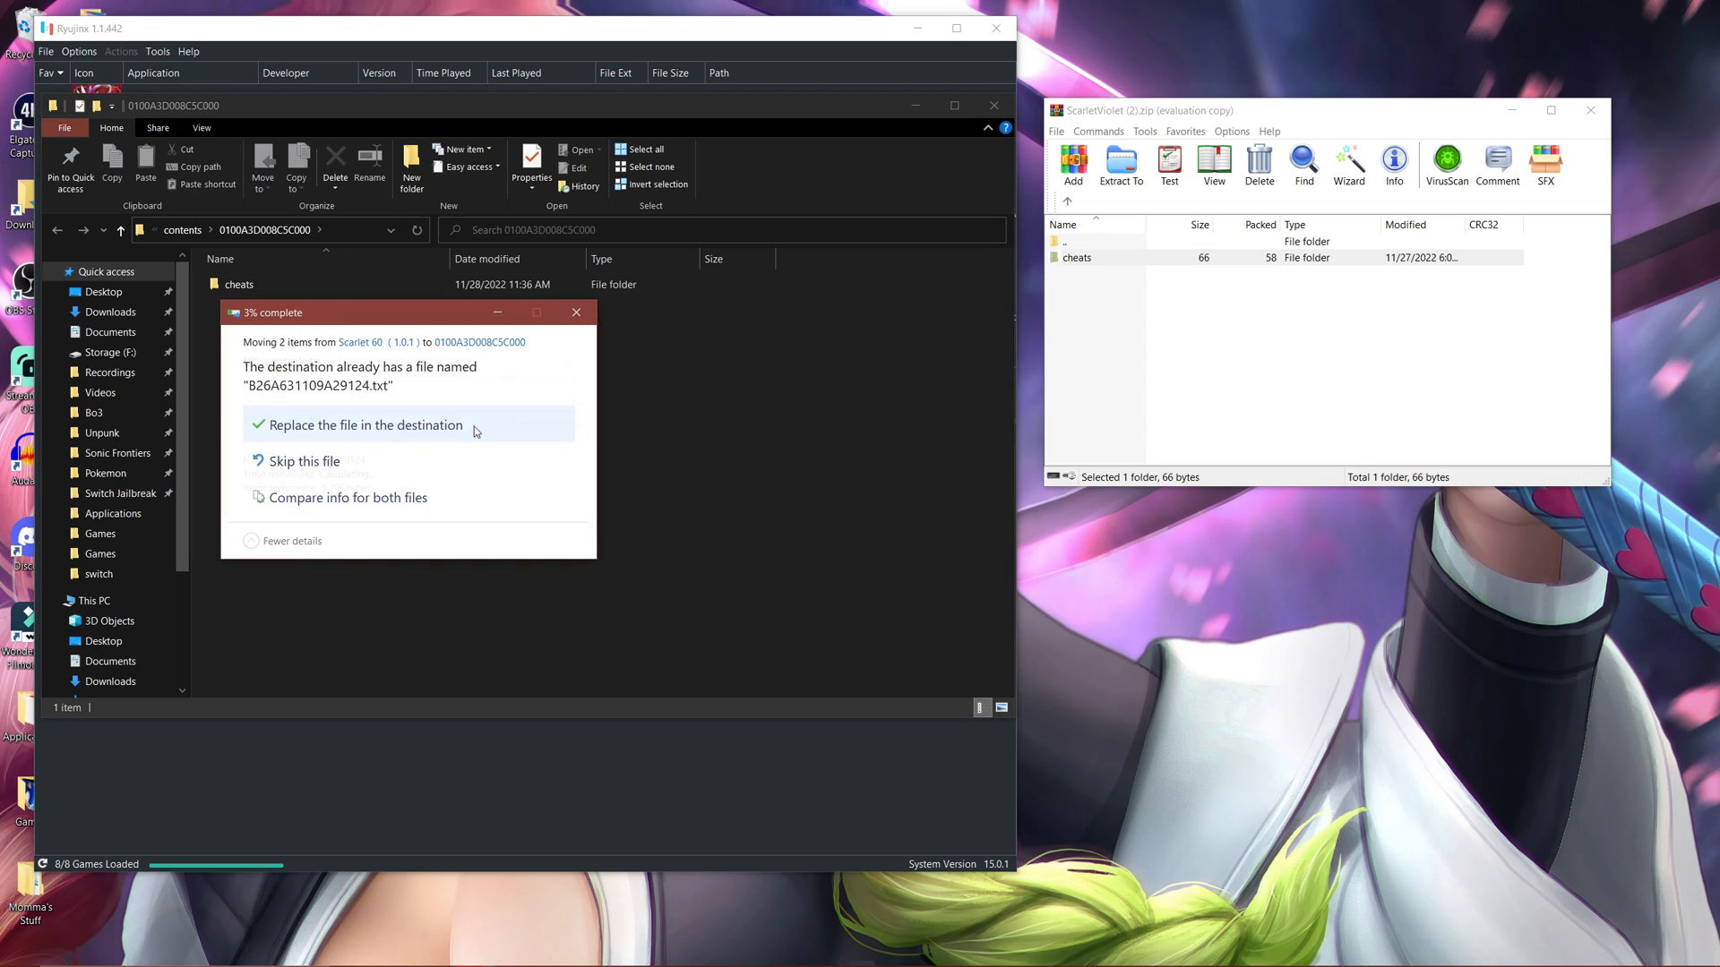
click(368, 425)
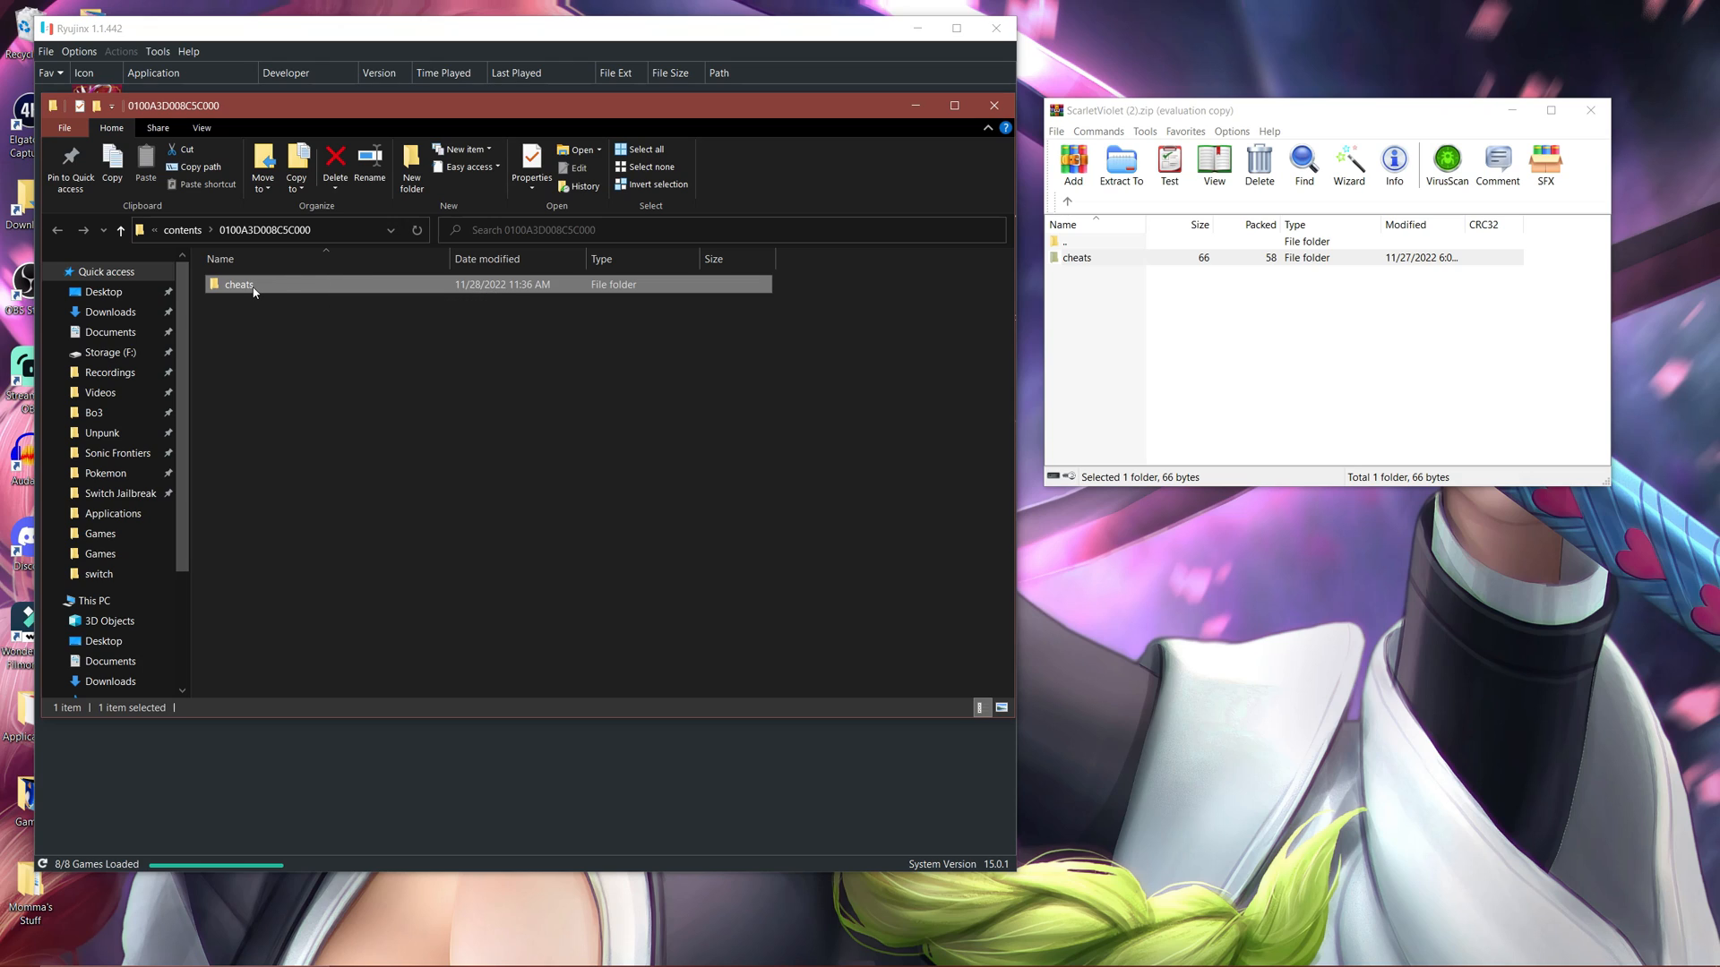
double_click(238, 284)
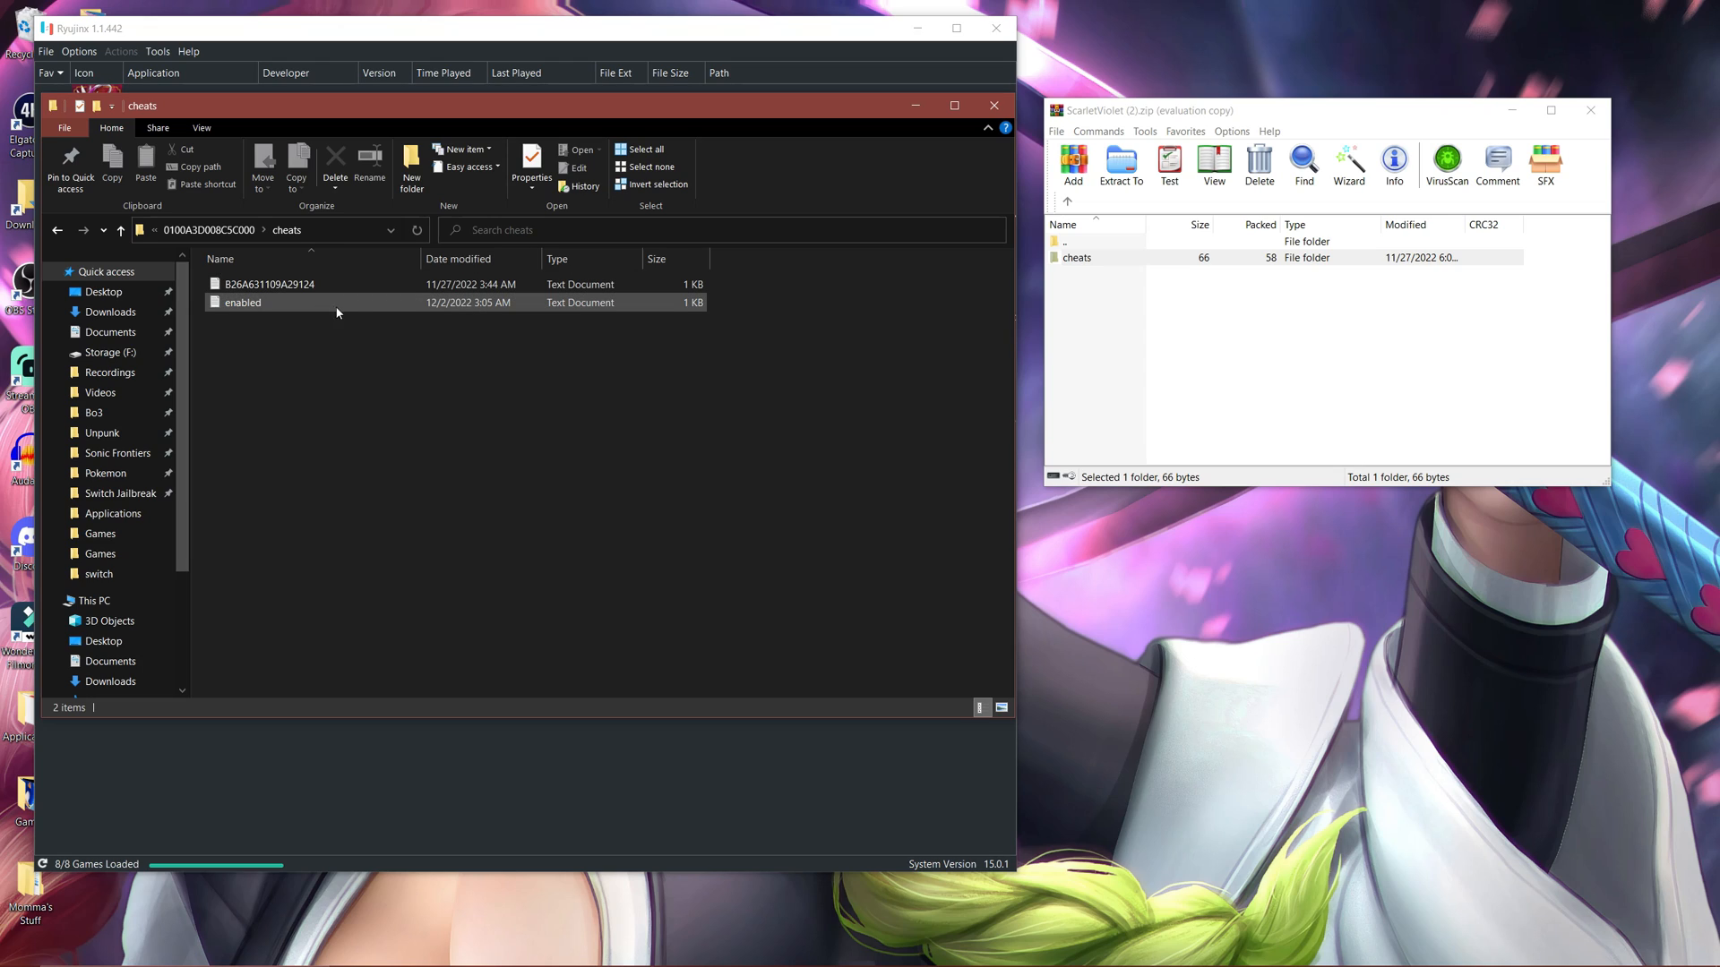
mouse_move(307, 305)
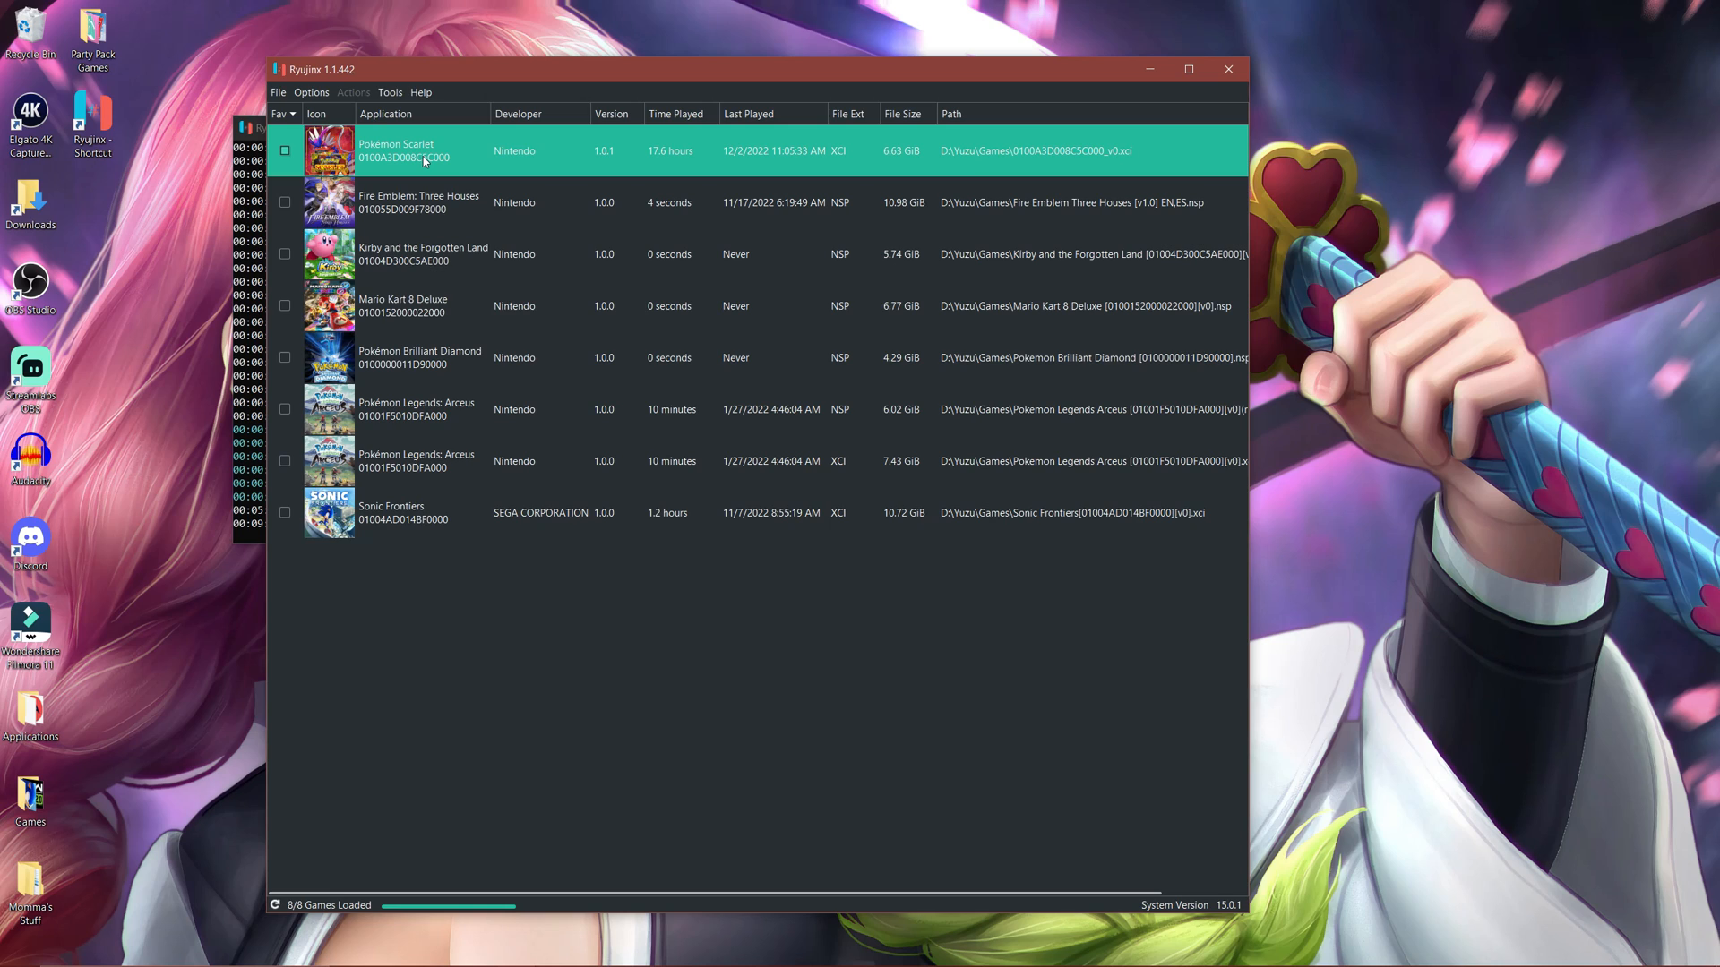
Step: Tick the 60 FPS cheat in Pokémon Scarlet's Manage Cheats window and save
right_click(422, 150)
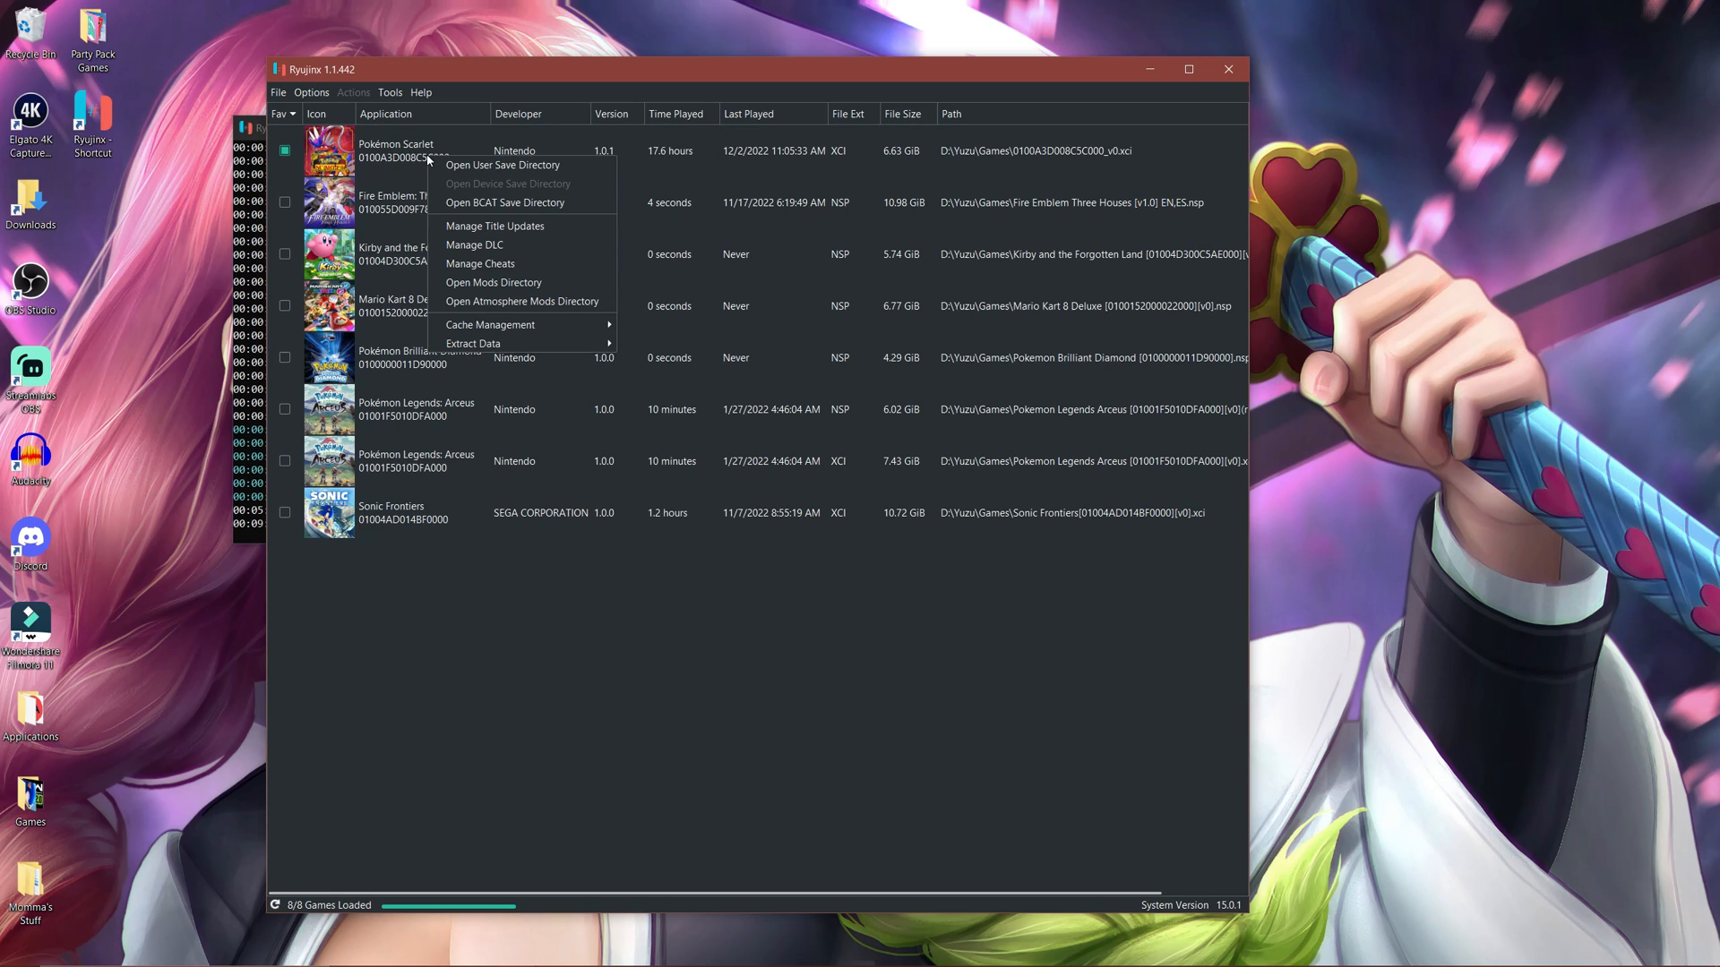
mouse_move(480, 263)
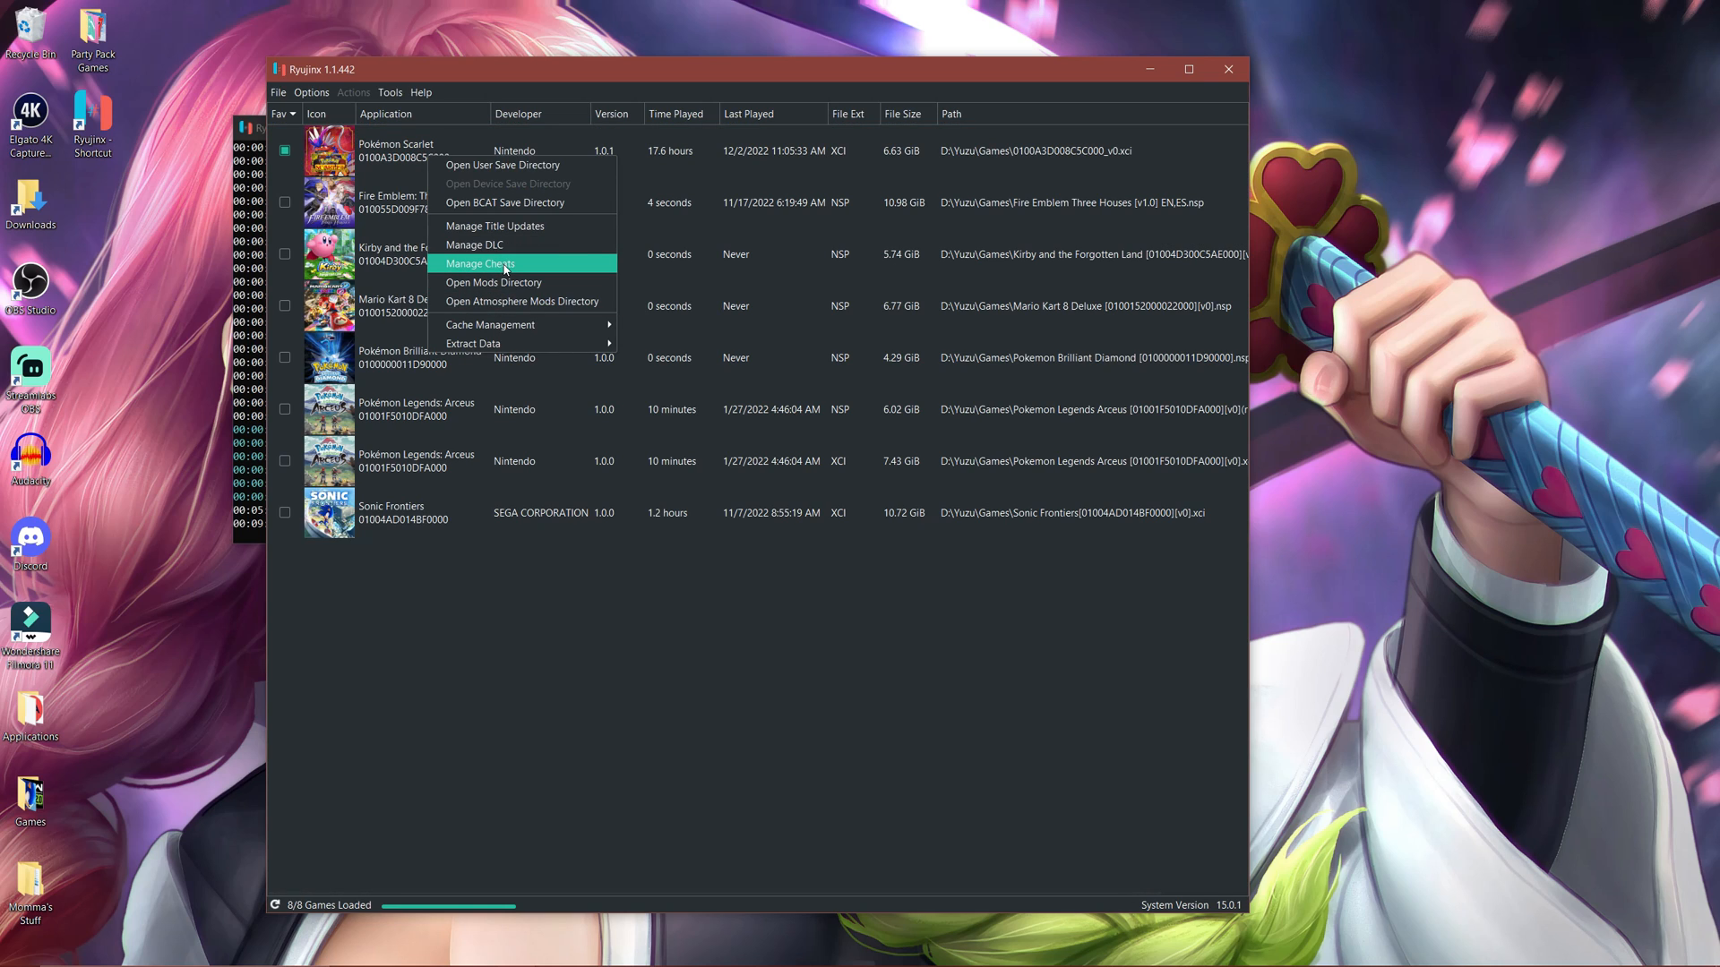
click(479, 263)
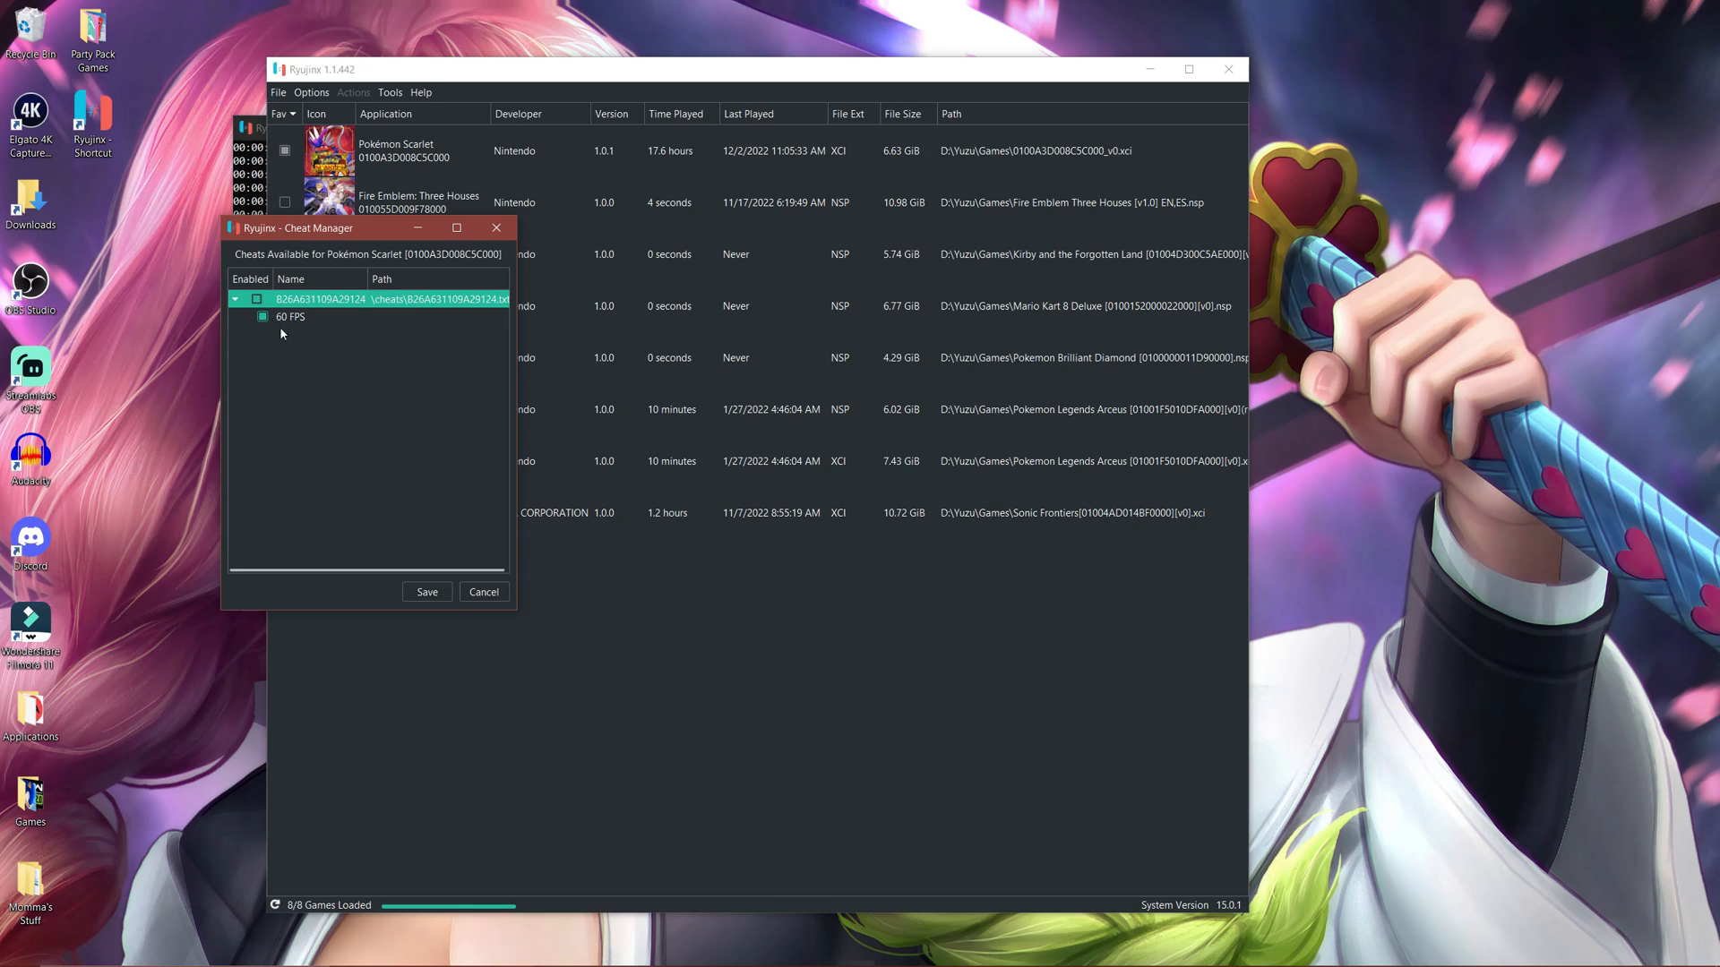
click(257, 299)
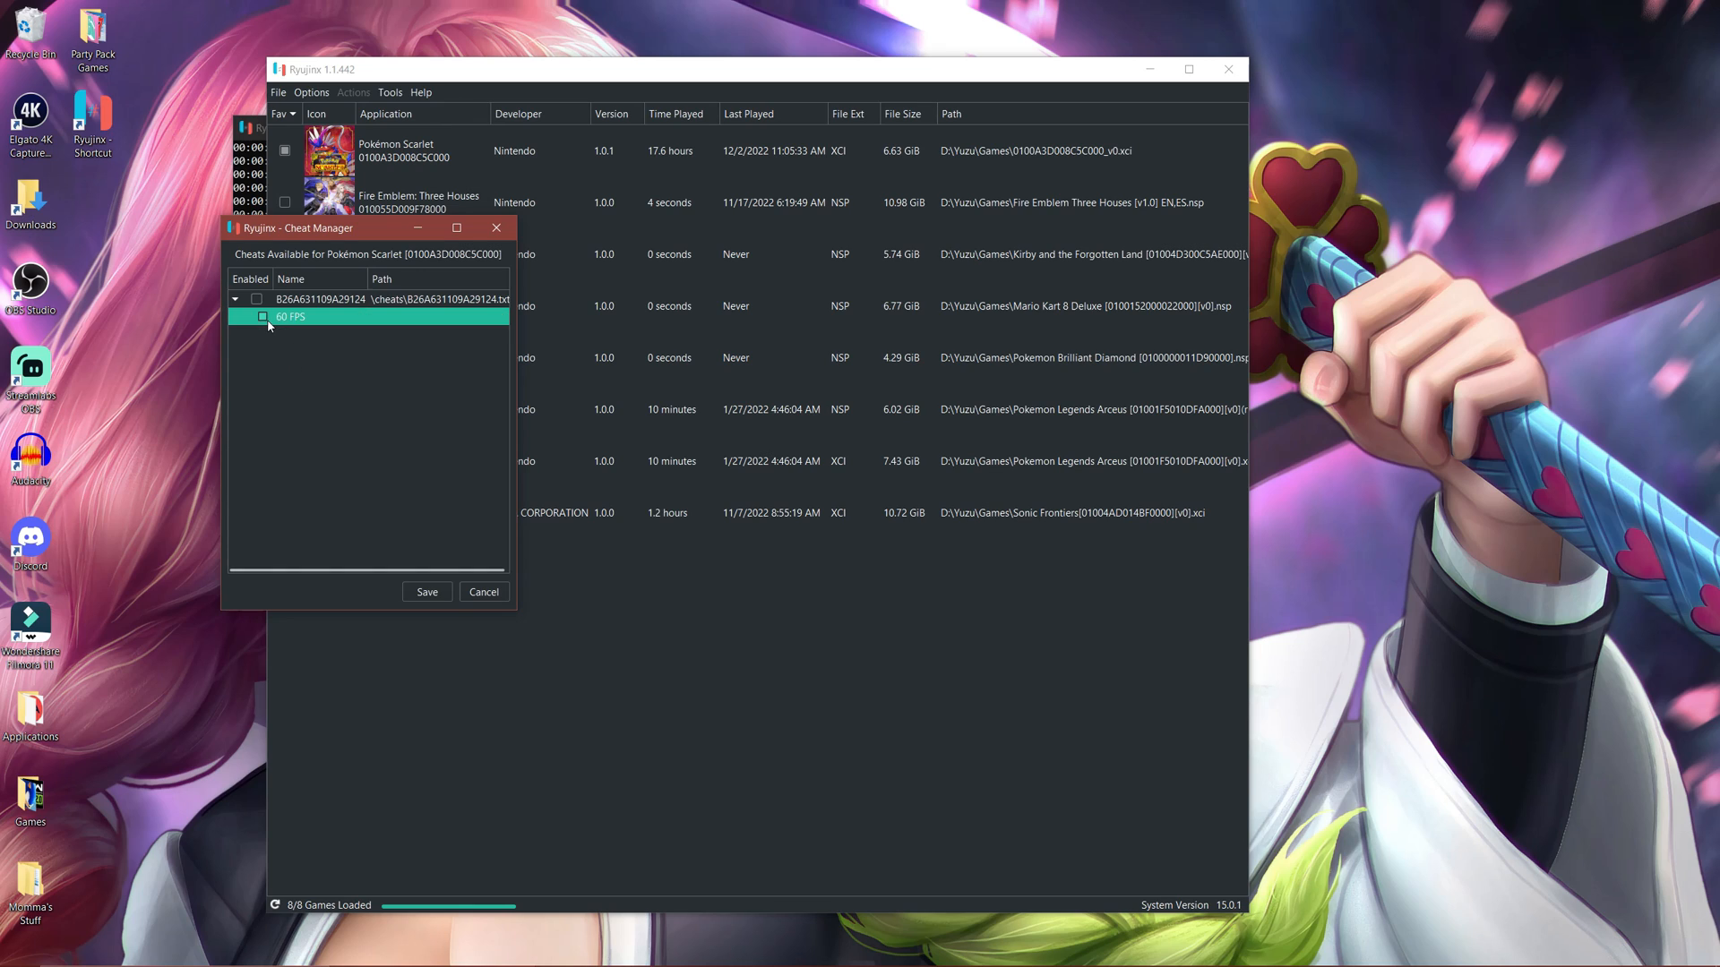
click(318, 299)
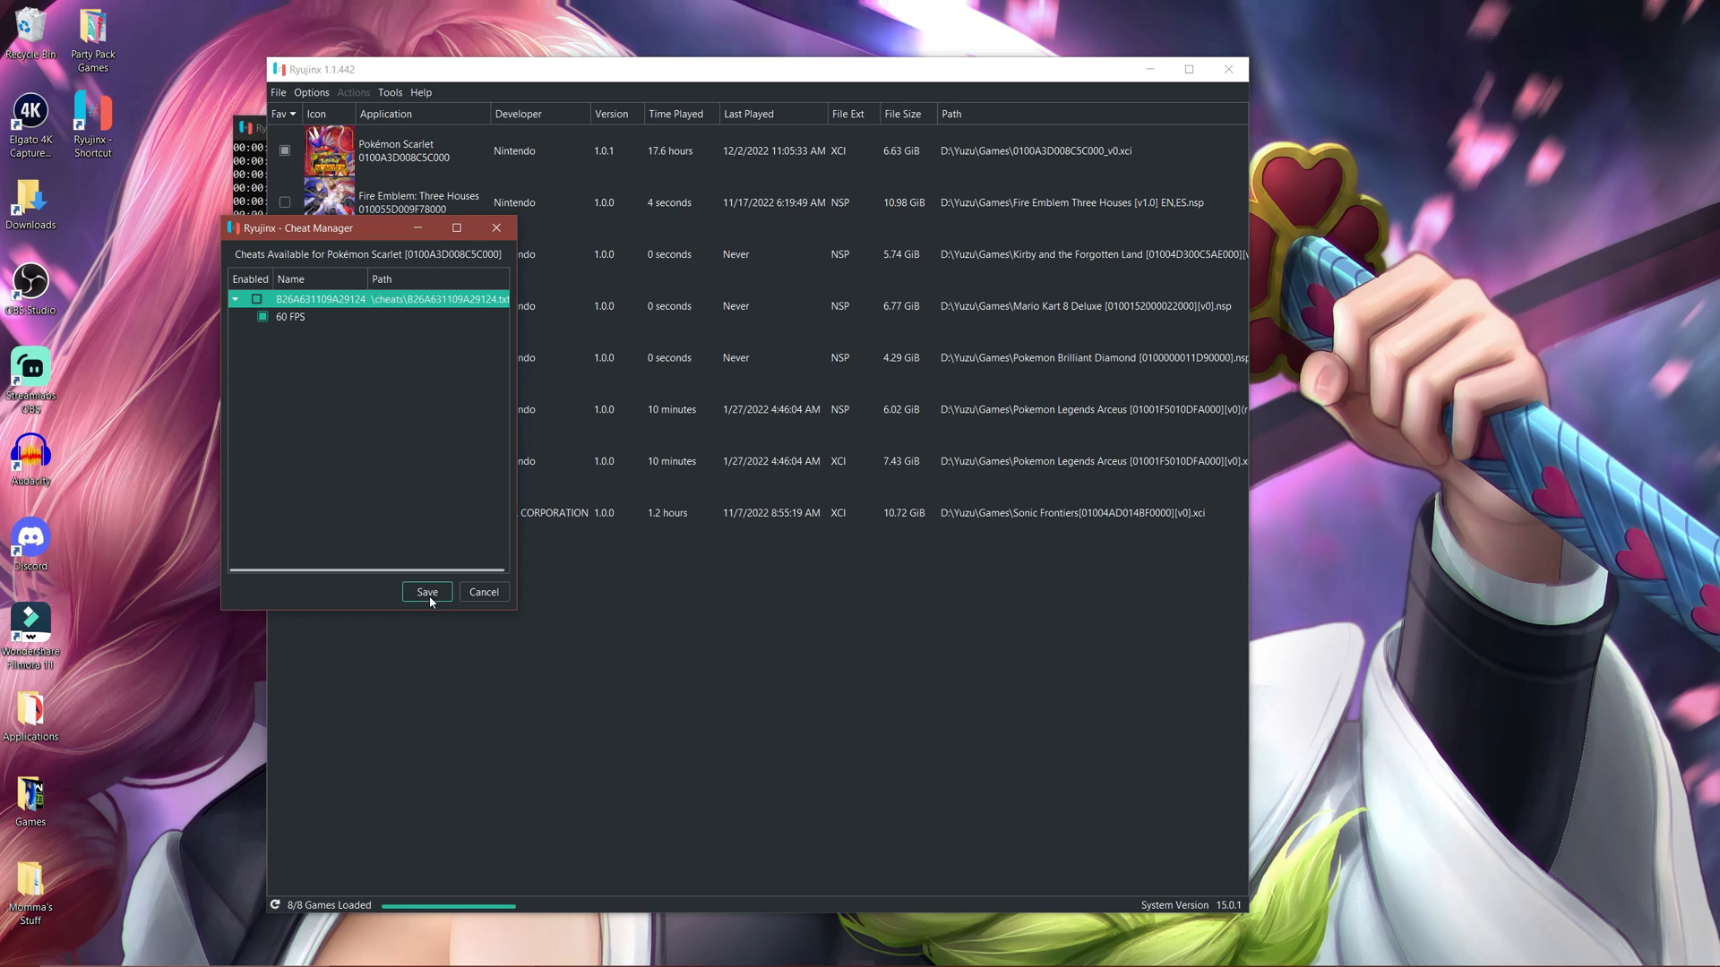
click(426, 592)
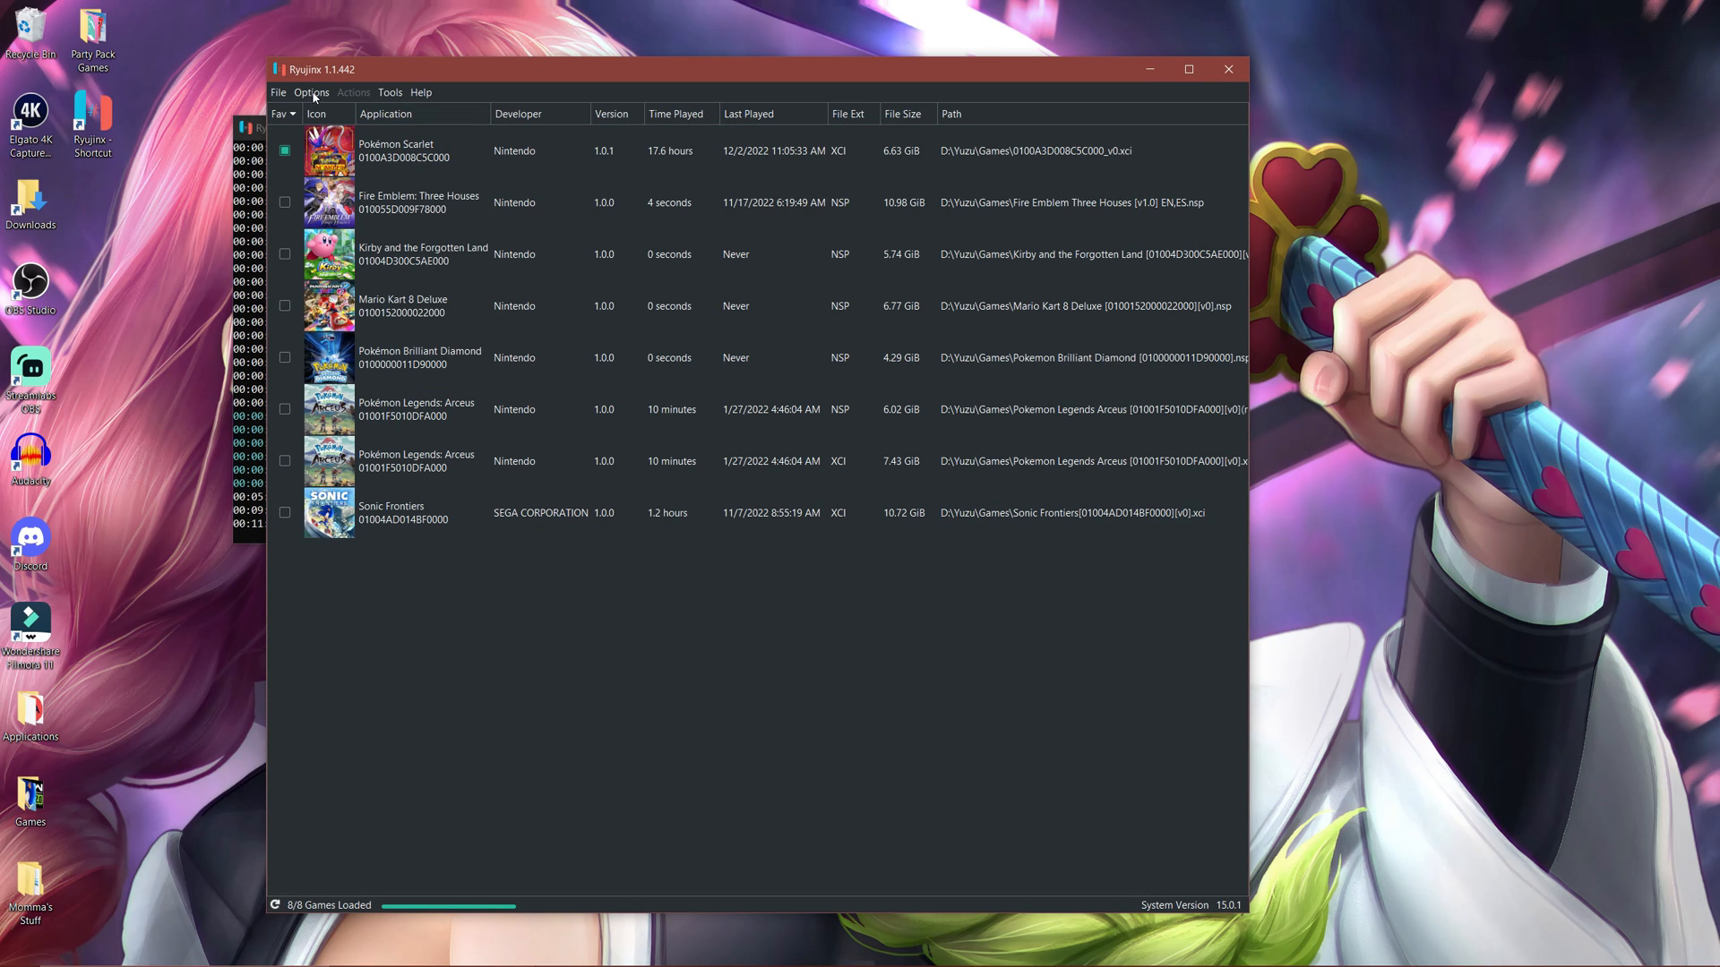
Step: Open Ryujinx Settings on the Graphics tab and check the Preferred GPU choices
click(312, 91)
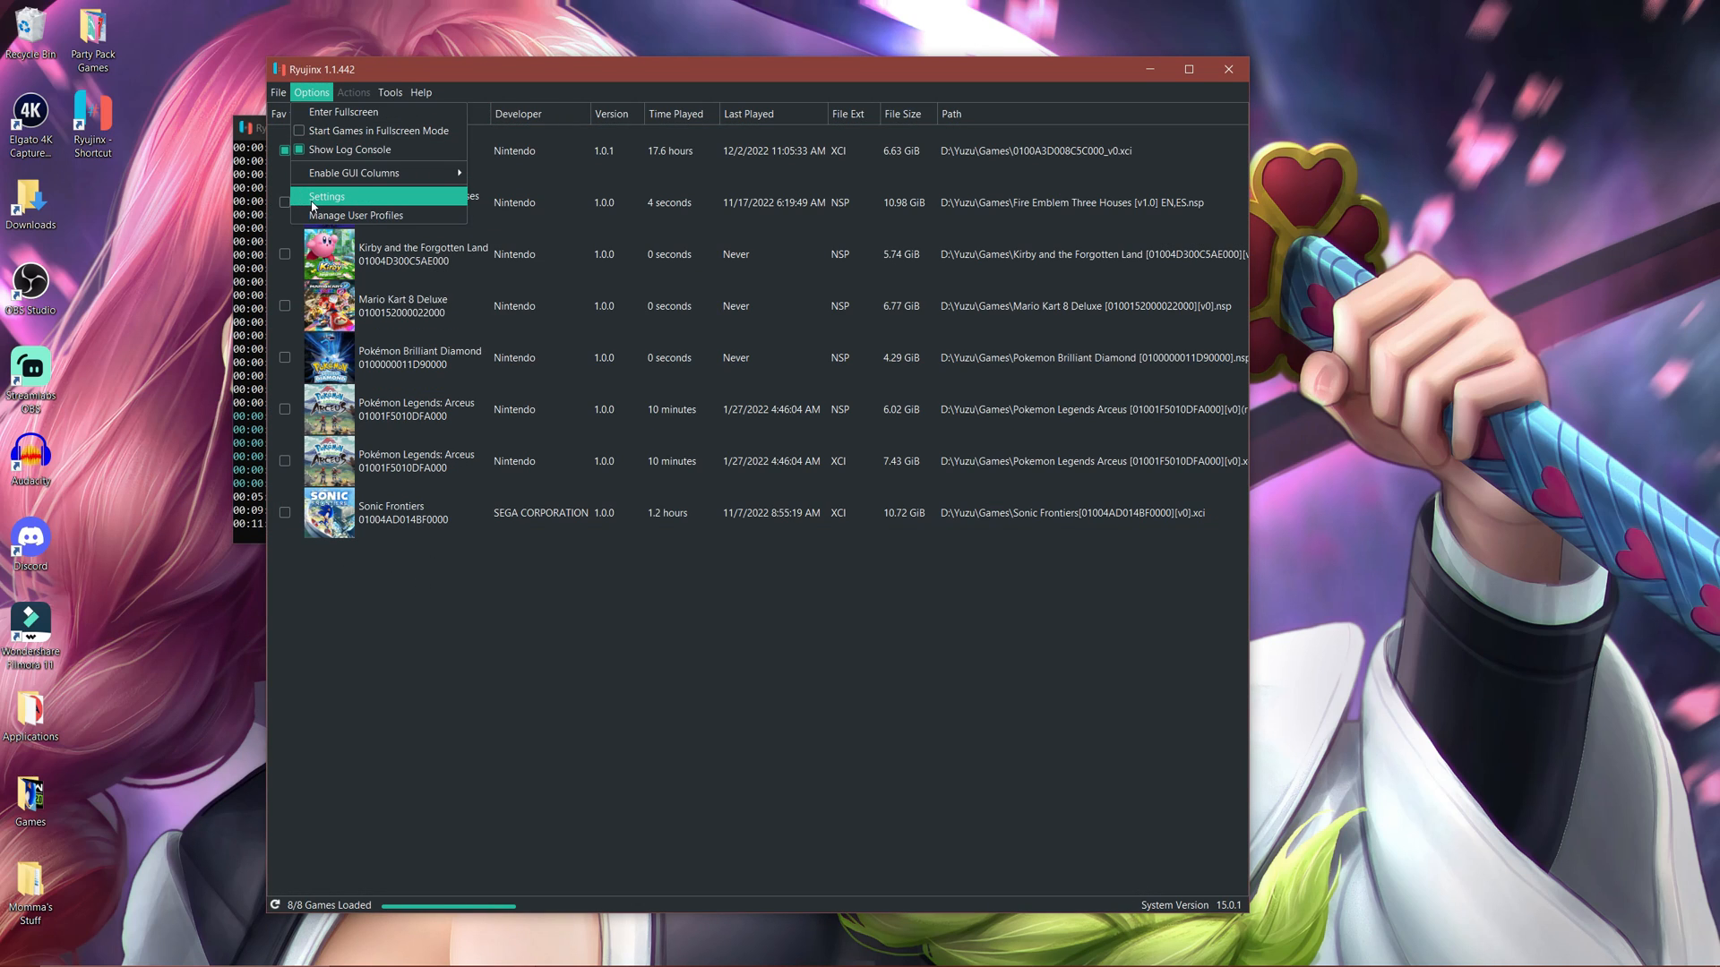
click(326, 197)
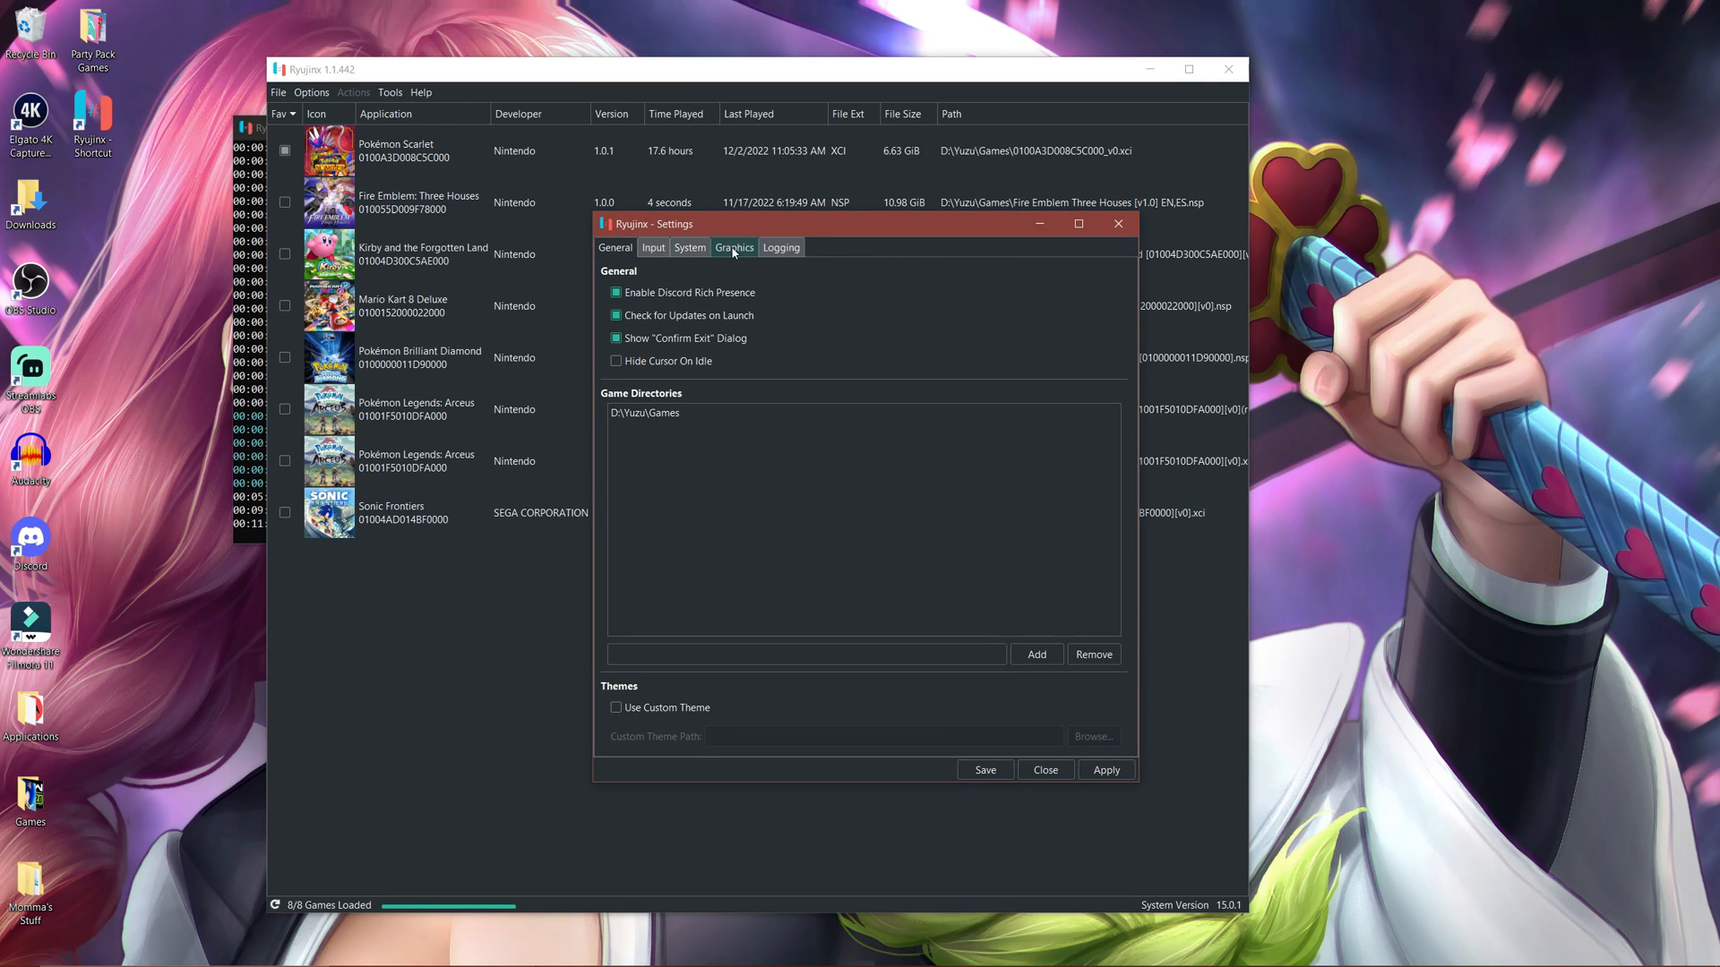
click(732, 247)
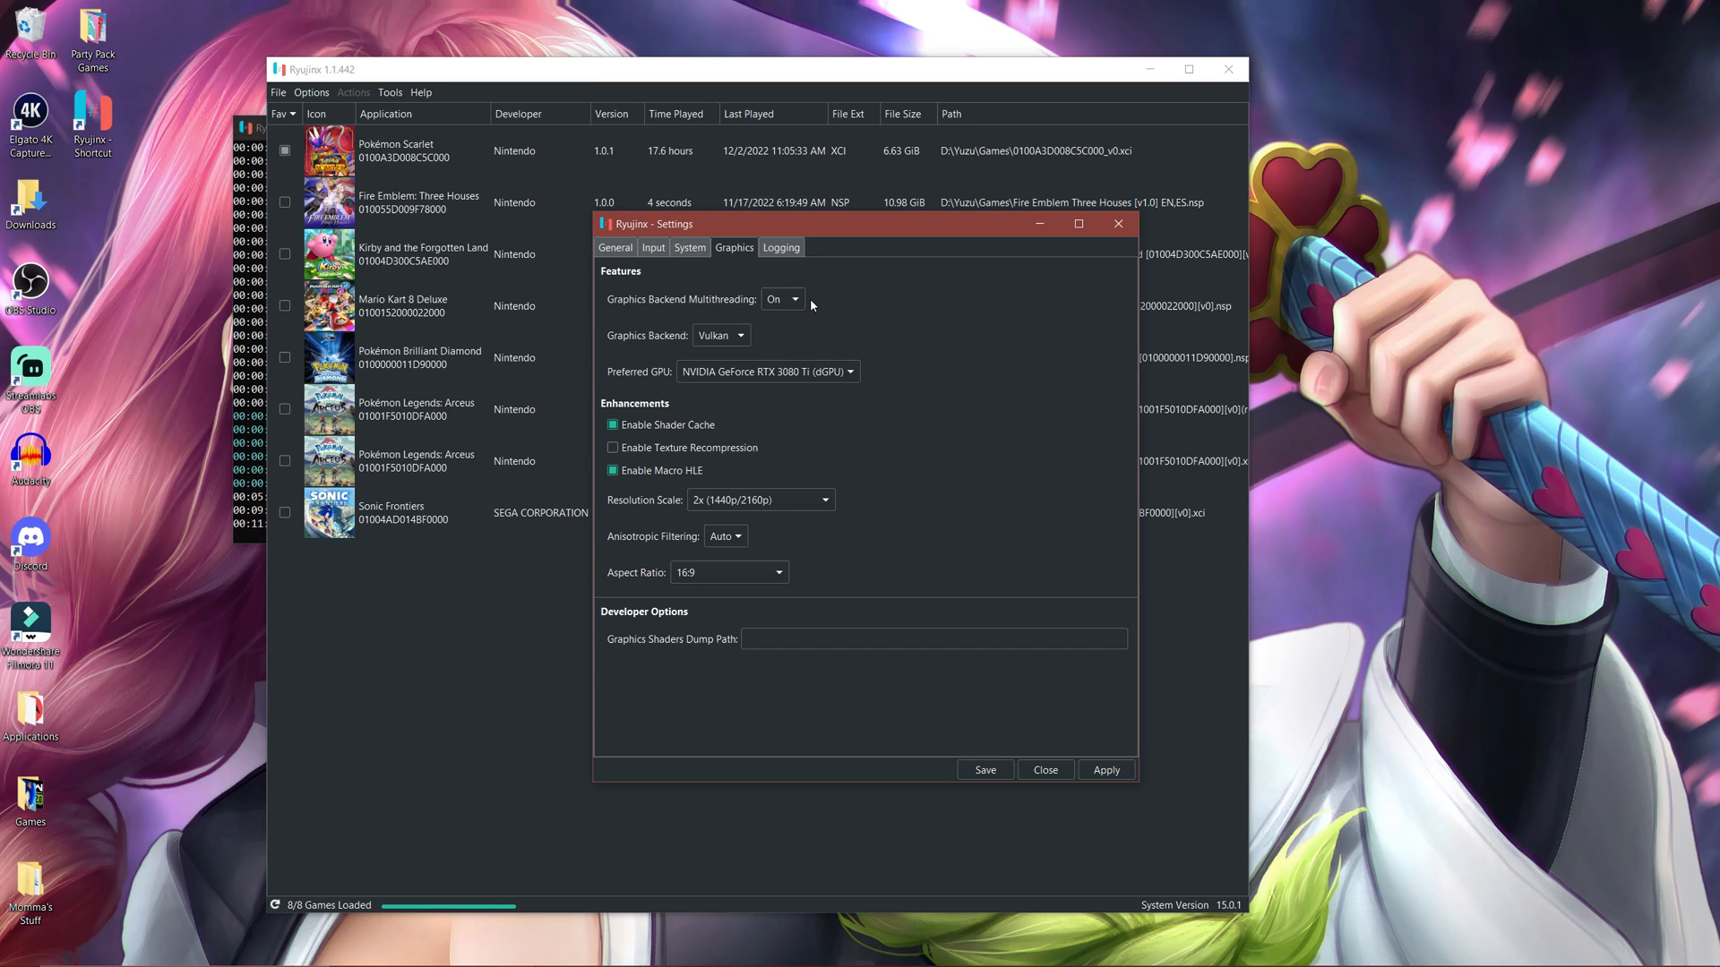
click(720, 334)
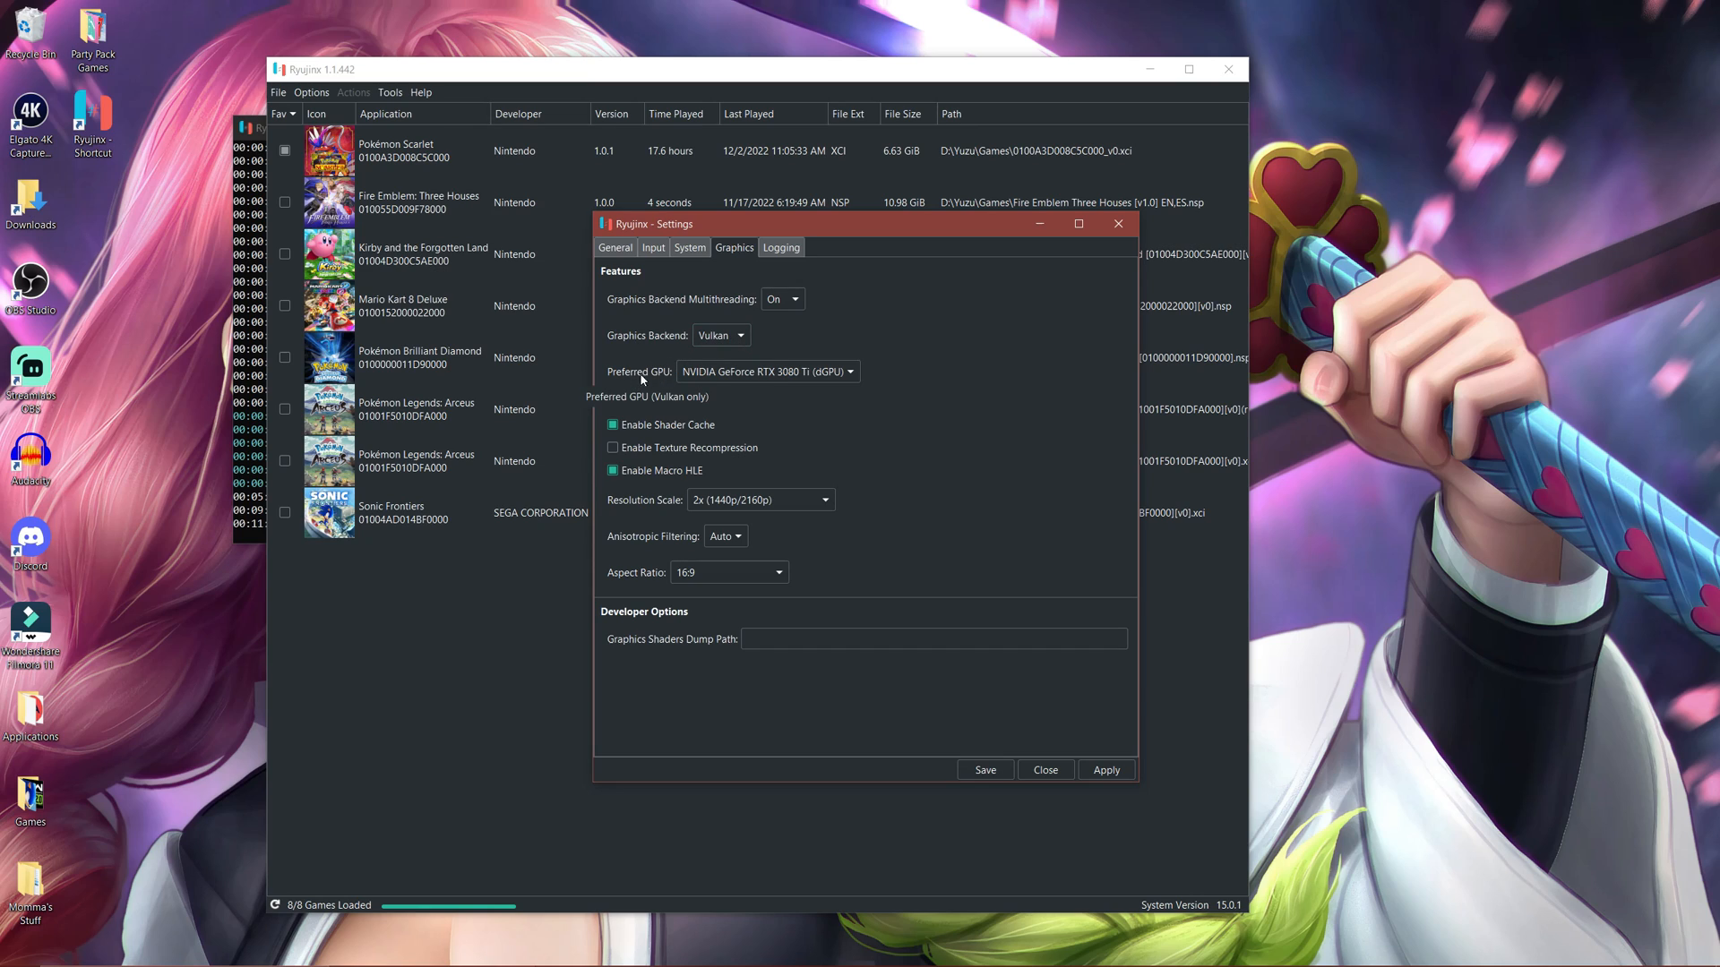
click(767, 371)
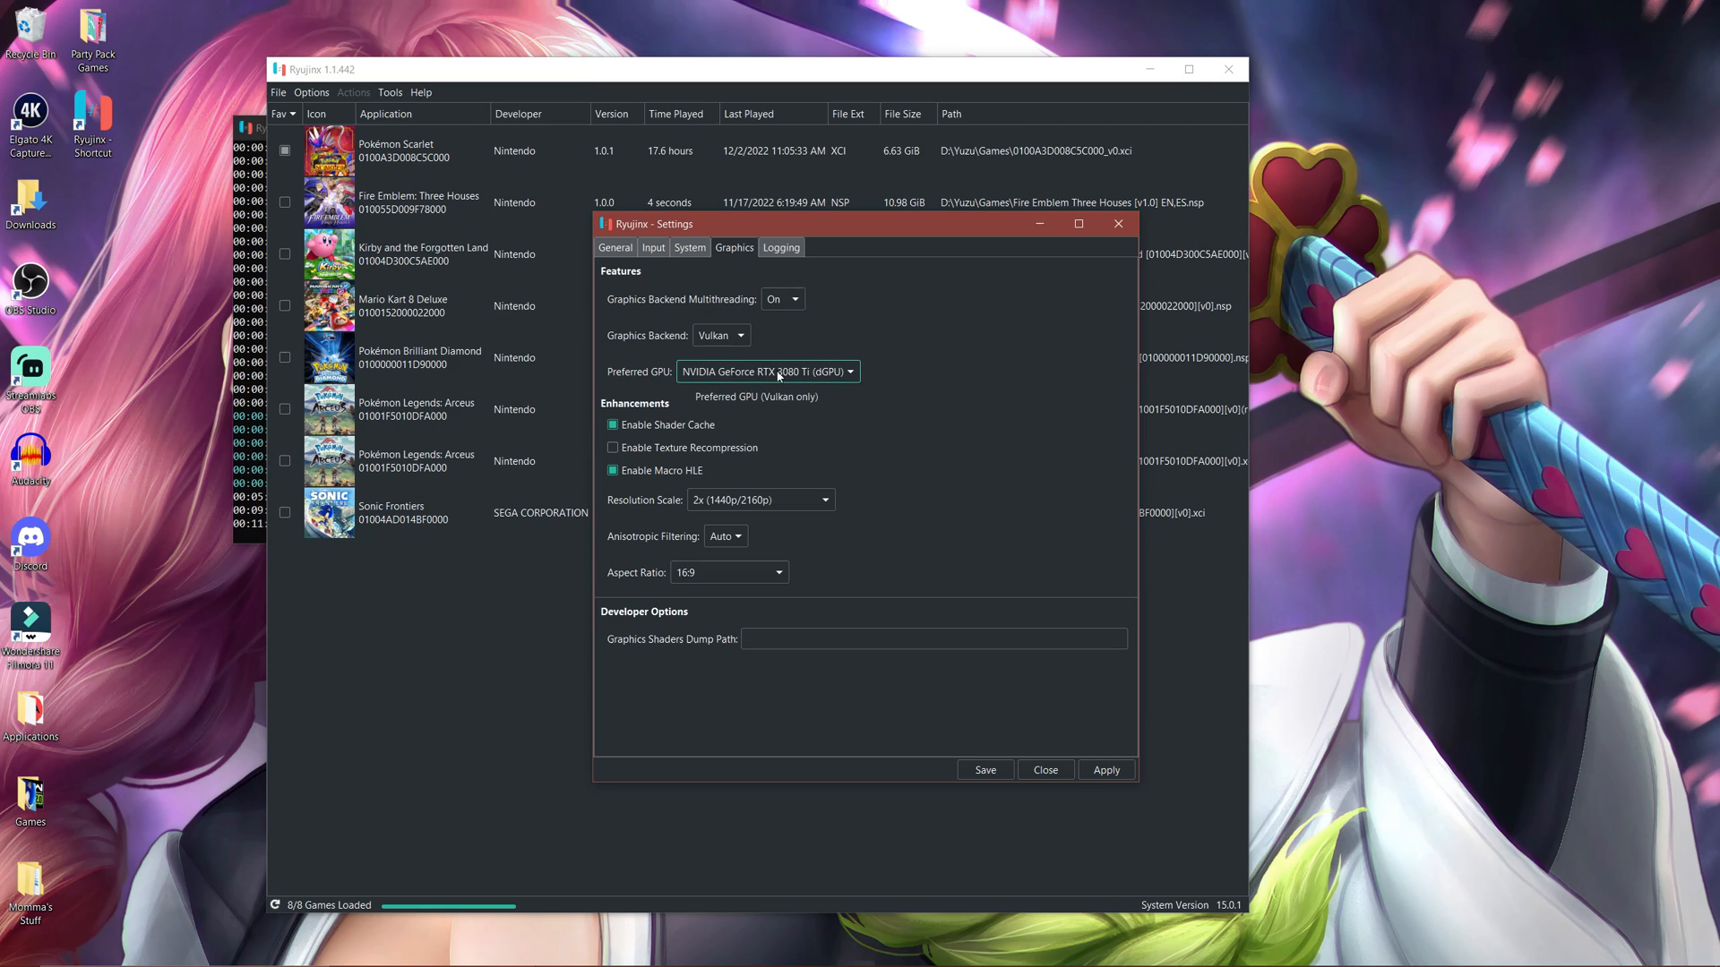
Step: Compare the Vulkan and OpenGL graphics backends, then set resolution scale to 2x
click(720, 334)
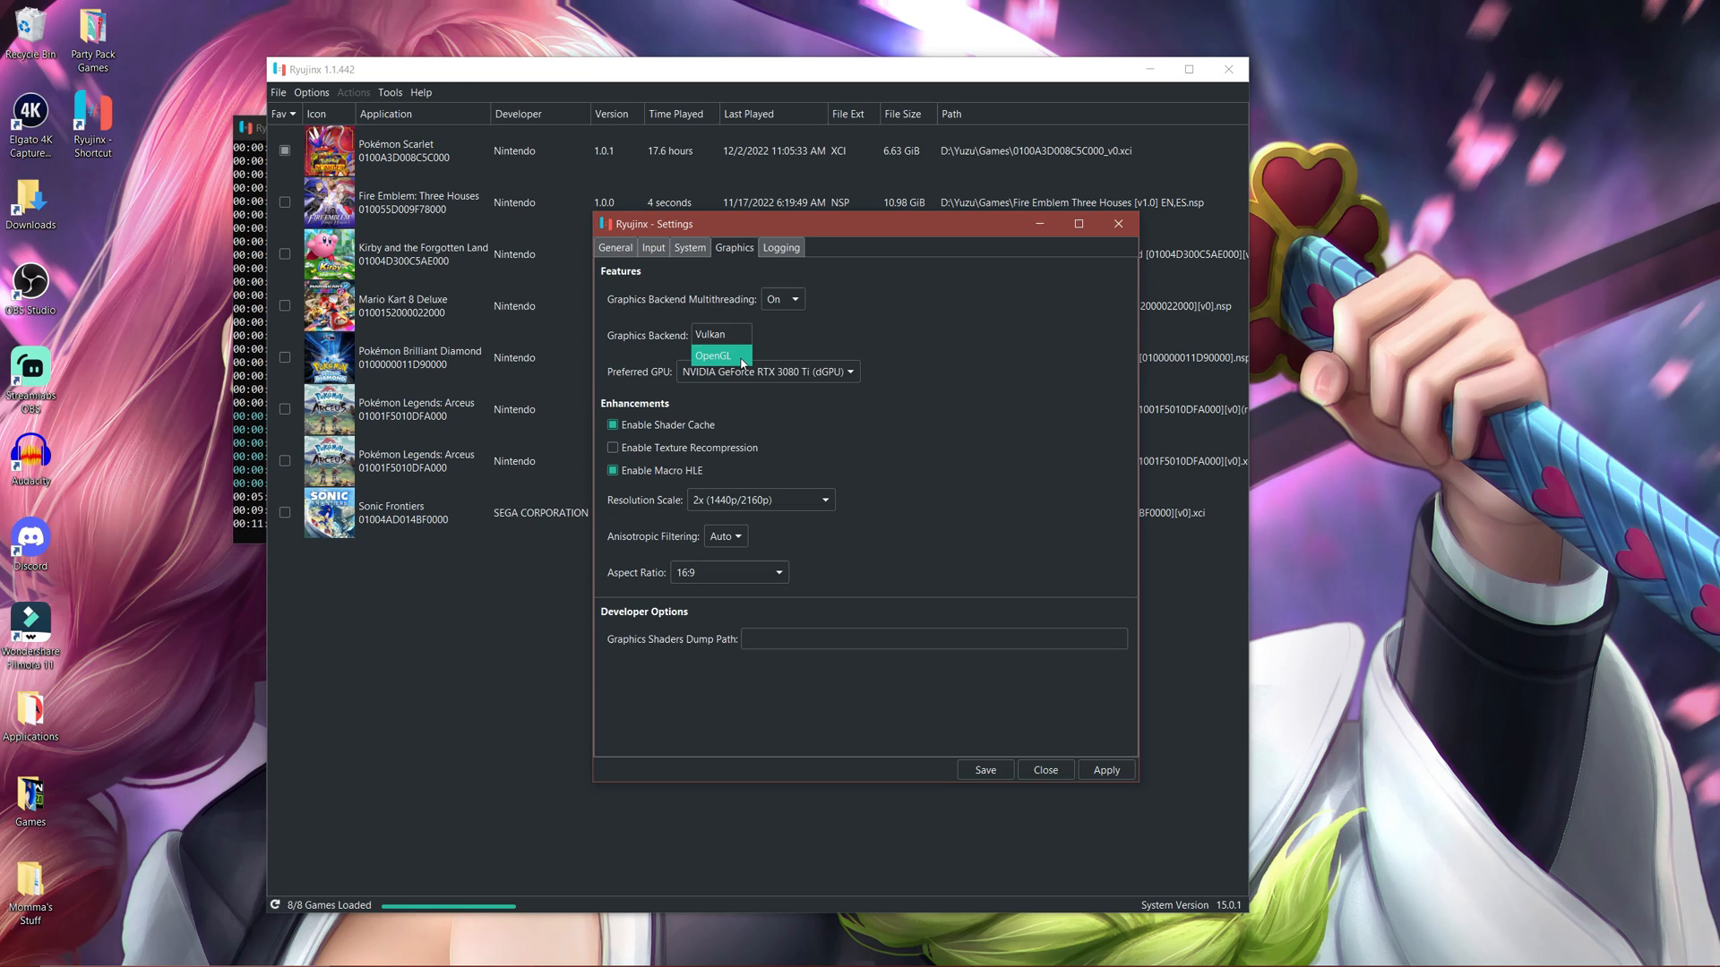
mouse_move(747, 360)
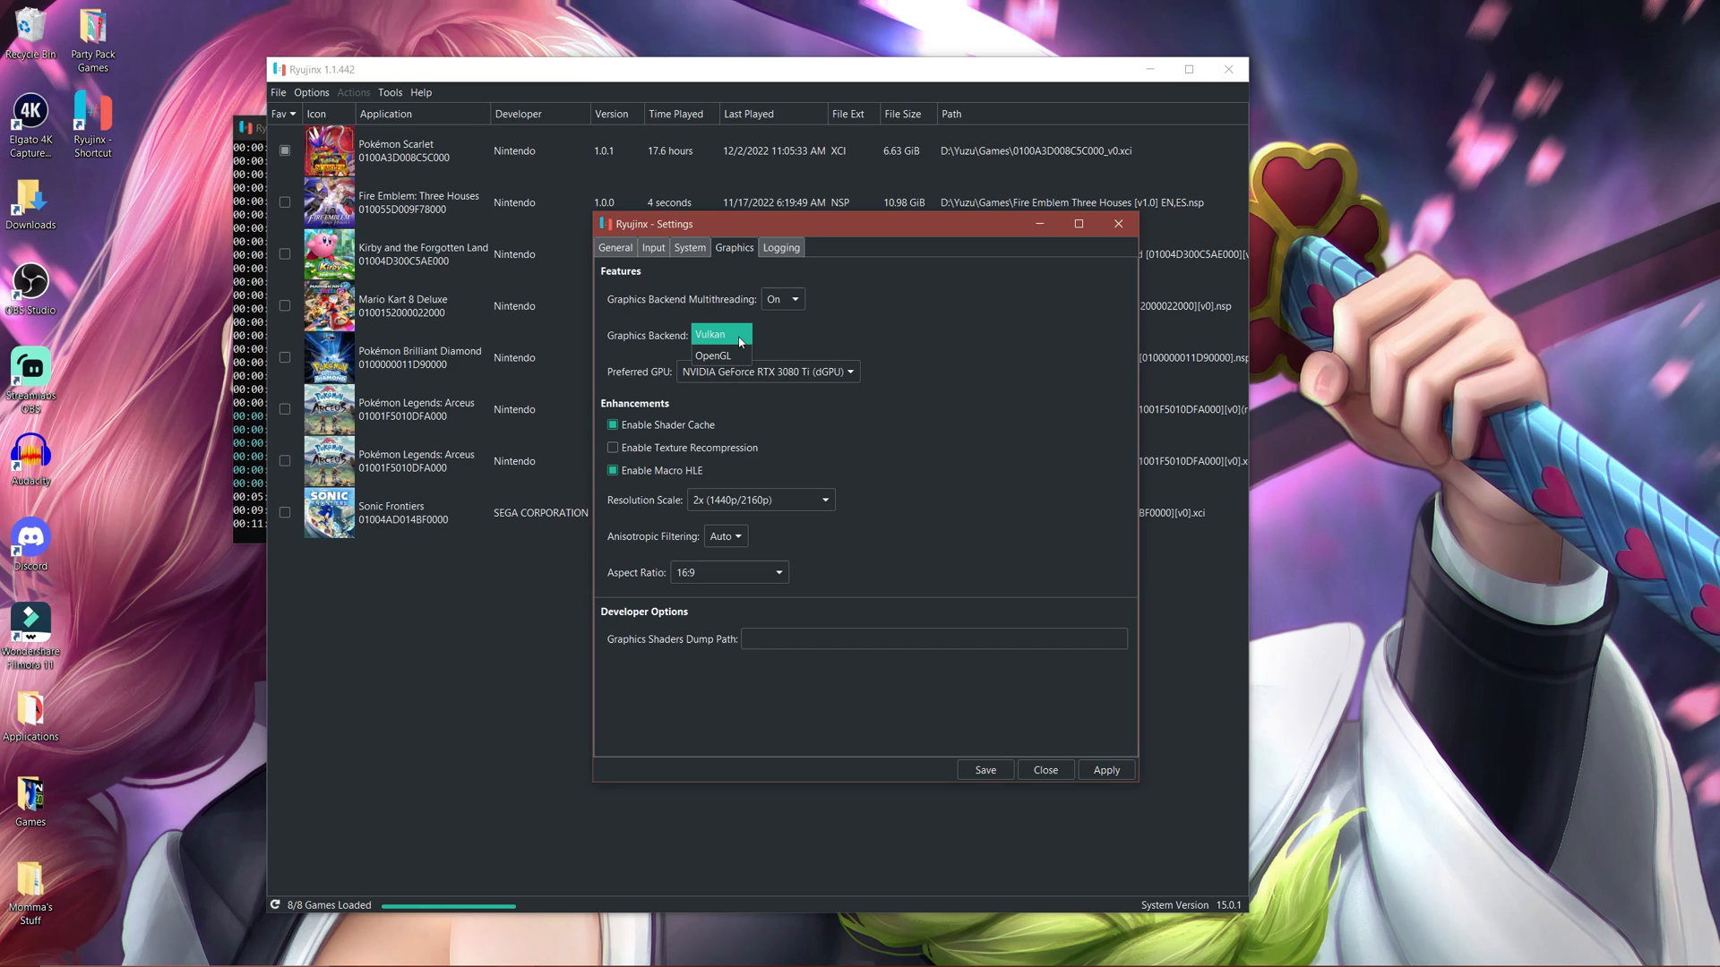
click(709, 334)
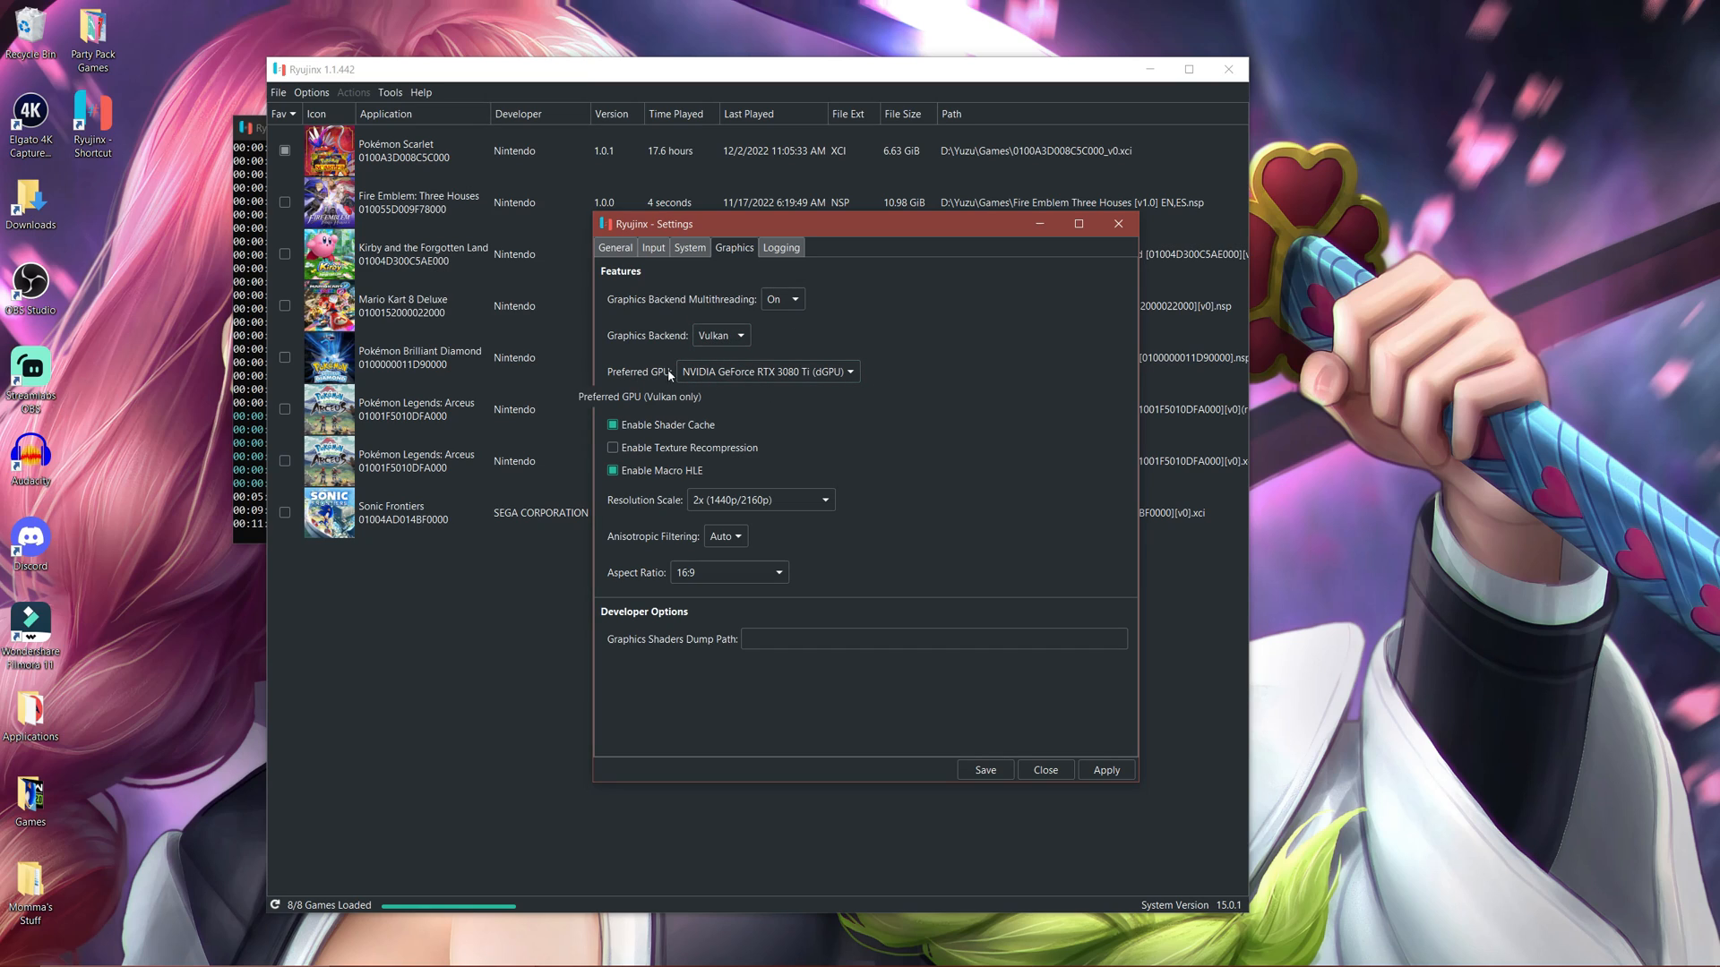
click(719, 334)
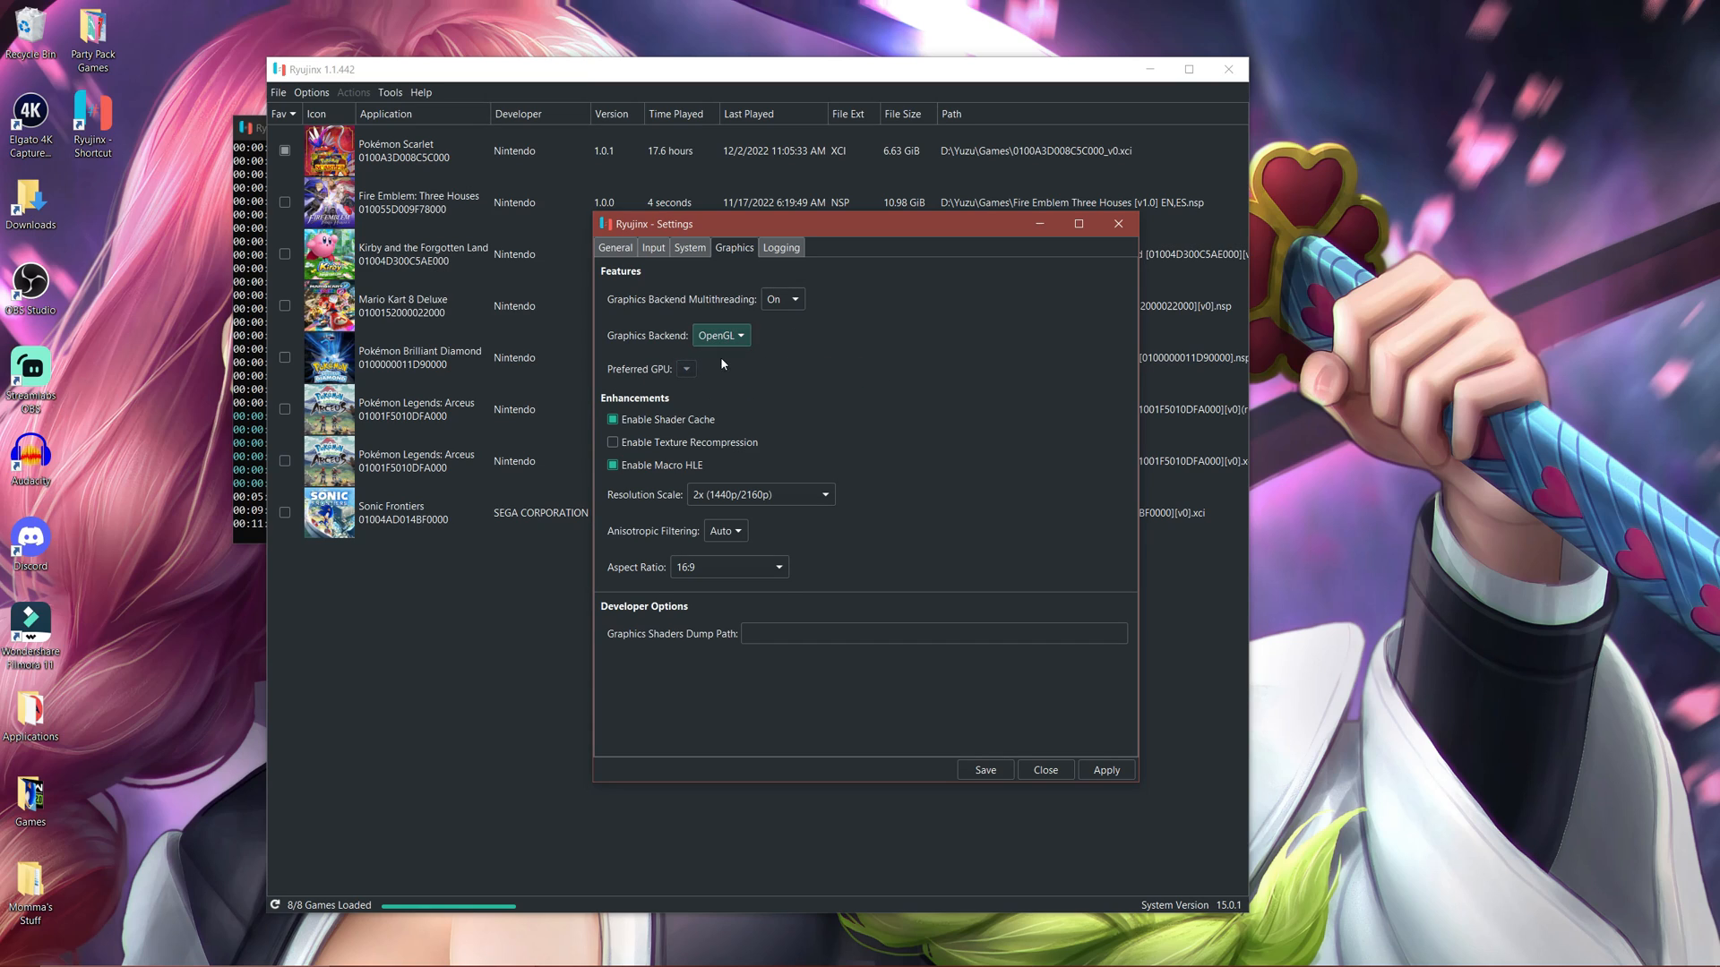
click(720, 334)
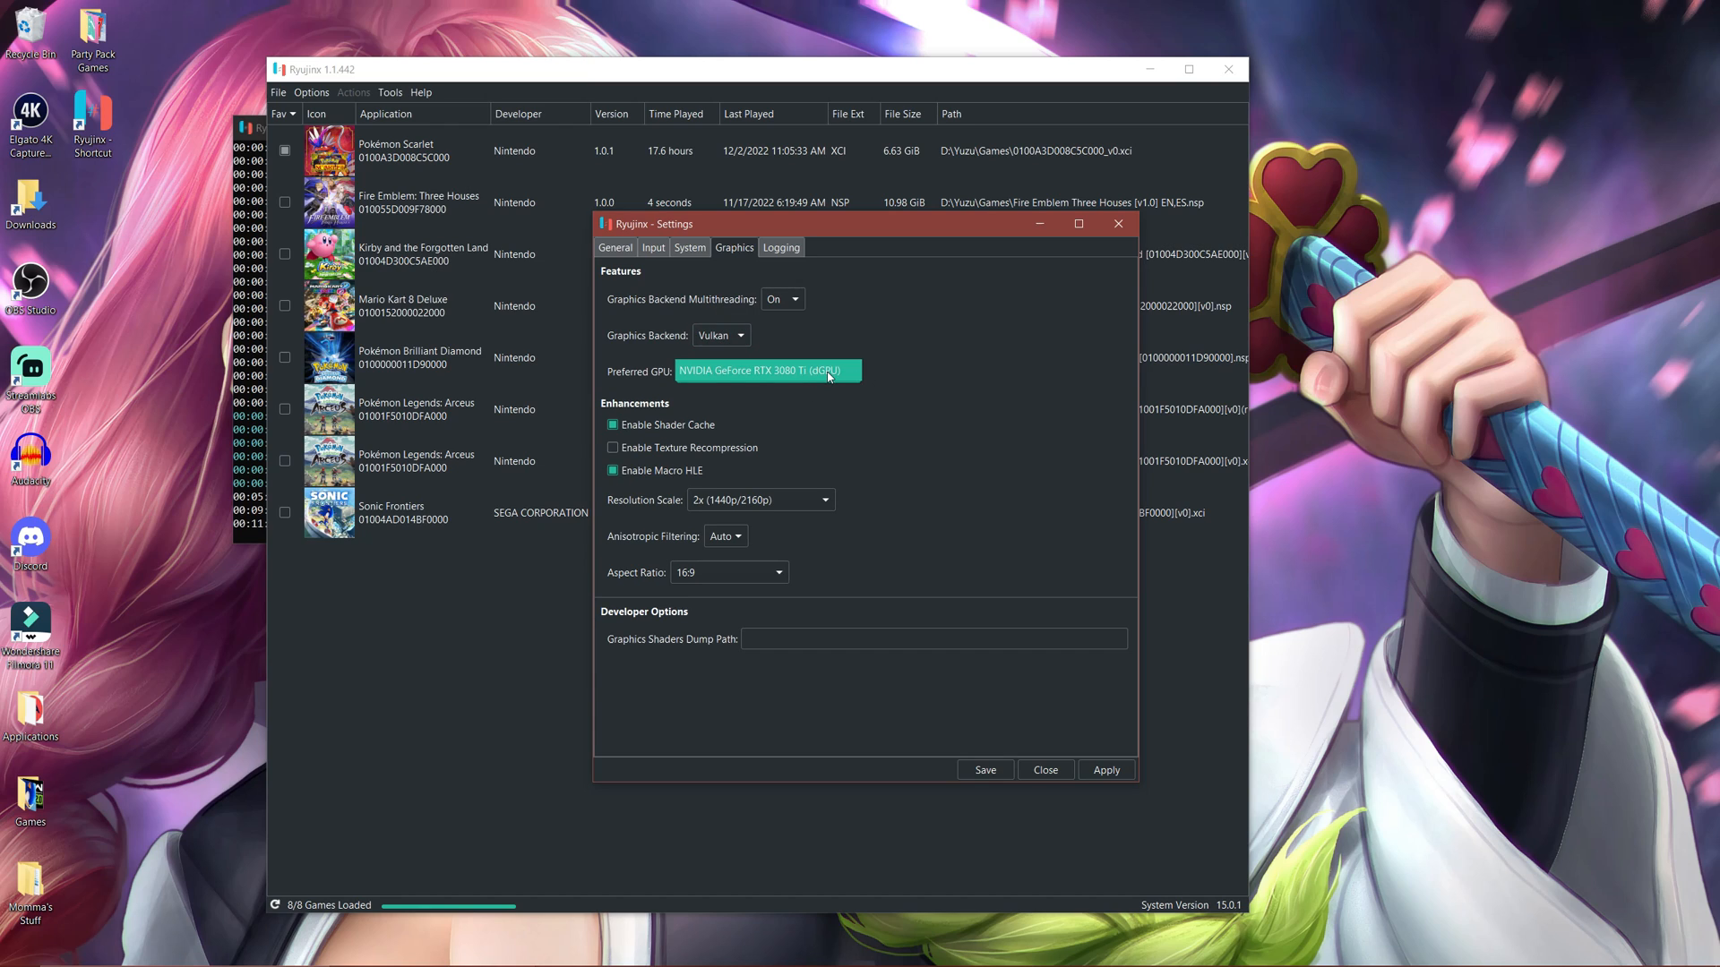
mouse_move(840, 371)
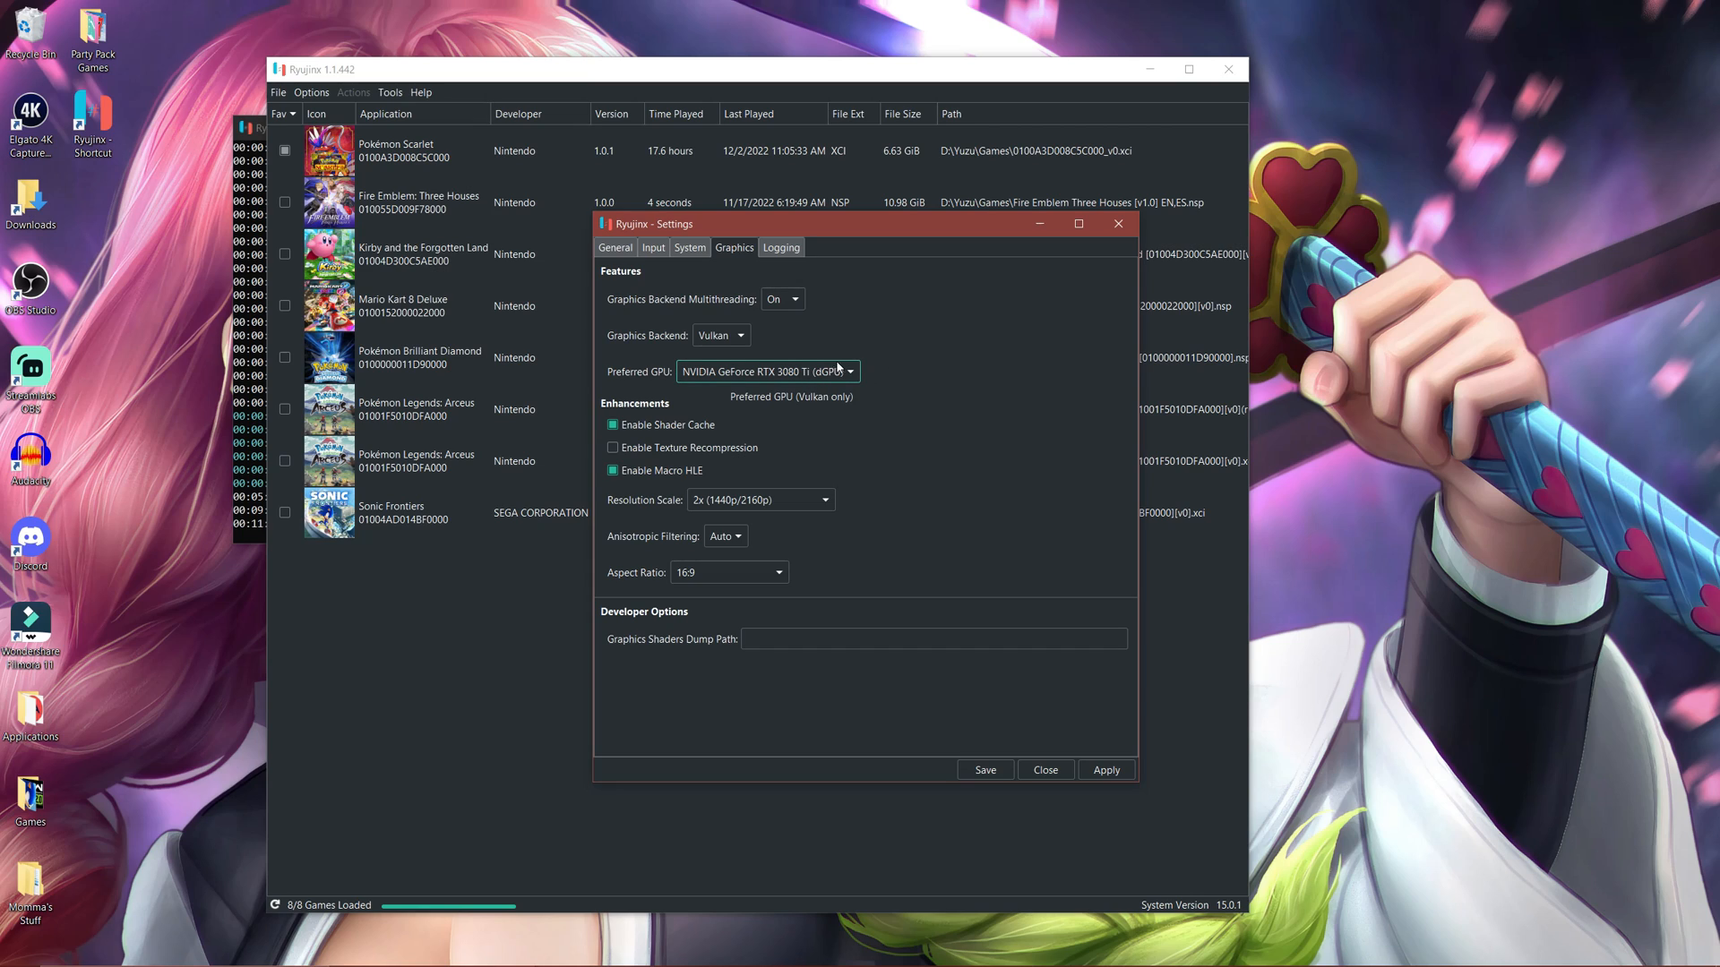
mouse_move(666, 425)
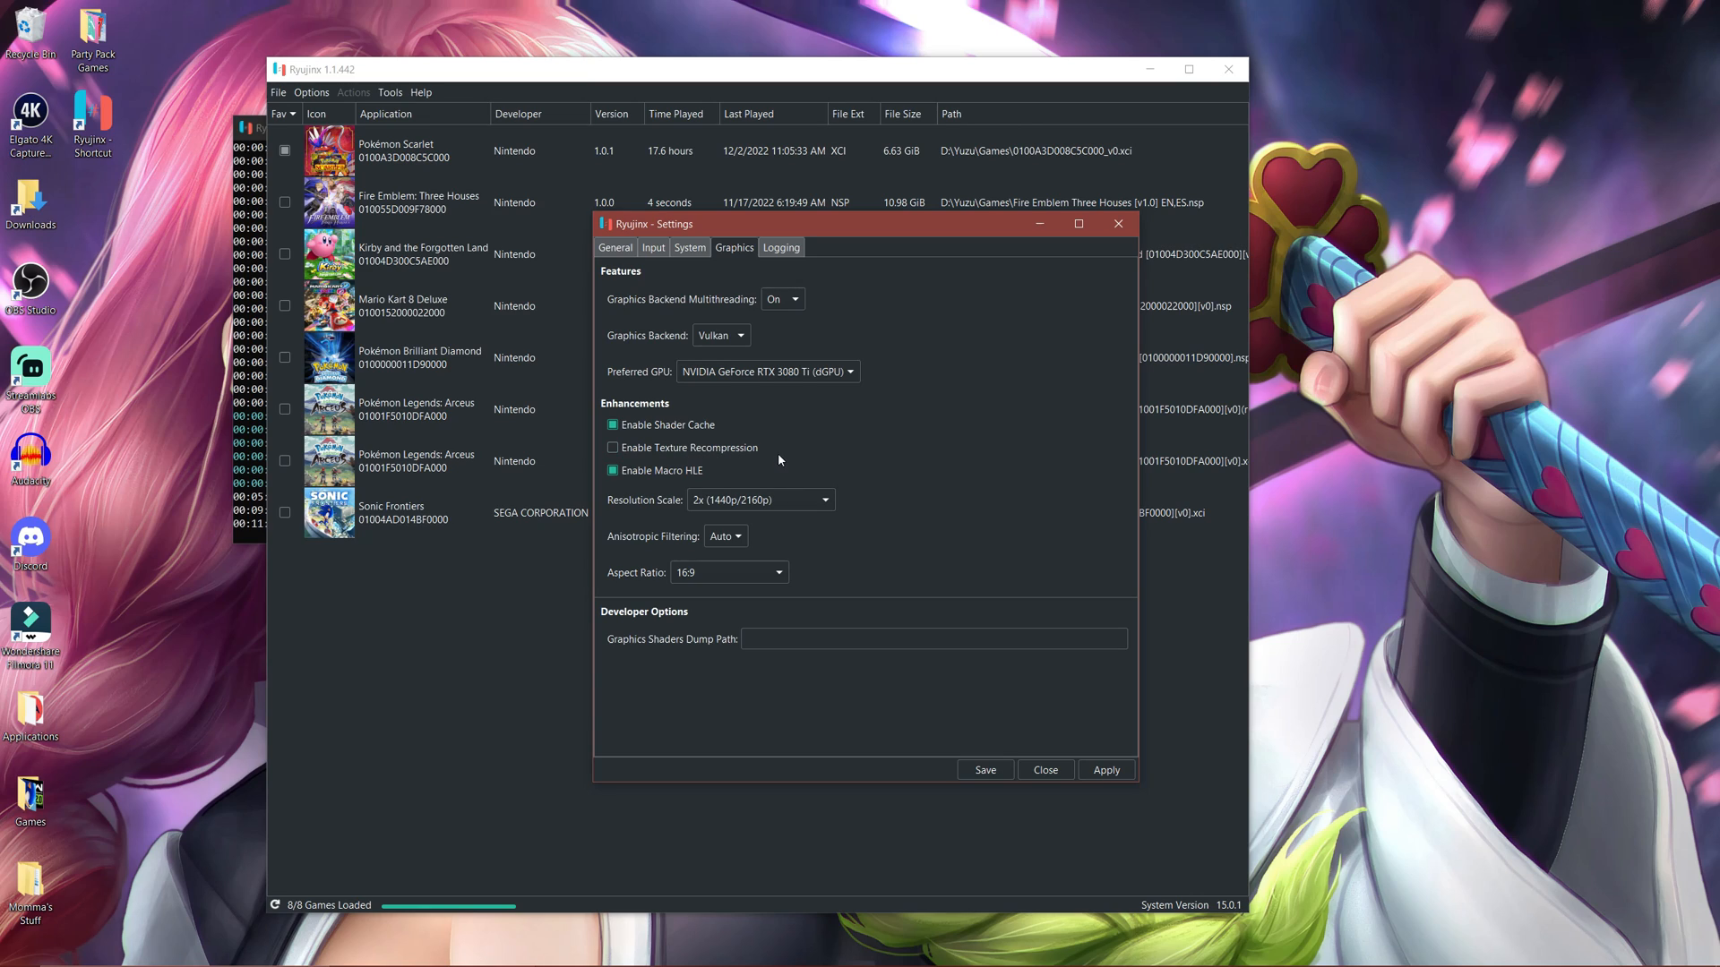
mouse_move(771, 474)
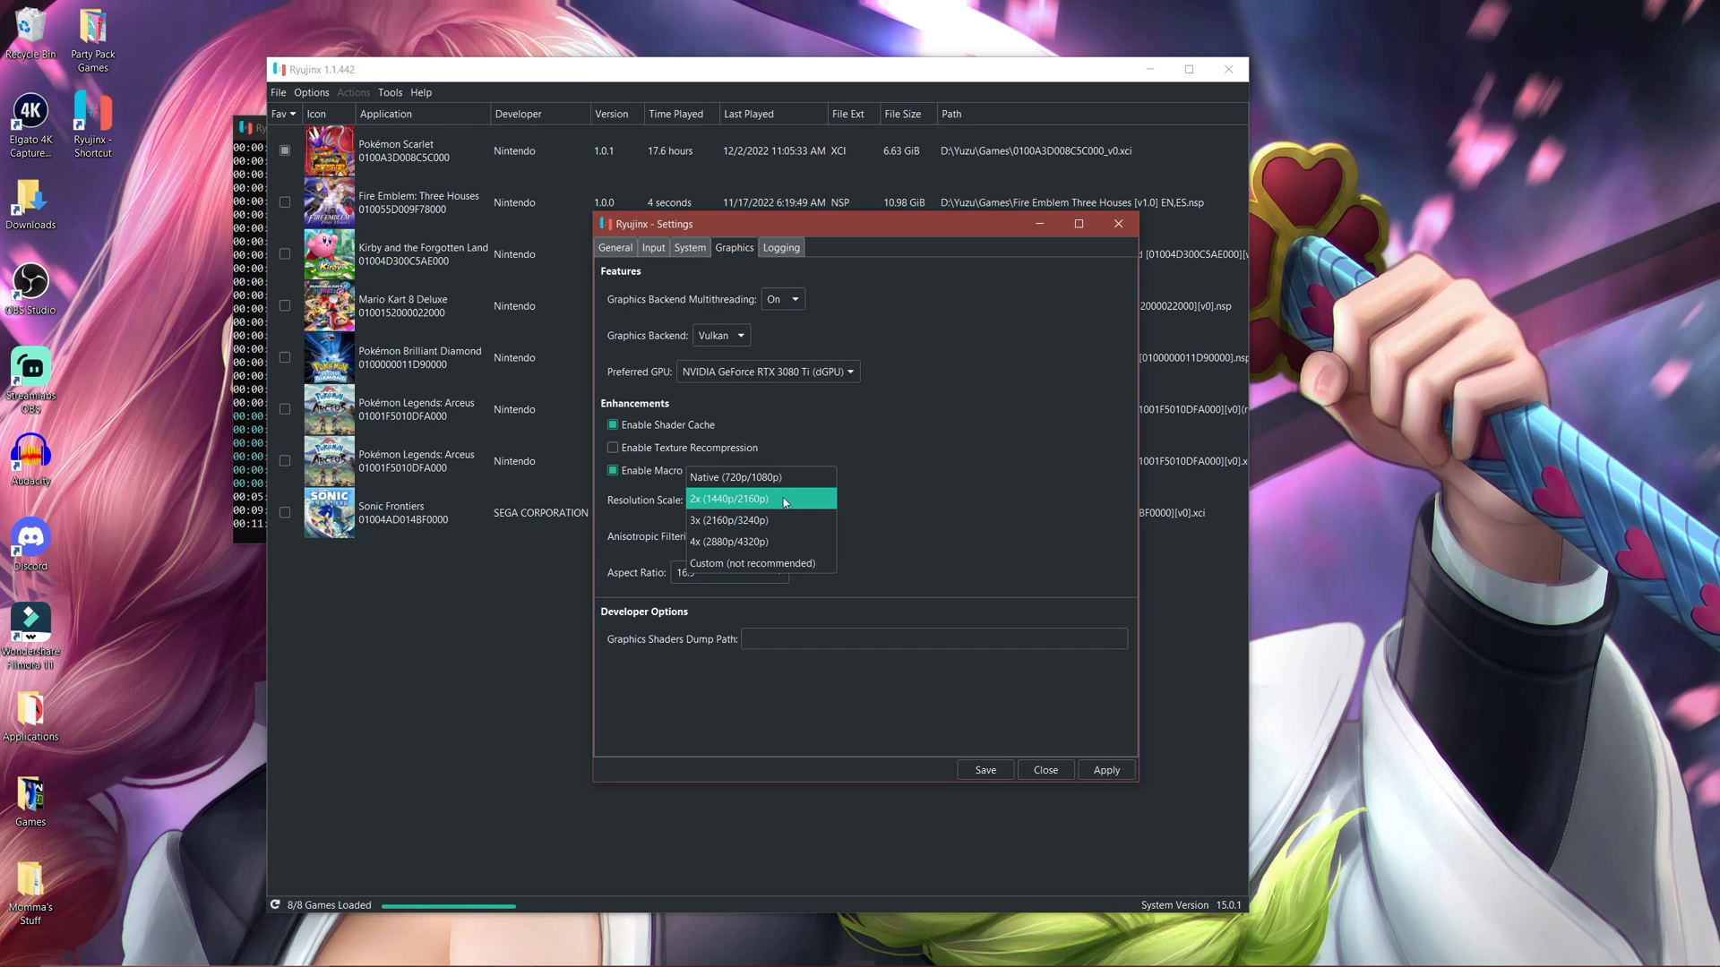
mouse_move(786, 508)
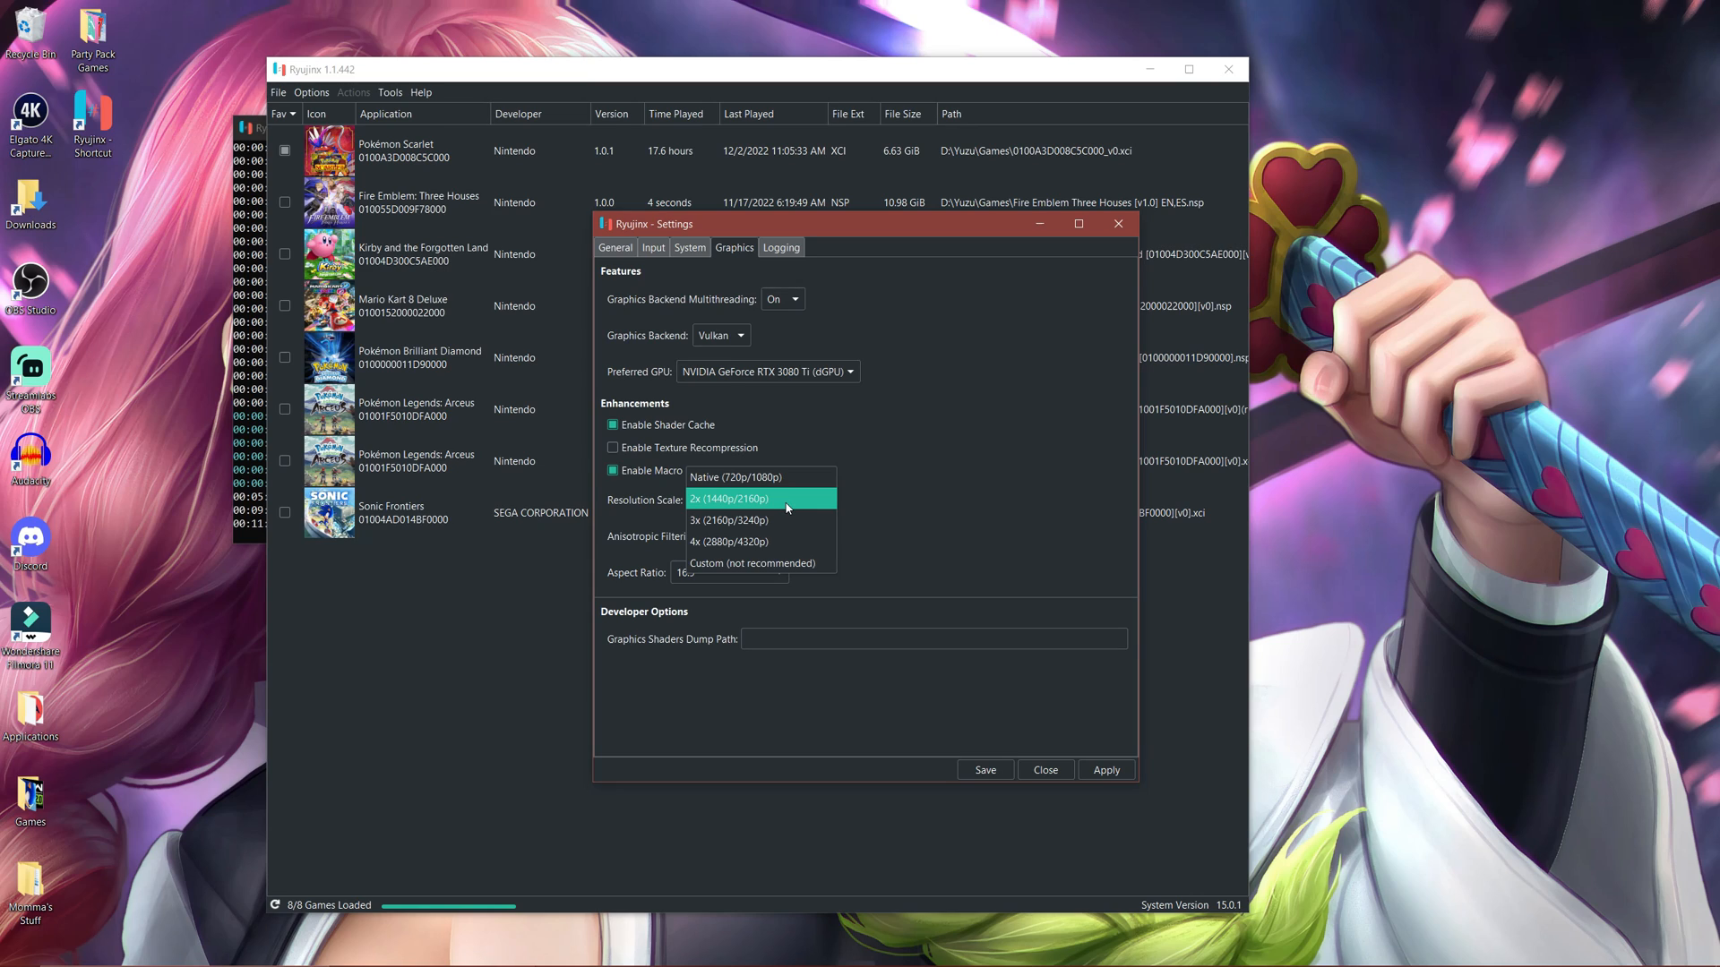
mouse_move(760, 476)
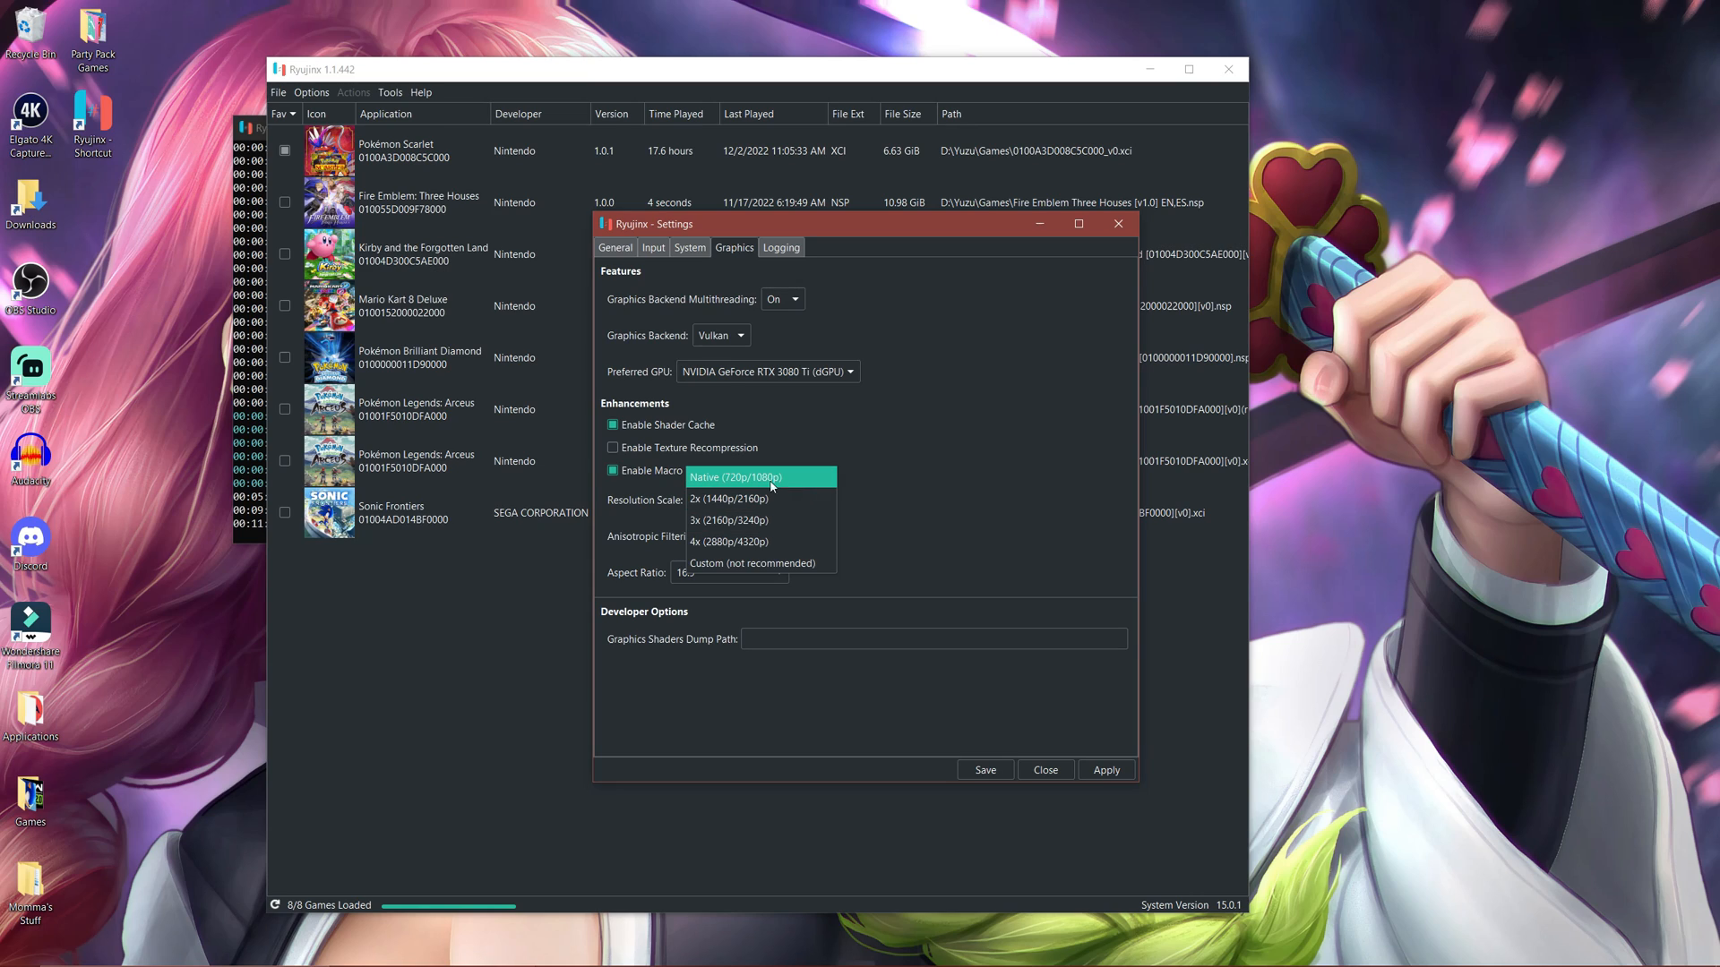
mouse_move(731, 483)
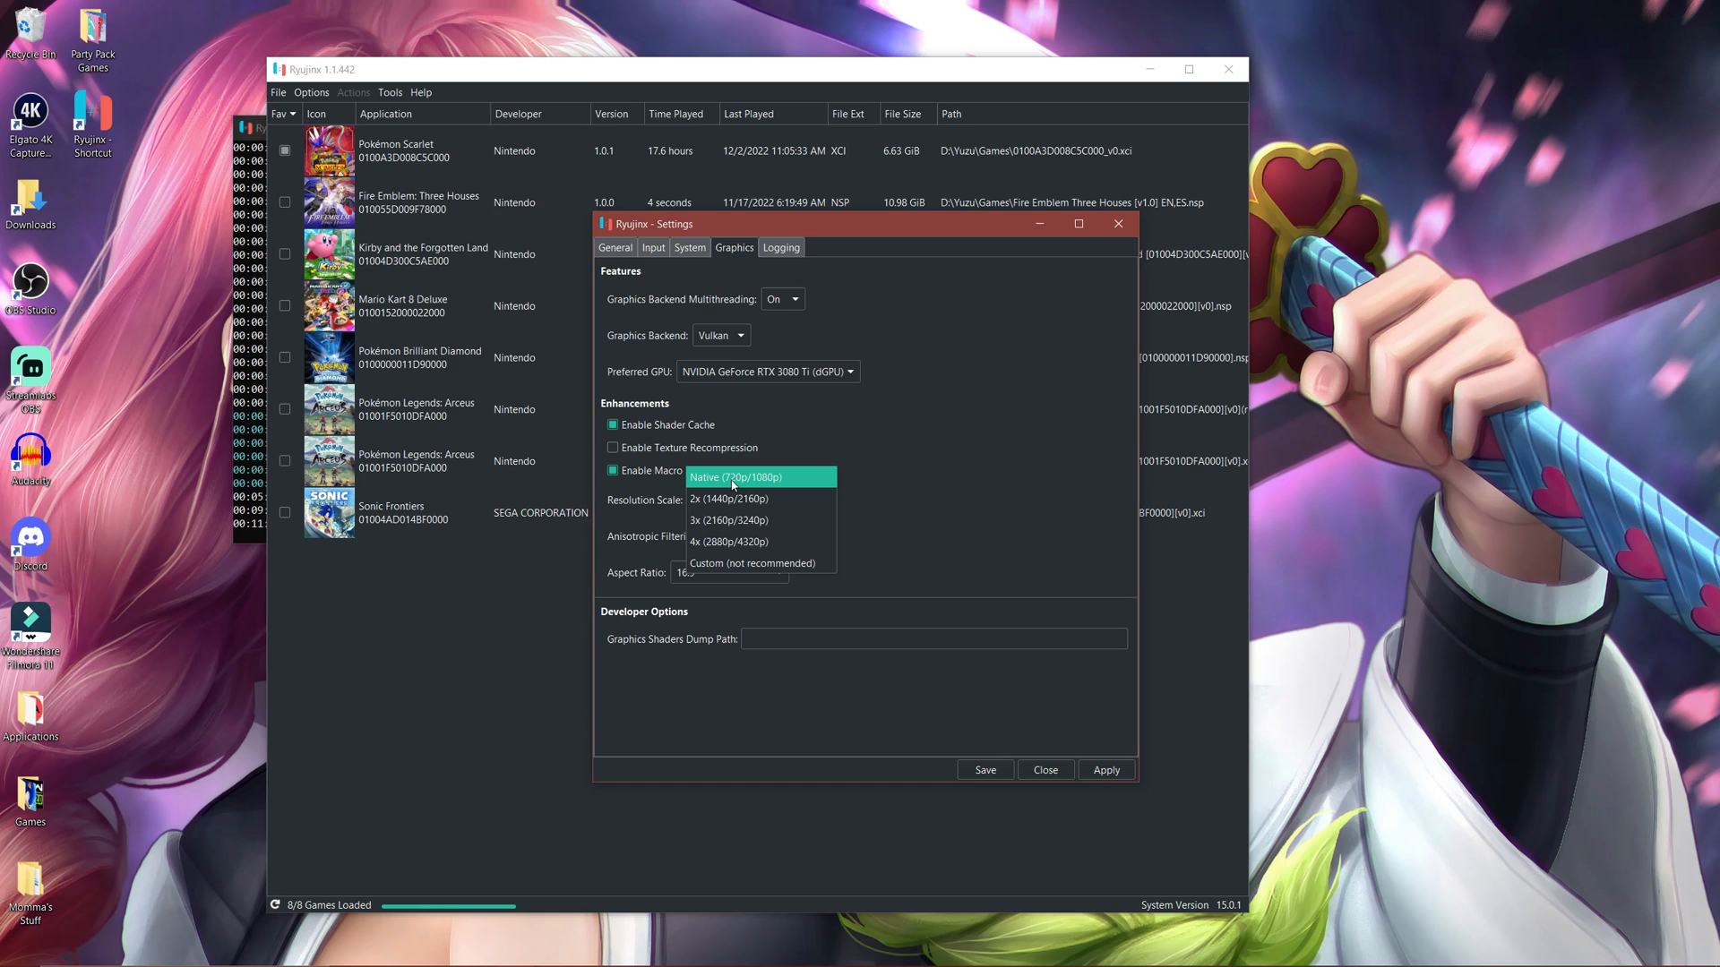
mouse_move(784, 487)
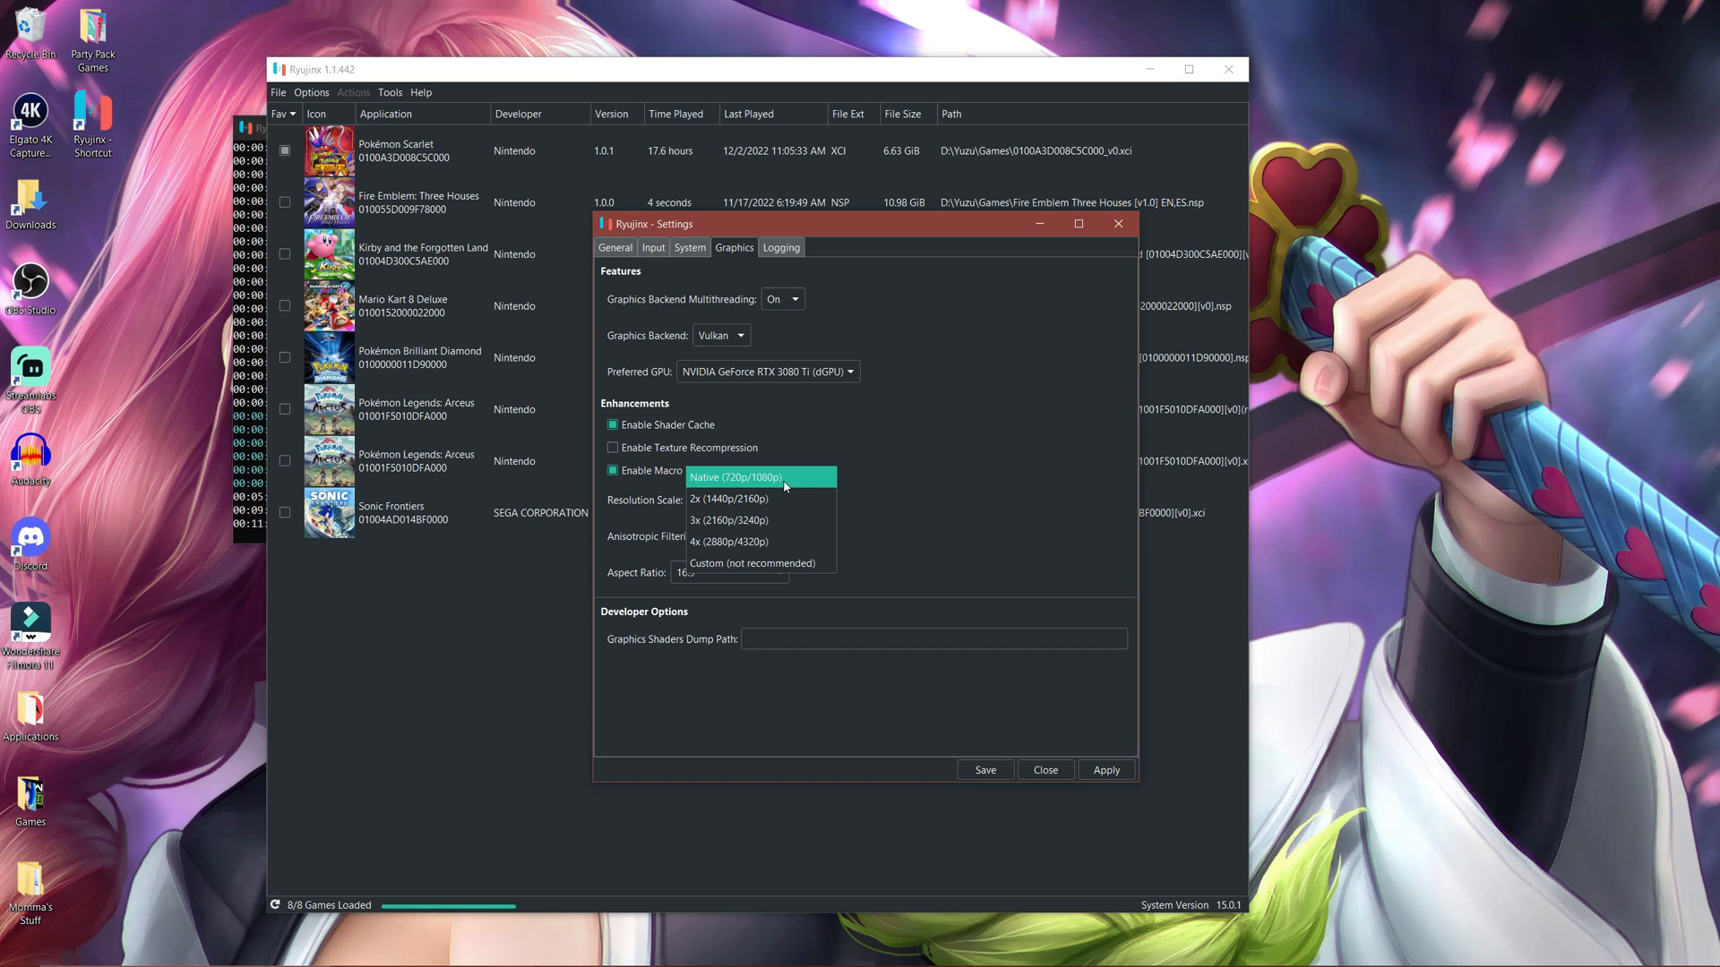
mouse_move(791, 519)
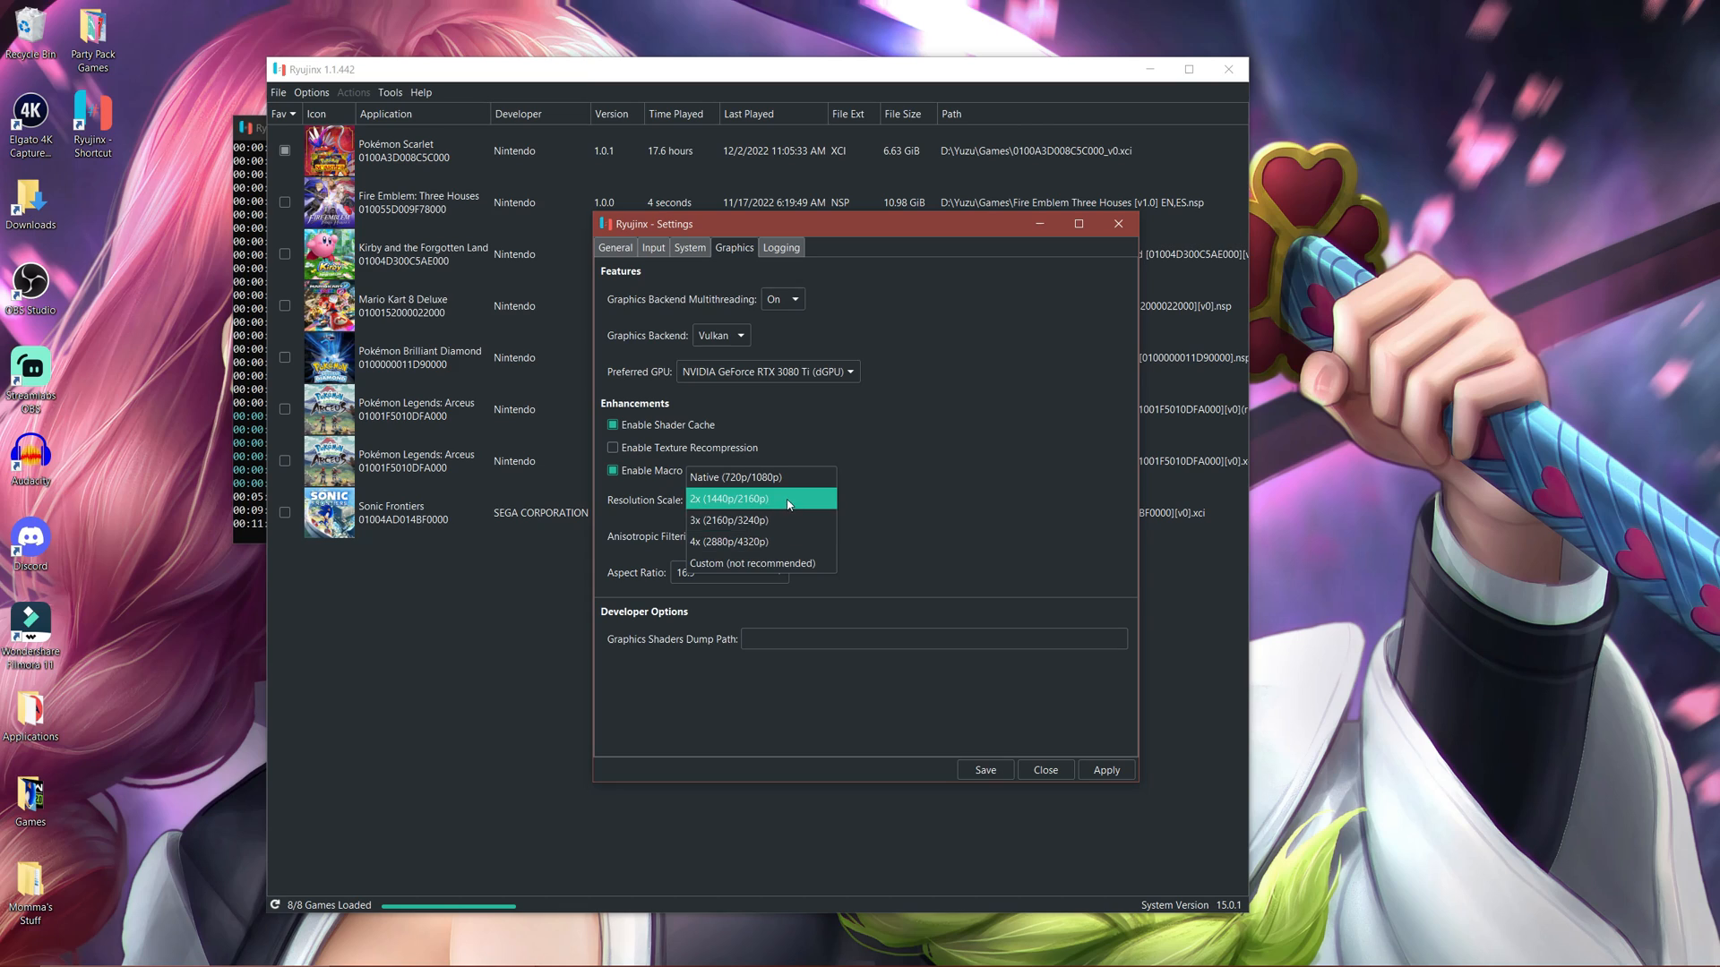
mouse_move(787, 541)
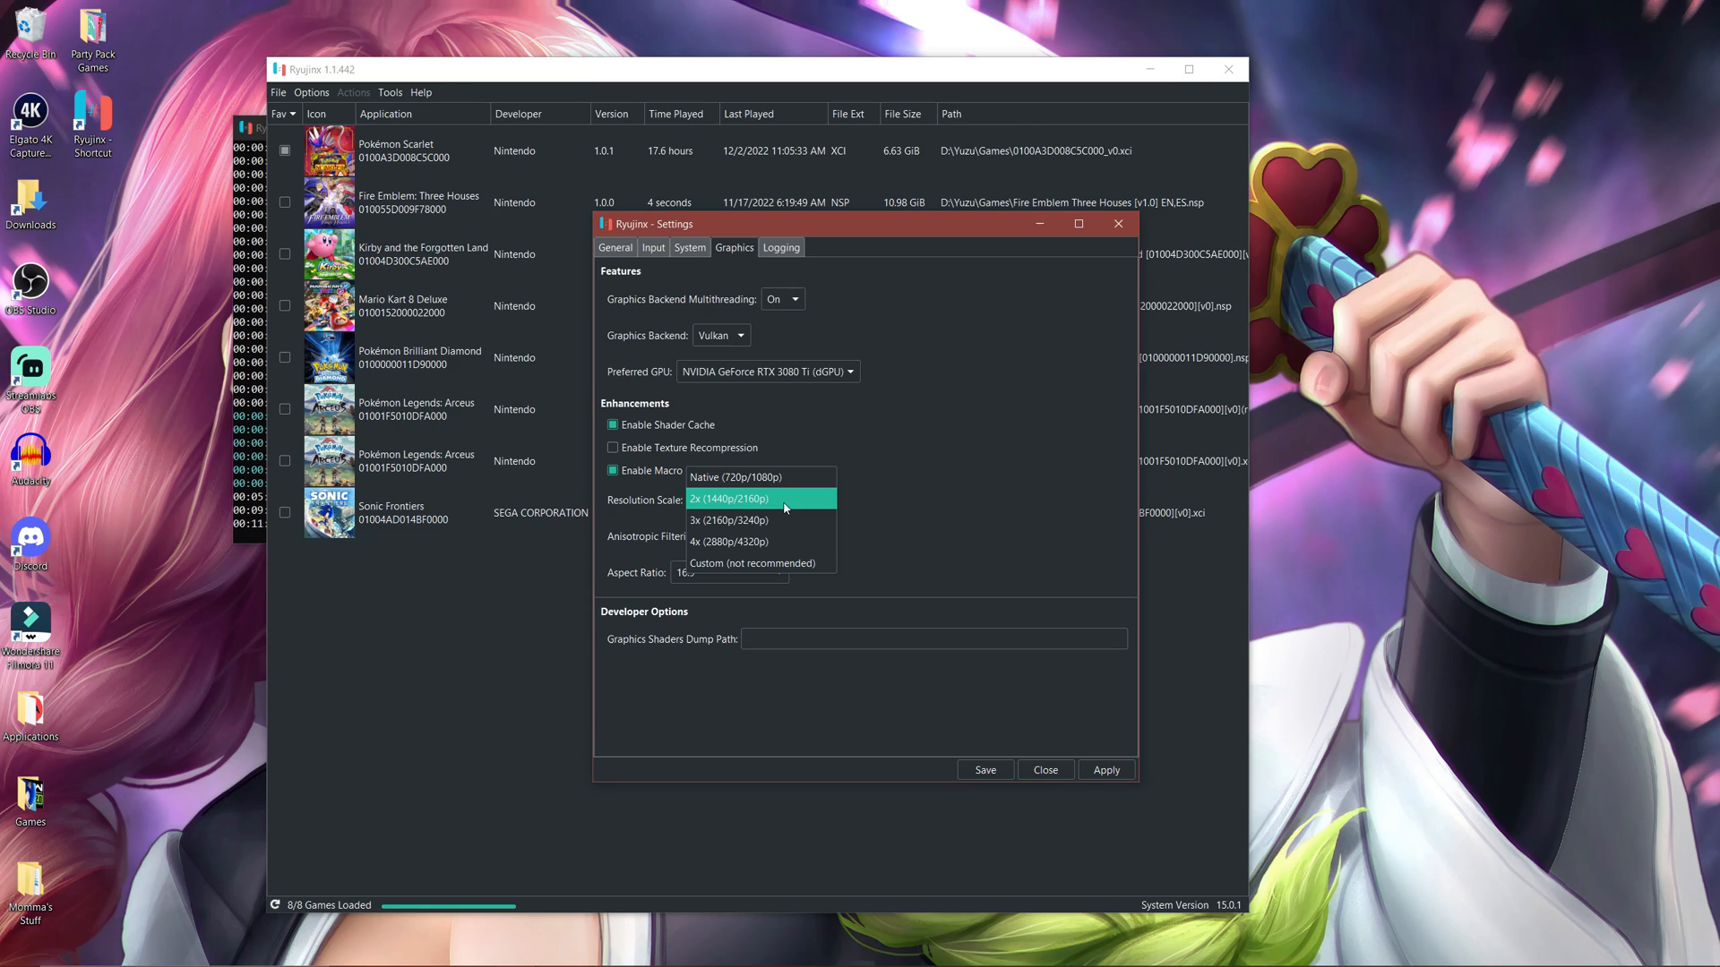
mouse_move(734, 511)
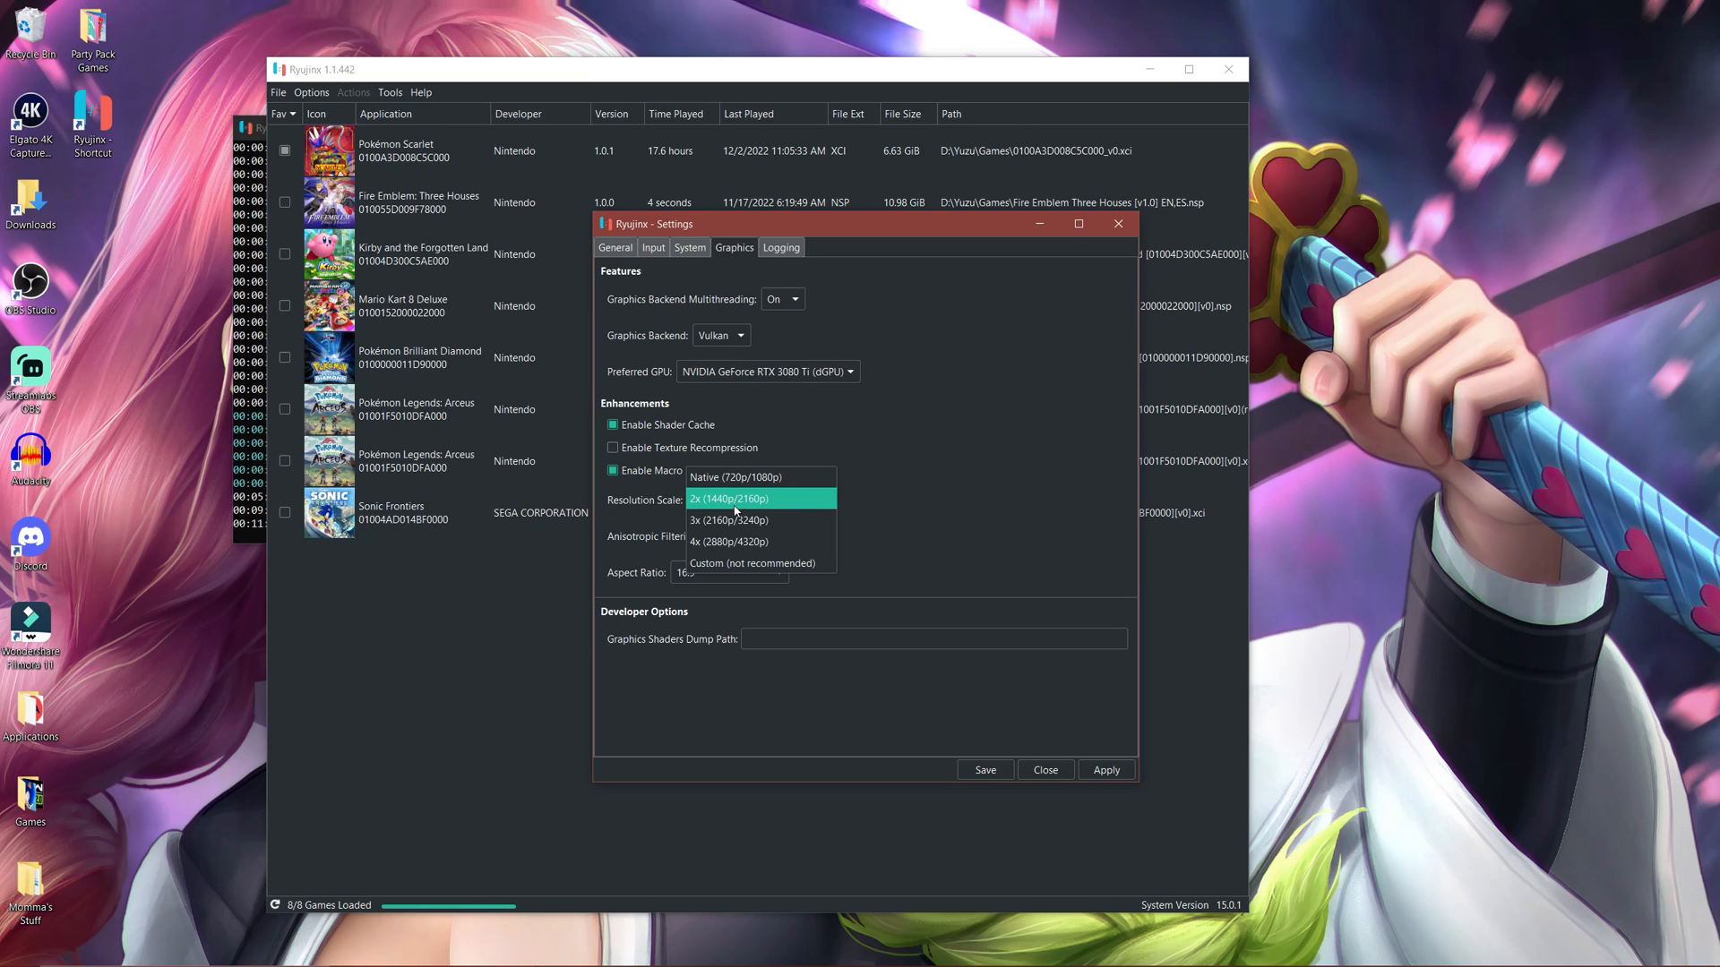
mouse_move(776, 502)
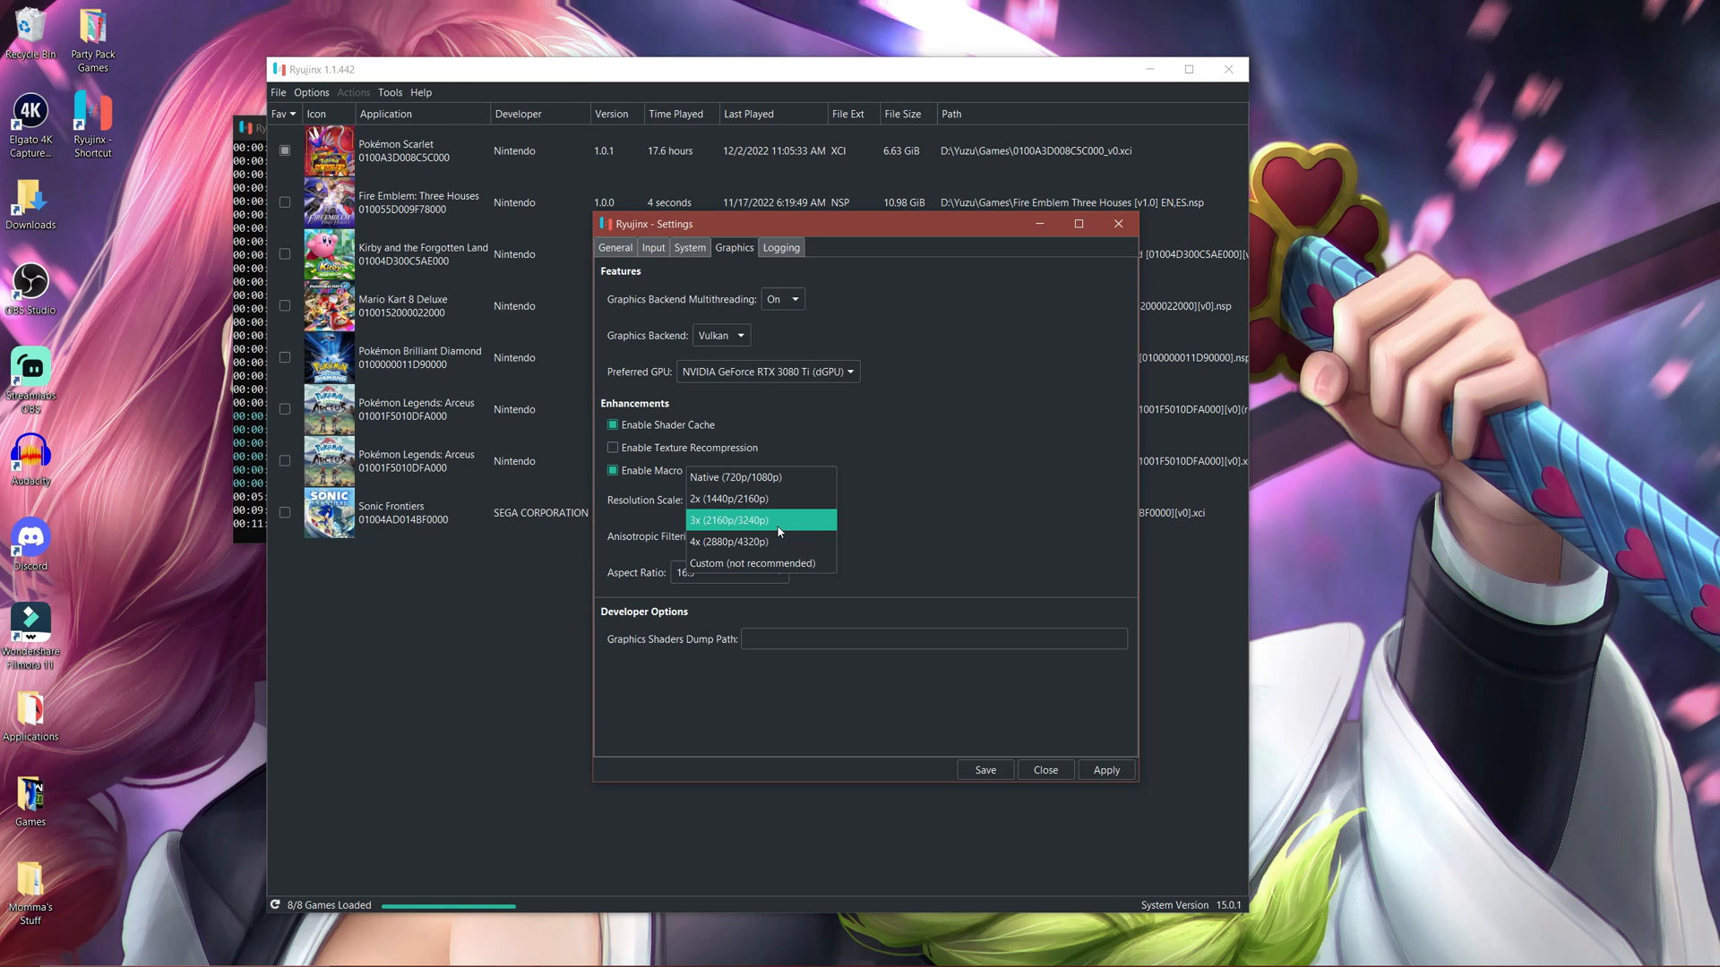
mouse_move(729, 499)
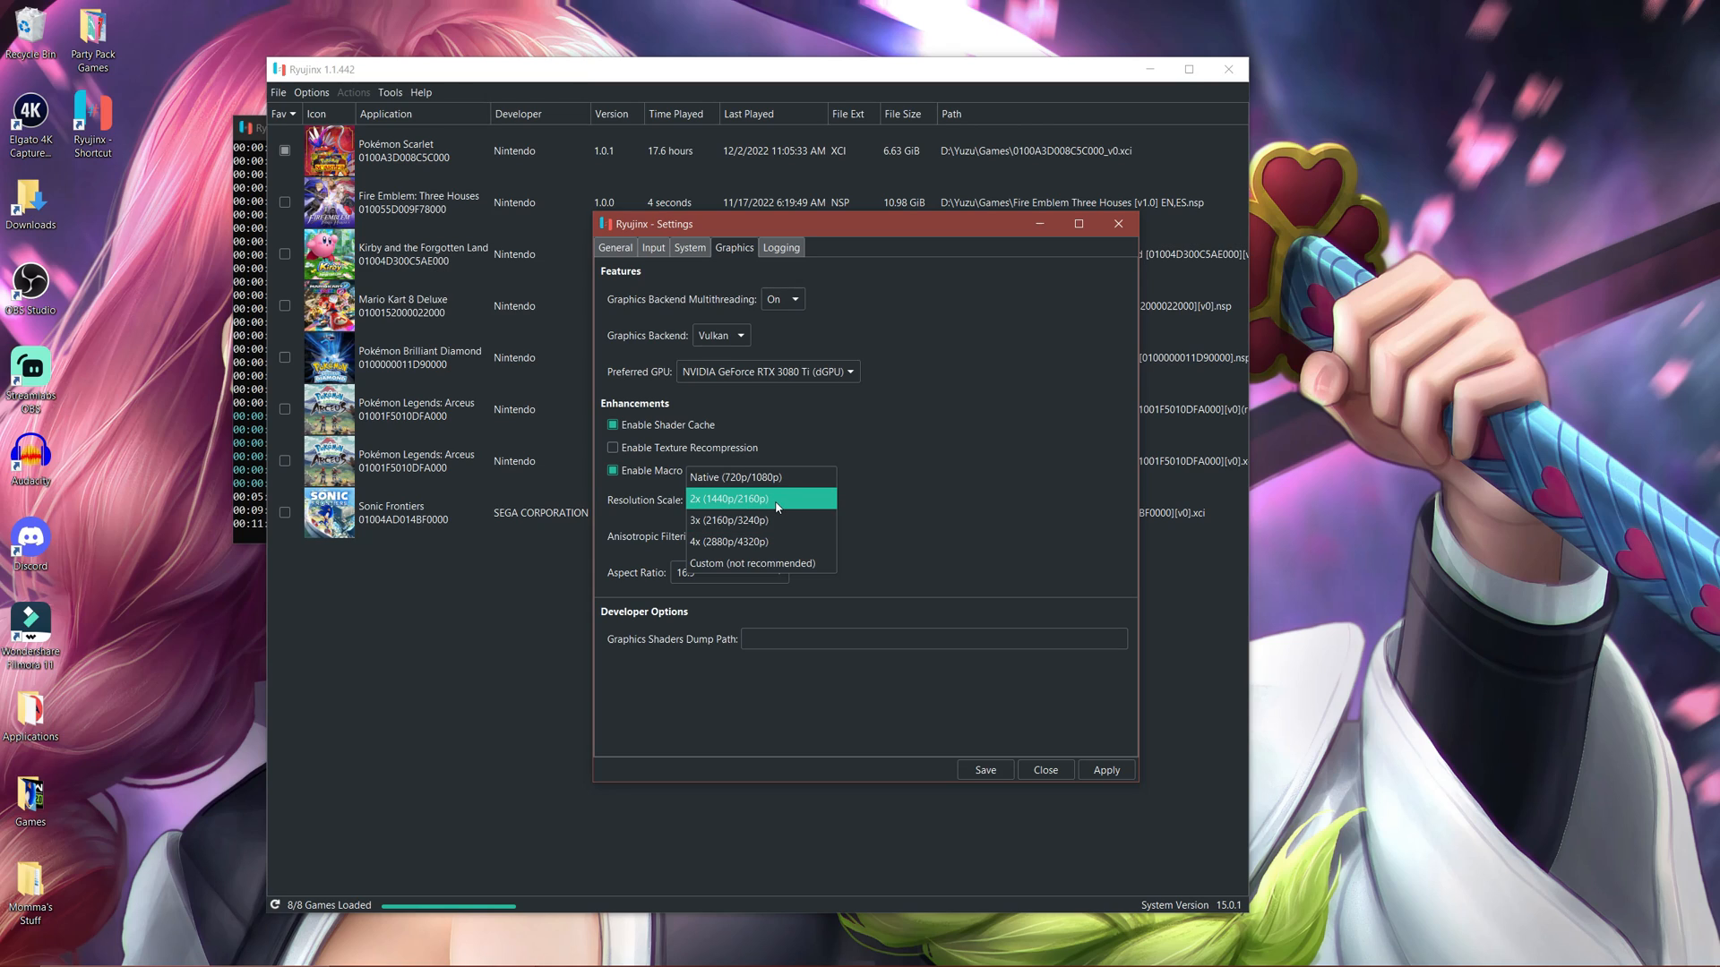
mouse_move(729, 476)
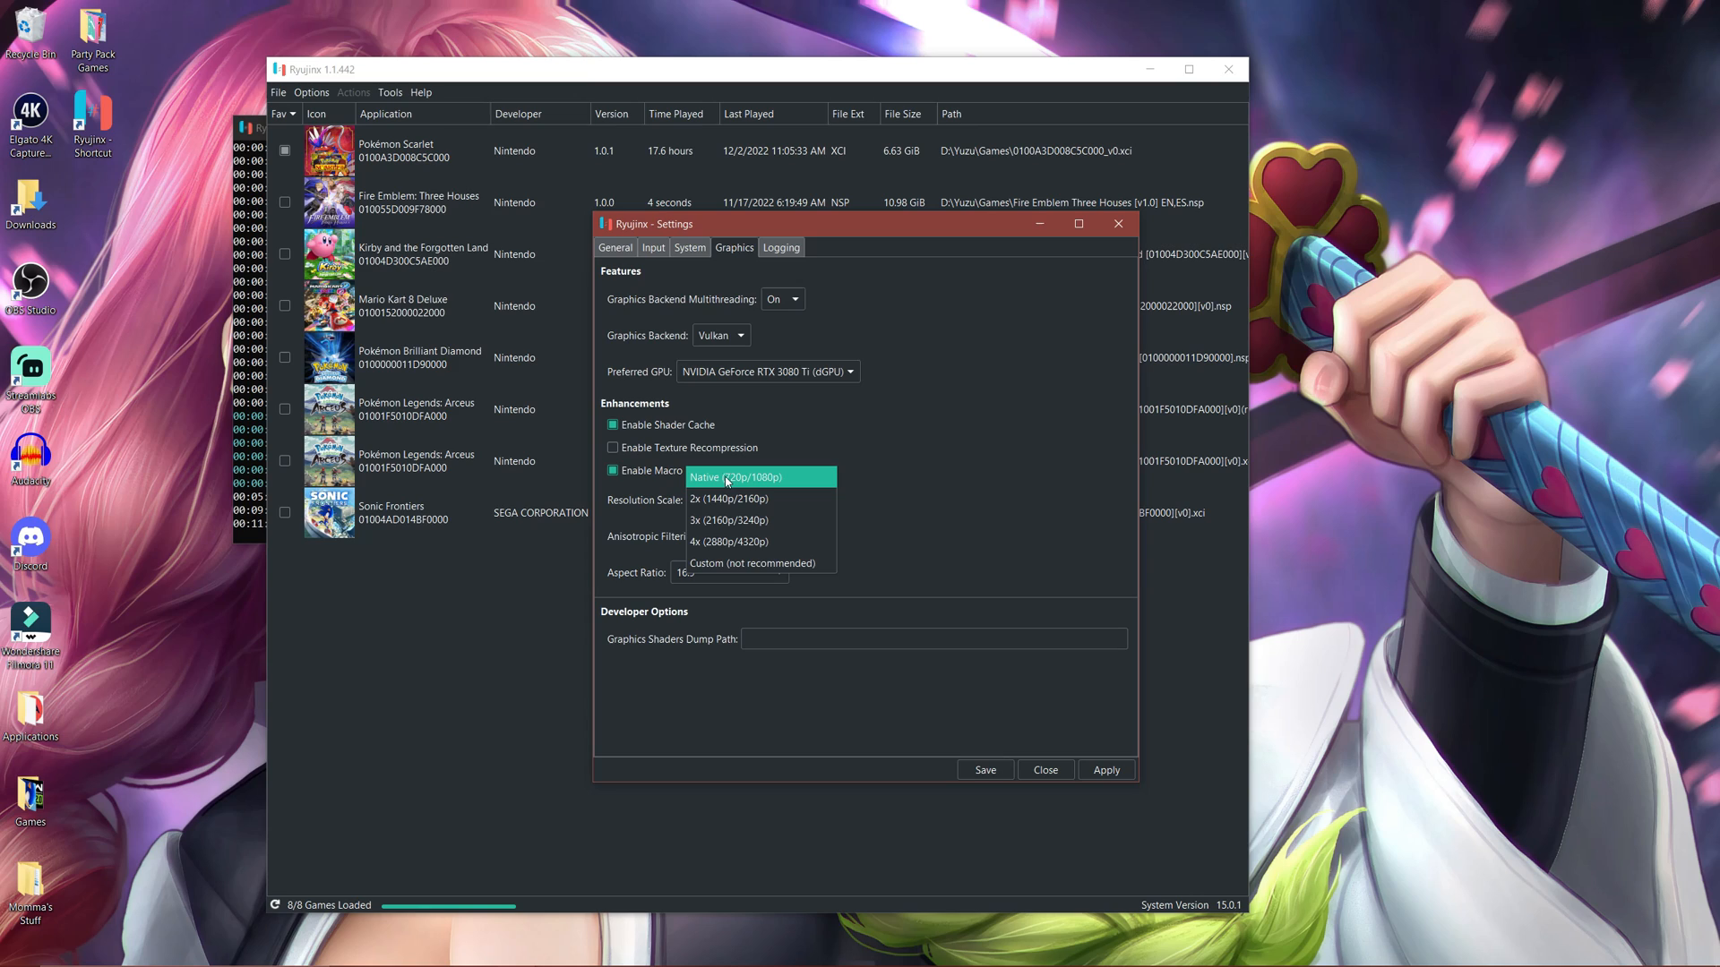
click(727, 499)
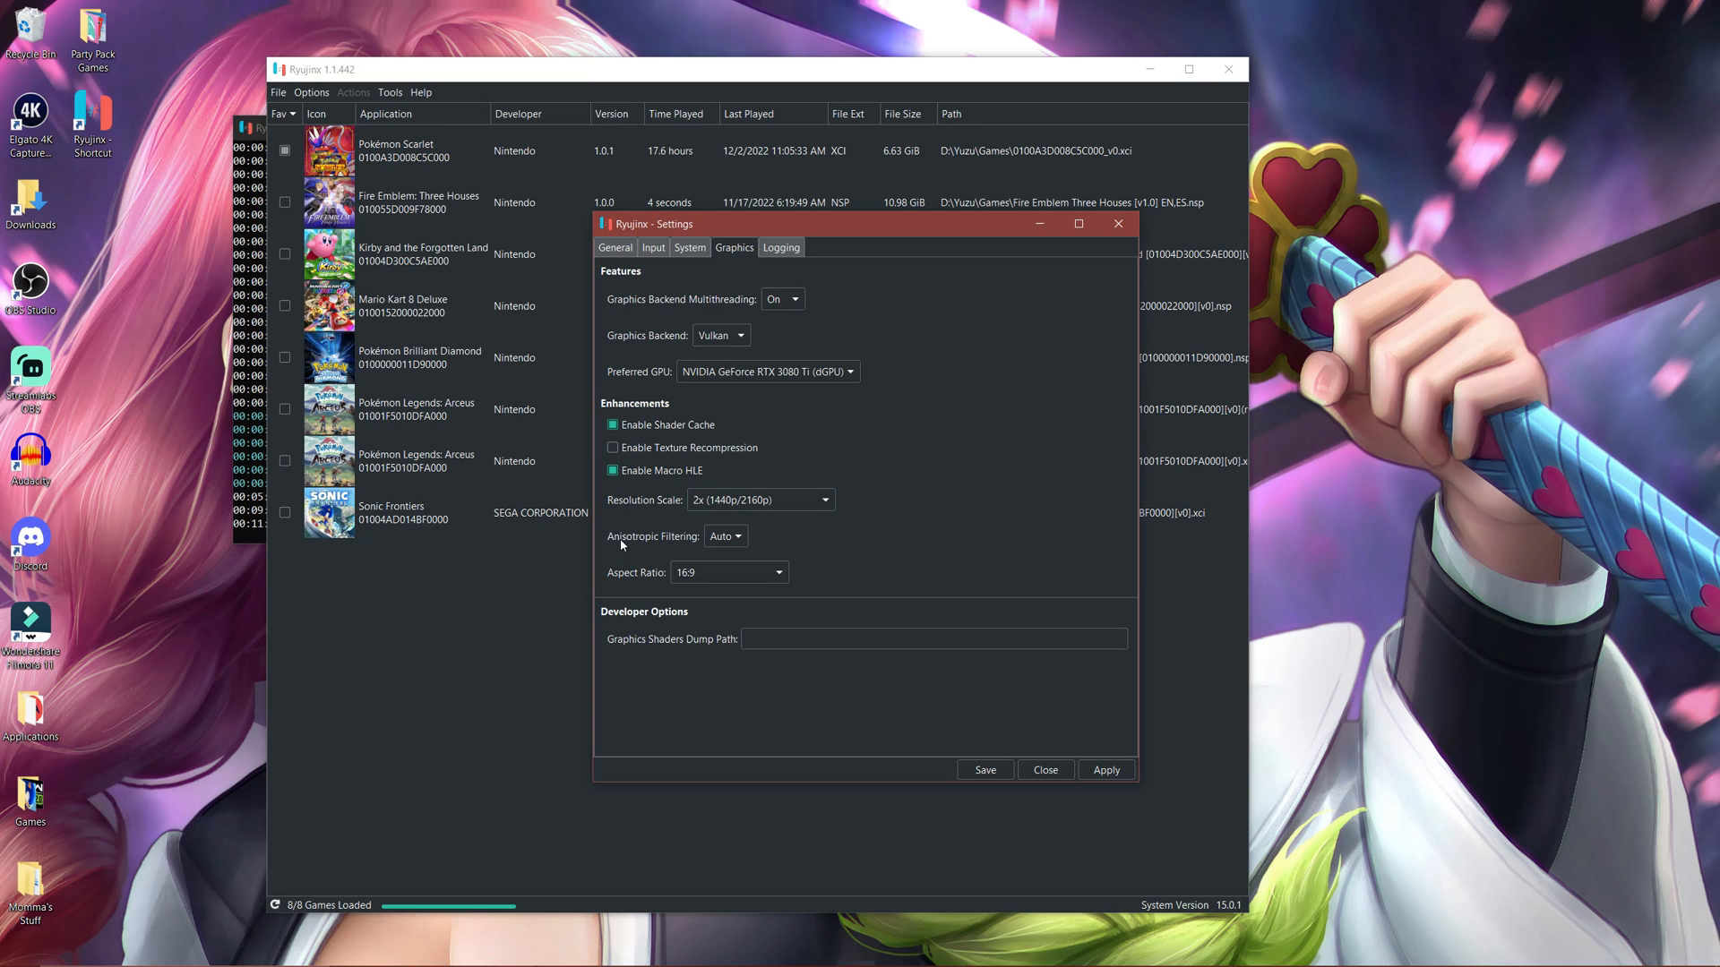
Step: Leave anisotropic filtering on Auto and aspect ratio at 16:9, then save settings
click(723, 537)
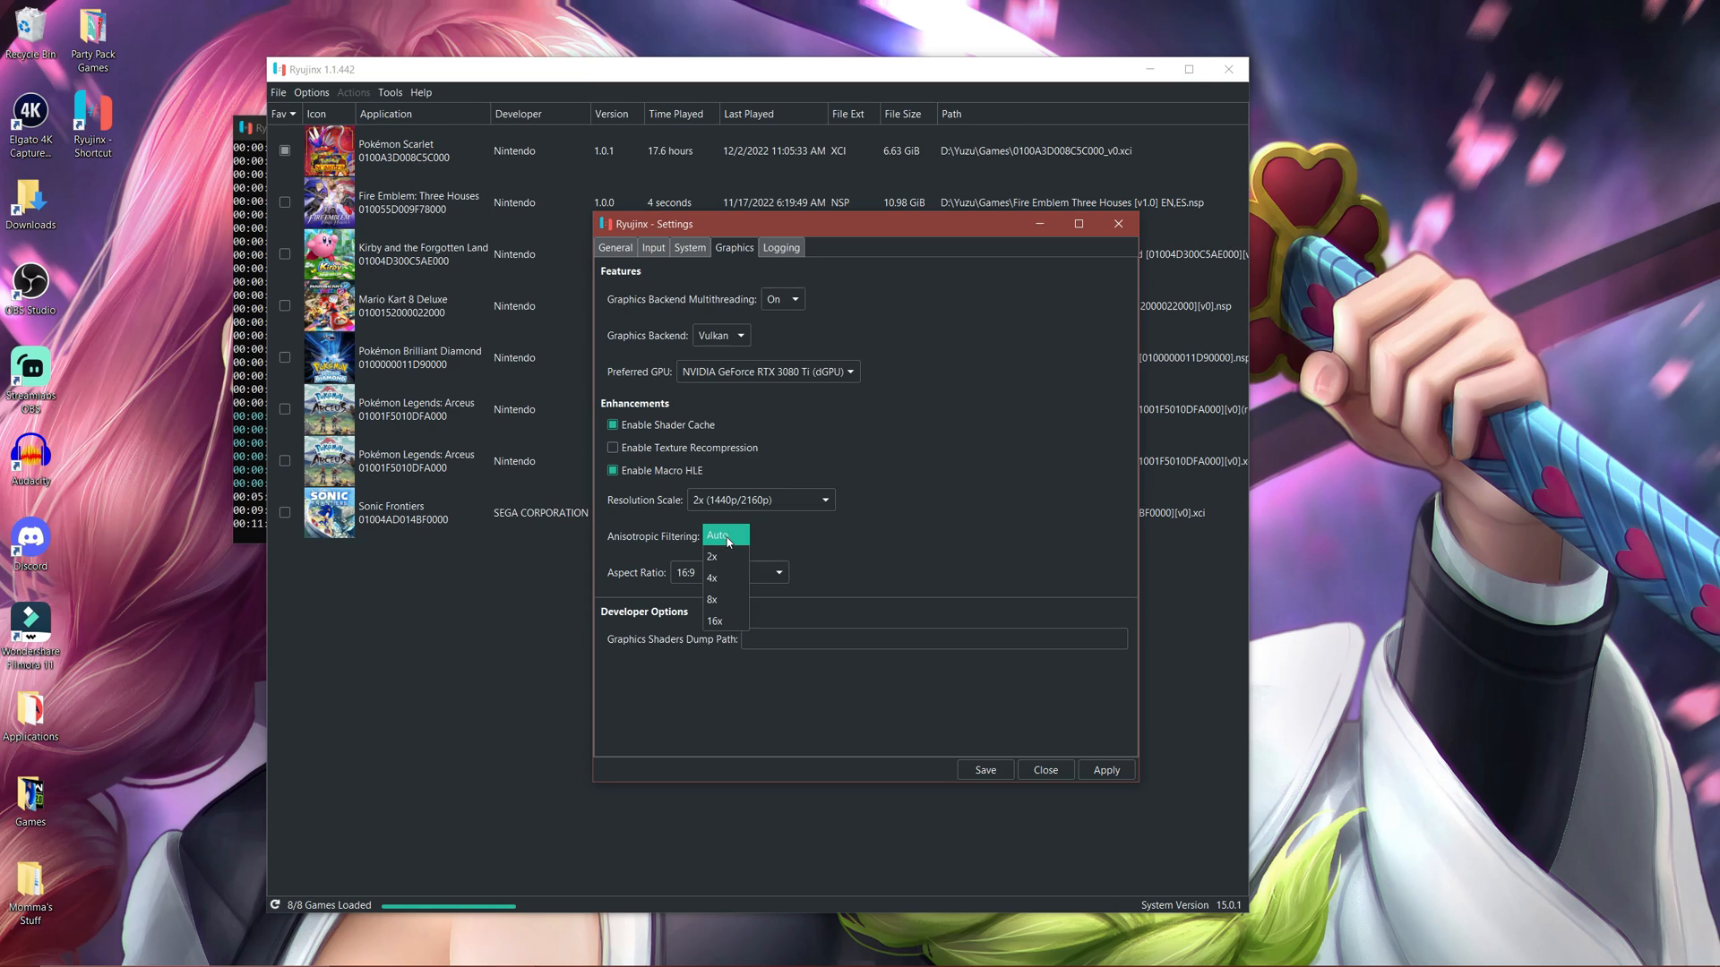
click(718, 536)
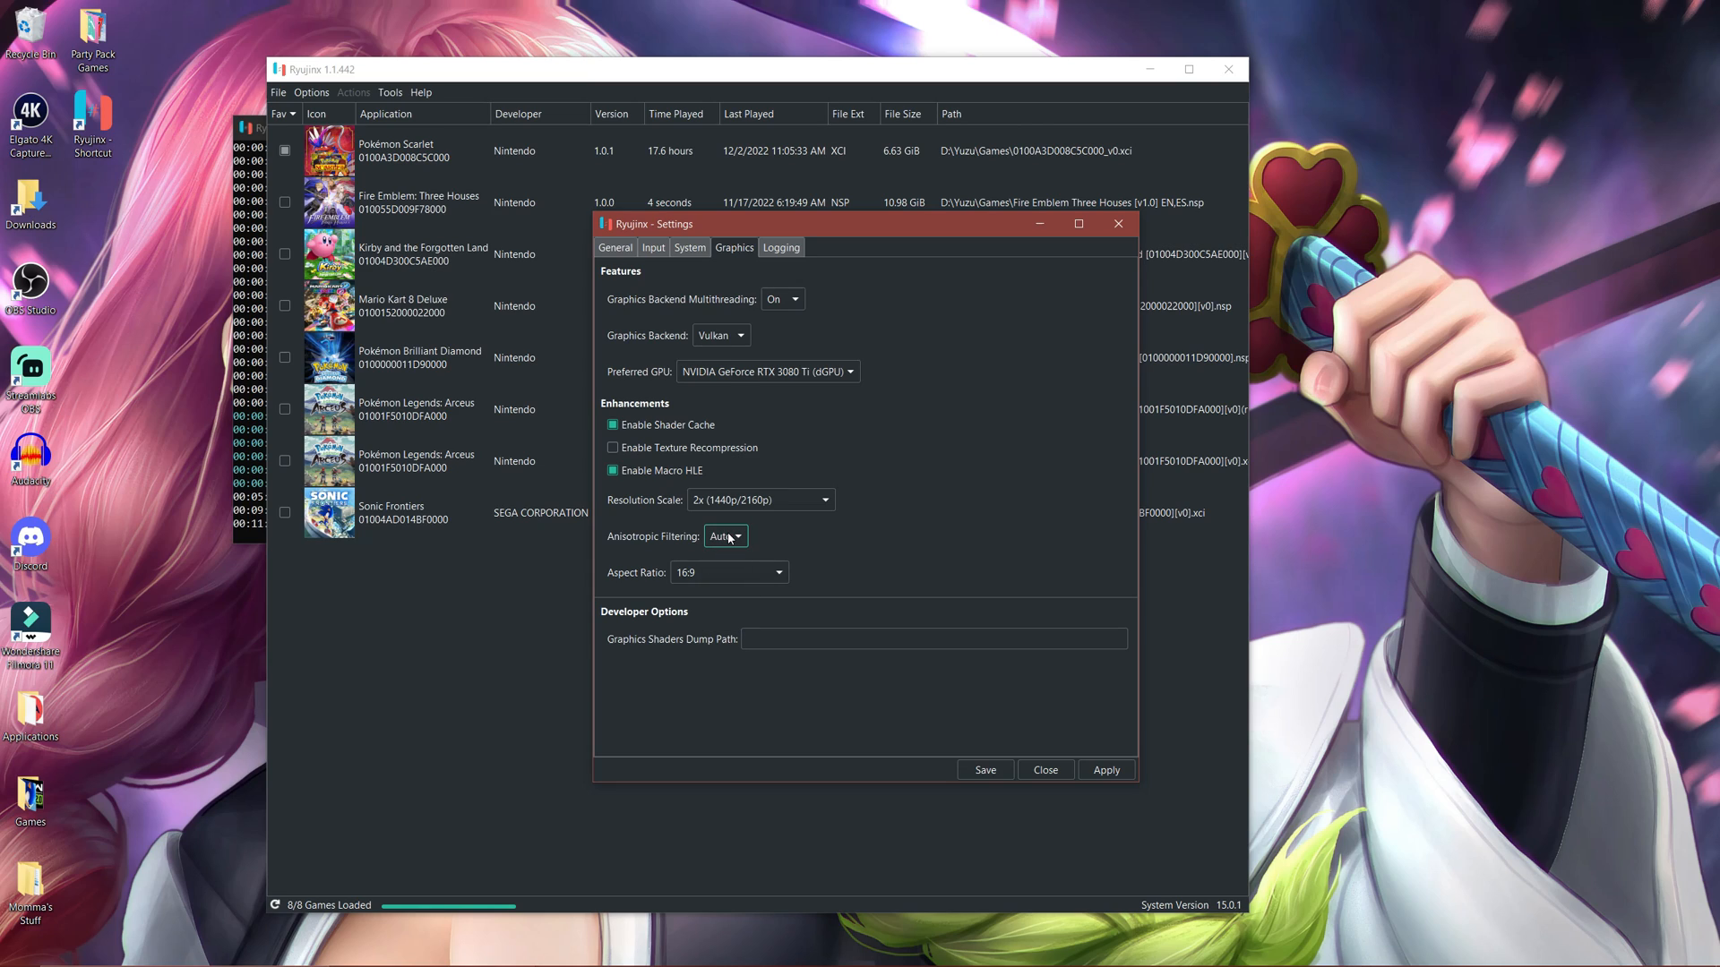
mouse_move(798, 537)
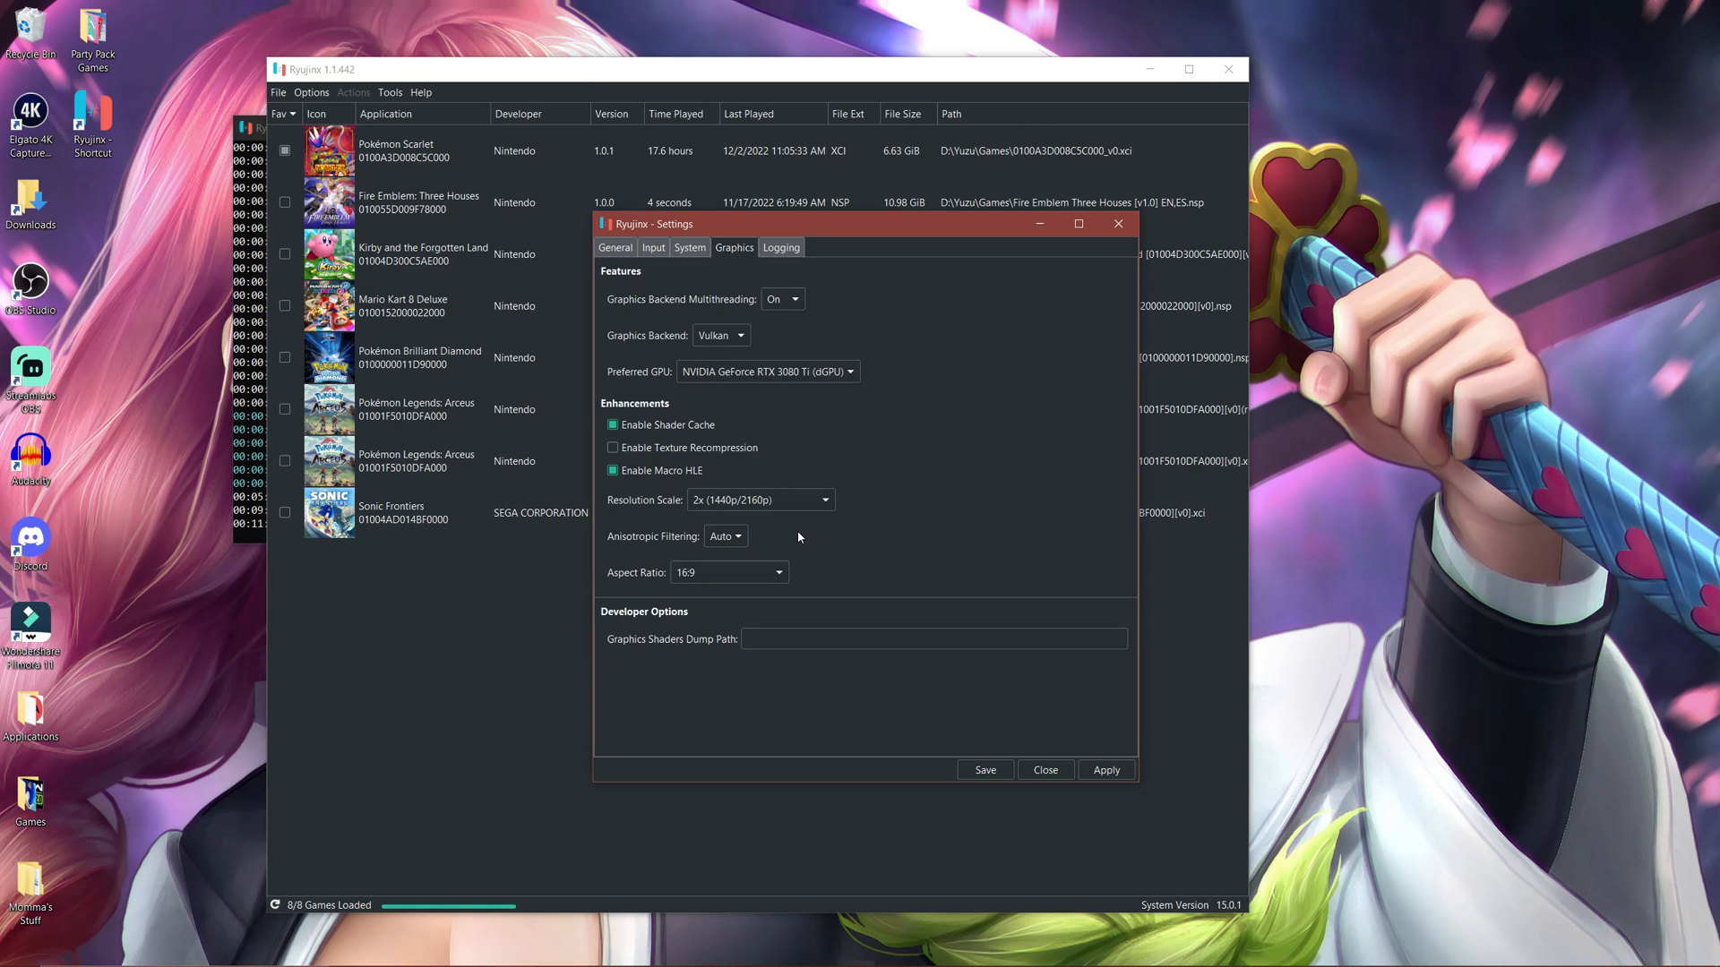
mouse_move(787, 543)
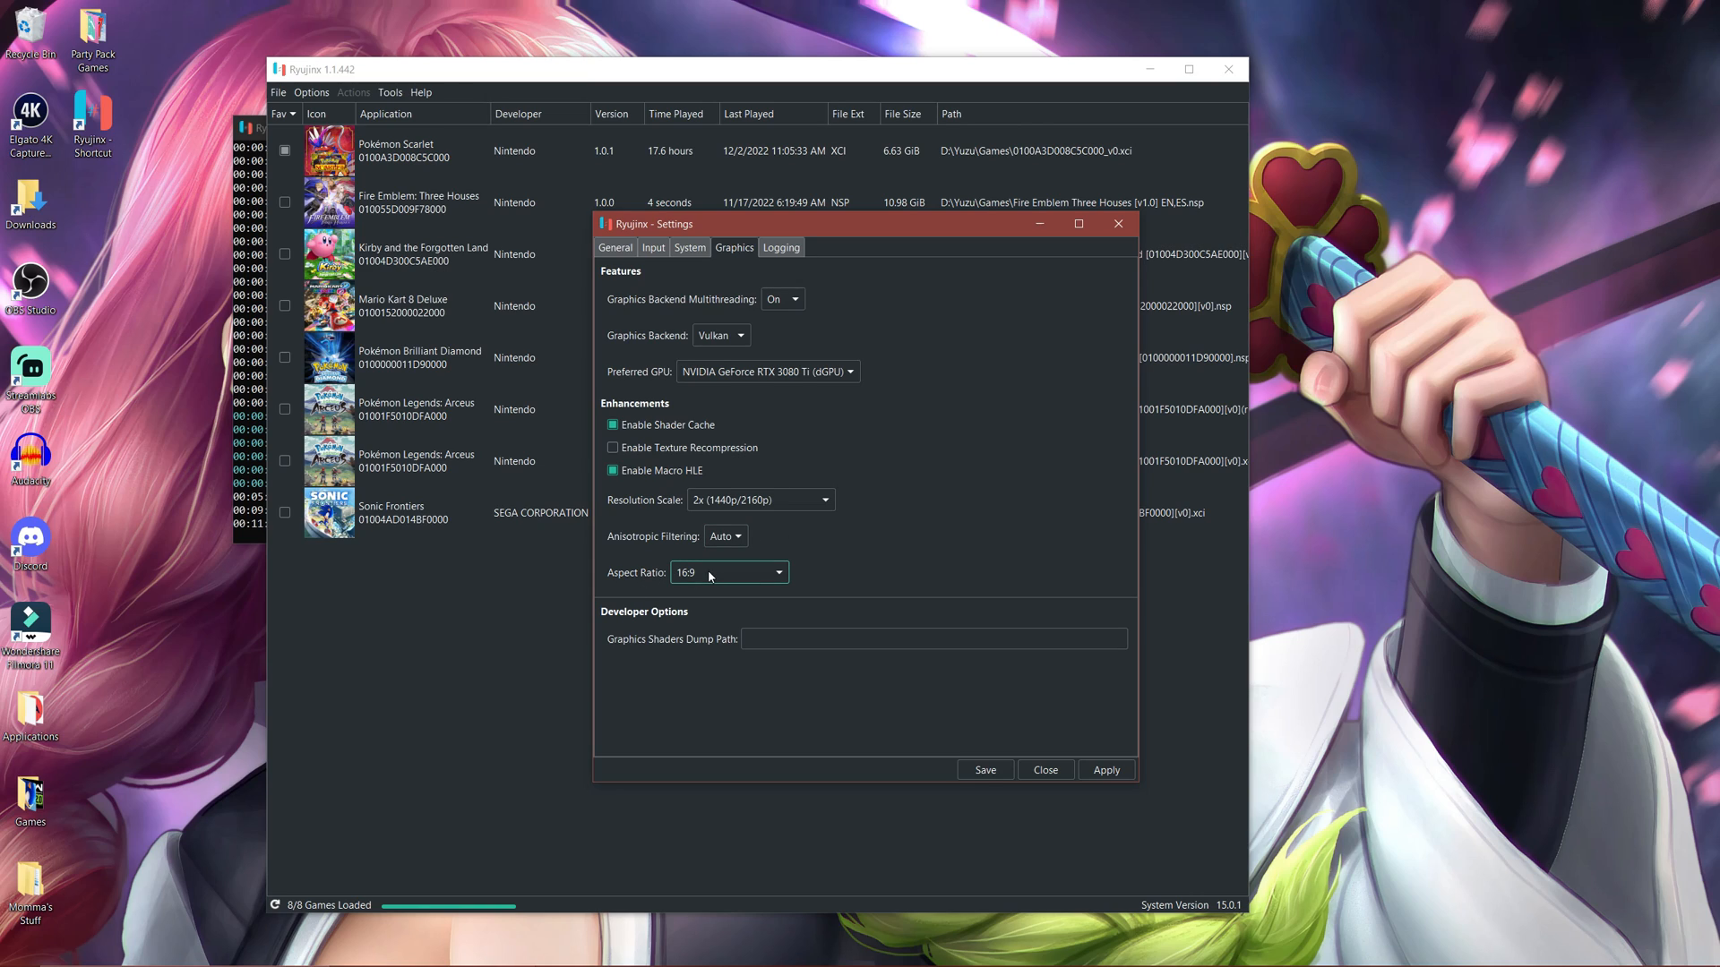
click(777, 572)
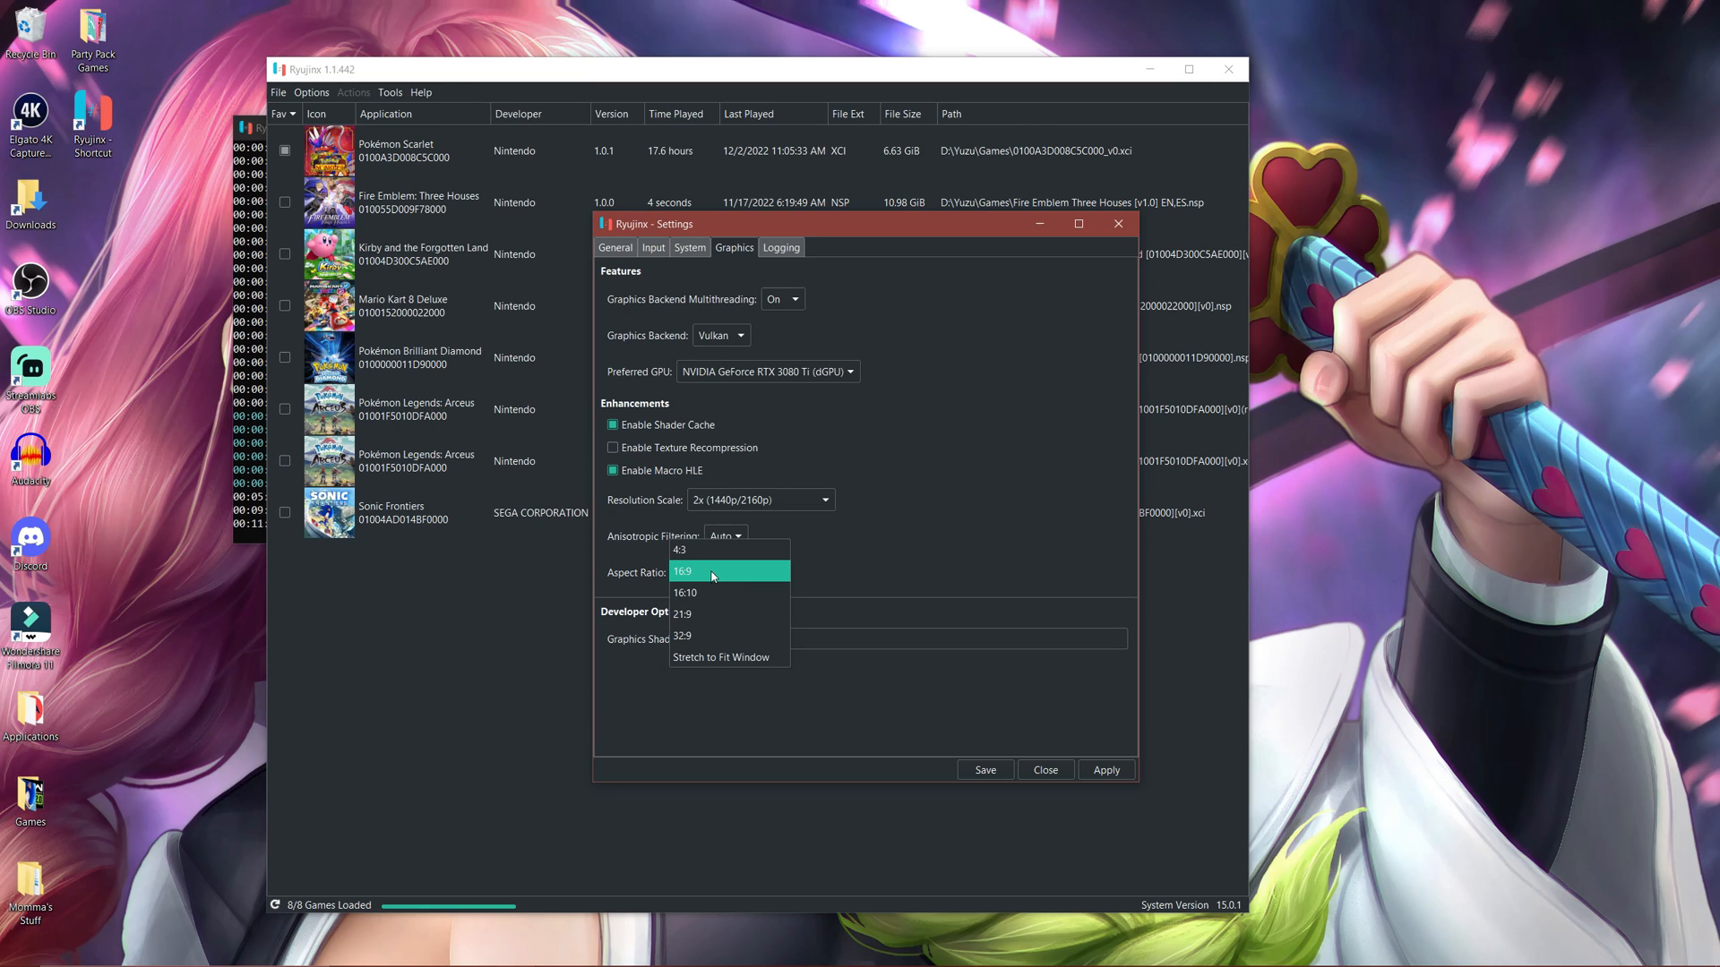
mouse_move(753, 586)
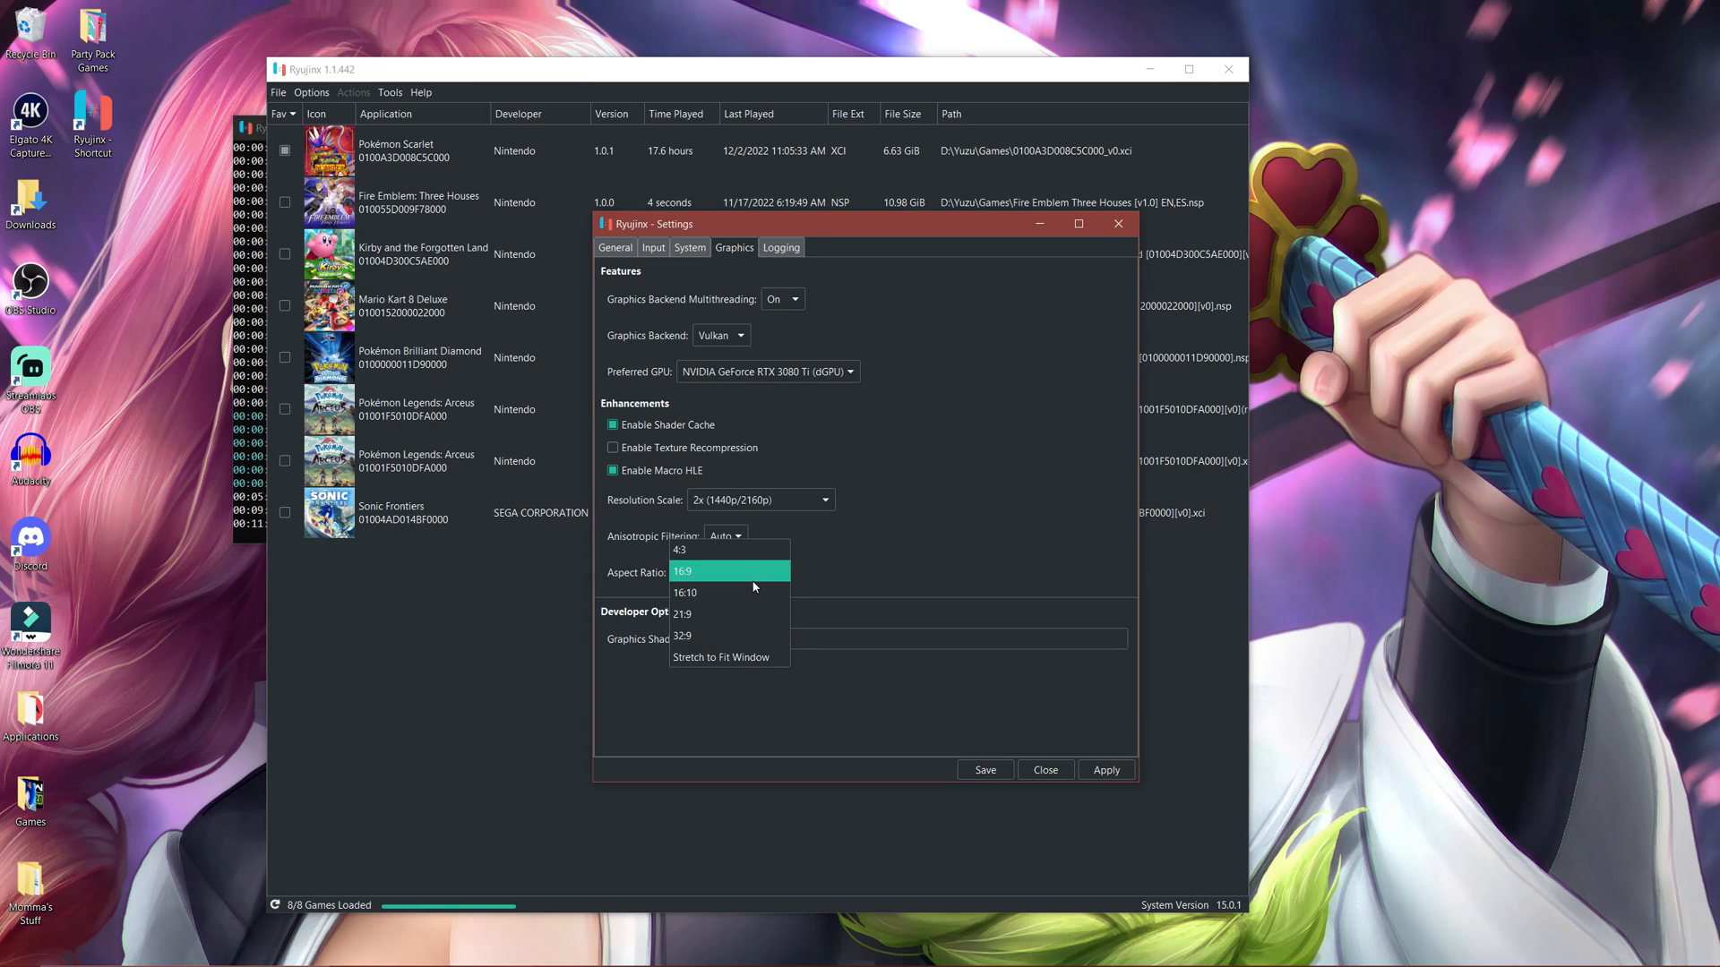
mouse_move(741, 578)
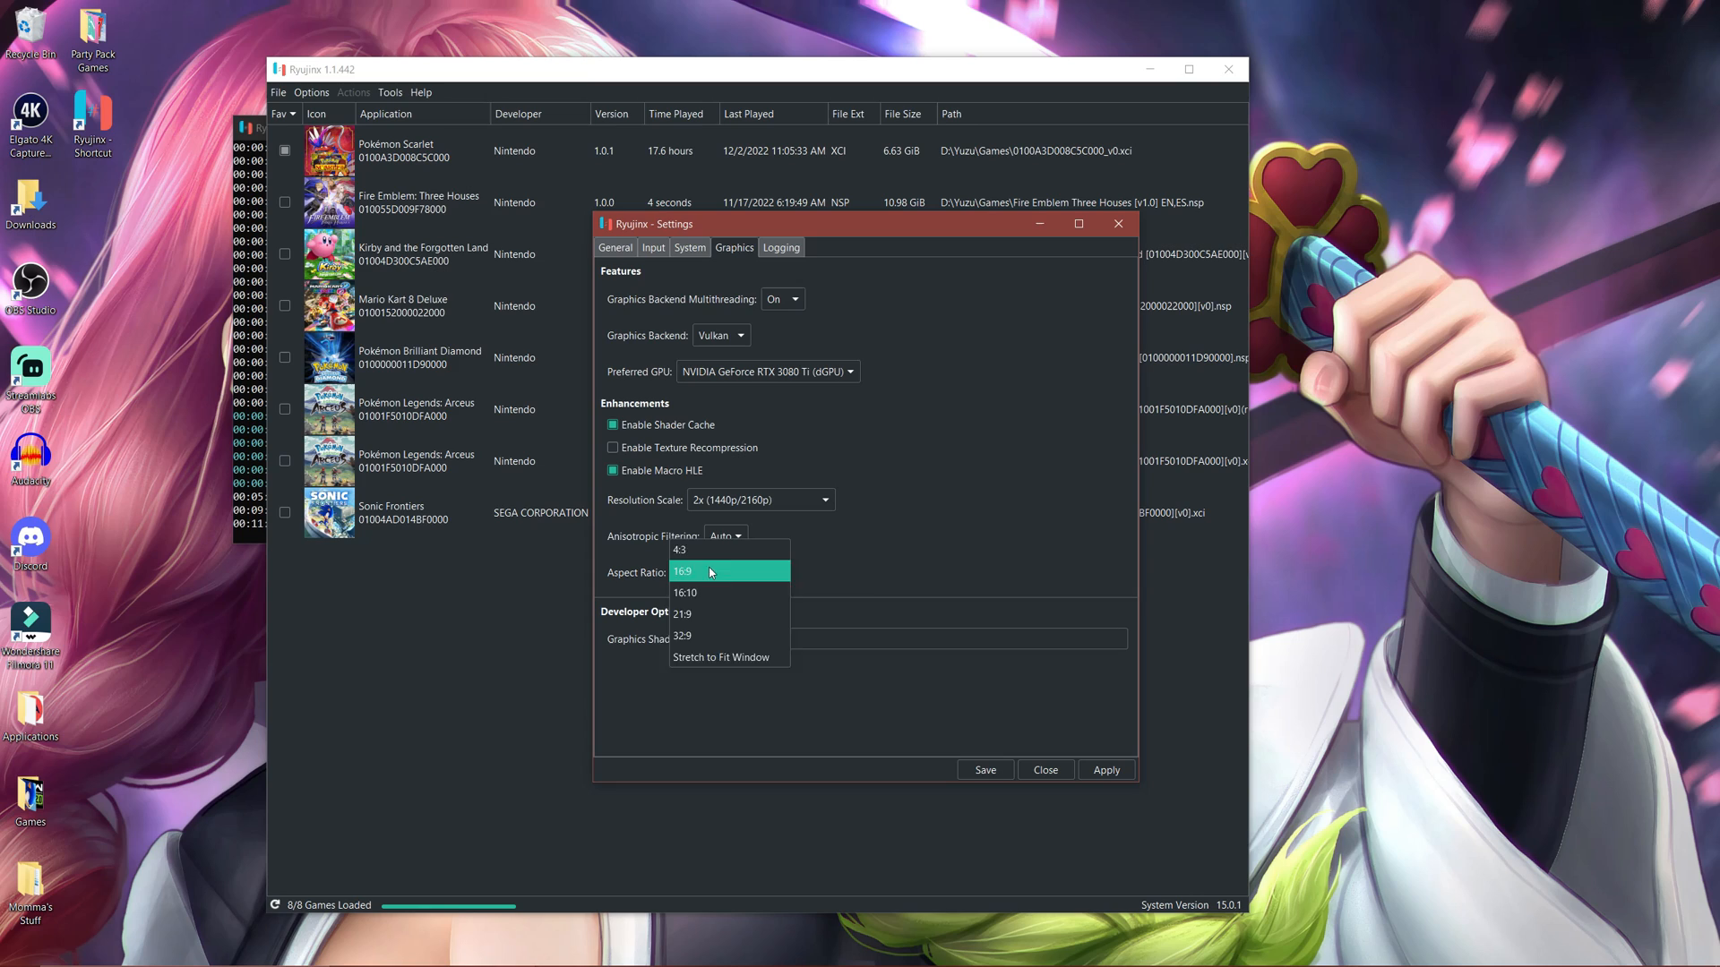
click(708, 572)
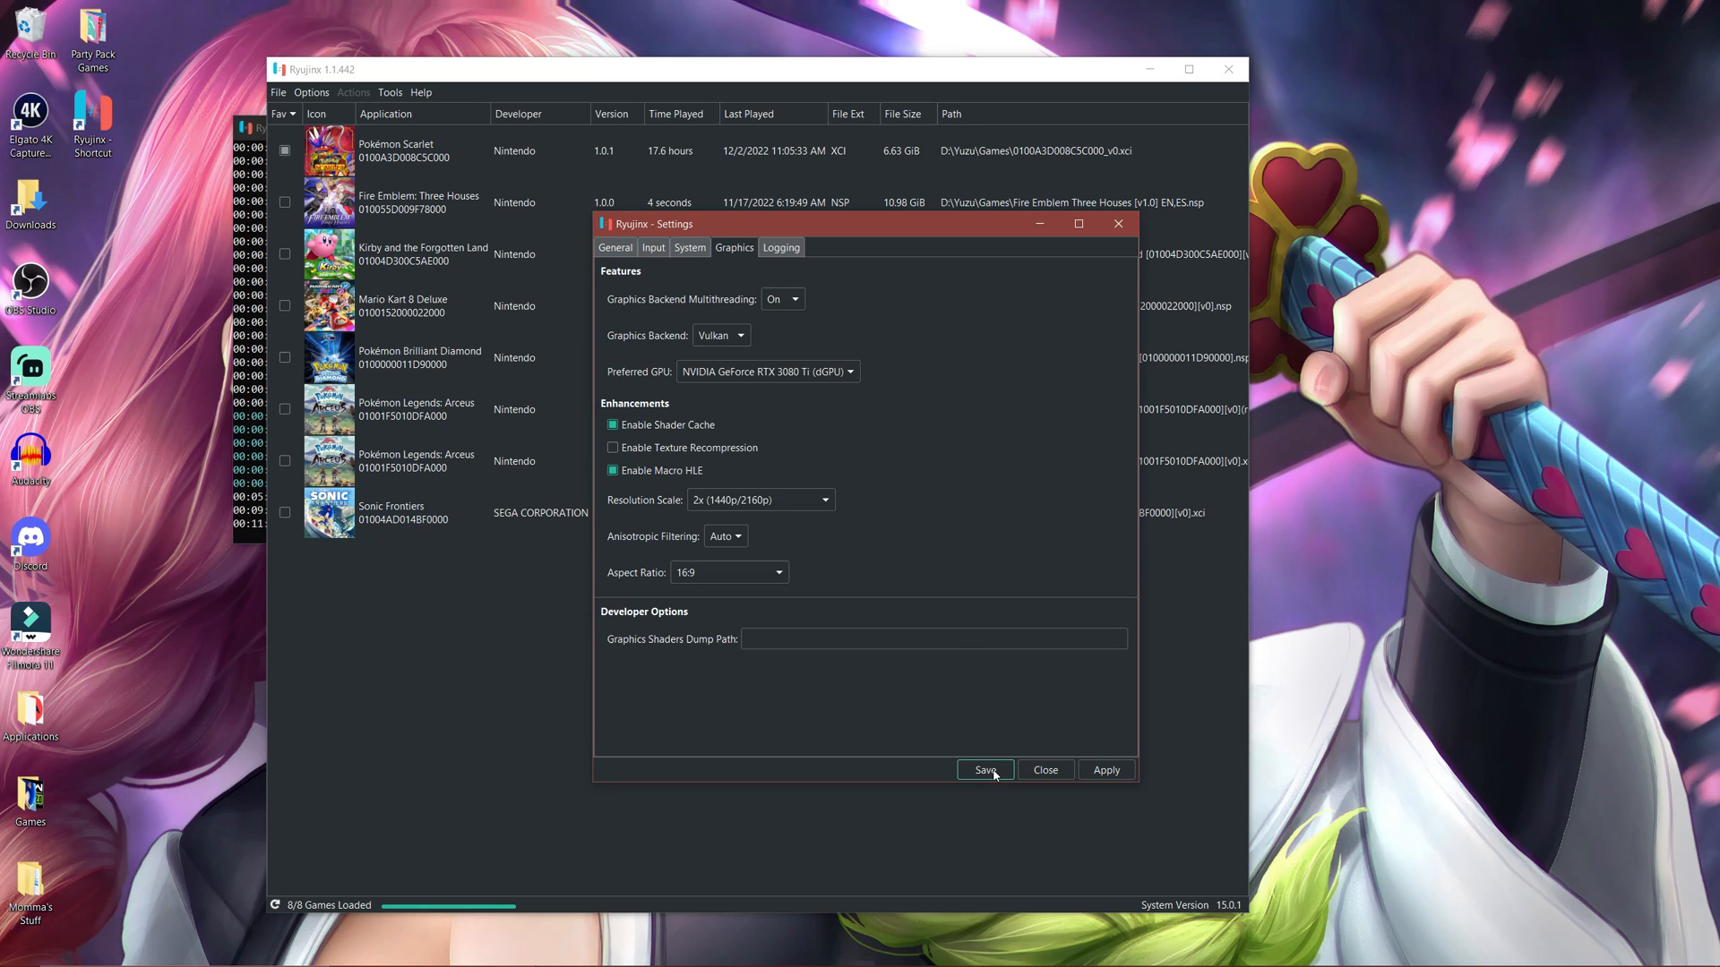
click(983, 769)
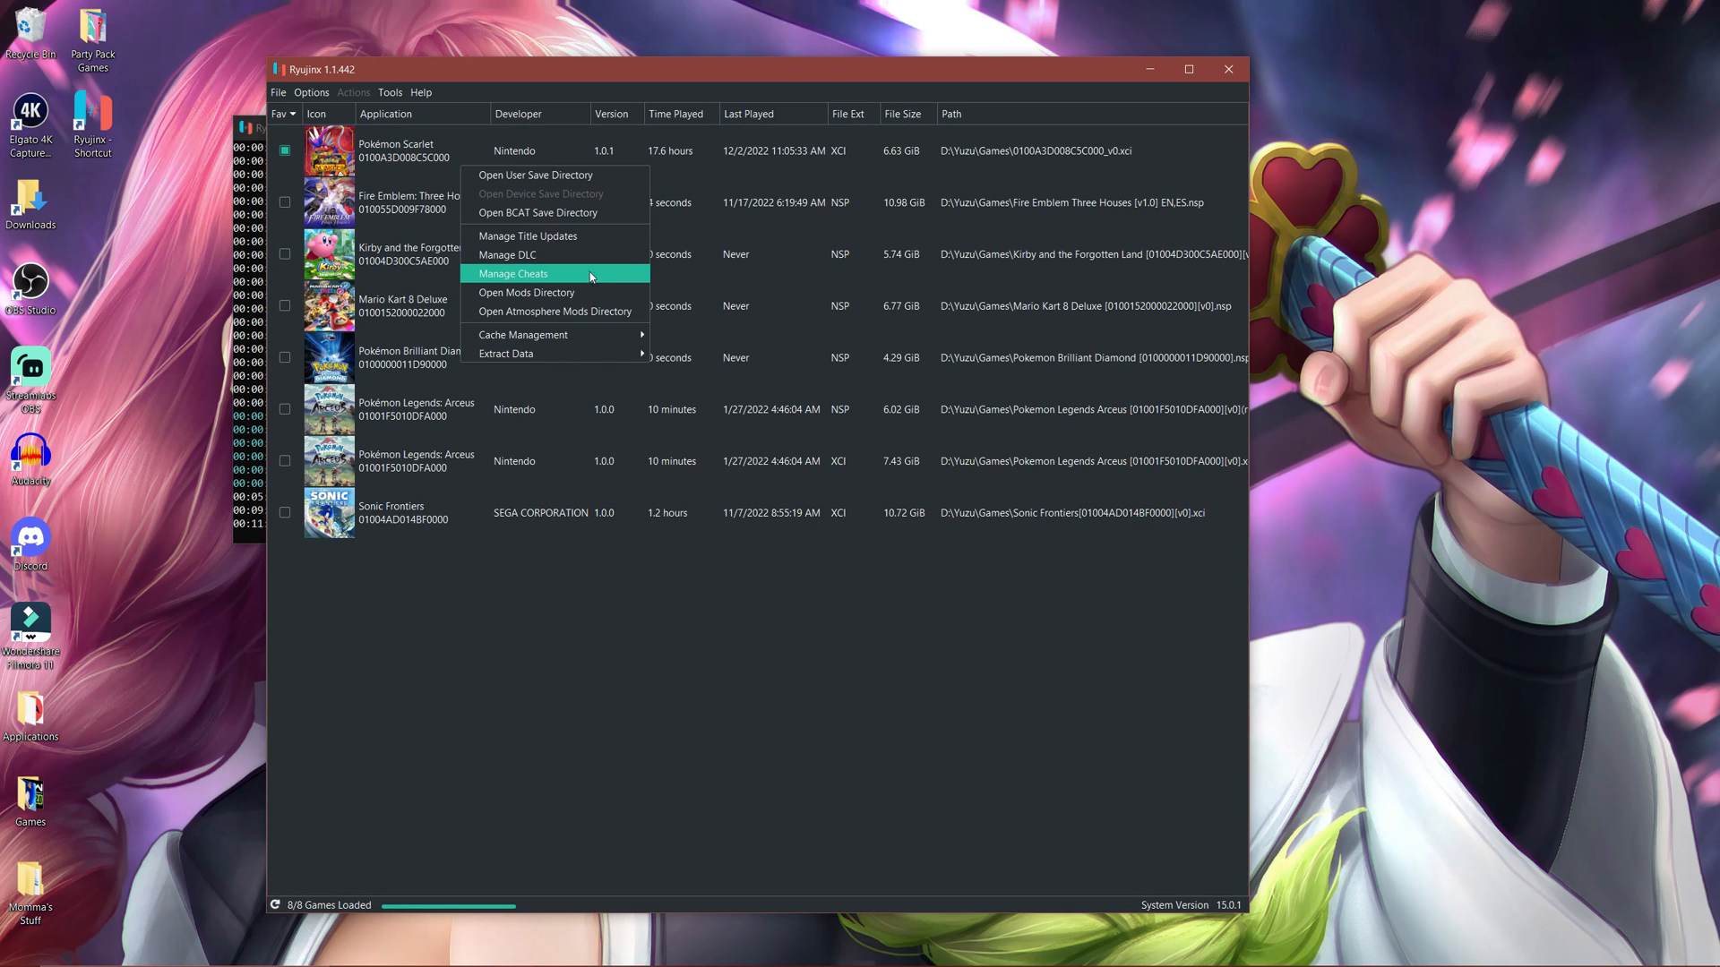
click(514, 273)
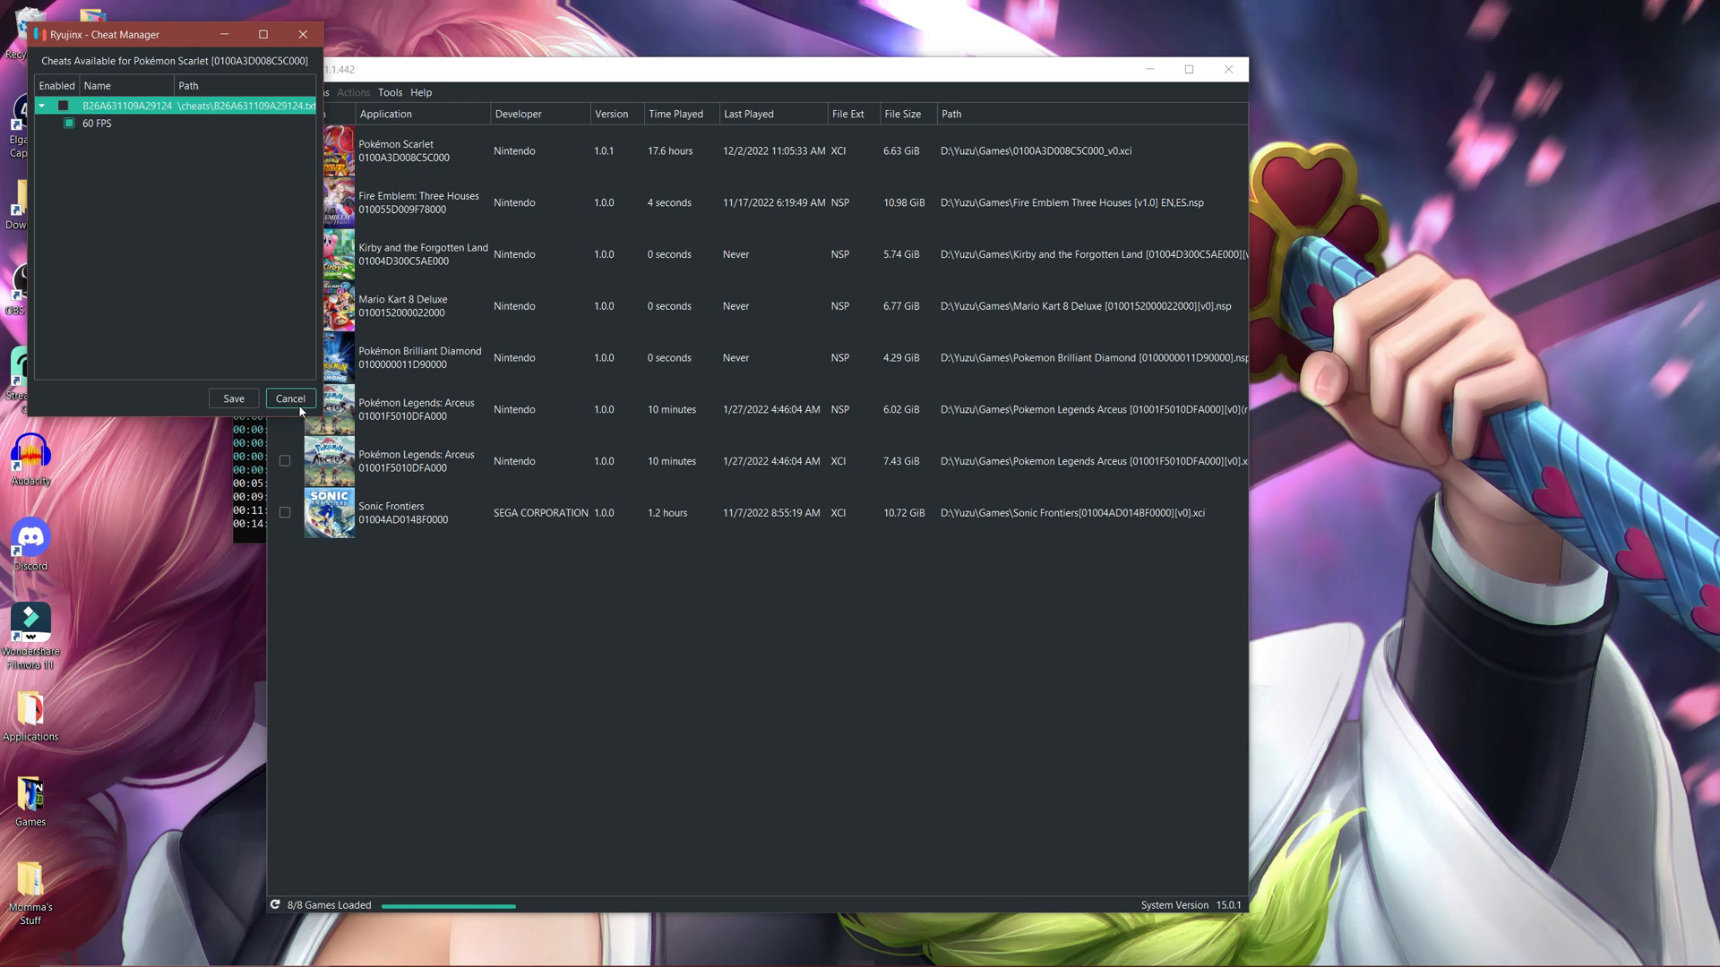
click(290, 398)
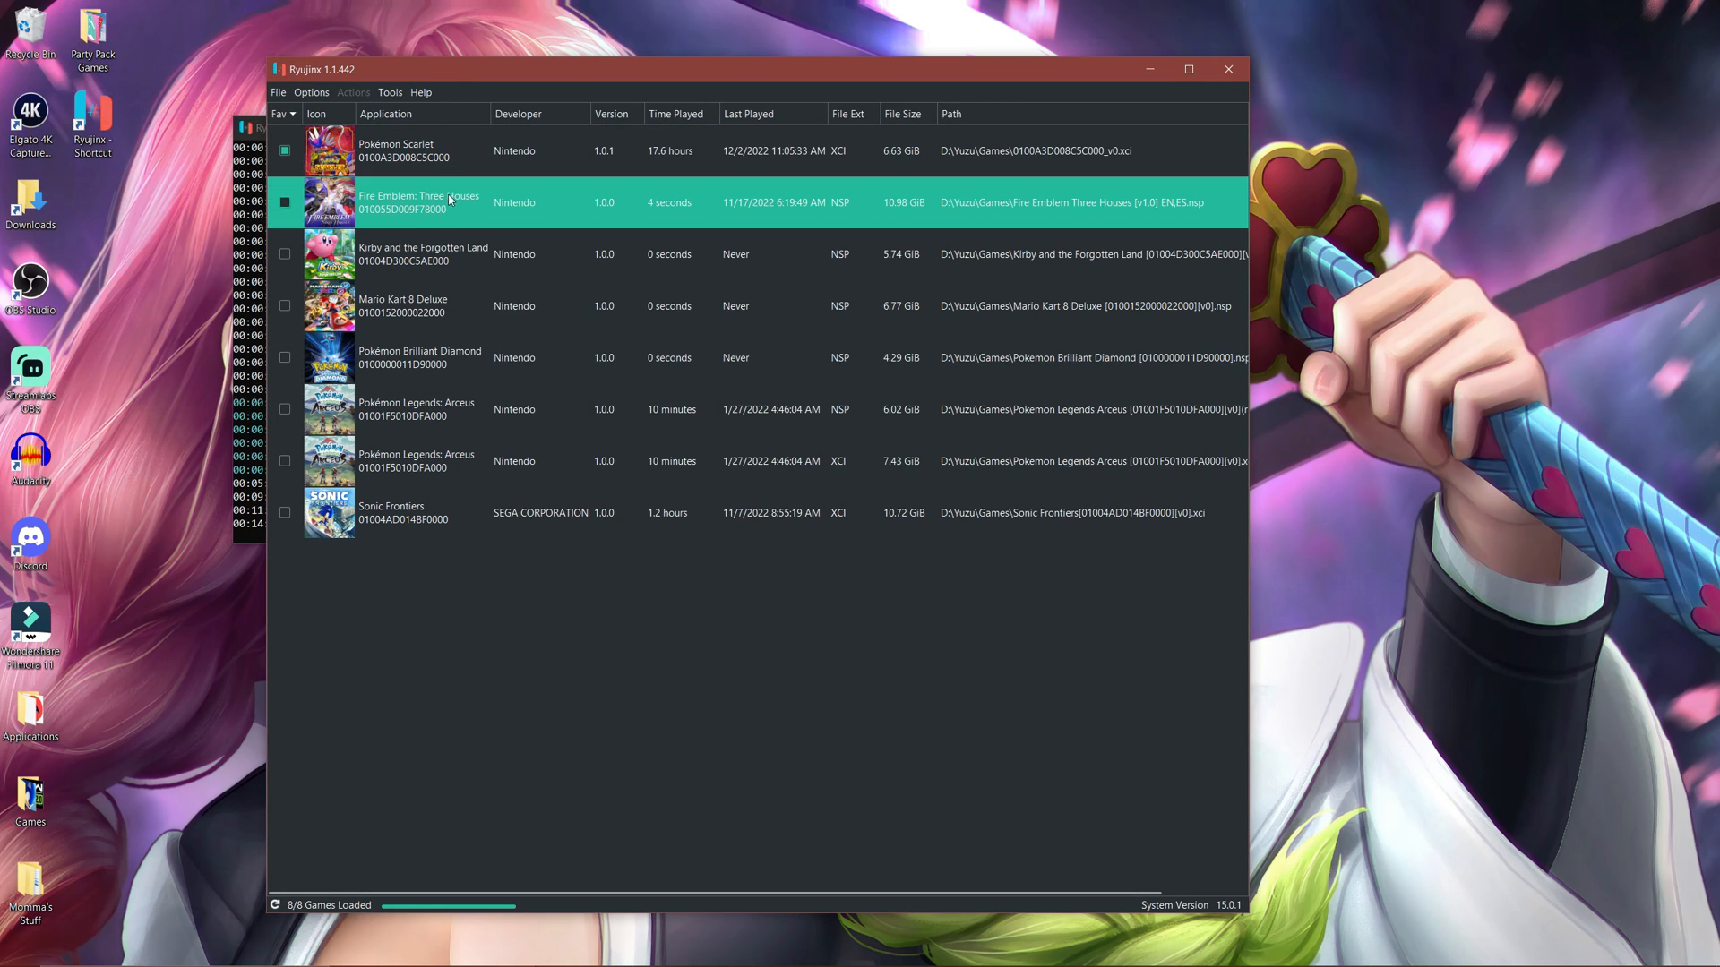
click(402, 307)
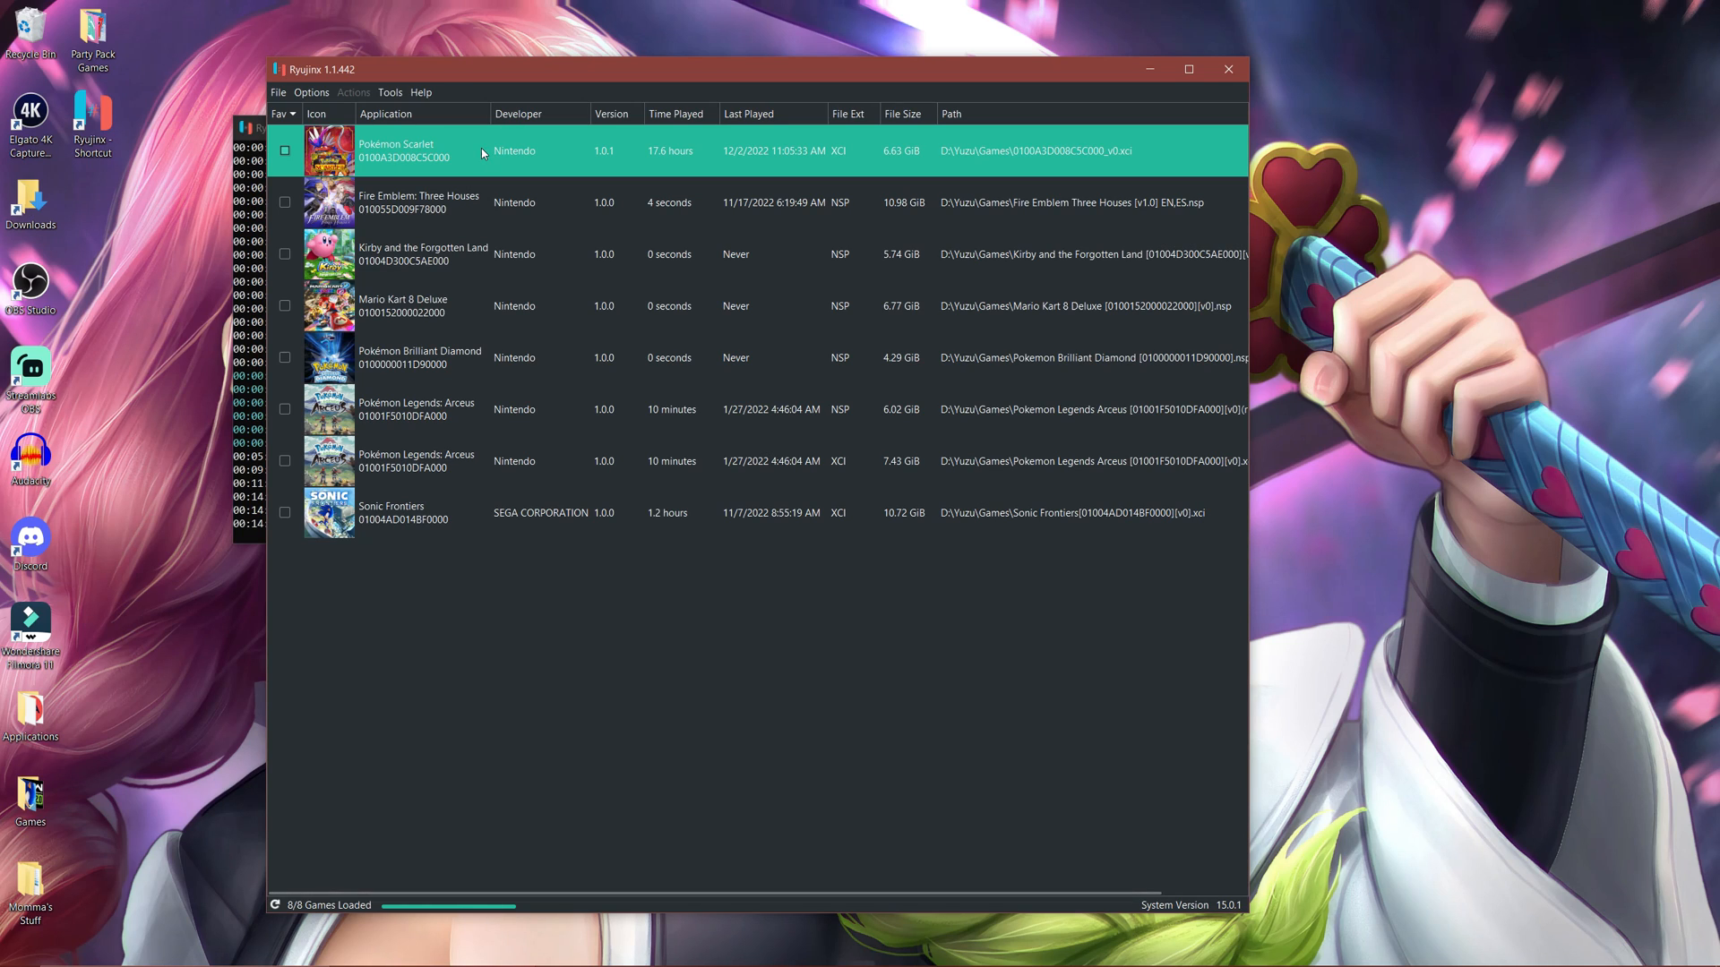
right_click(482, 150)
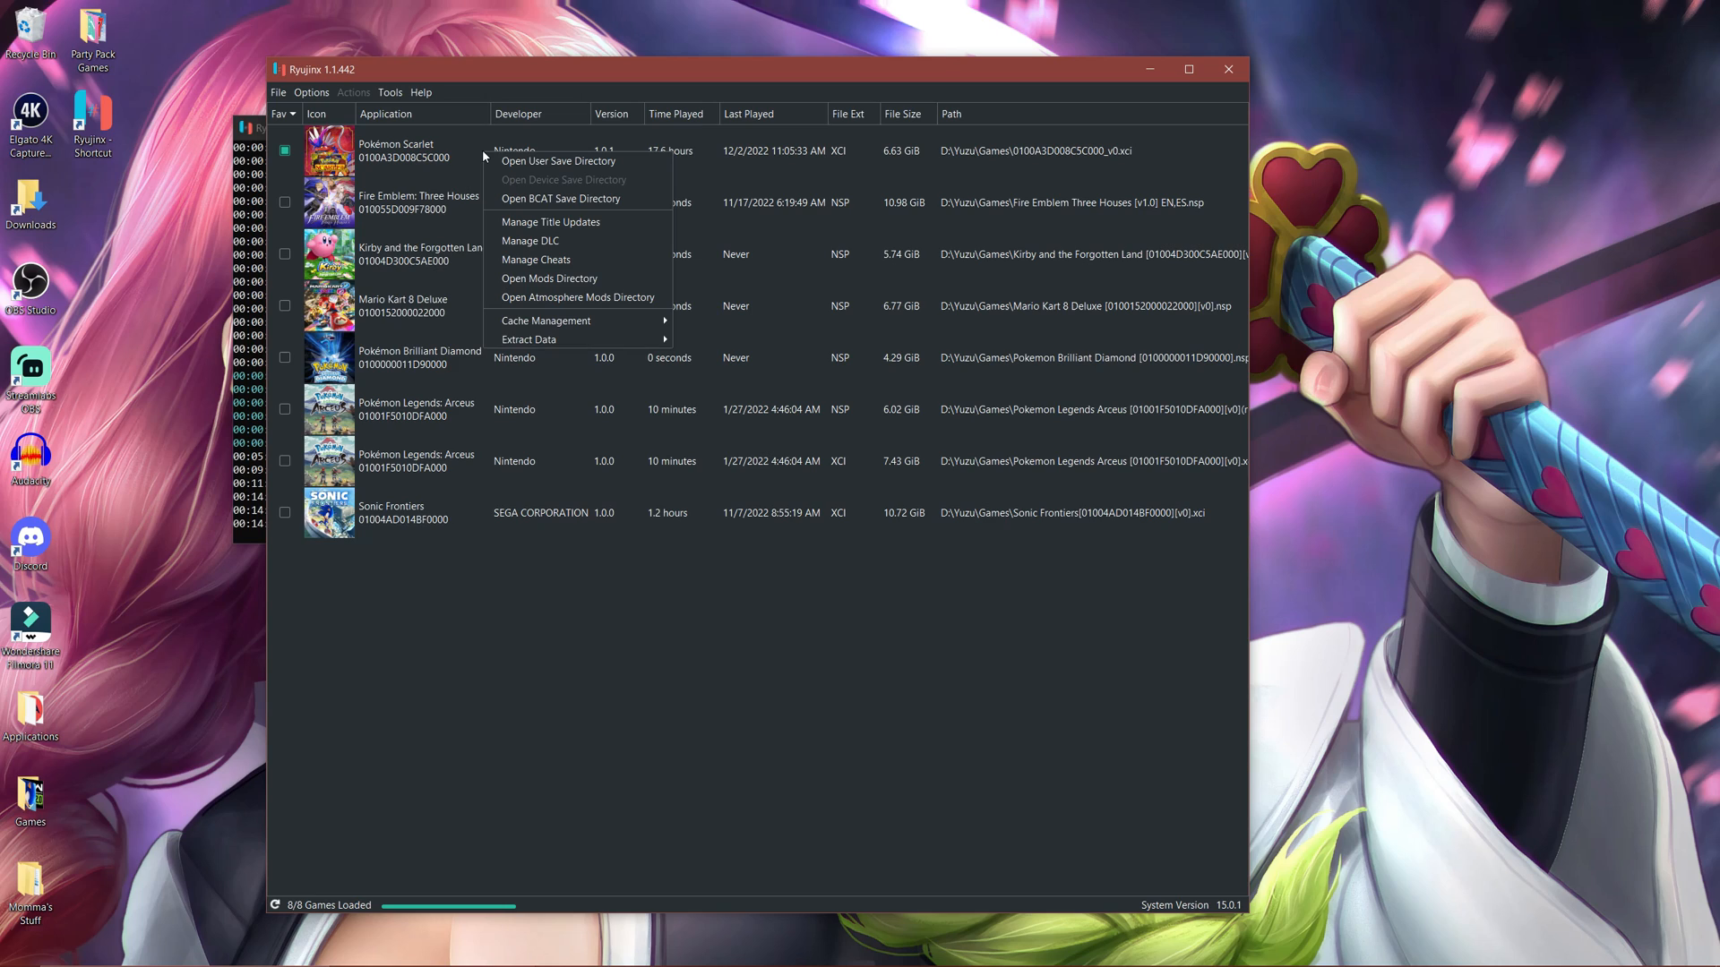
click(492, 602)
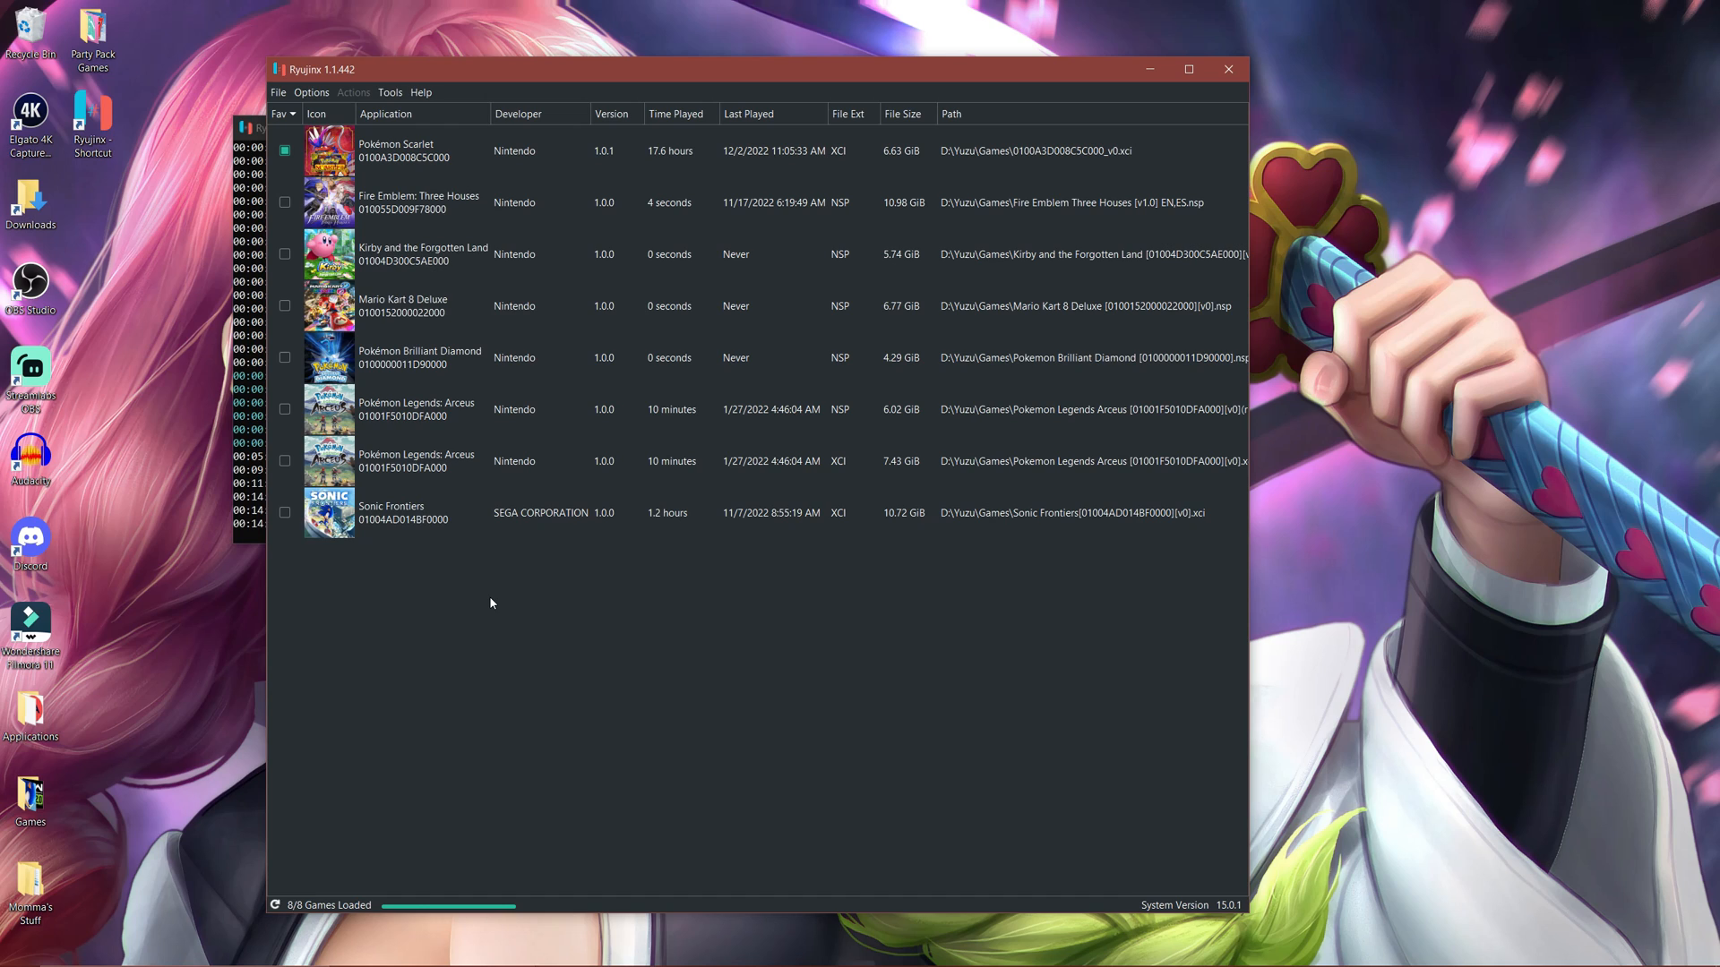
mouse_move(284, 626)
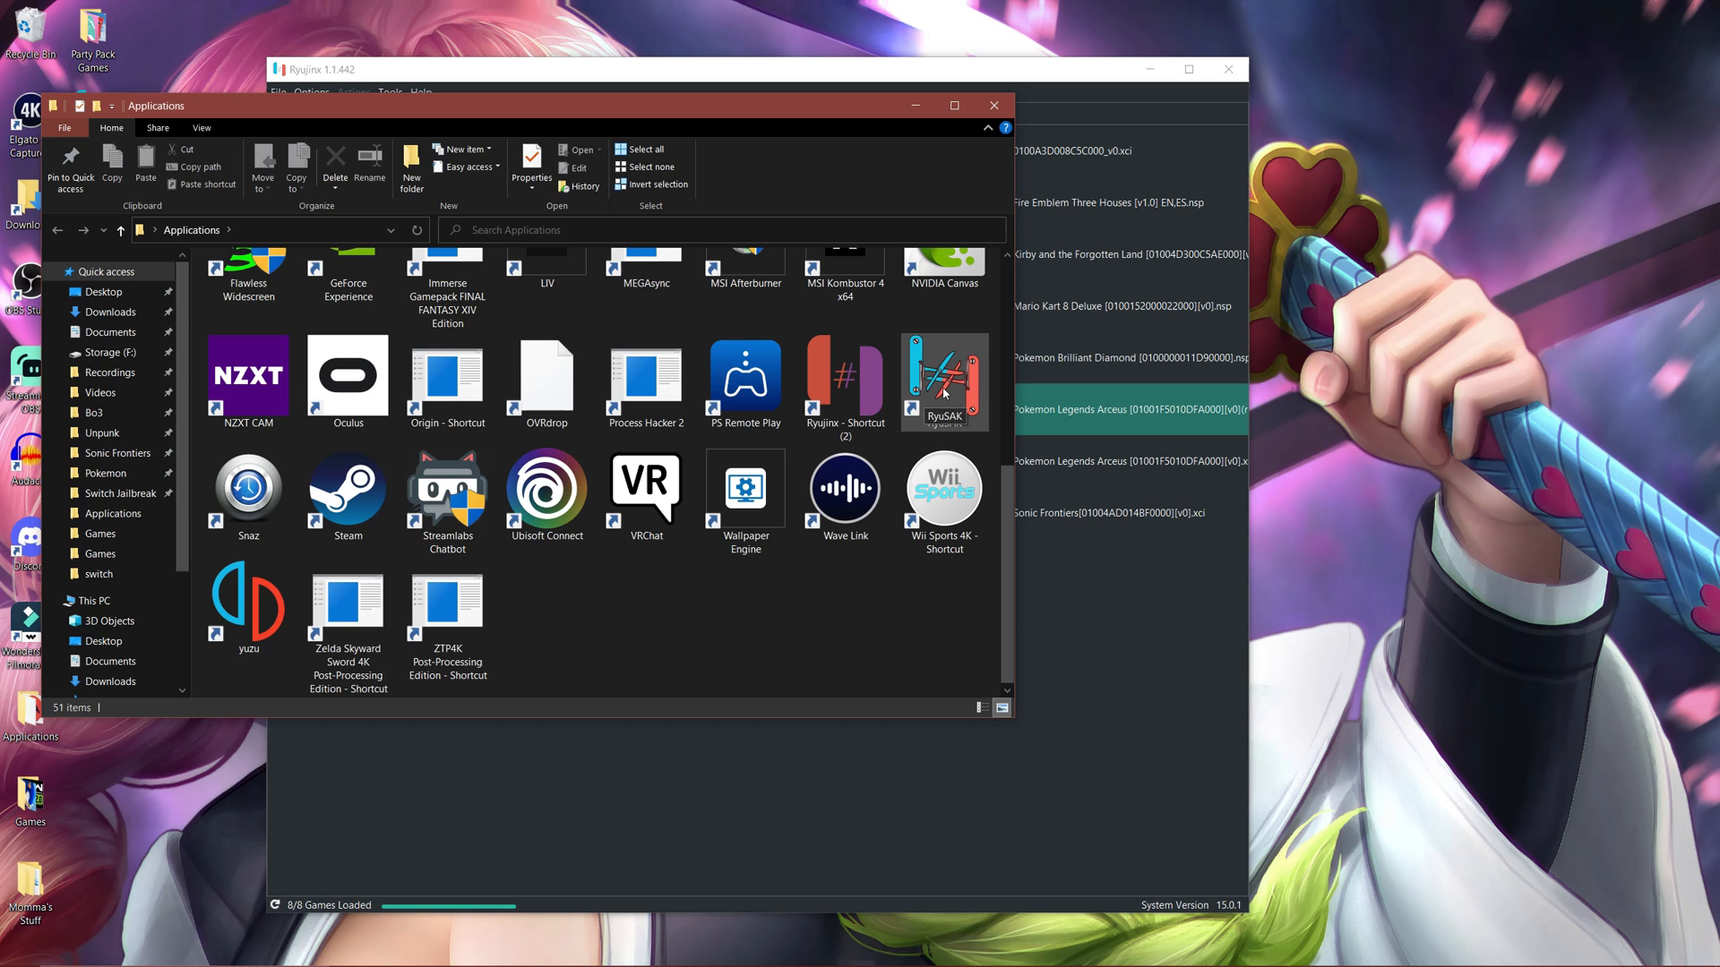
Step: Launch RyuSAK from the Applications folder and open the Pokémon Scarlet tile
double_click(944, 377)
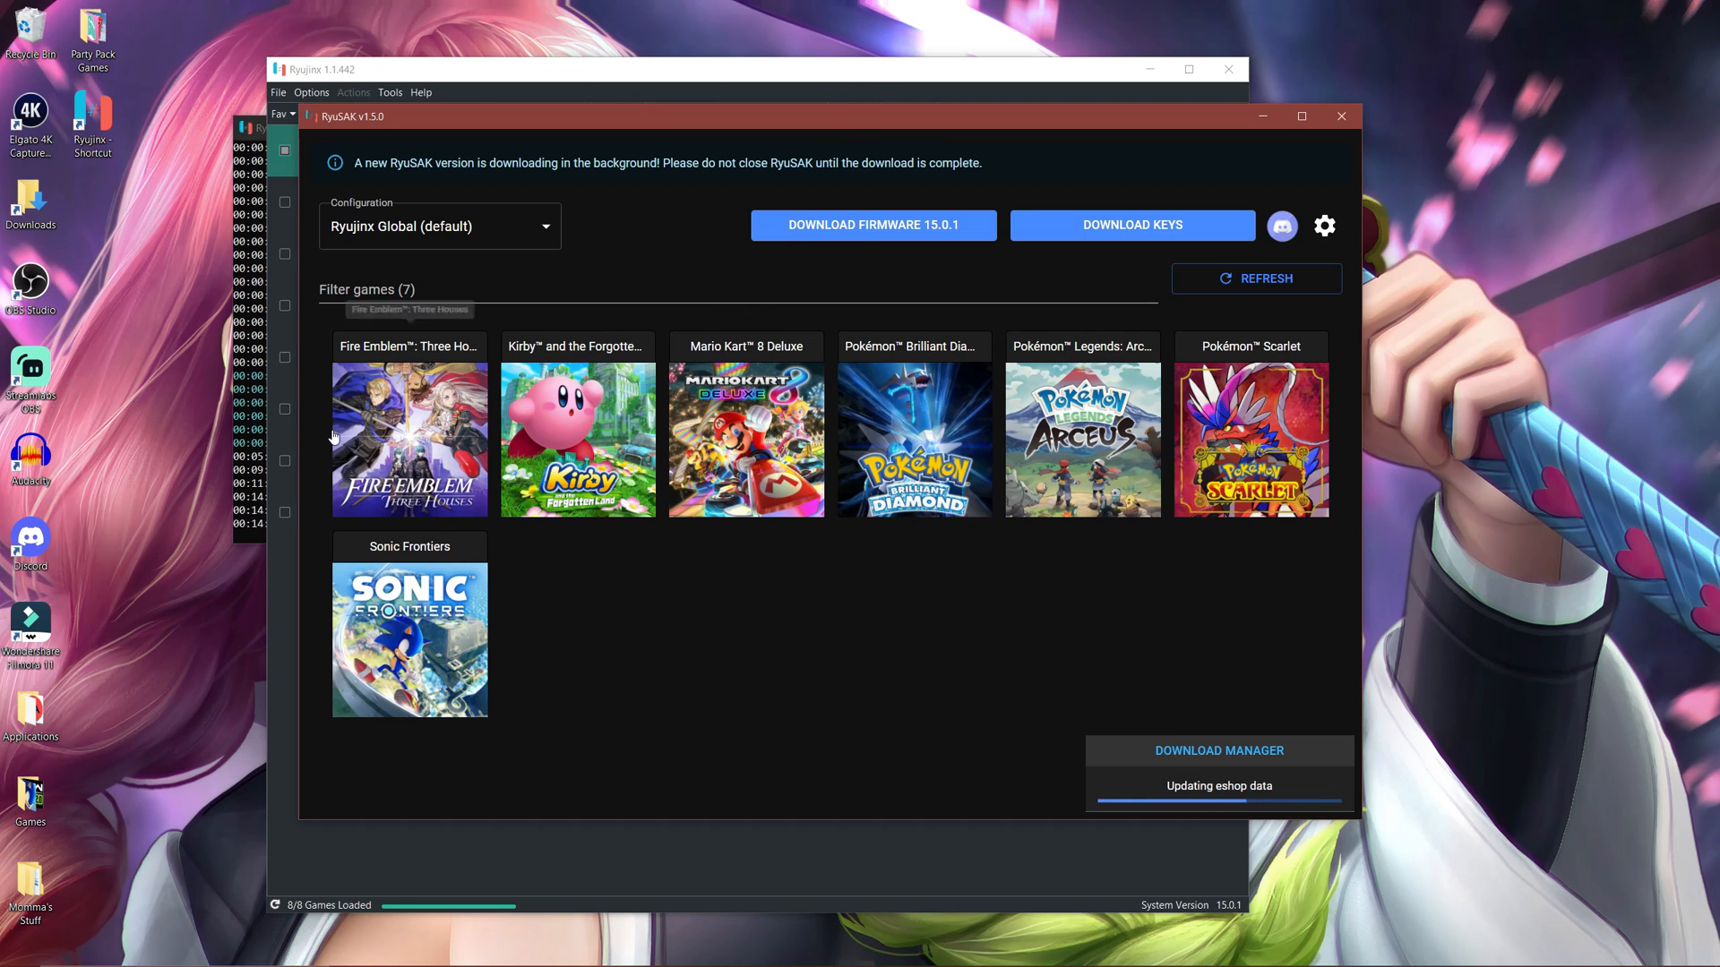
mouse_move(631, 524)
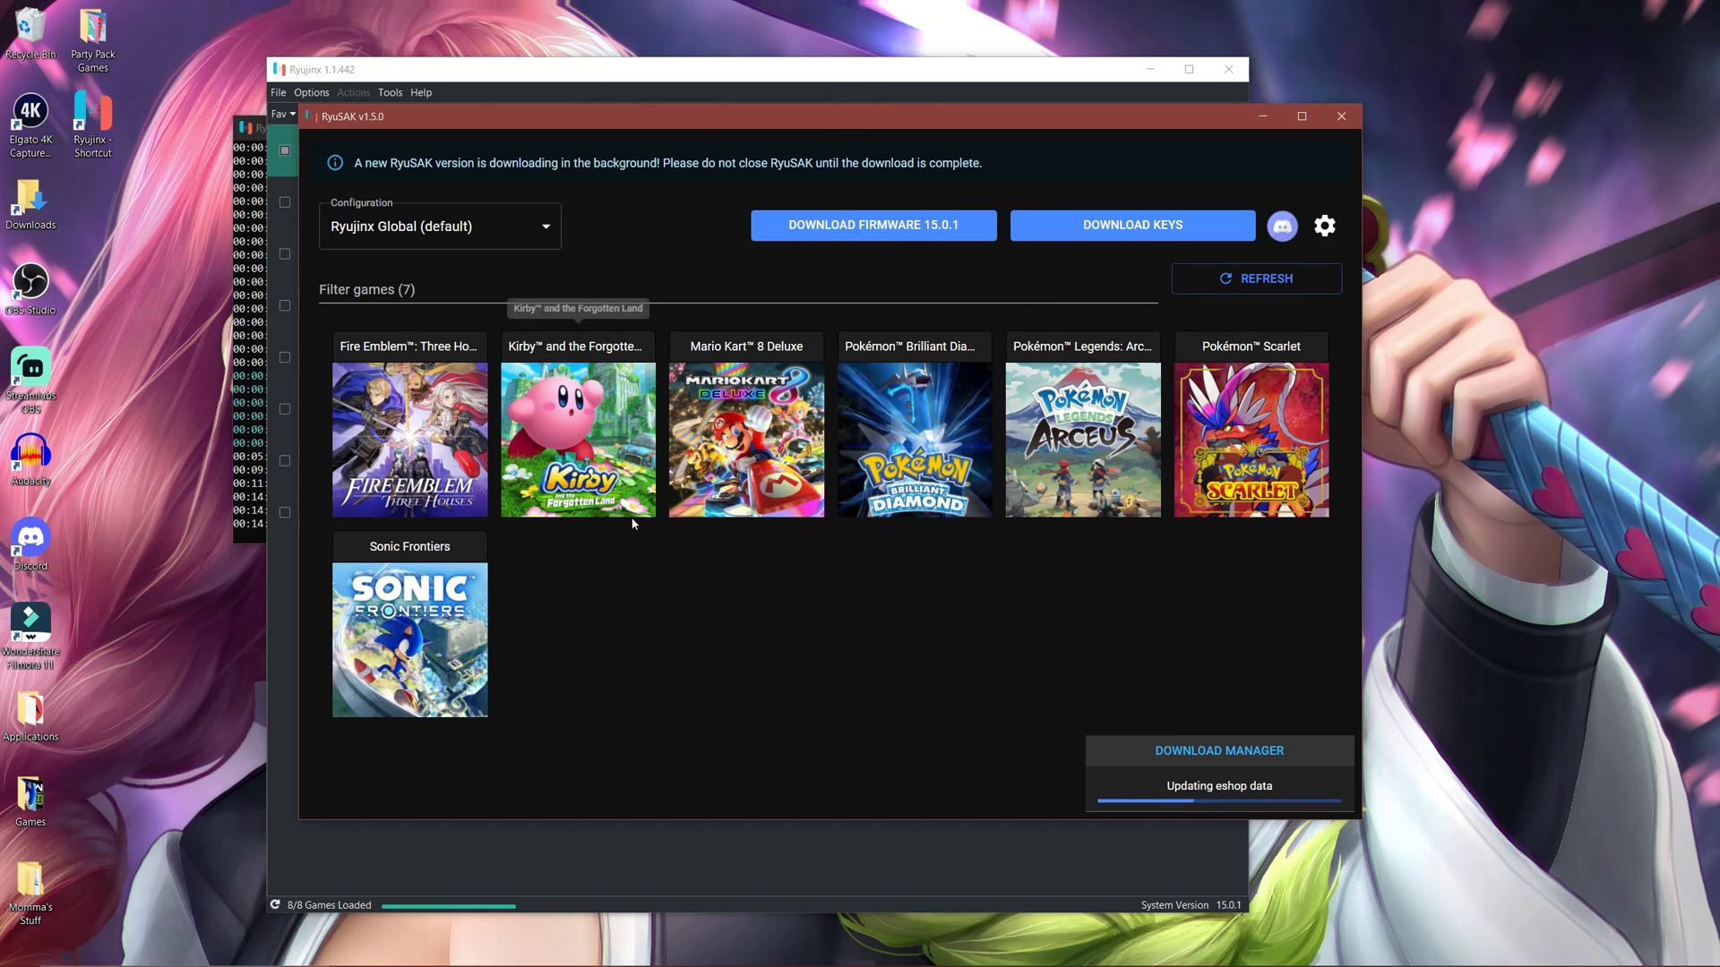
mouse_move(1060, 558)
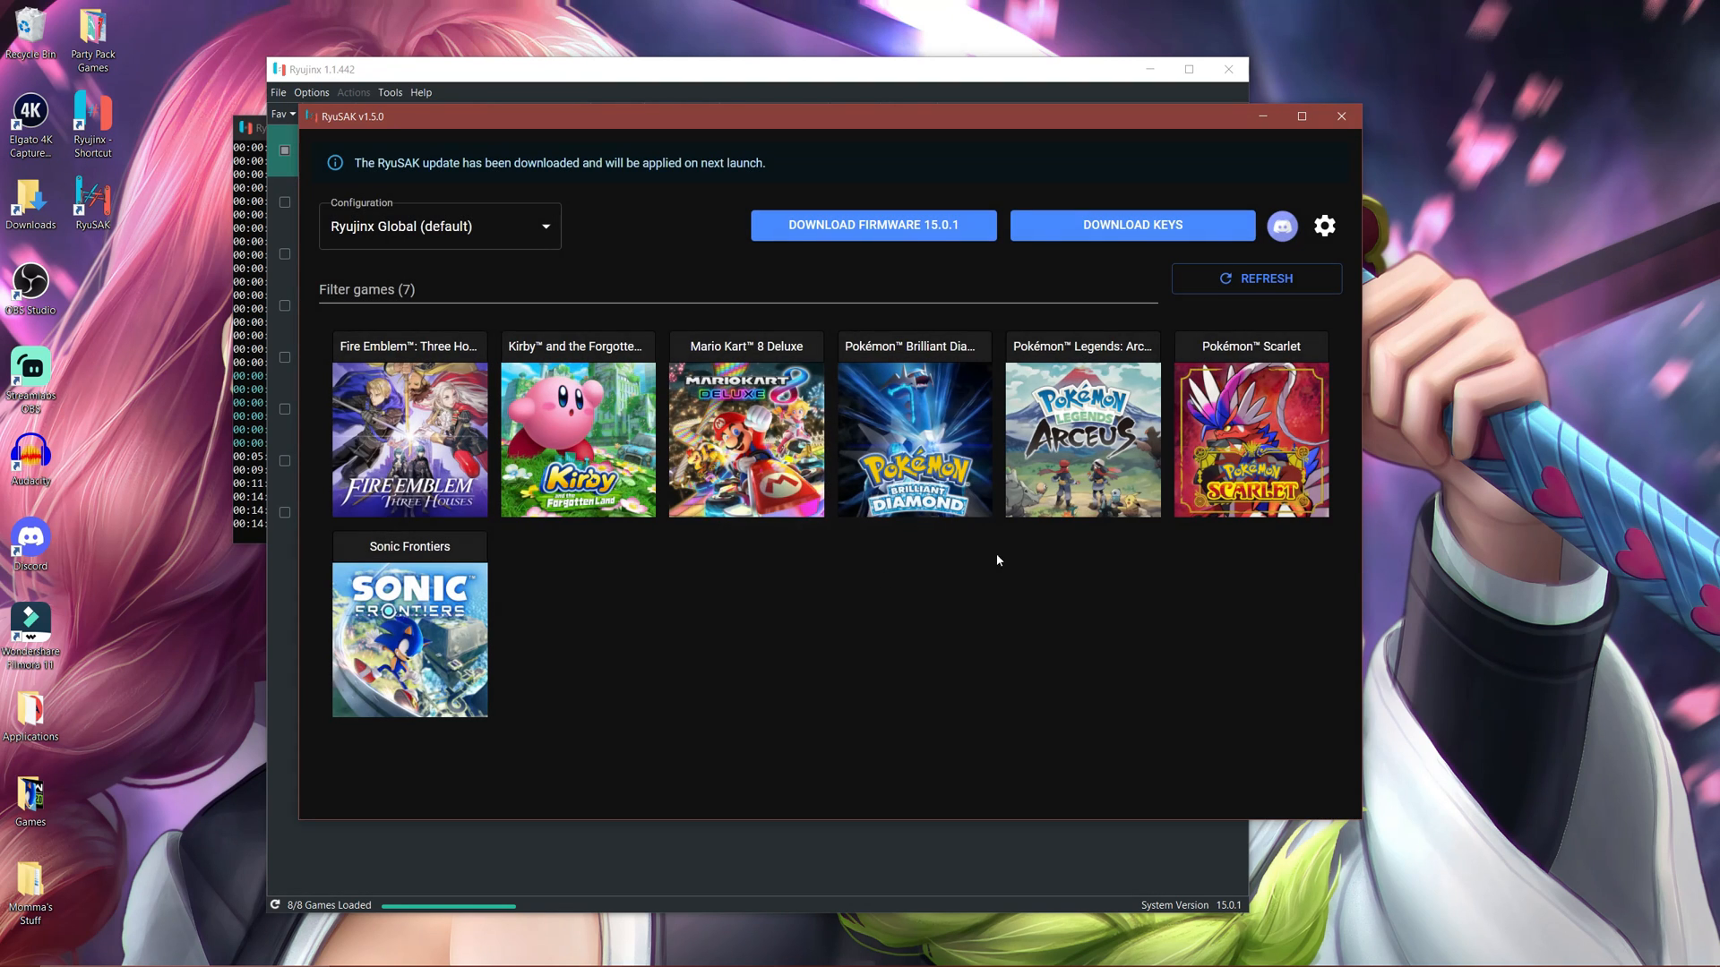
mouse_move(1071, 411)
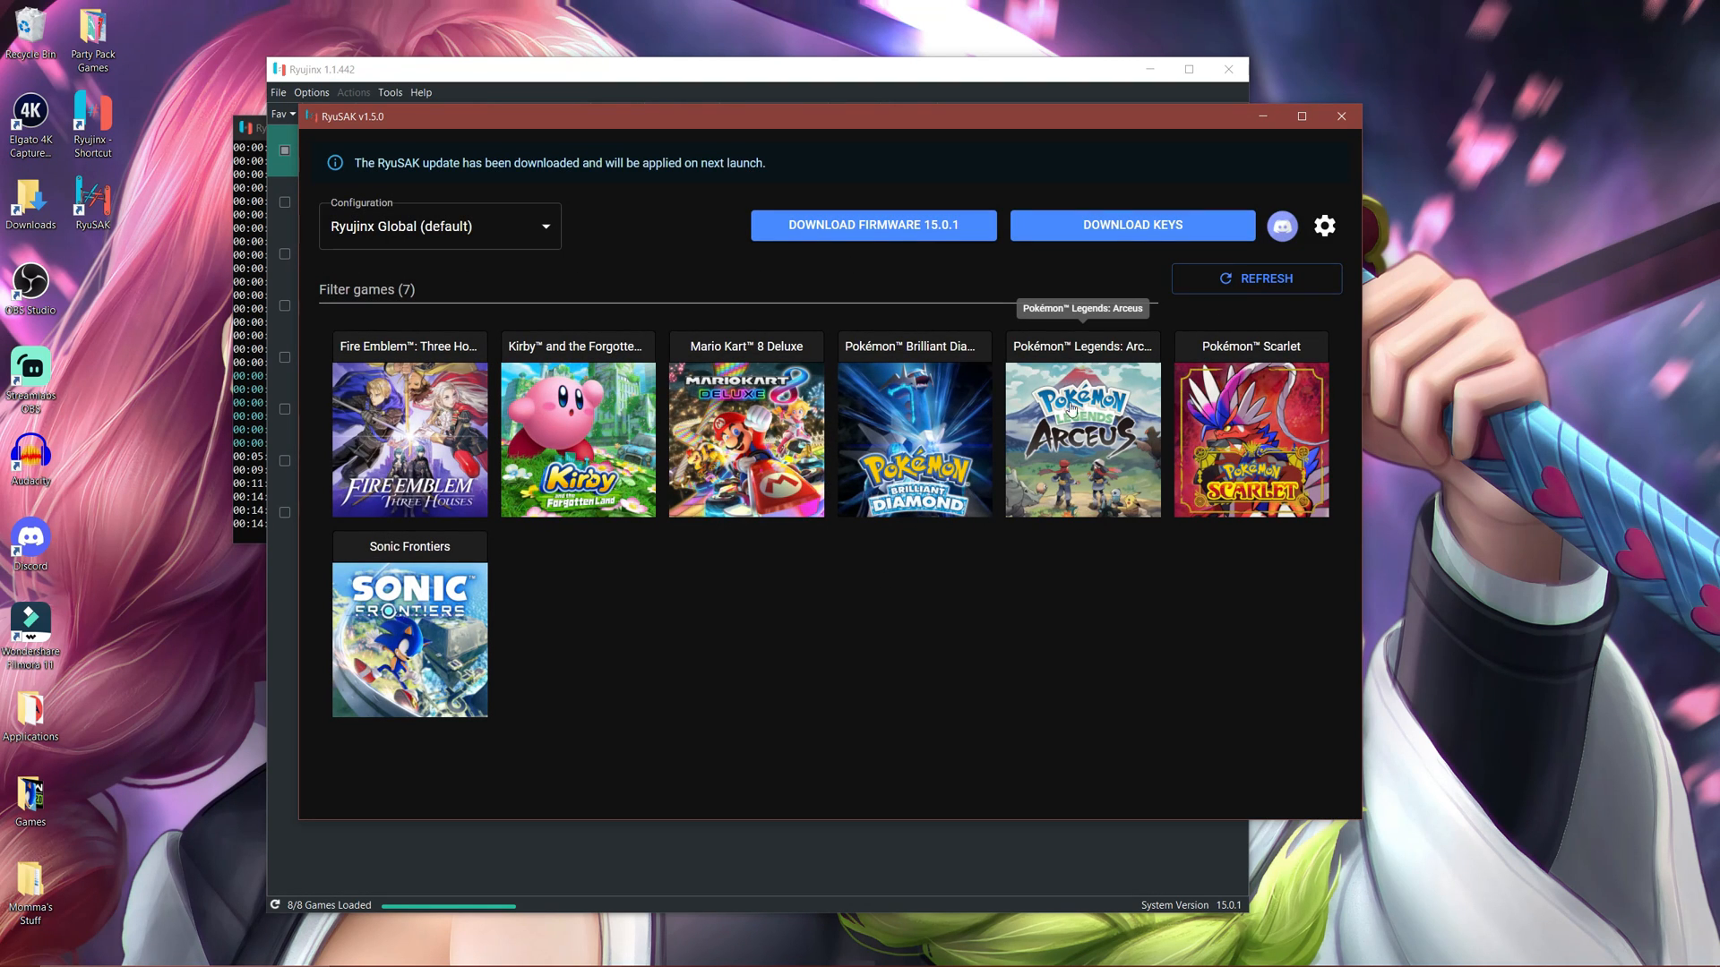
mouse_move(1240, 491)
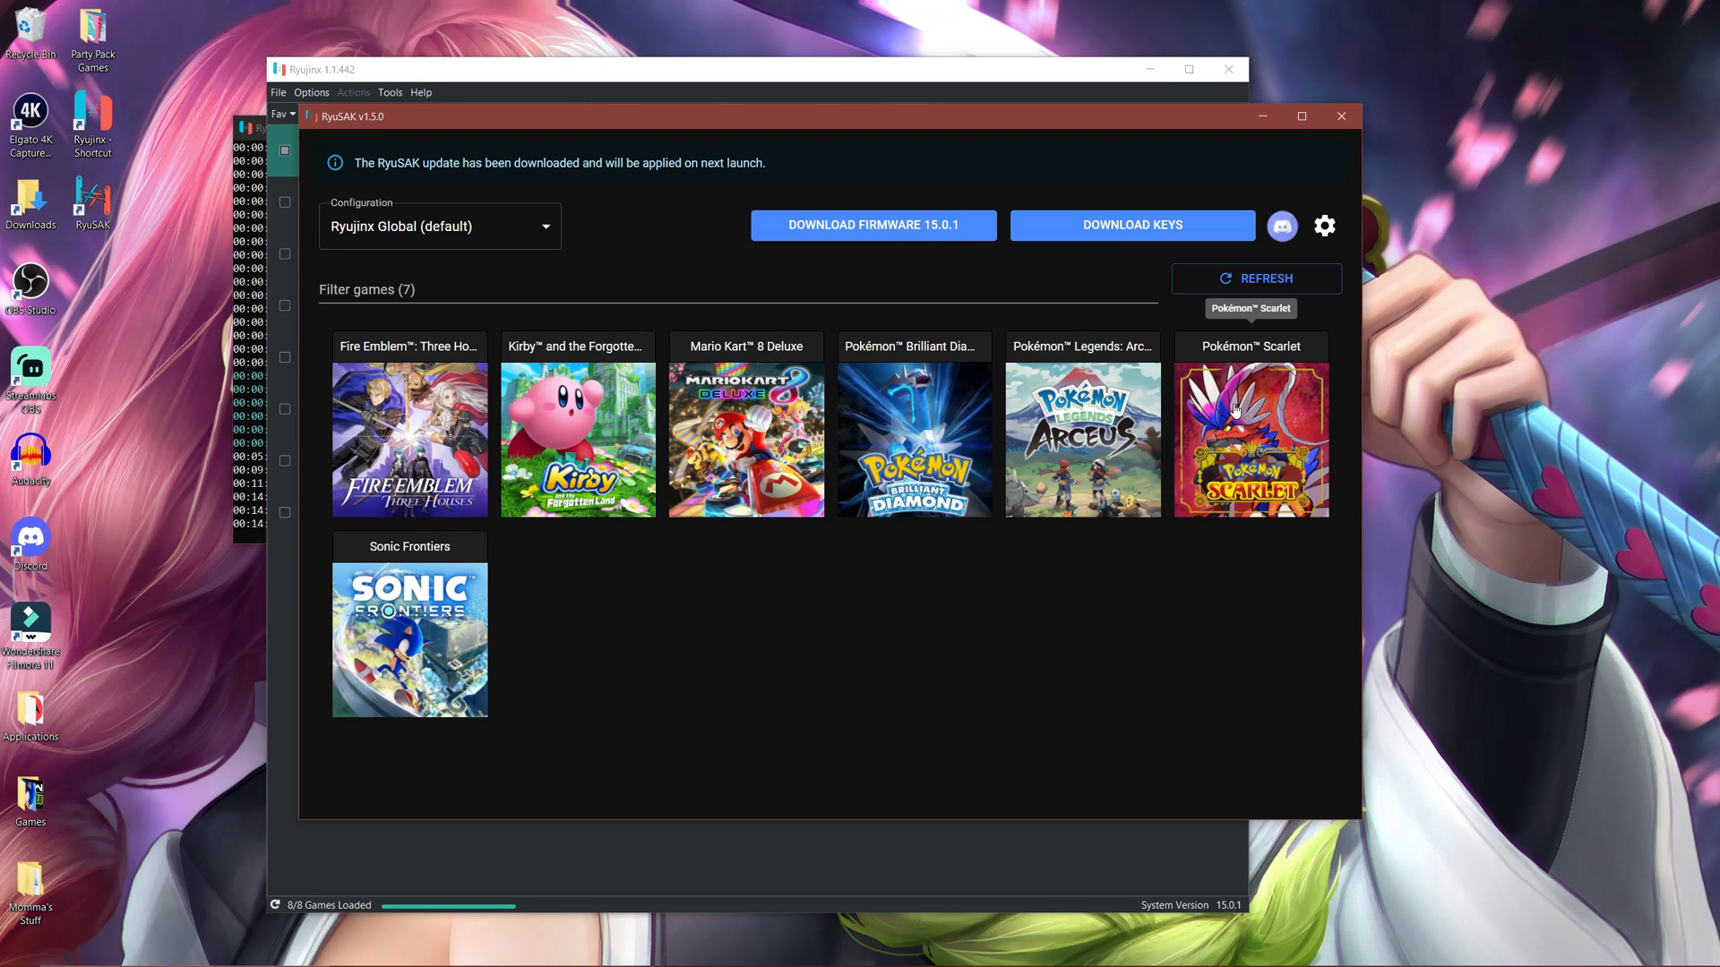
click(1249, 439)
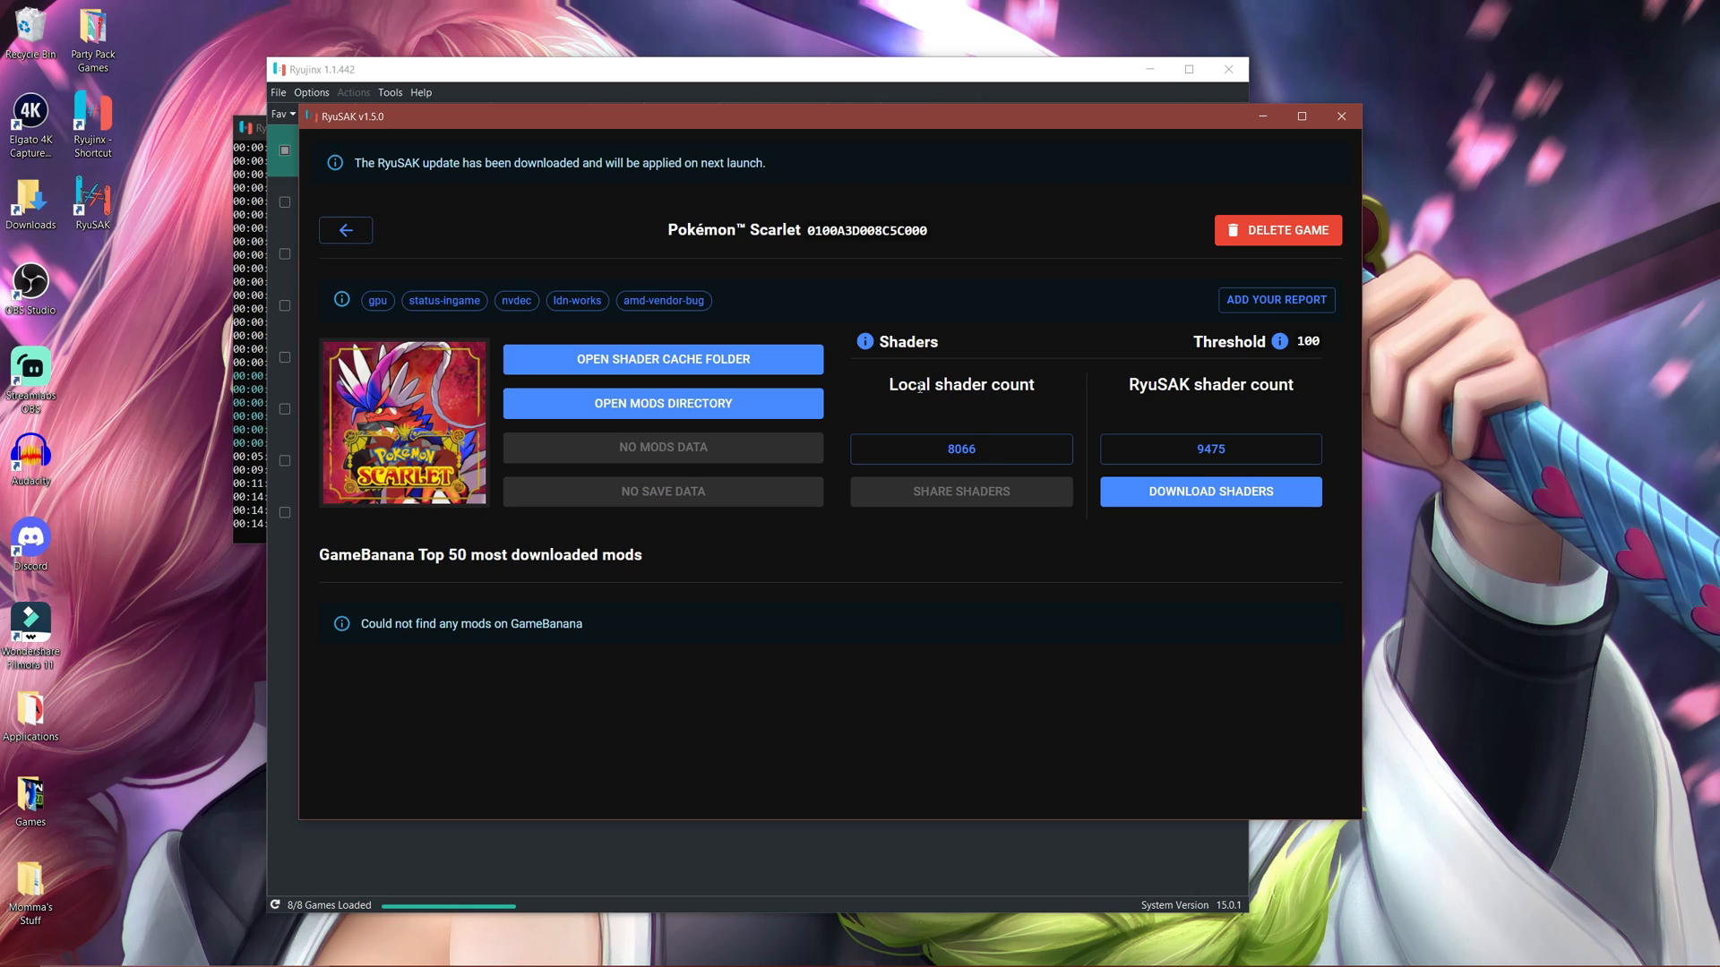
mouse_move(992, 409)
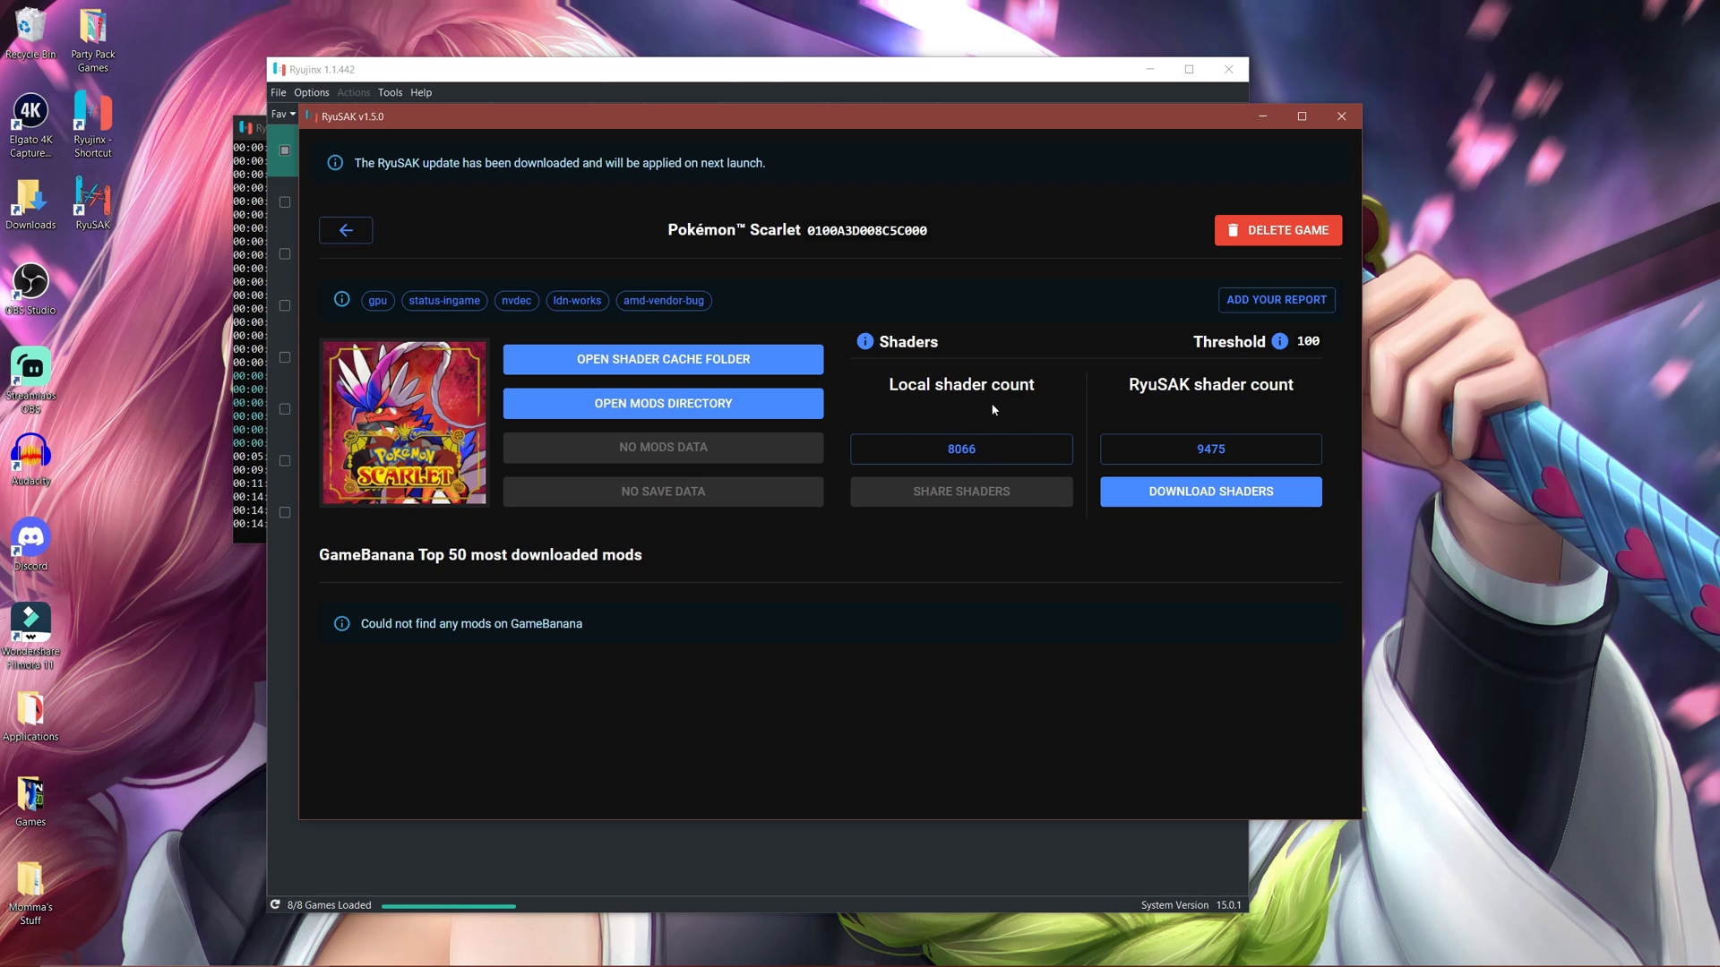
mouse_move(1095, 552)
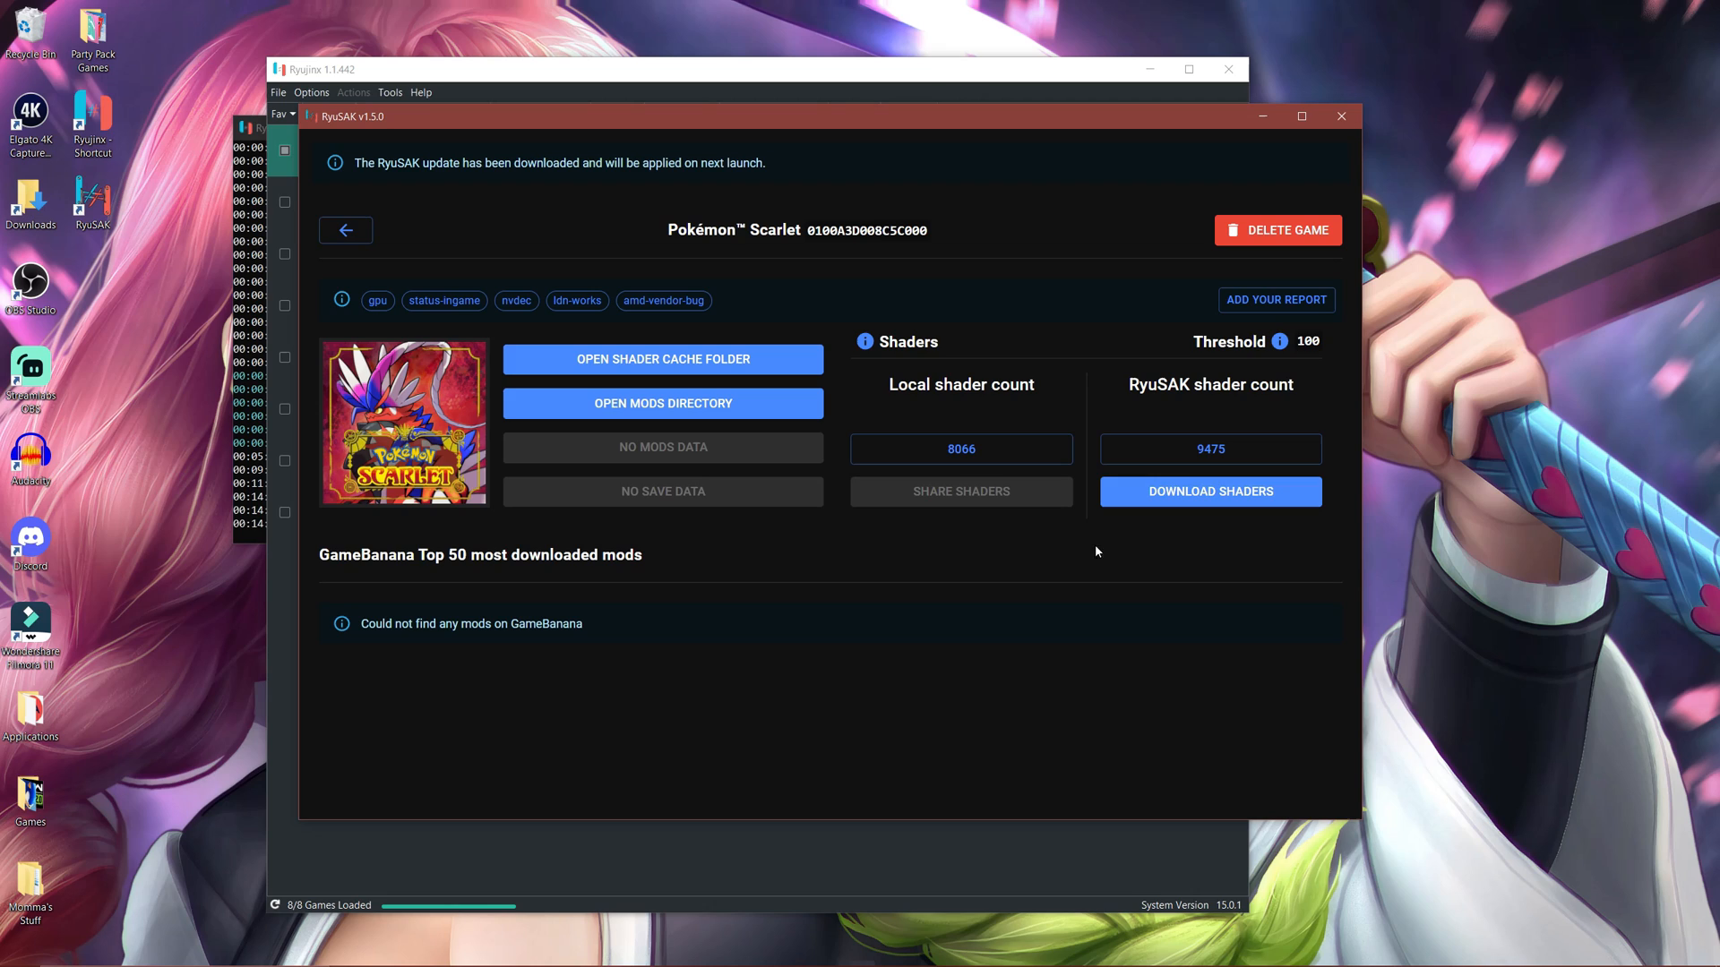
mouse_move(1283, 386)
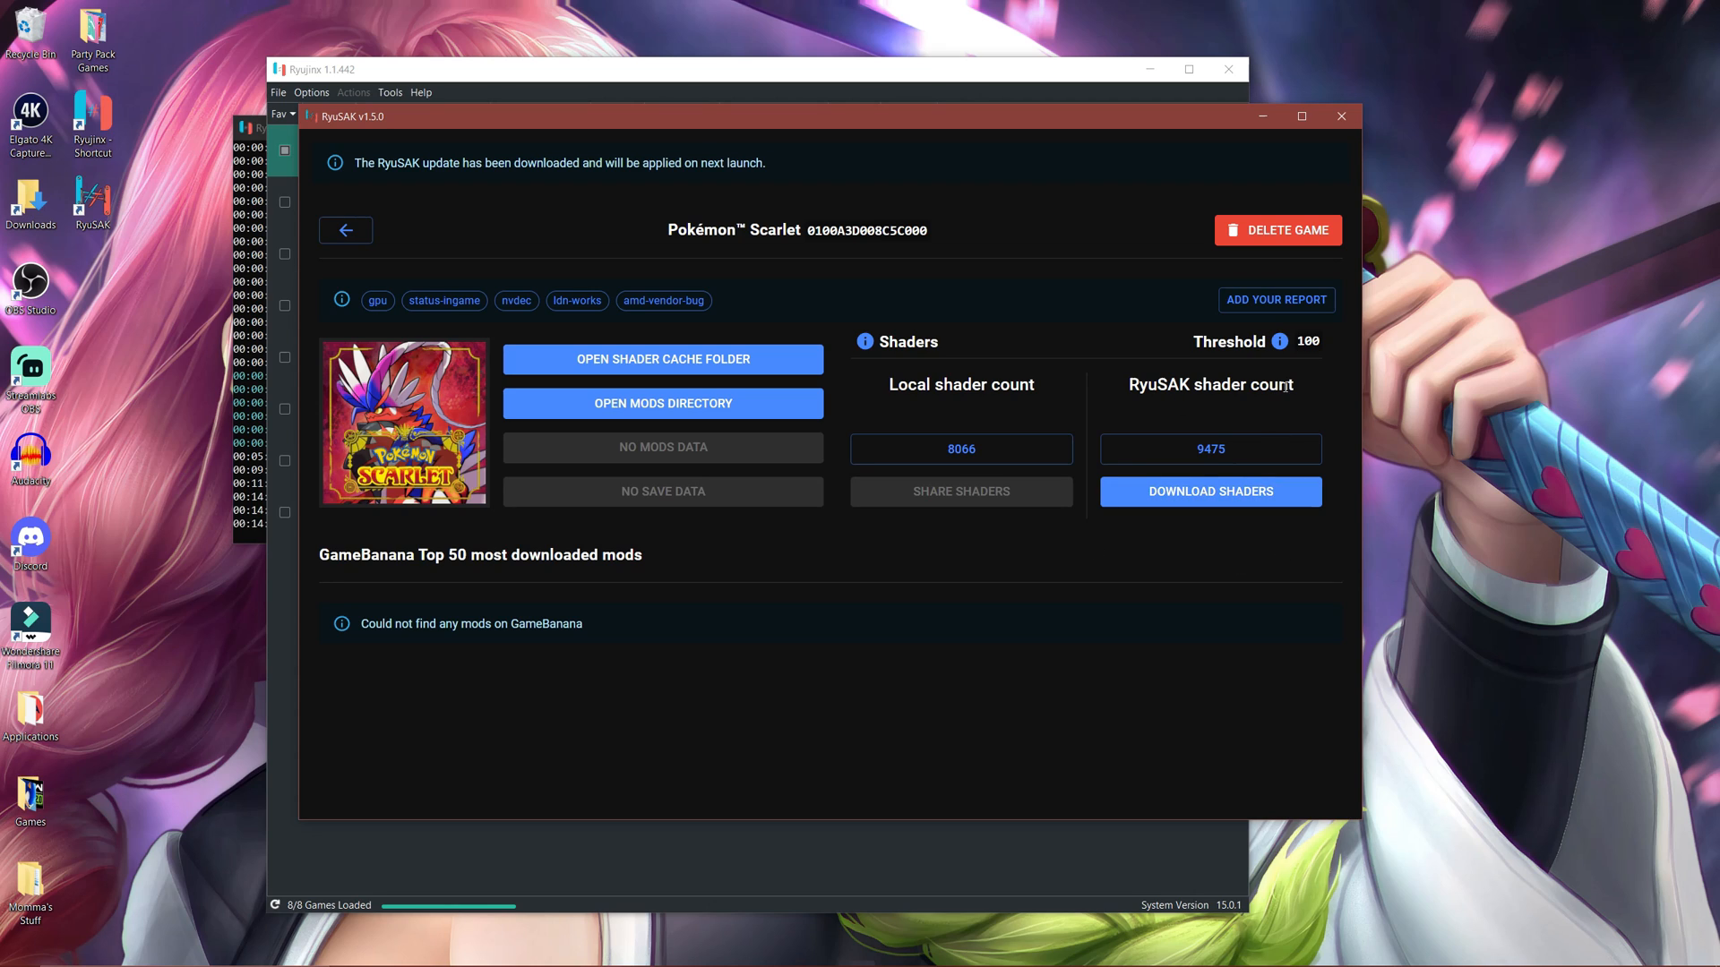
Step: Download Pokémon Scarlet's 9475 shared shaders, confirm the success dialog, and close RyuSAK
click(1210, 492)
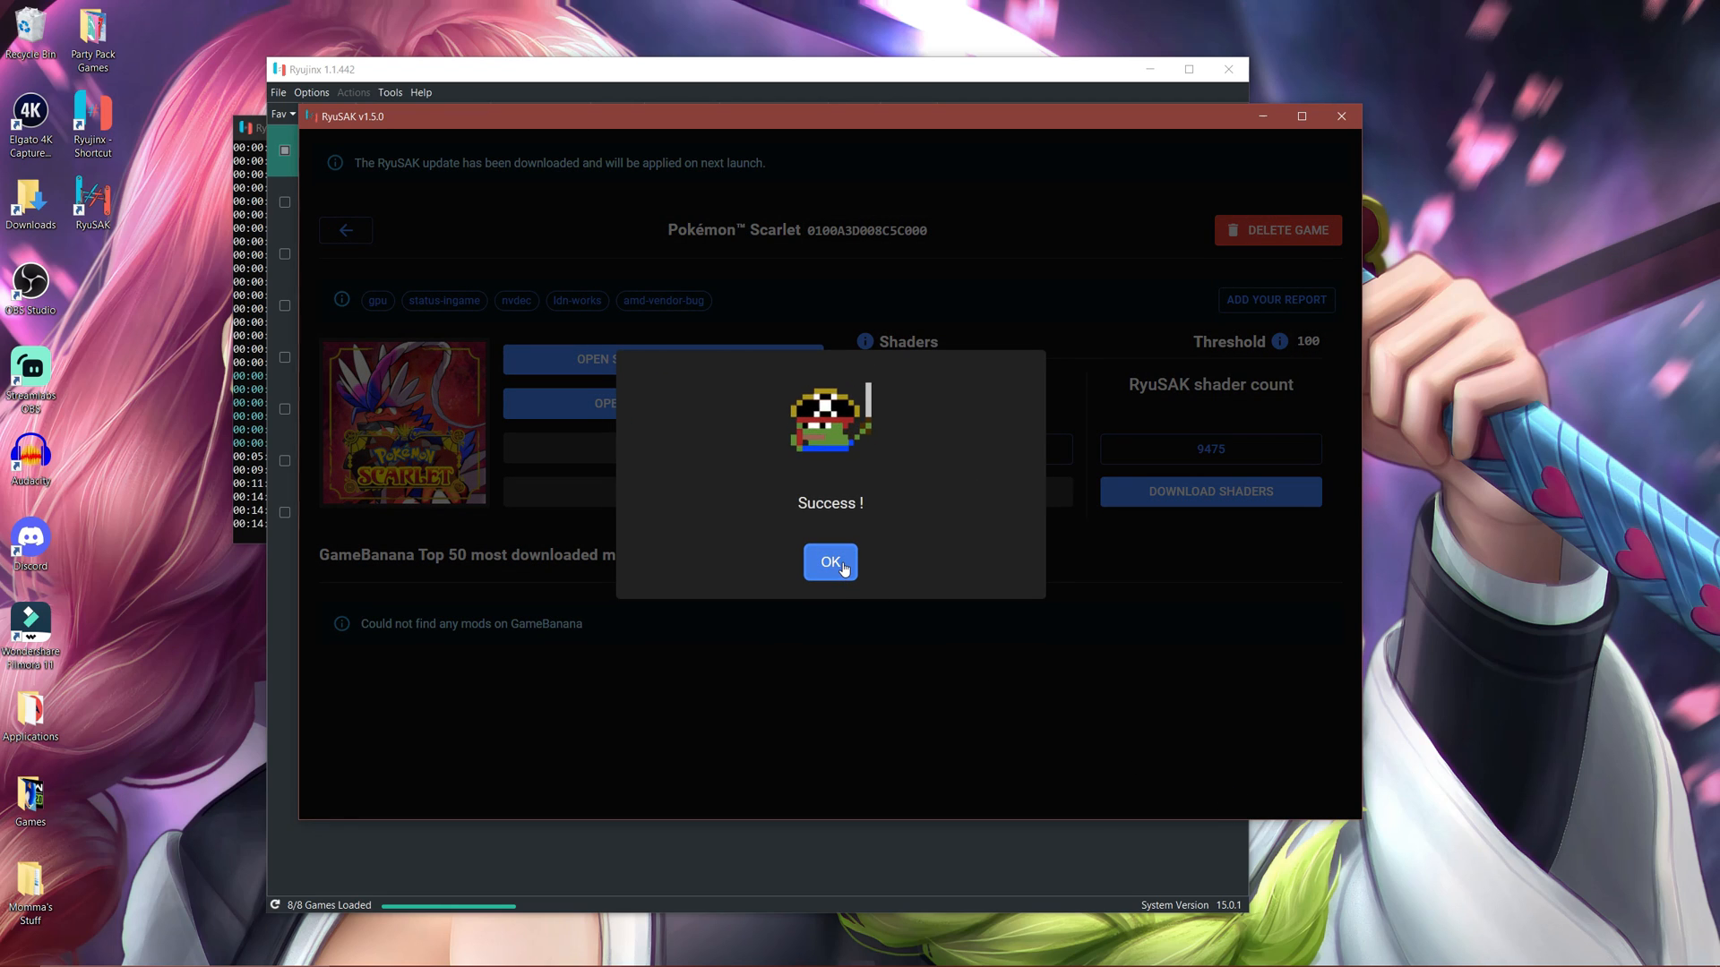
click(830, 562)
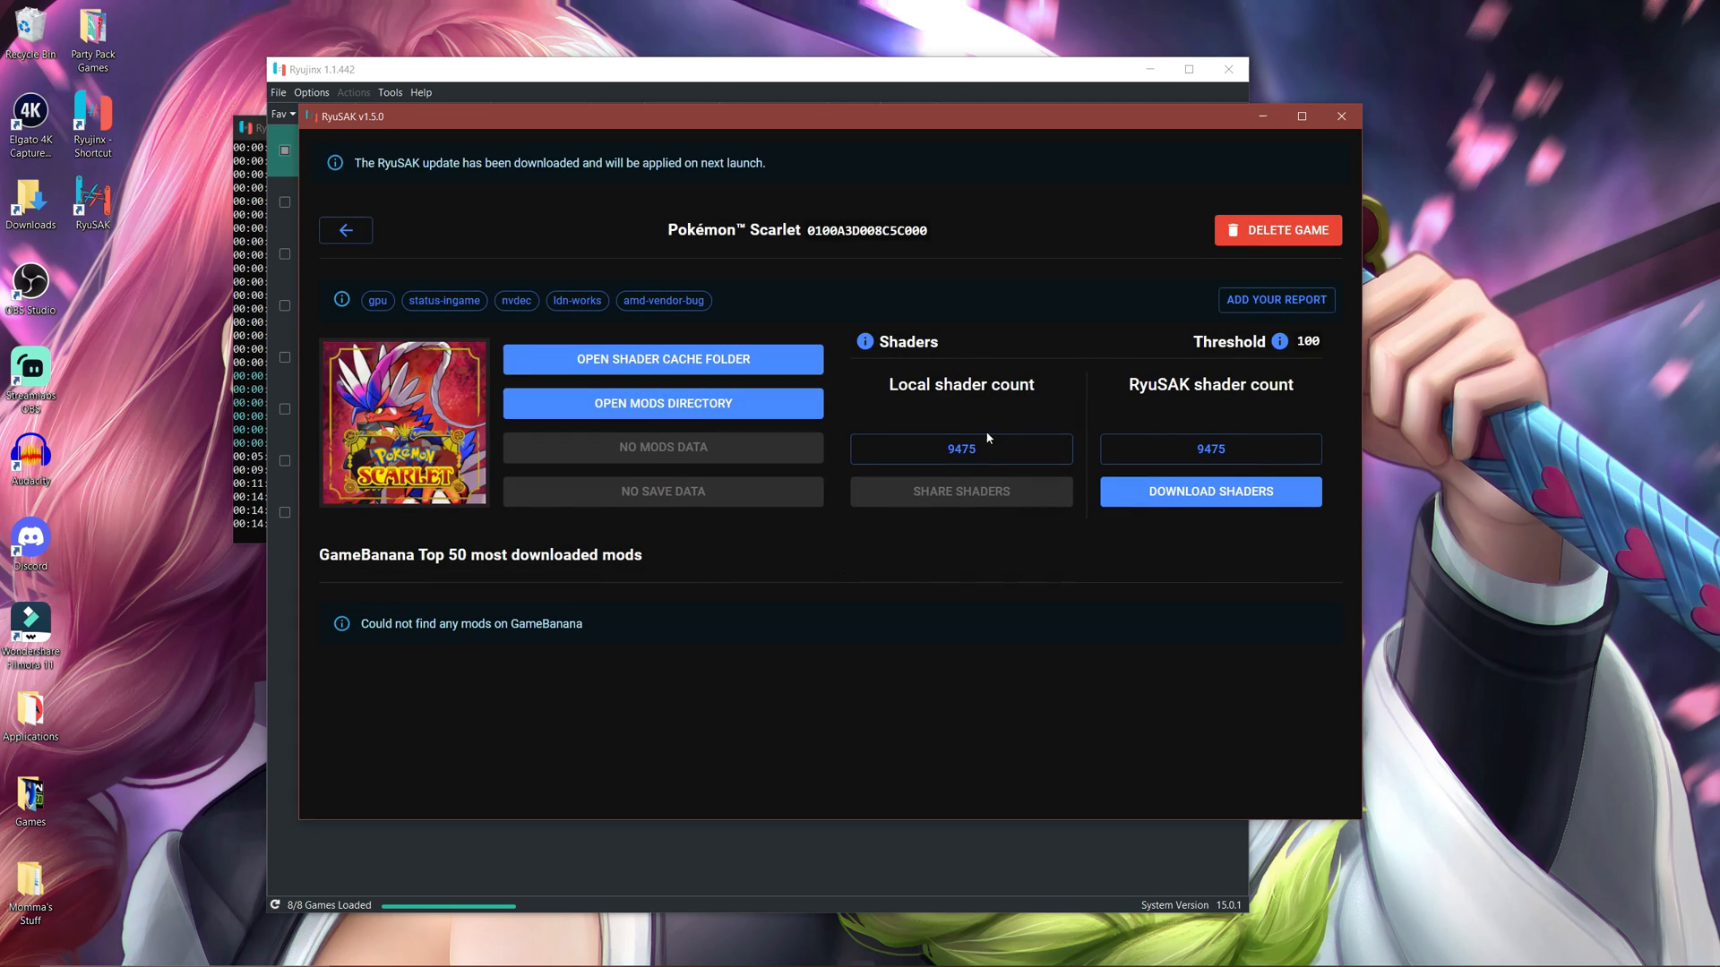
mouse_move(987, 472)
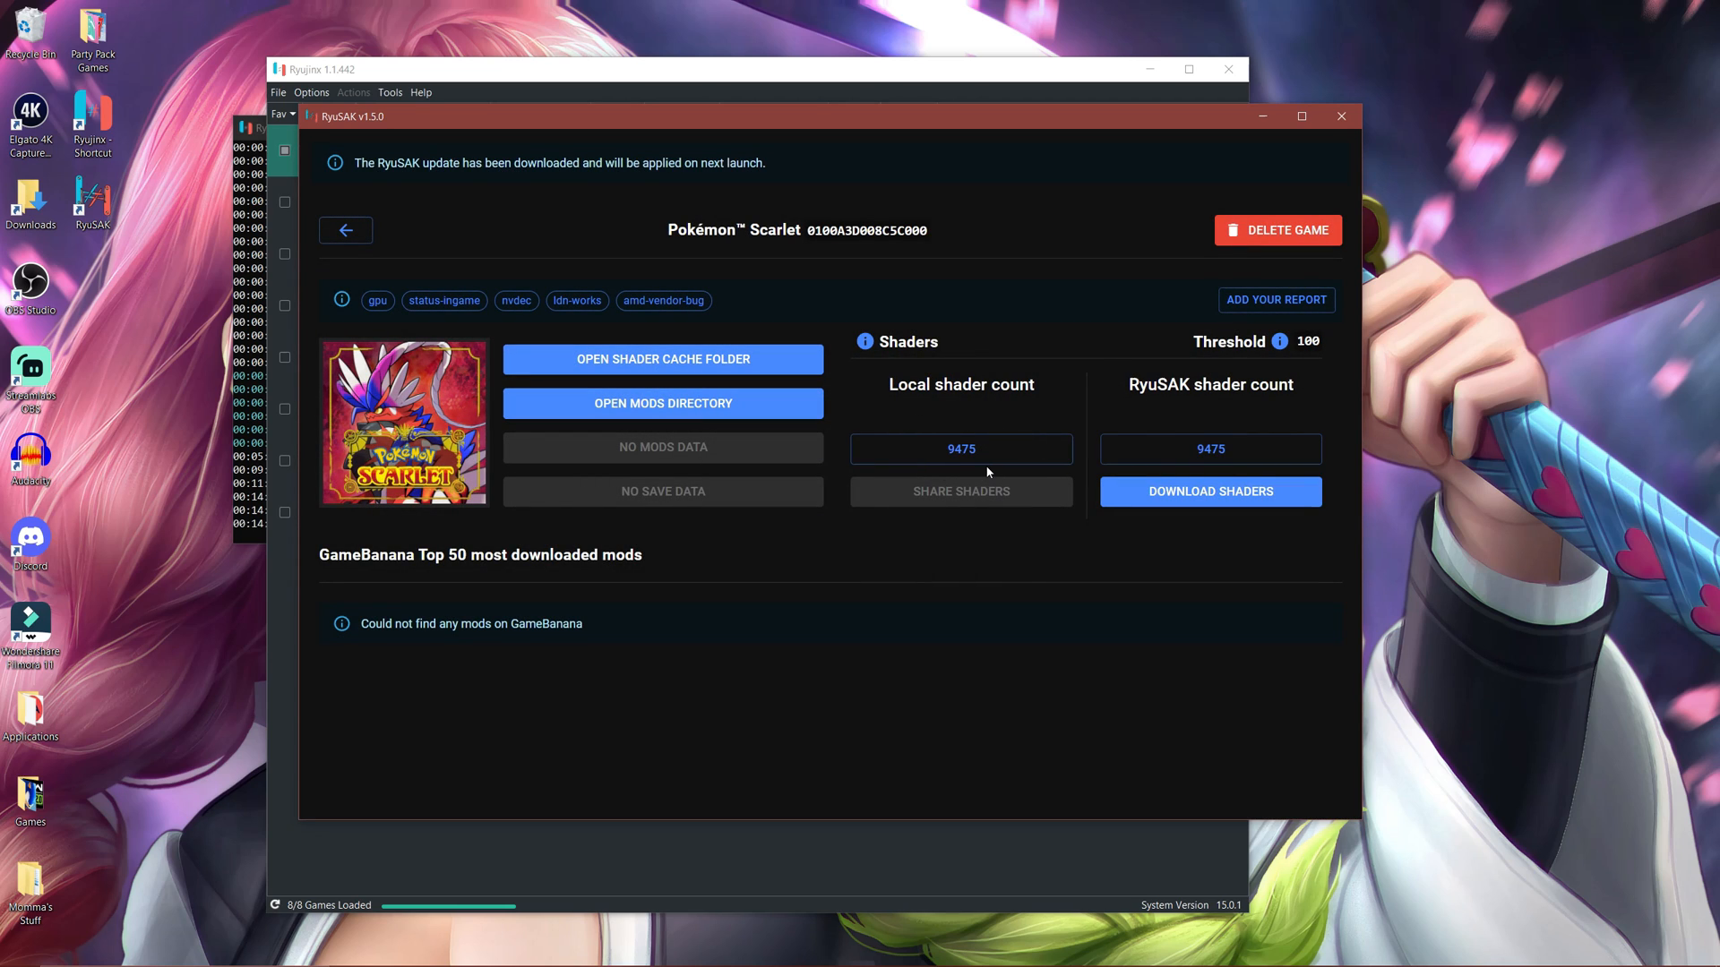
mouse_move(995, 472)
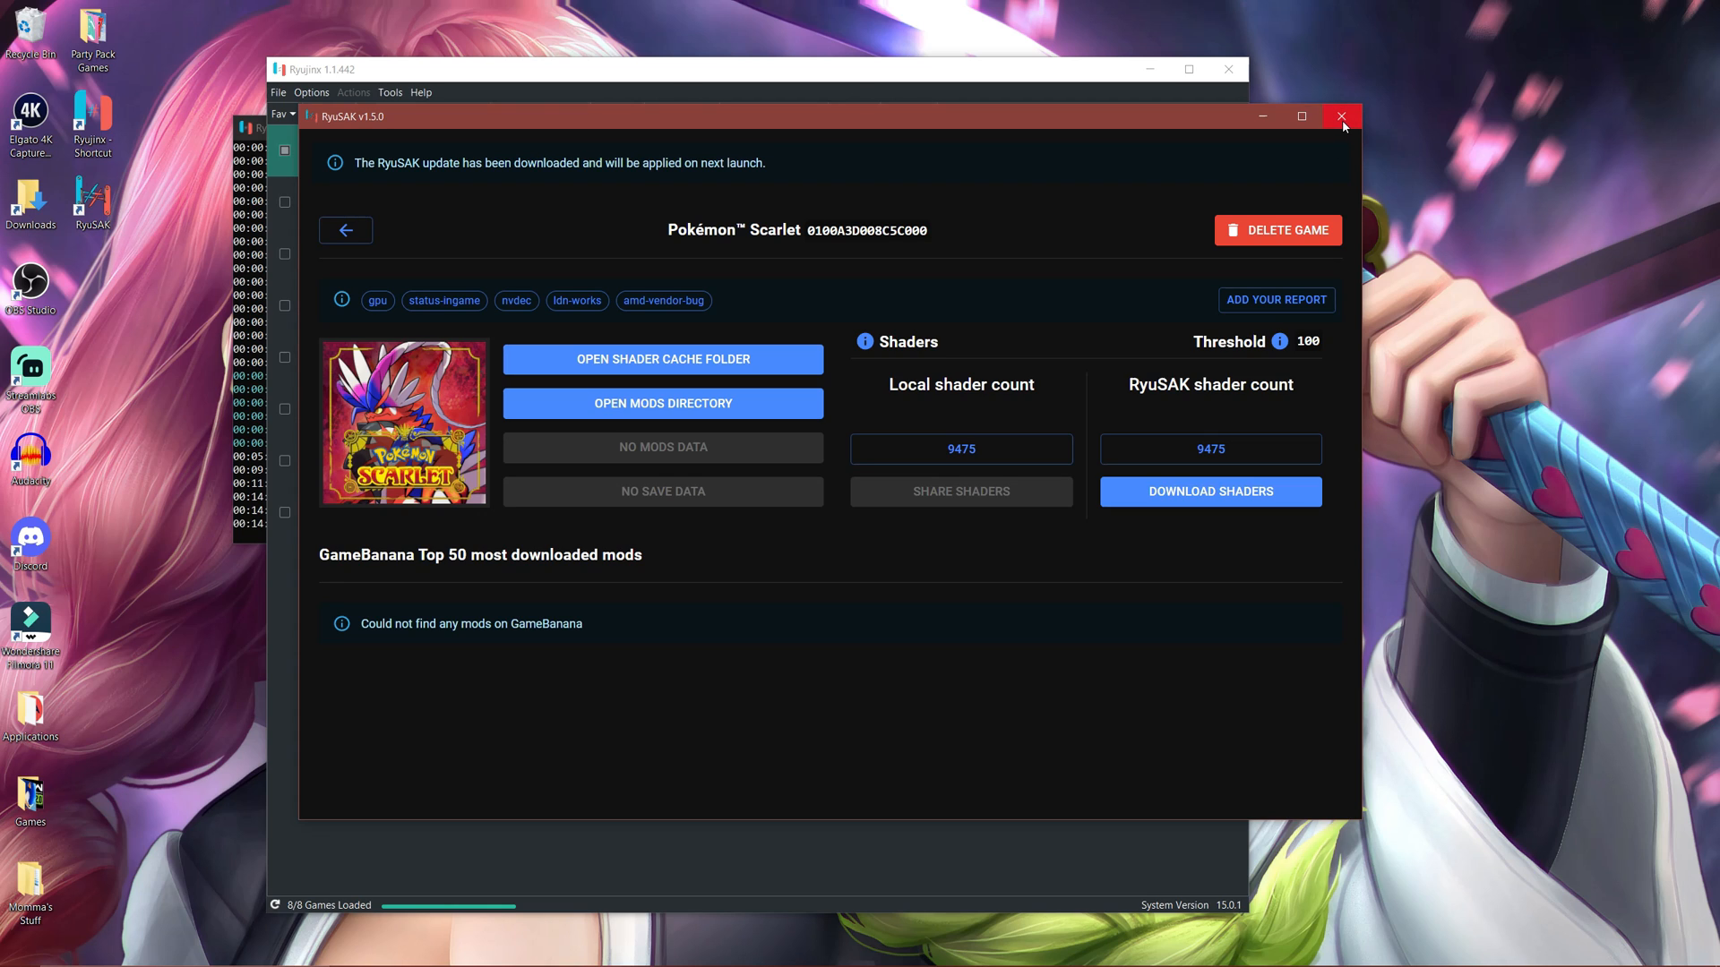
click(1340, 116)
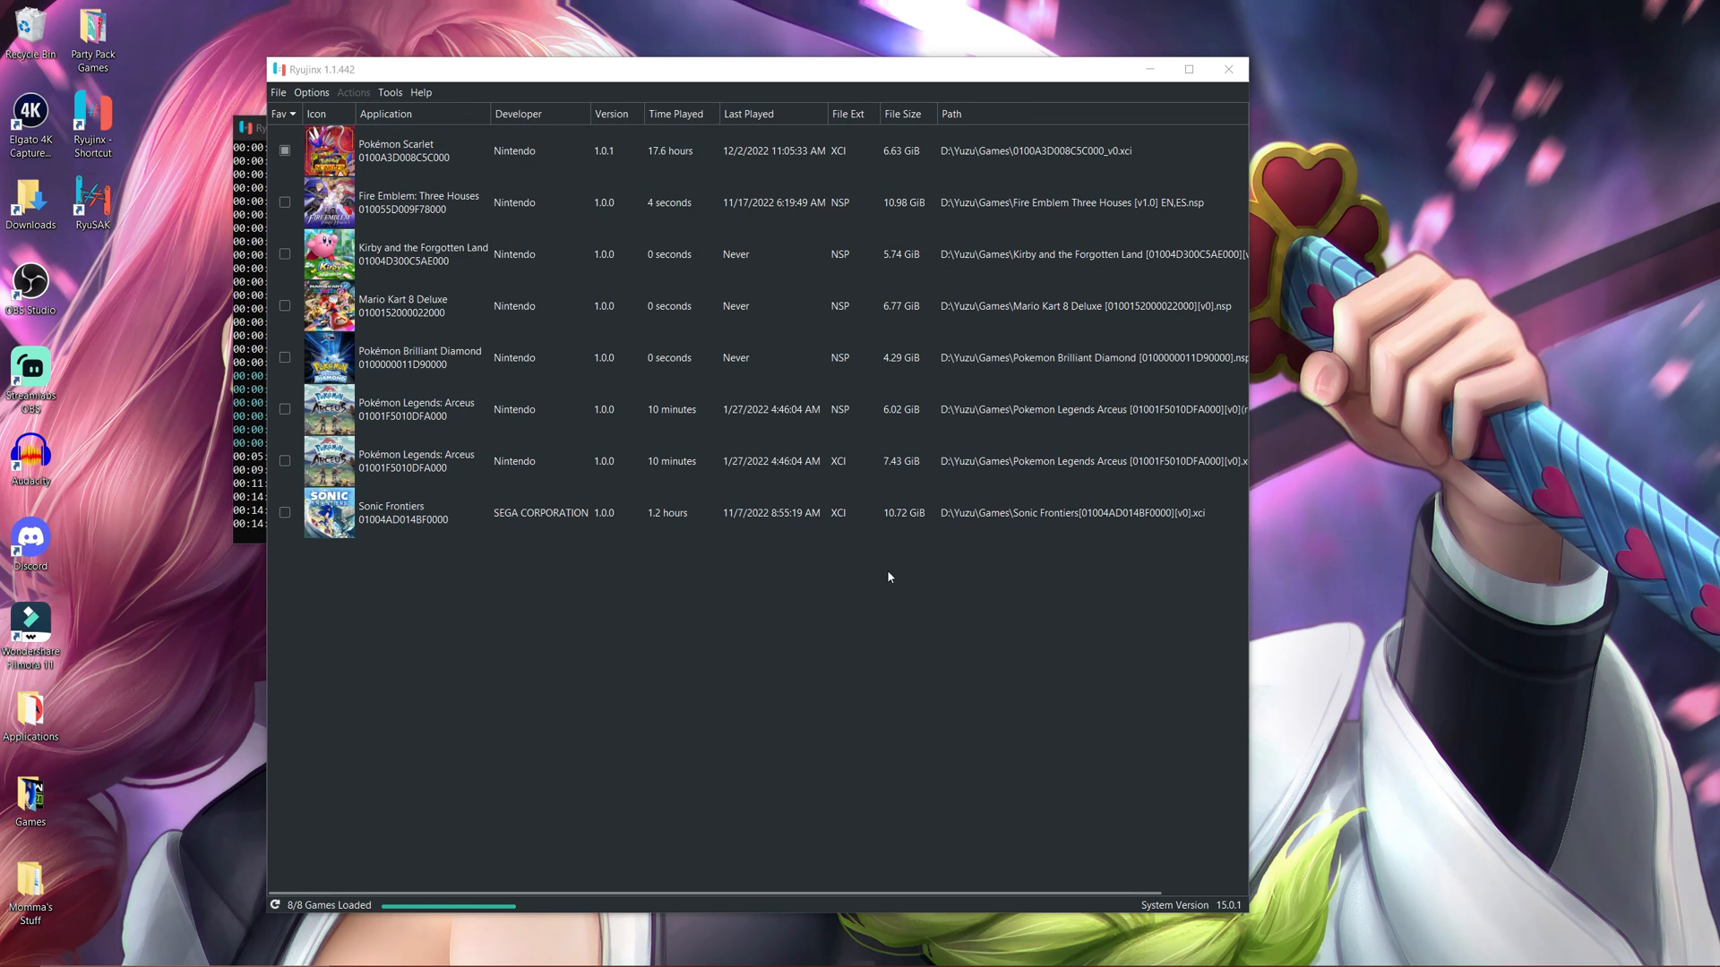